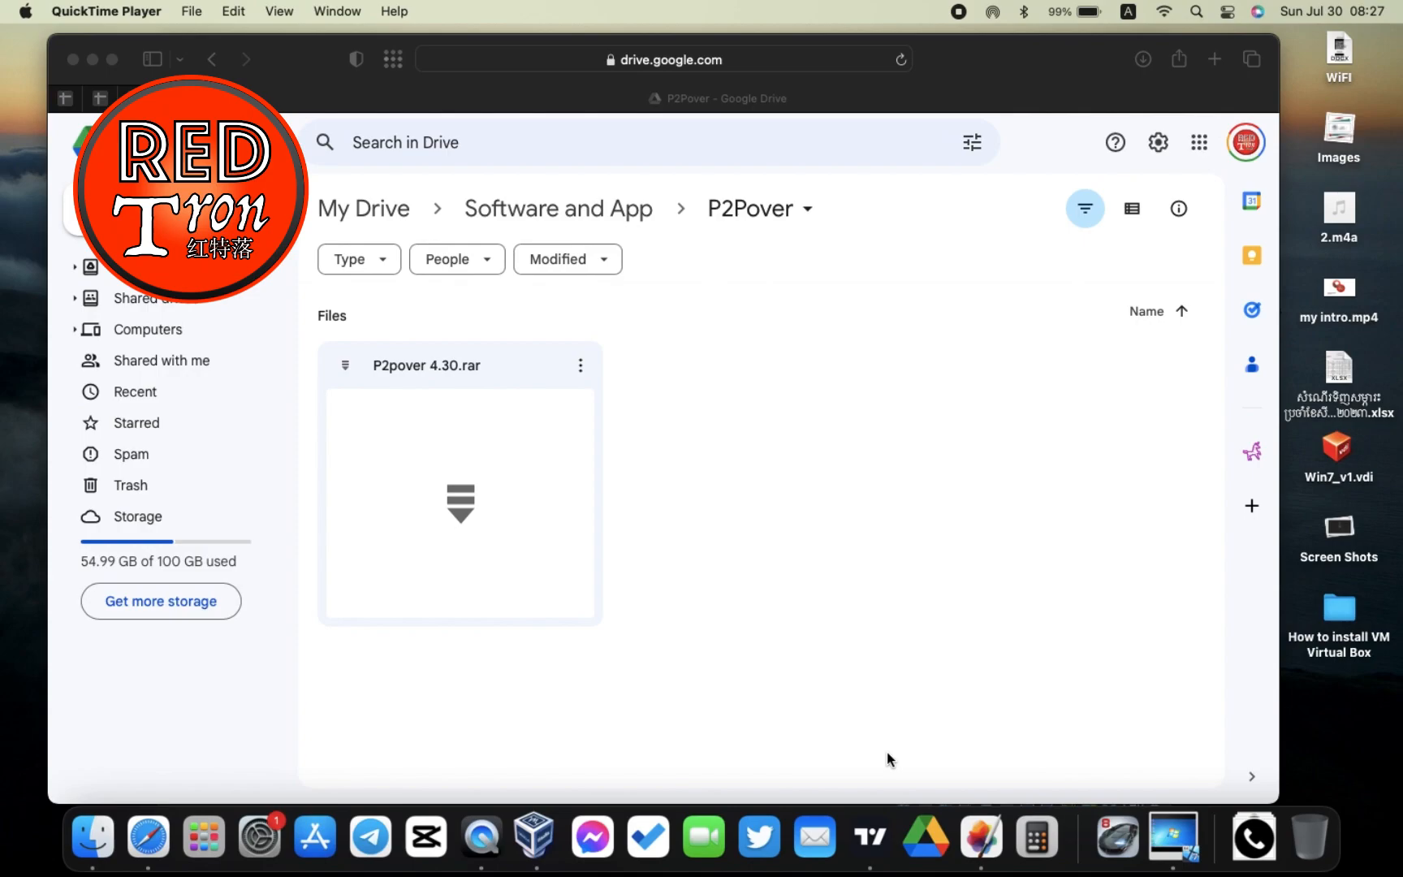
{"action": "mouse_move", "coordinate": [329, 224]}
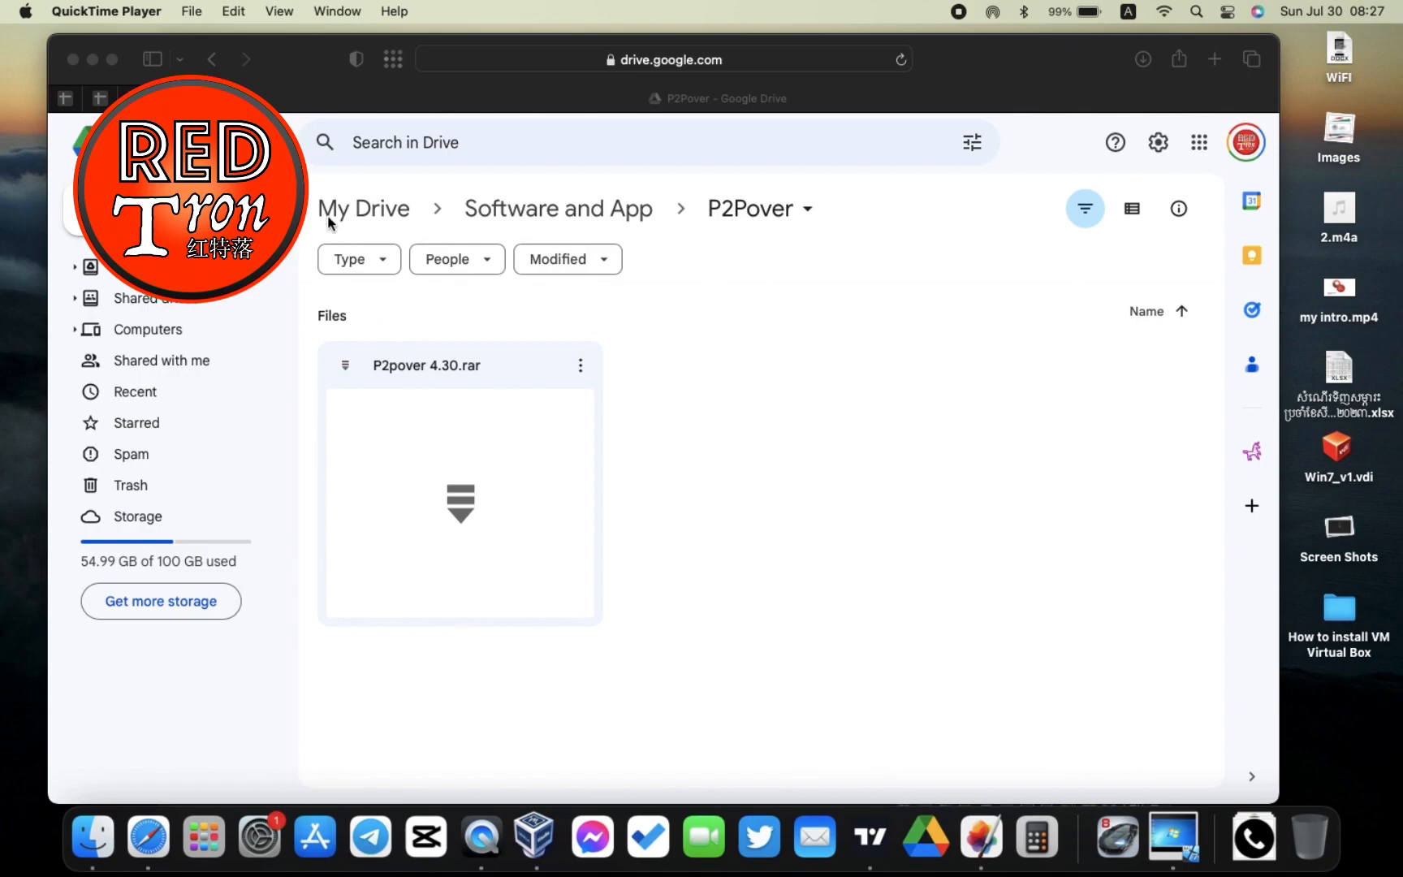
Step: Minimise the browser showing the Google Drive P2Pover folder to reveal the VM window
{"action": "left_click", "coordinate": [73, 58]}
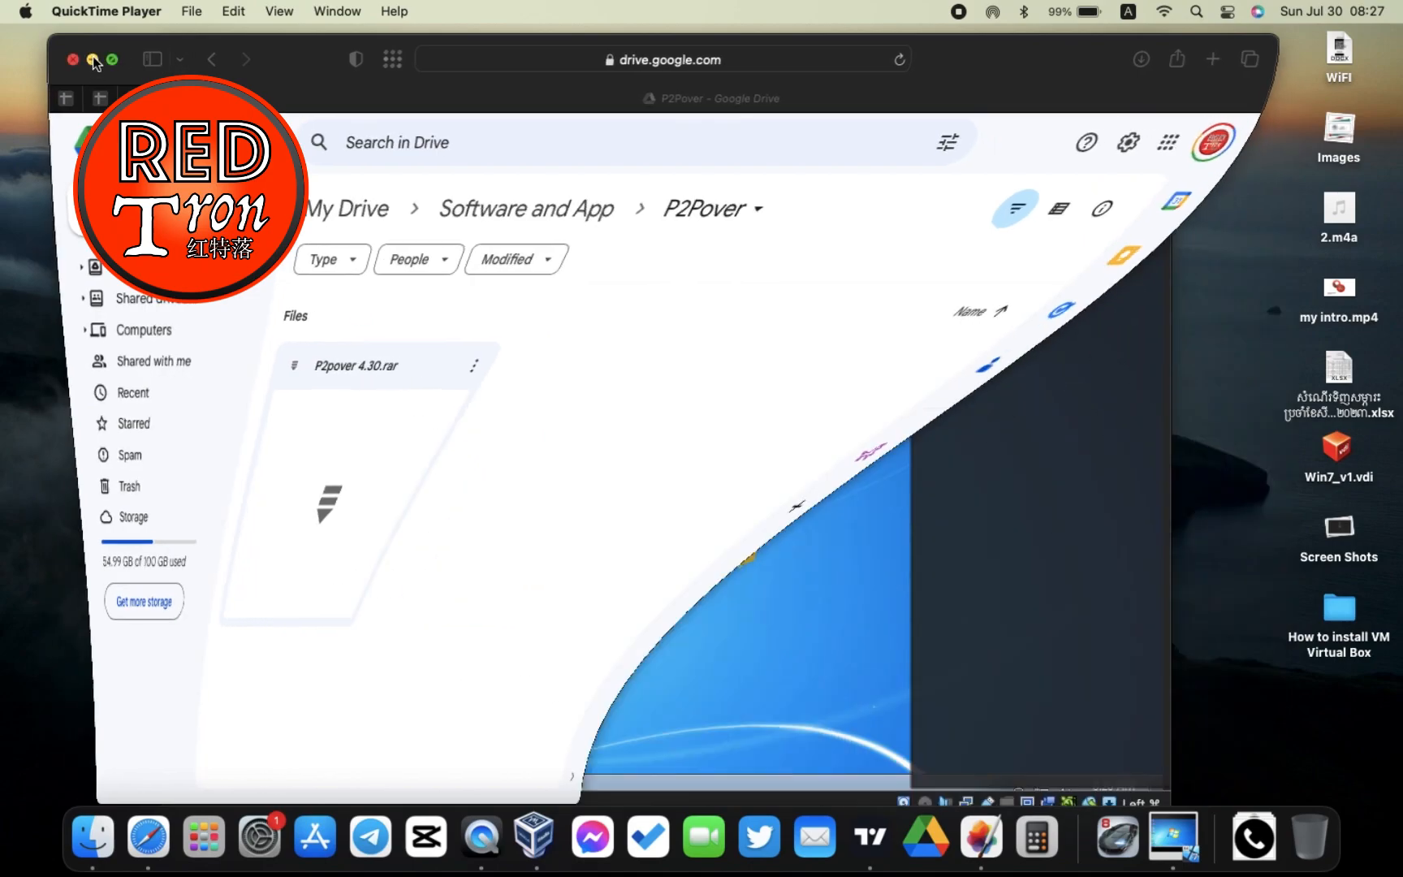
{"action": "left_click", "coordinate": [533, 838]}
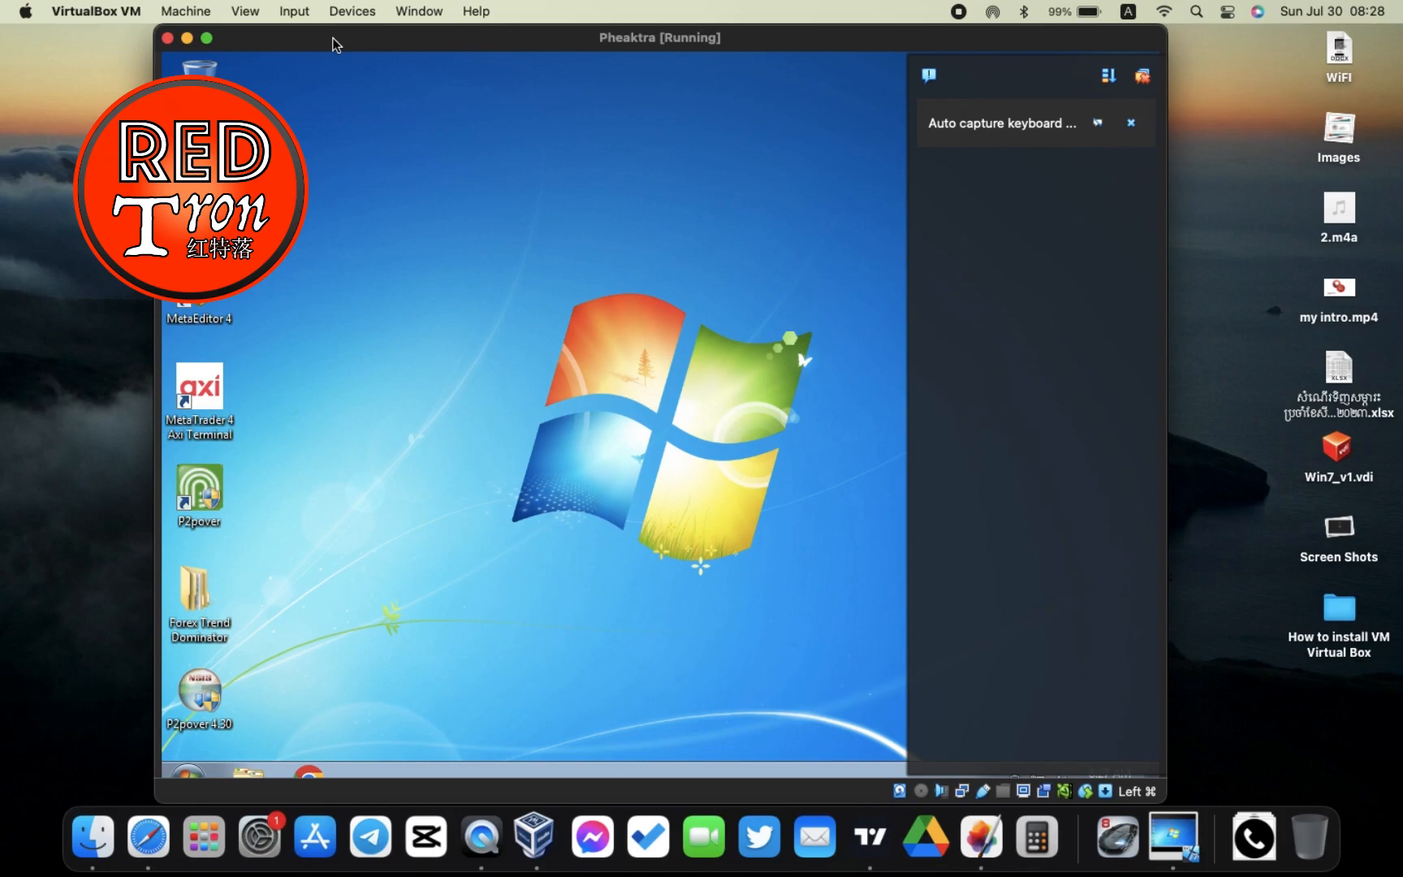
{"action": "mouse_move", "coordinate": [188, 38]}
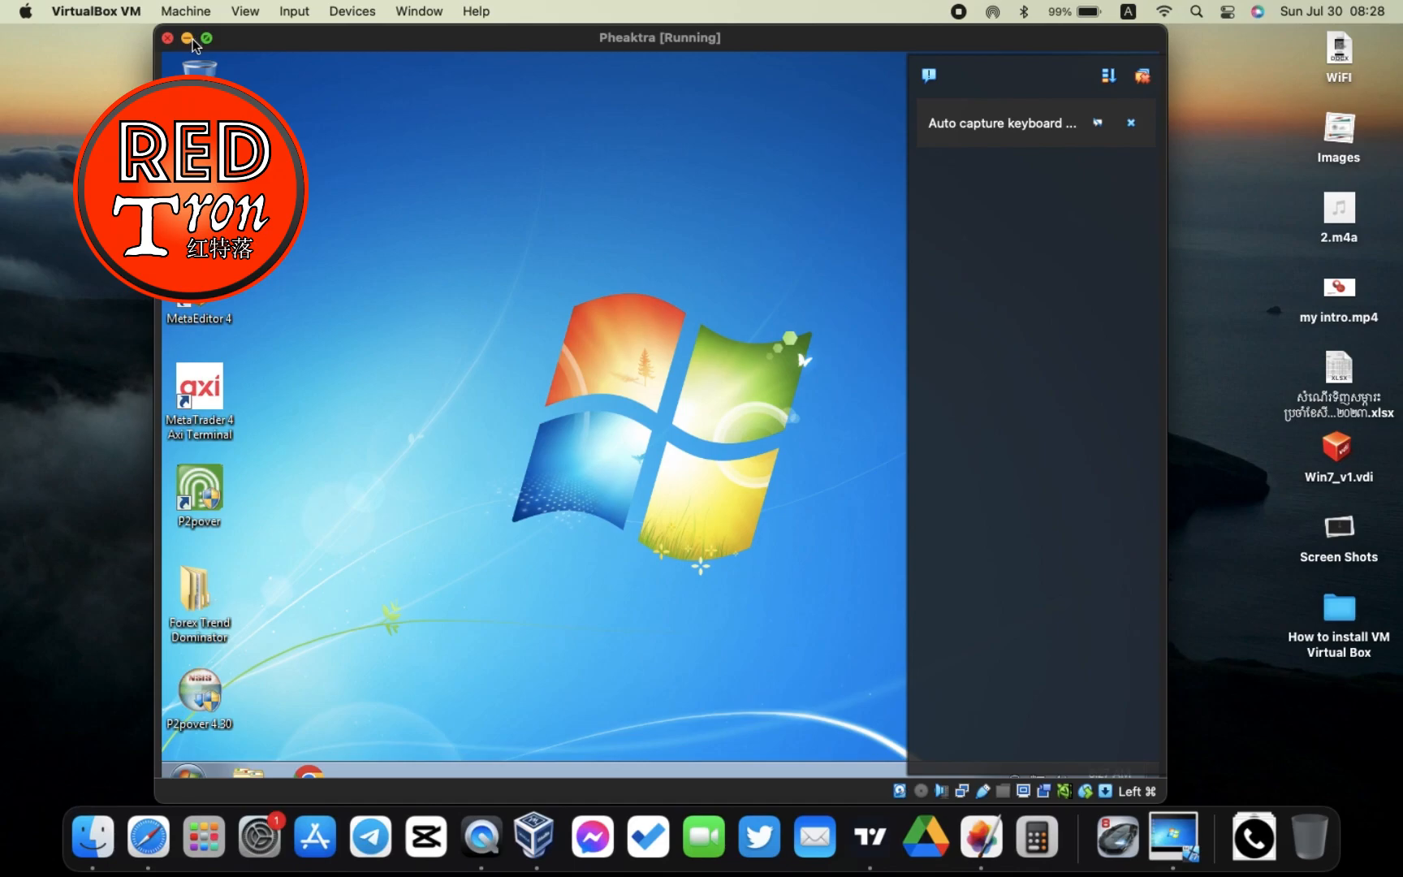
{"action": "mouse_move", "coordinate": [184, 64]}
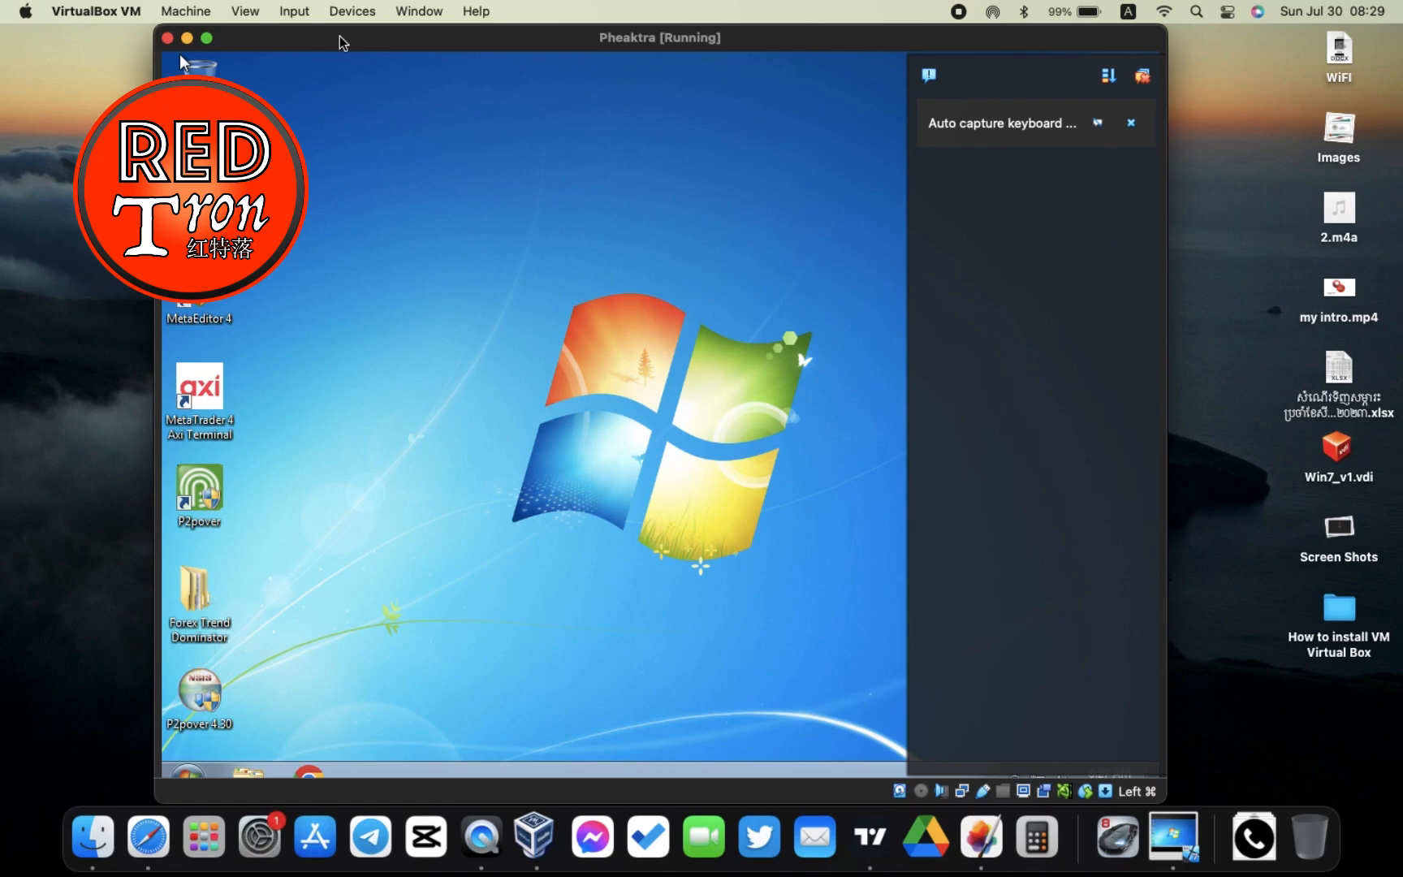
{"action": "mouse_move", "coordinate": [55, 181]}
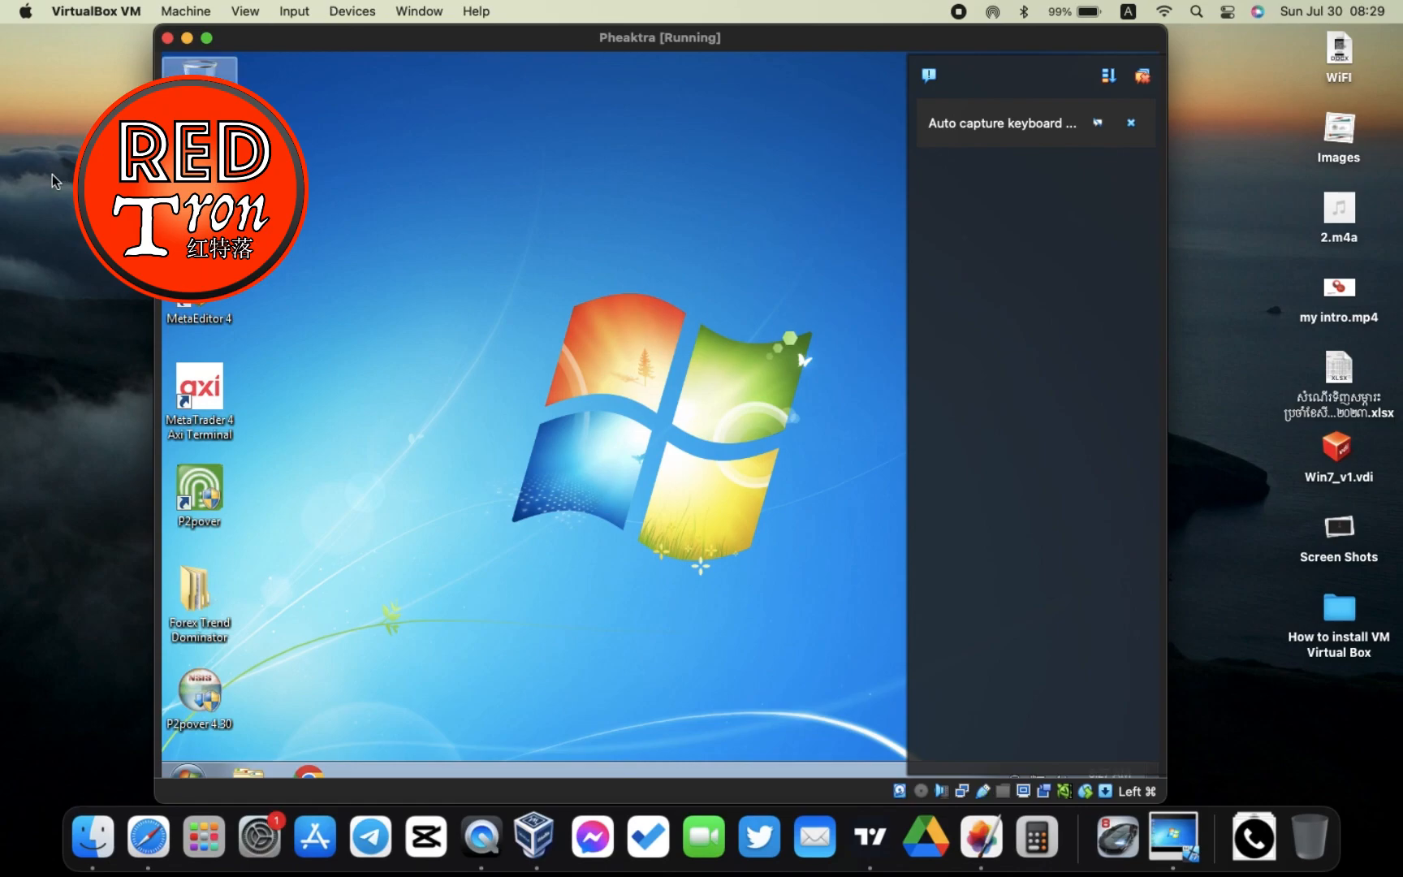
{"action": "mouse_move", "coordinate": [64, 555]}
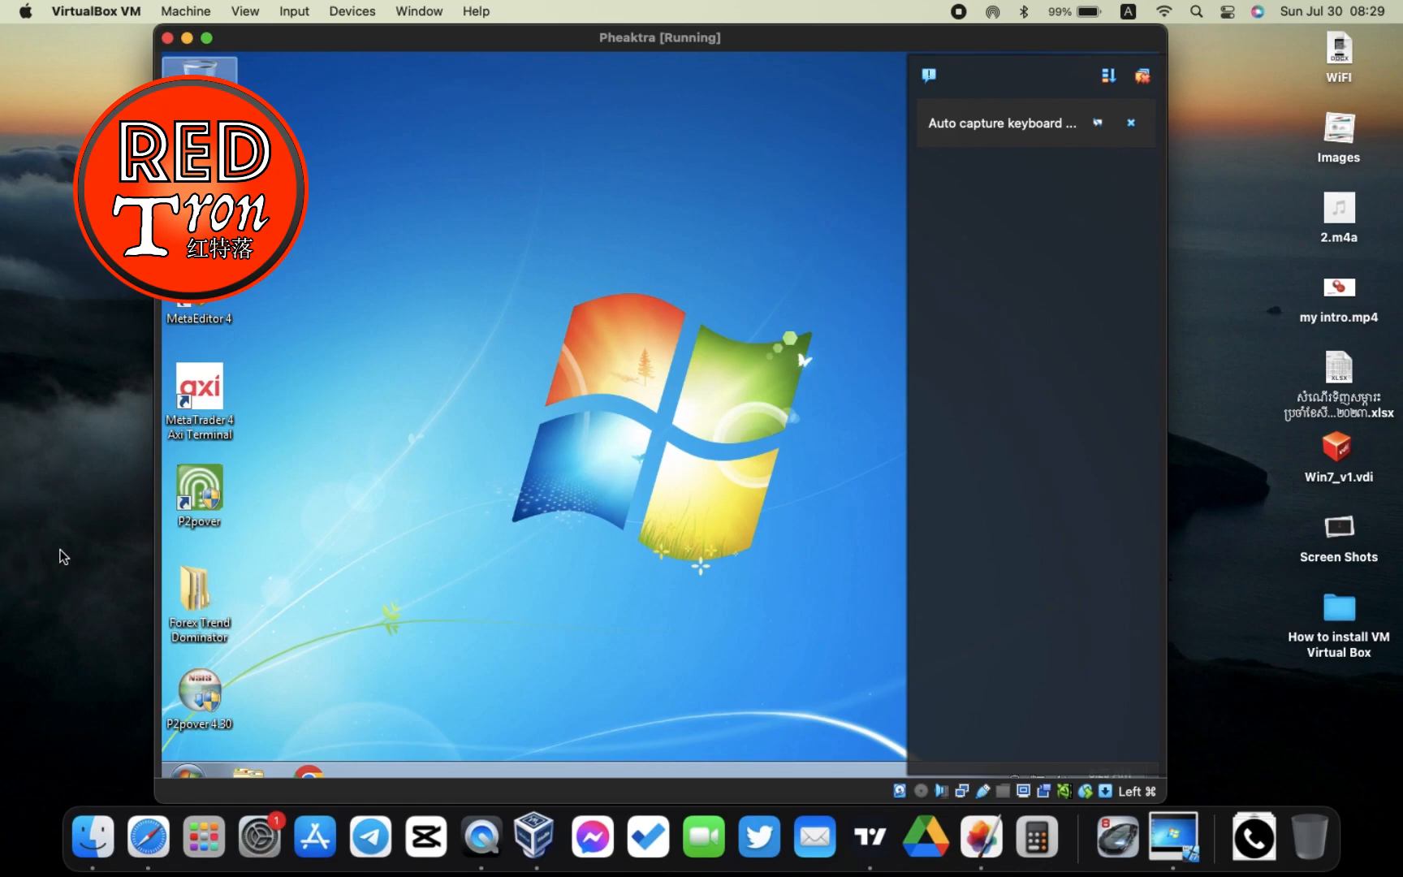
{"action": "mouse_move", "coordinate": [125, 414]}
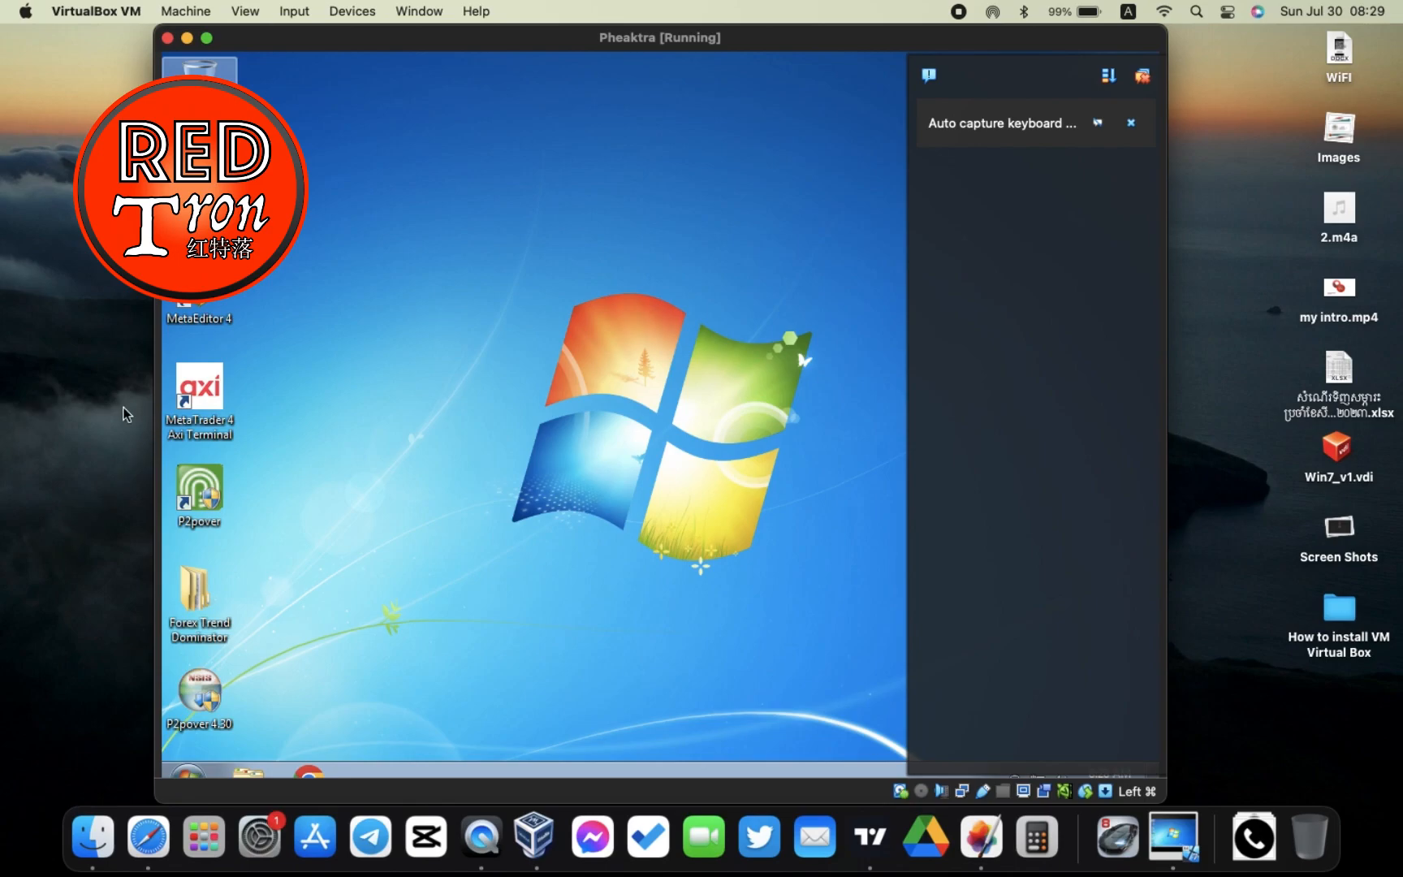
{"action": "mouse_move", "coordinate": [329, 213]}
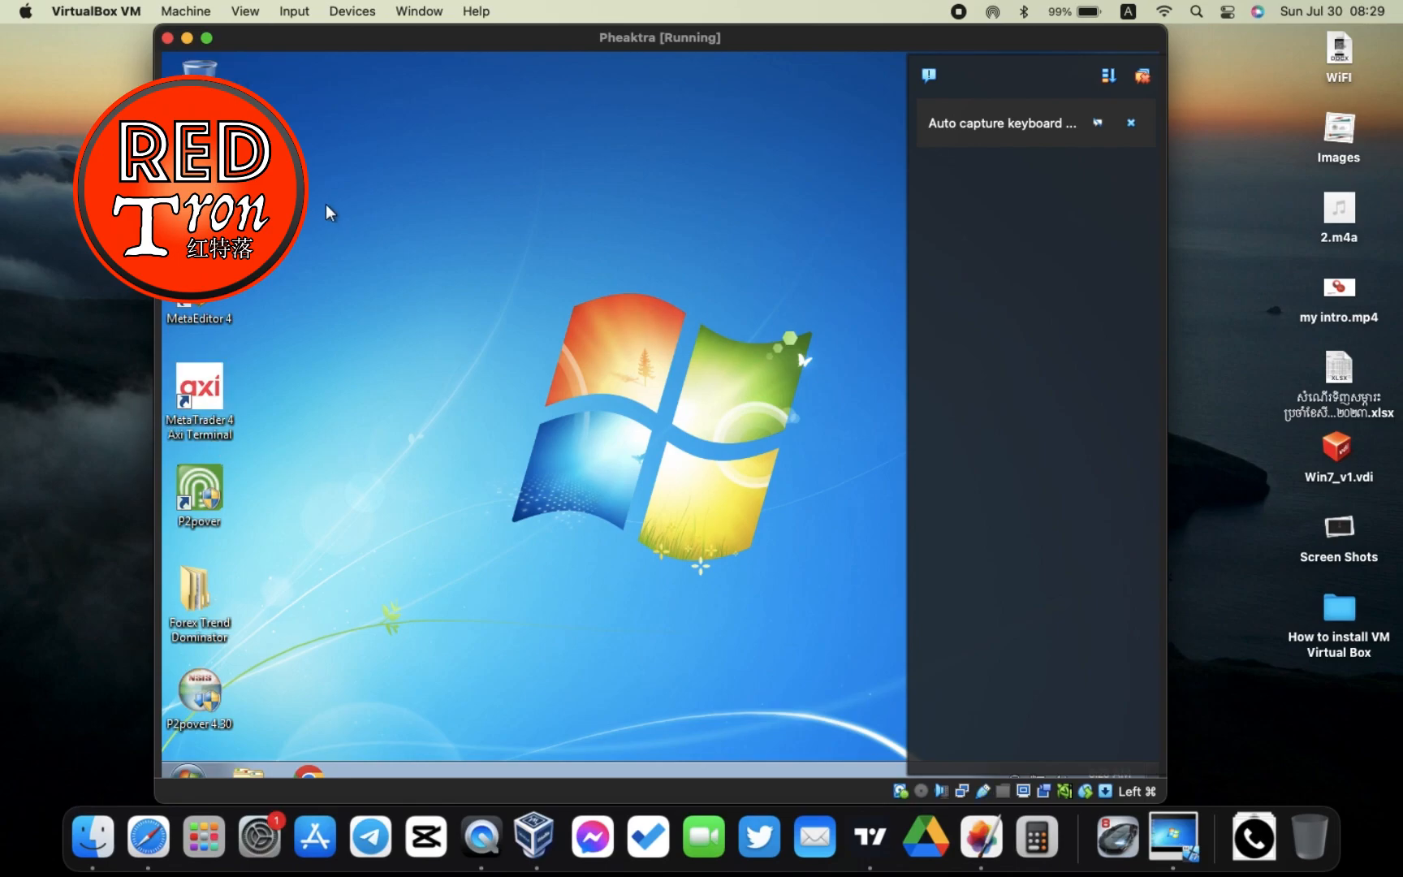
{"action": "mouse_move", "coordinate": [262, 399]}
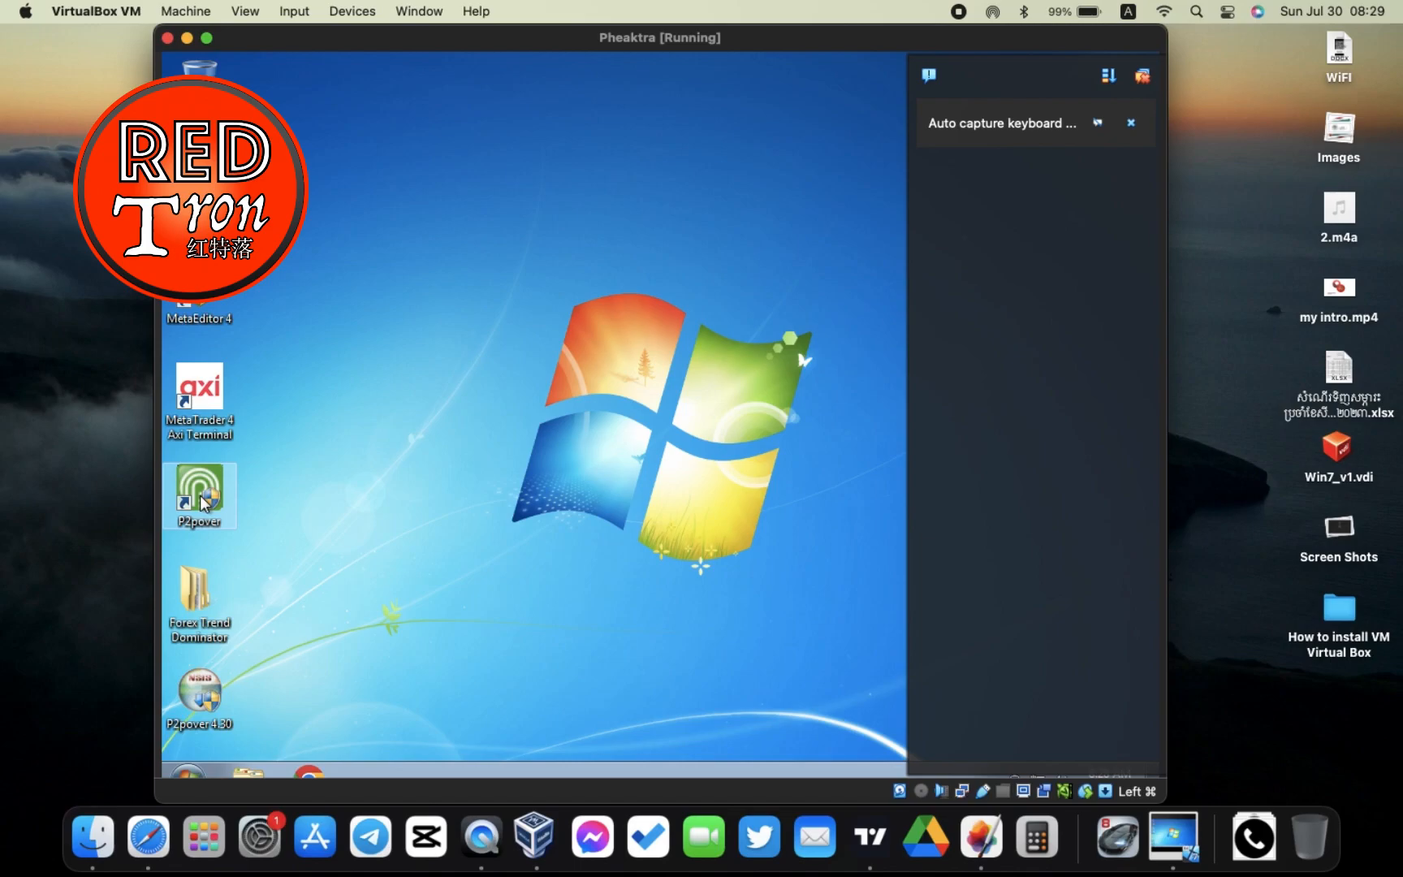
{"action": "mouse_move", "coordinate": [300, 555]}
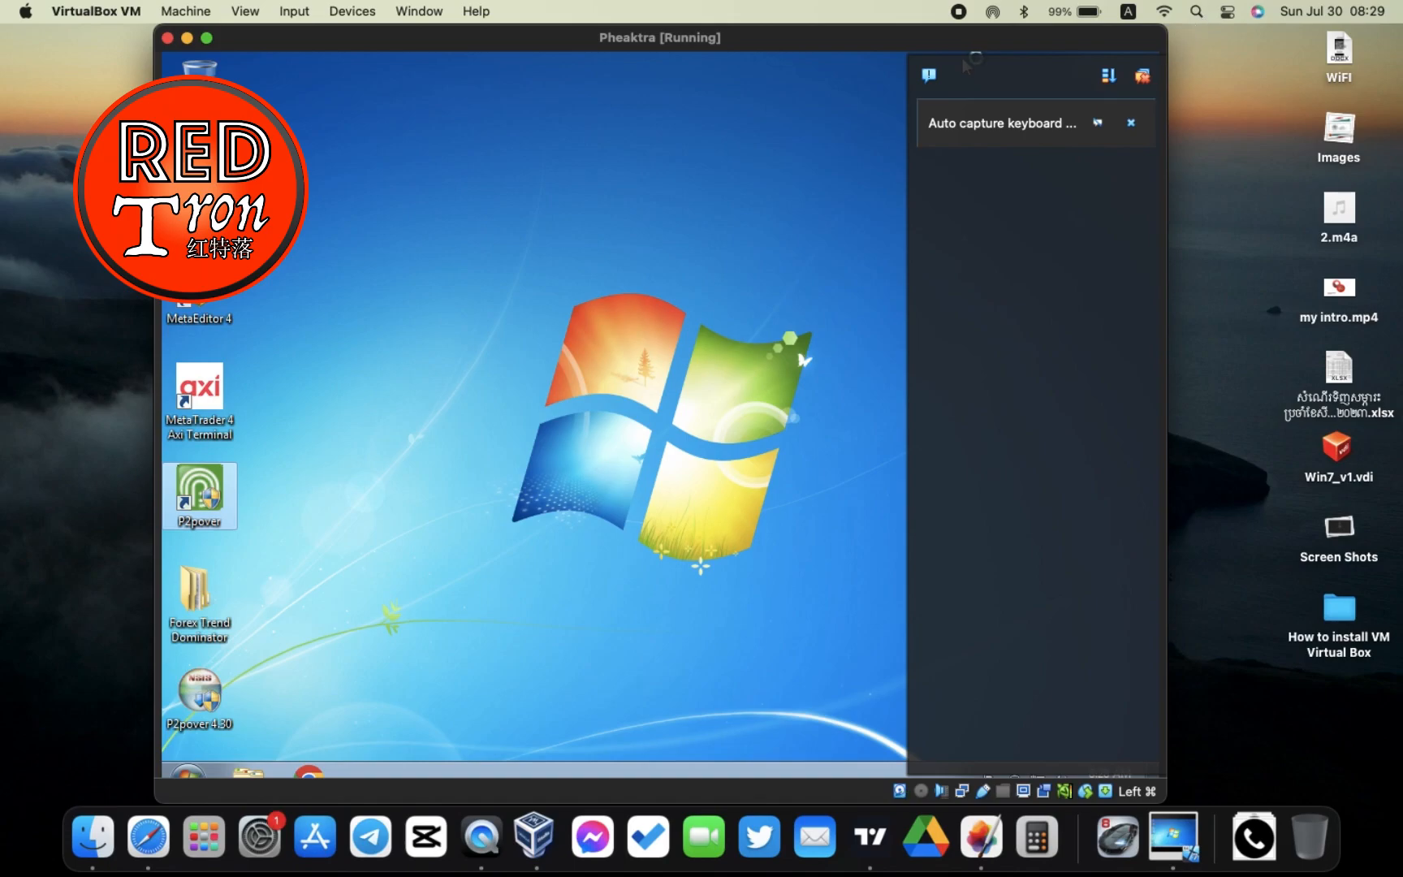
Step: Launch P2Pover from the guest desktop, approve the UAC prompt, and dismiss the VirtualBox notifications
{"action": "double_click", "coordinate": [198, 495]}
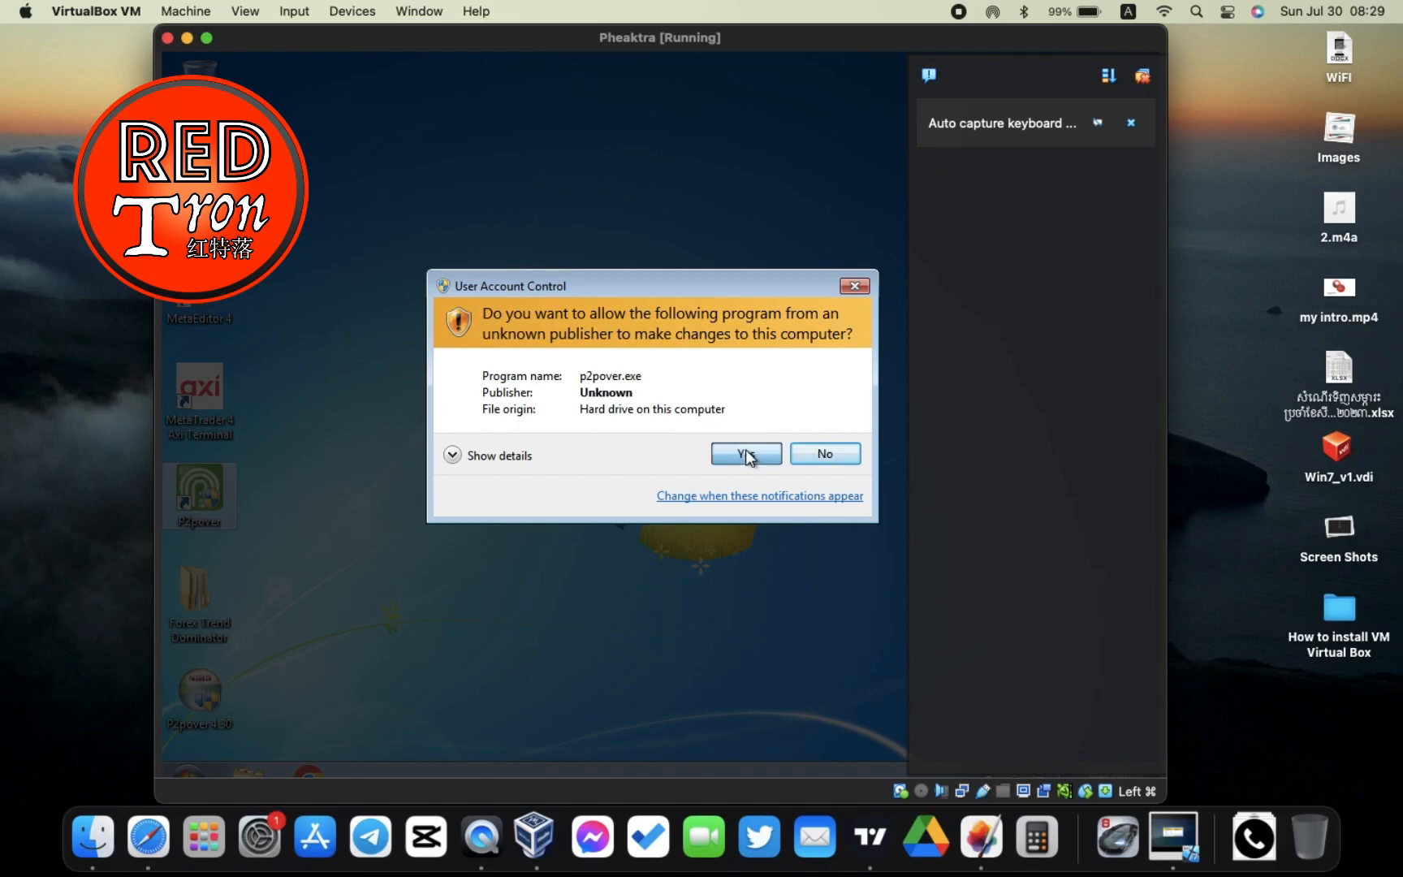
{"action": "left_click", "coordinate": [744, 454]}
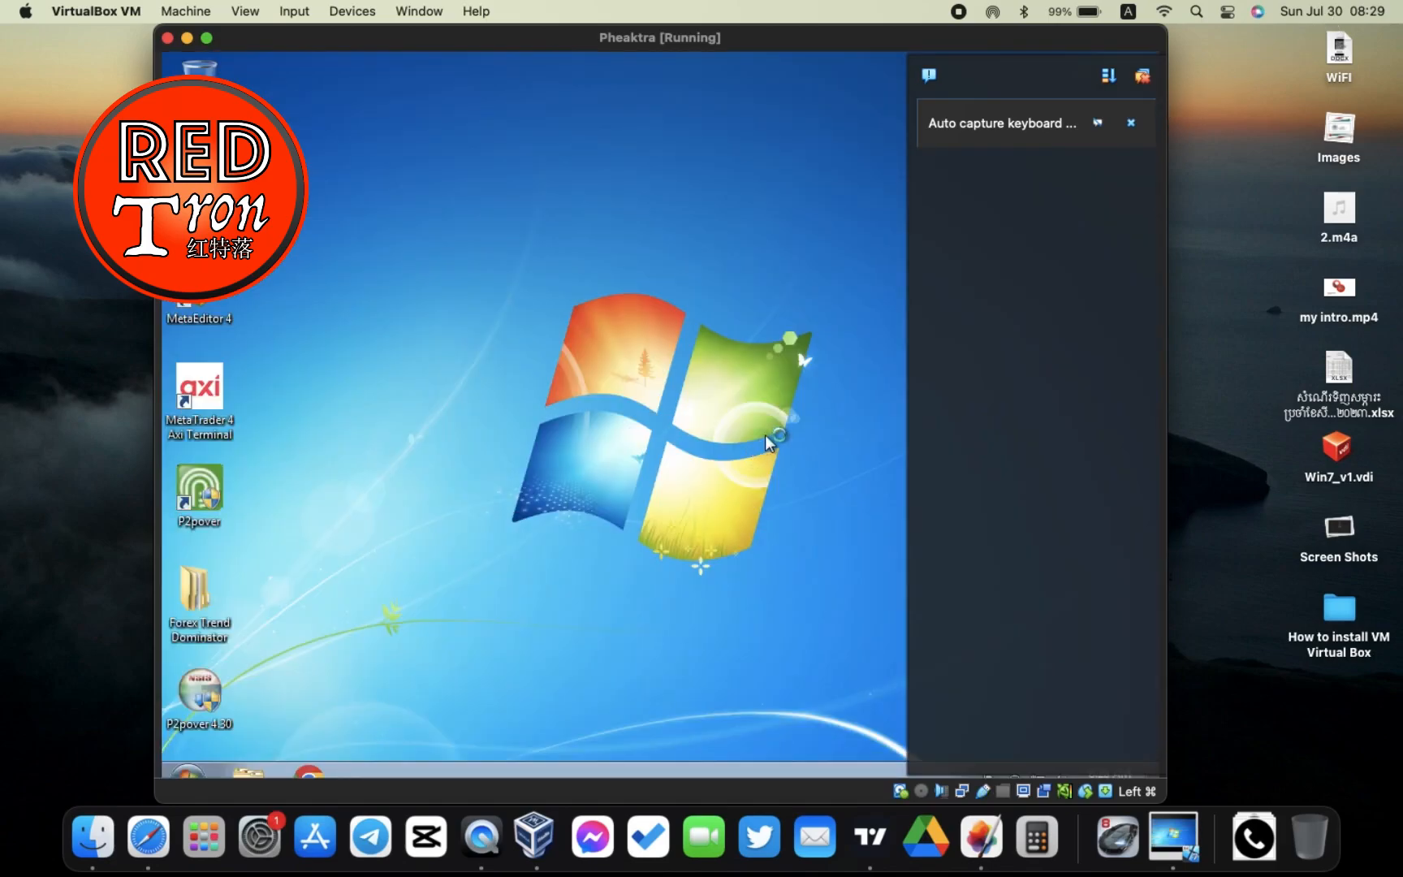
{"action": "left_click", "coordinate": [1130, 122]}
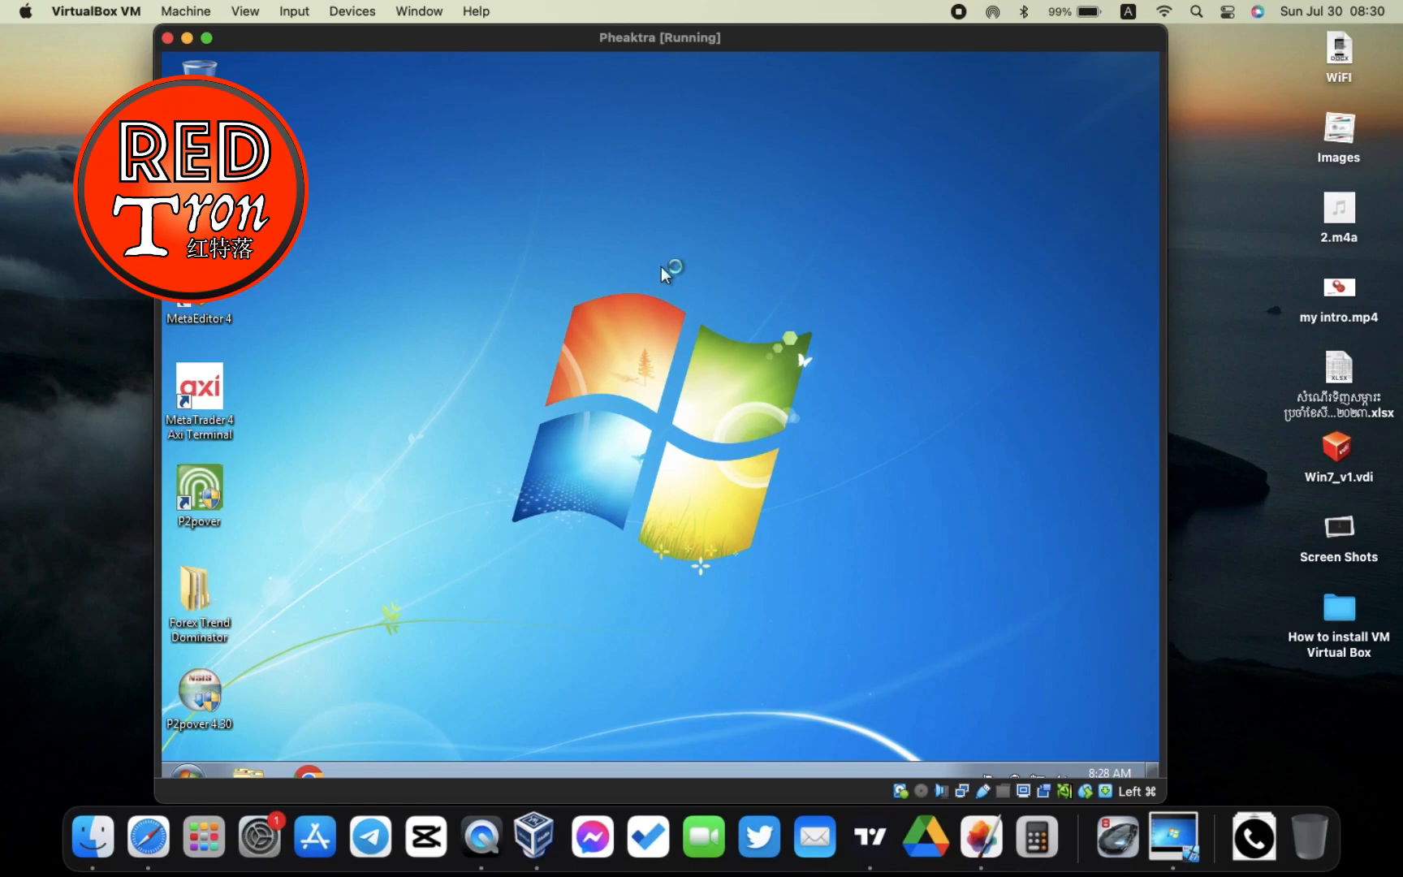
{"action": "mouse_move", "coordinate": [664, 274]}
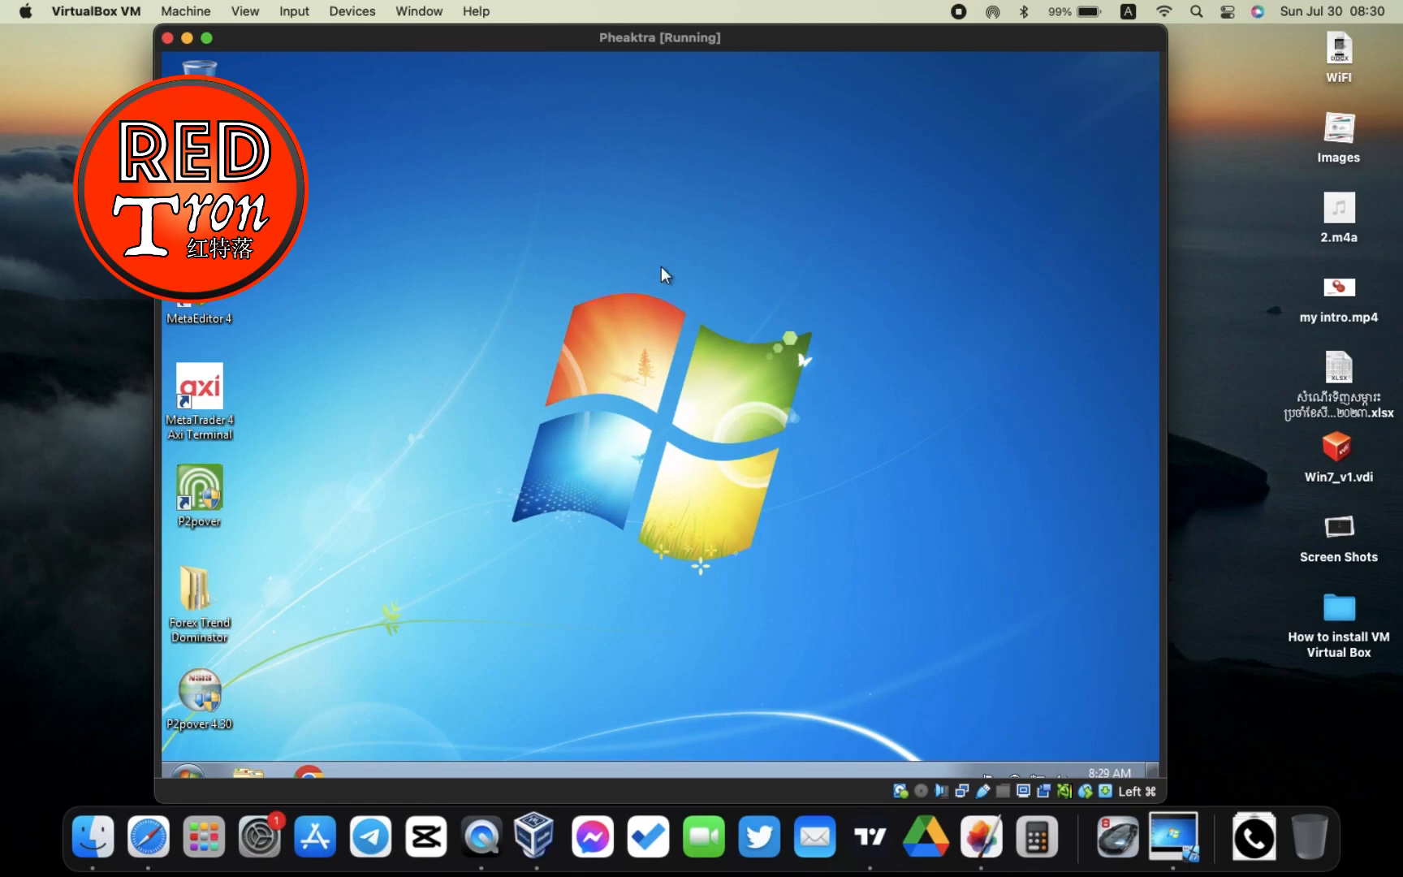
Step: Bring up P2Pover's main window with its System Setting adapter dialog
{"action": "double_click", "coordinate": [198, 694]}
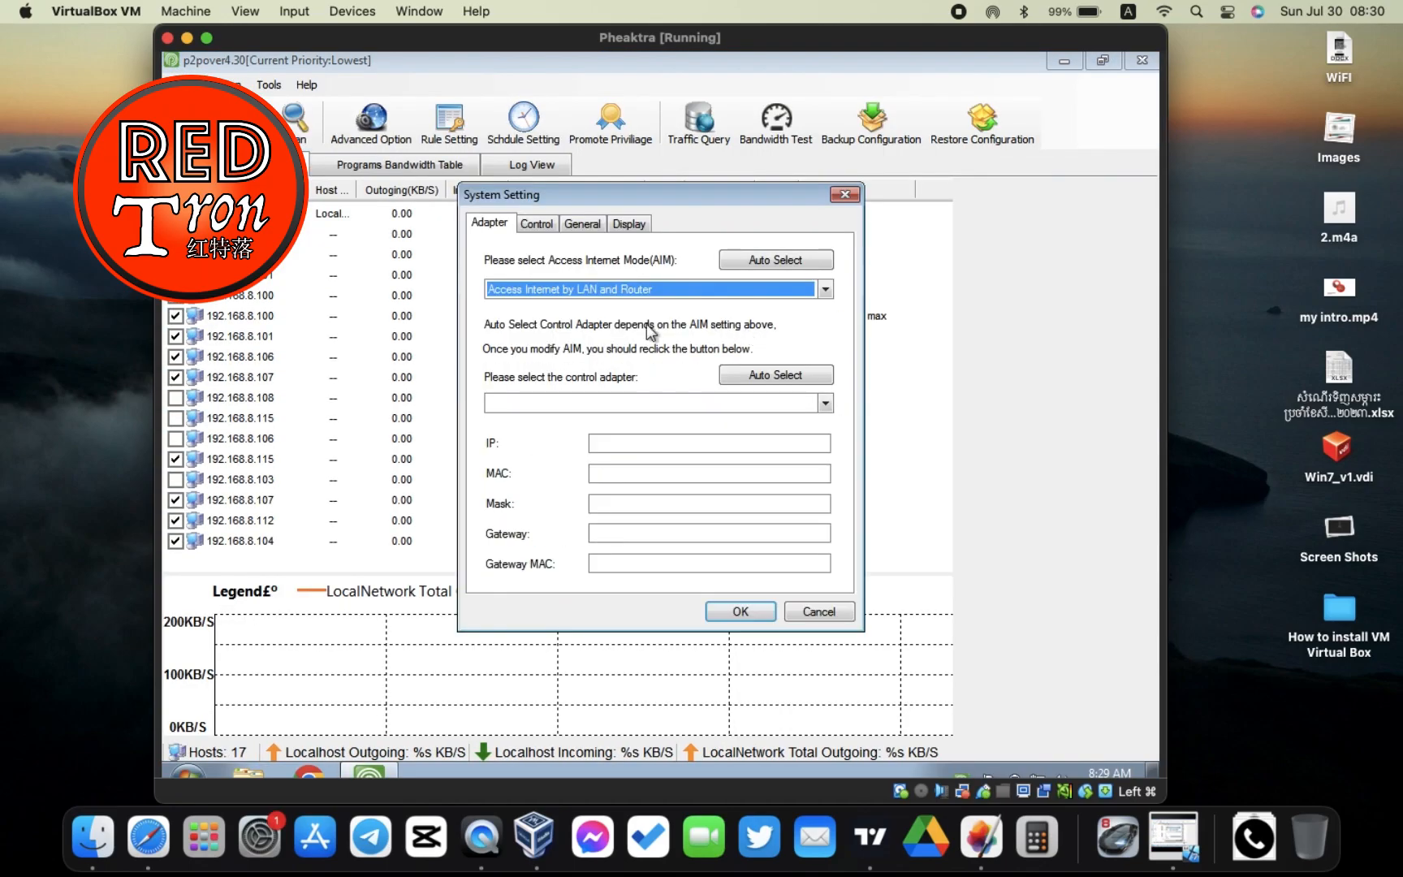
{"action": "mouse_move", "coordinate": [378, 344]}
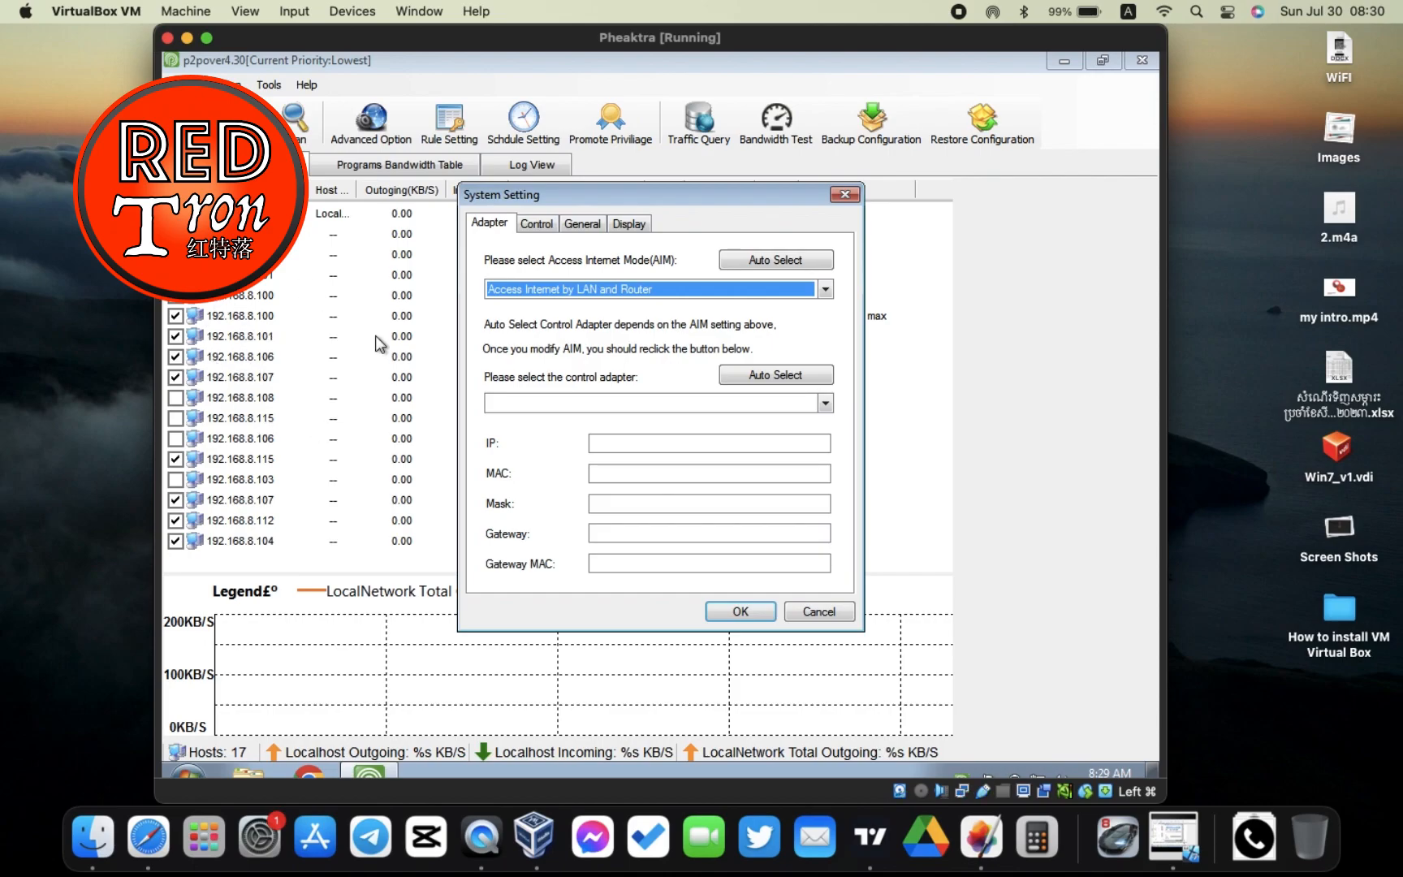
{"action": "mouse_move", "coordinate": [531, 251]}
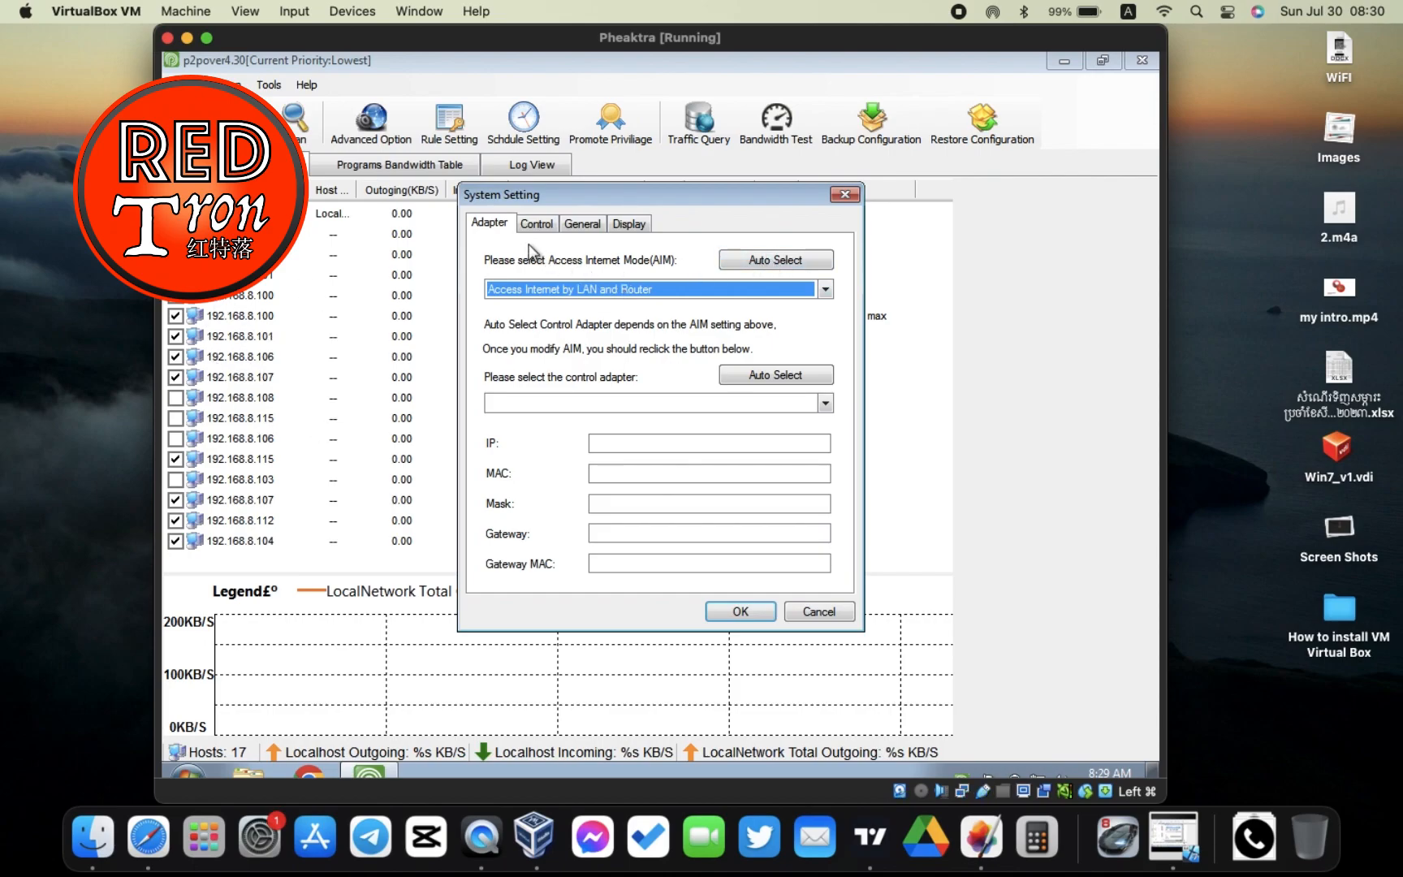
{"action": "mouse_move", "coordinate": [601, 259]}
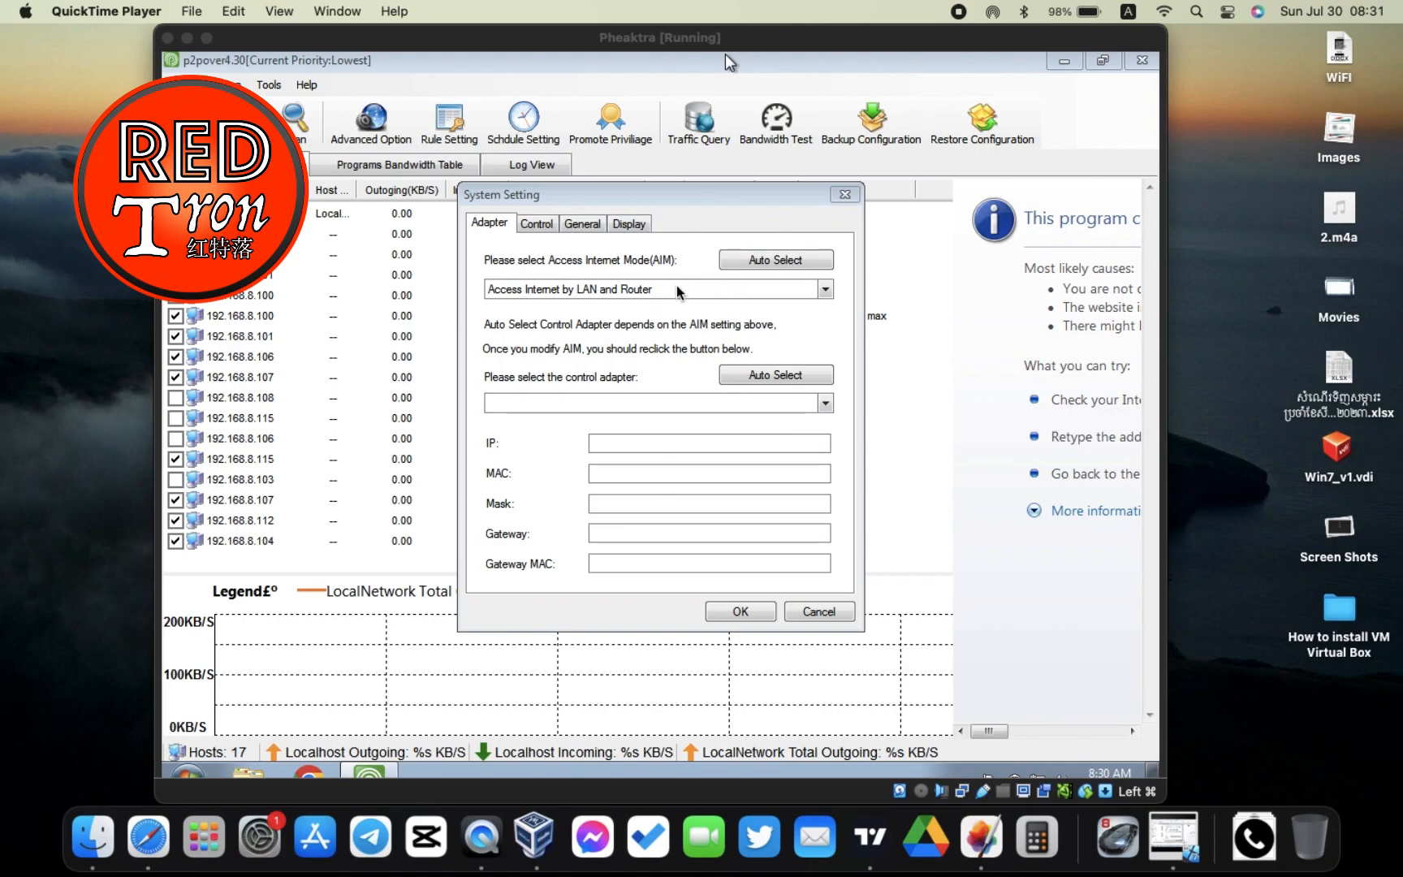
{"action": "mouse_move", "coordinate": [528, 300]}
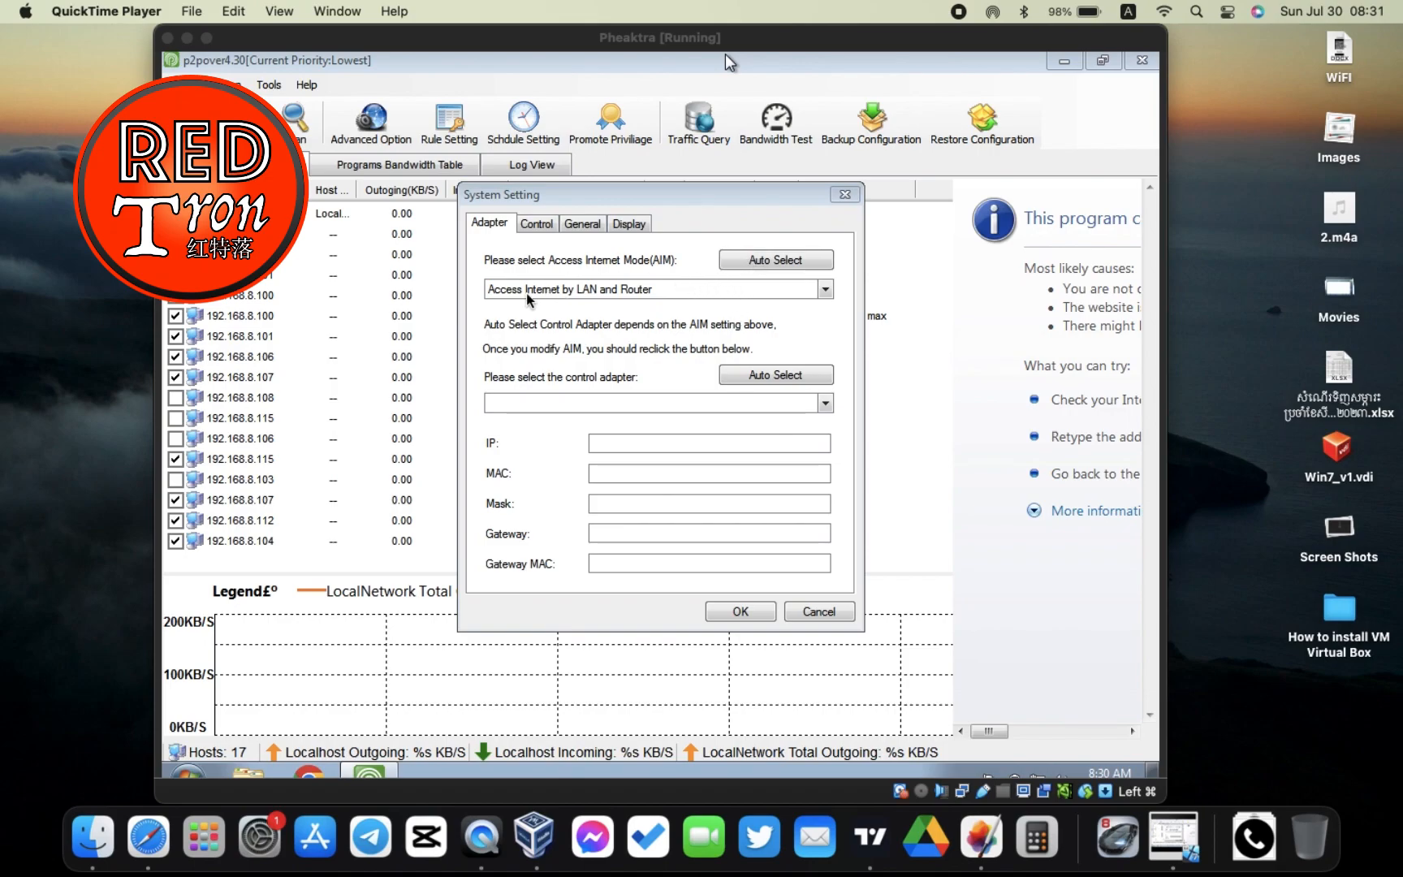
{"action": "mouse_move", "coordinate": [620, 289]}
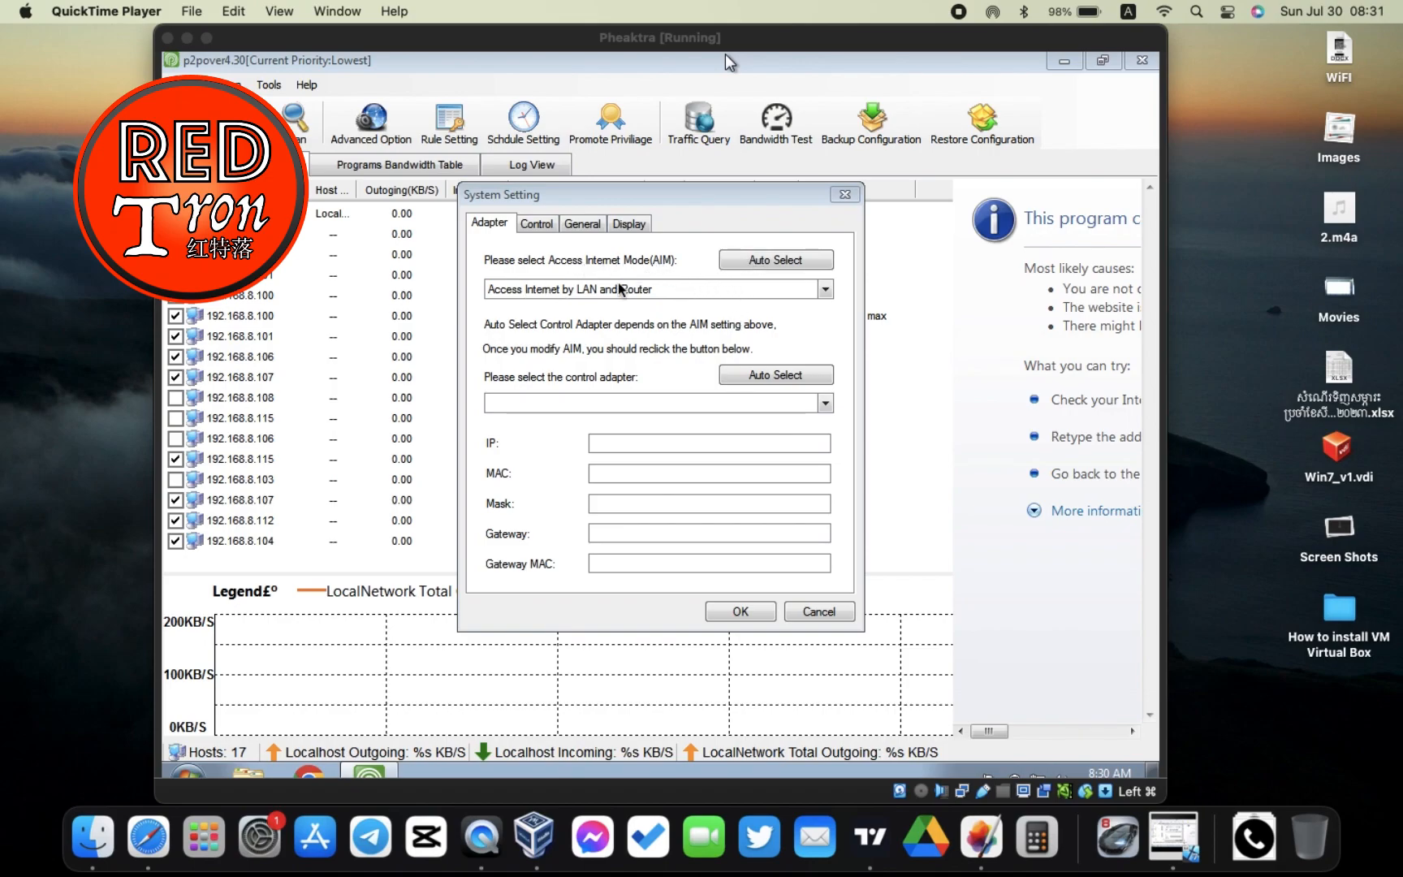
{"action": "mouse_move", "coordinate": [484, 409]}
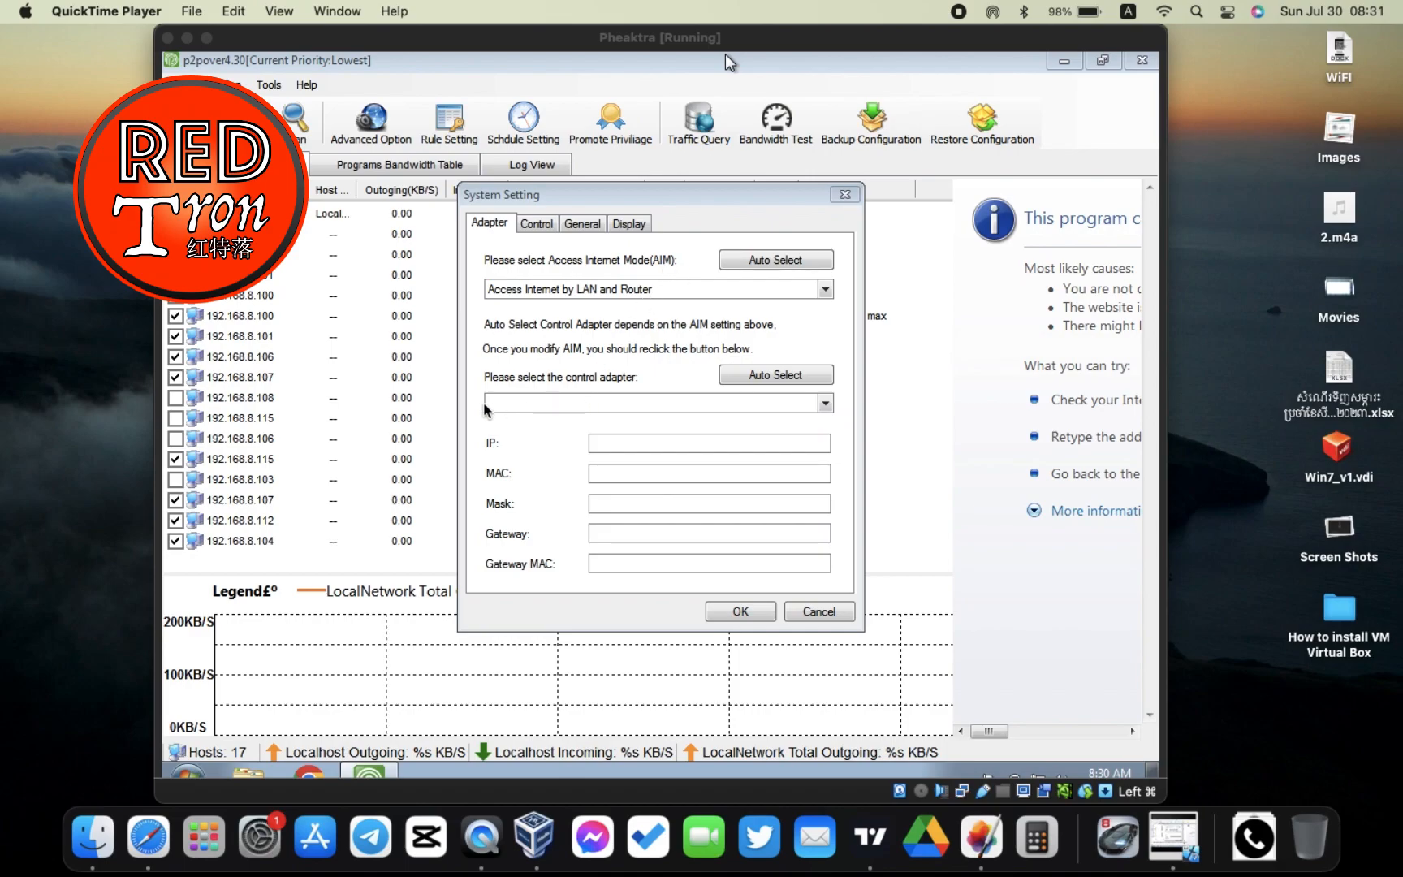
{"action": "mouse_move", "coordinate": [675, 384]}
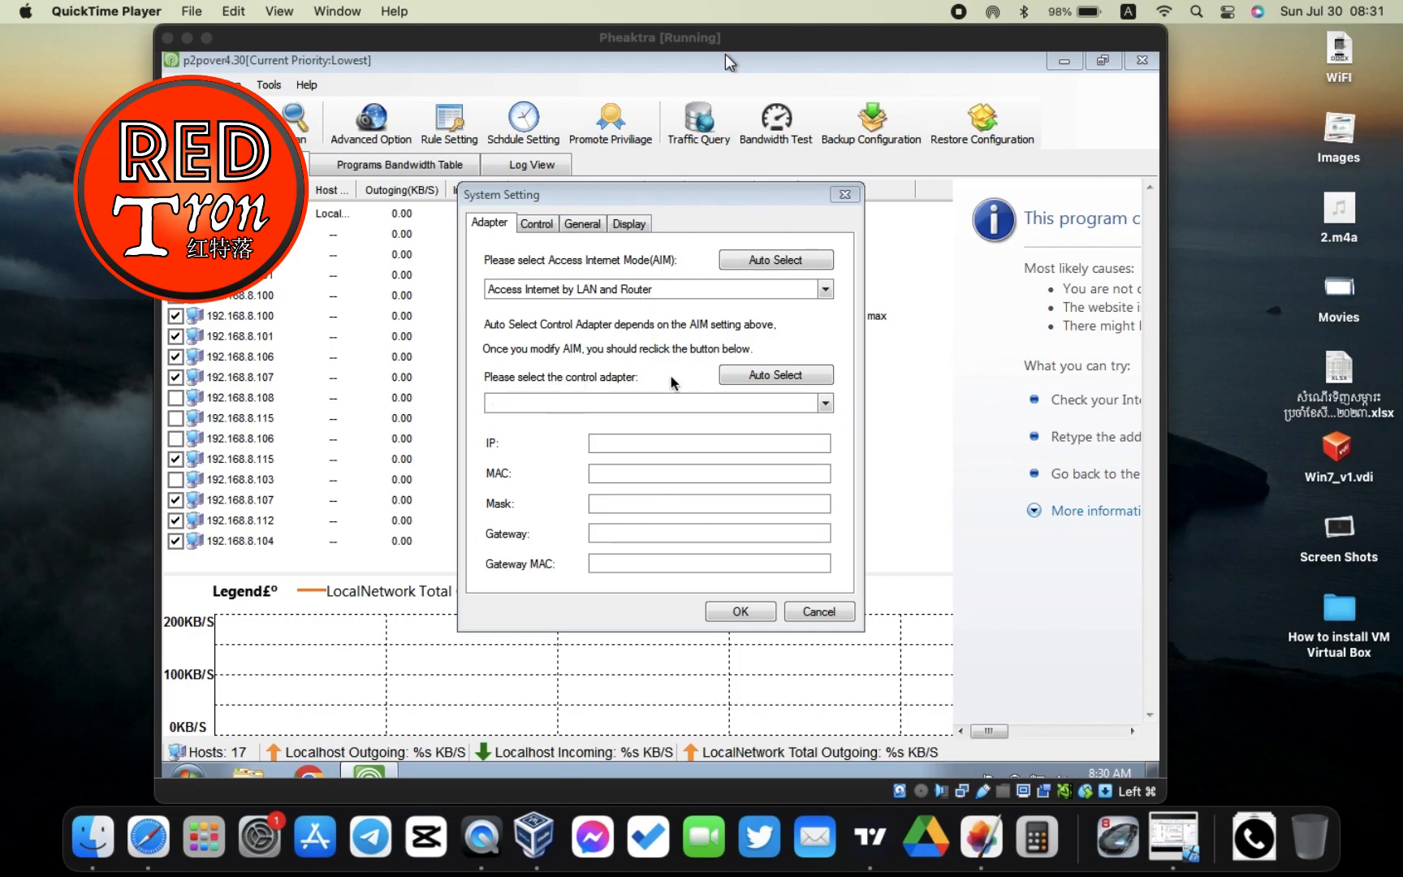
{"action": "mouse_move", "coordinate": [762, 285]}
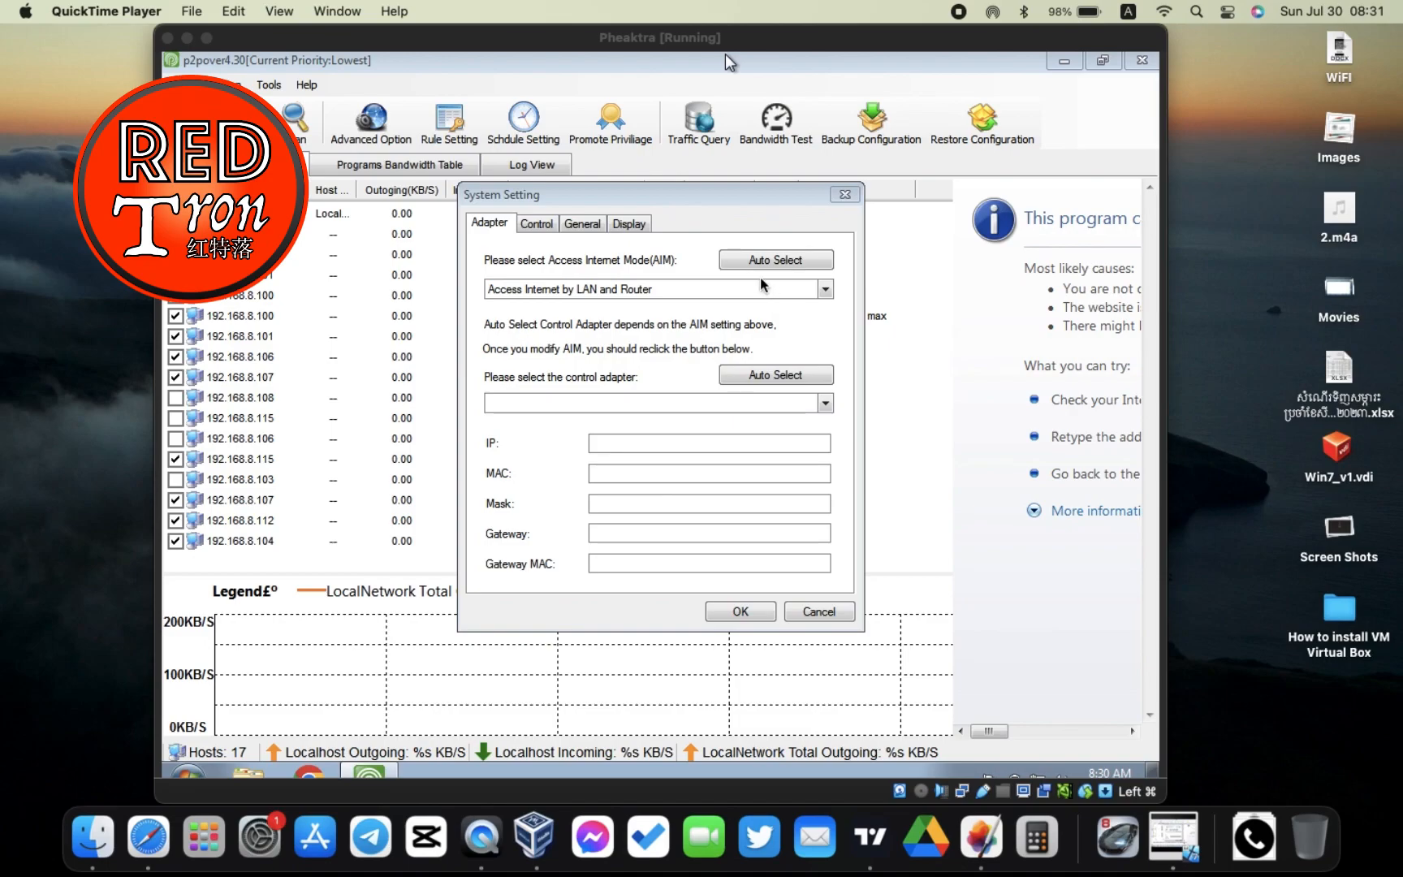
{"action": "mouse_move", "coordinate": [787, 268]}
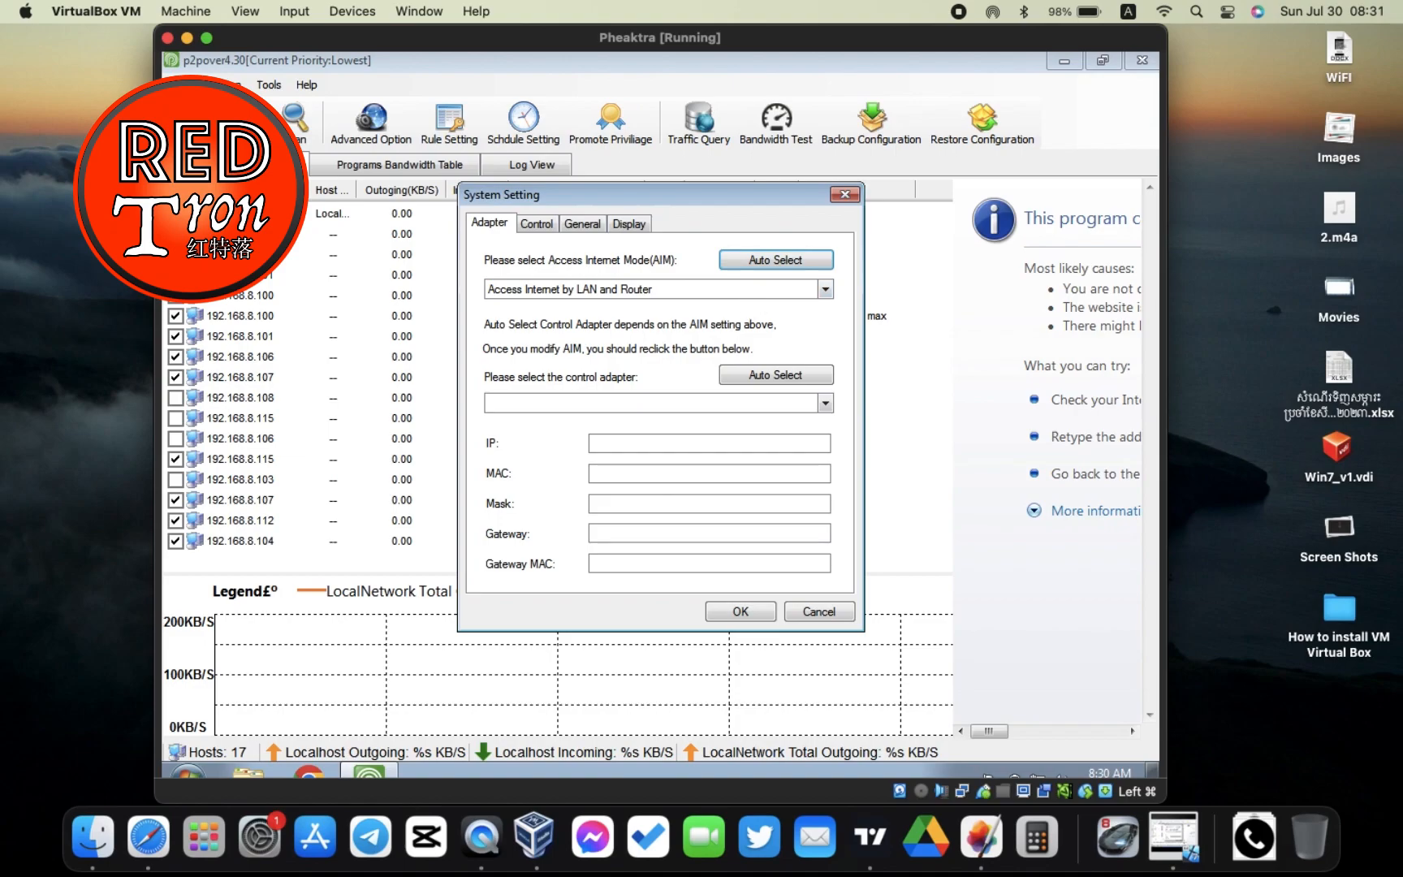
{"action": "mouse_move", "coordinate": [630, 398]}
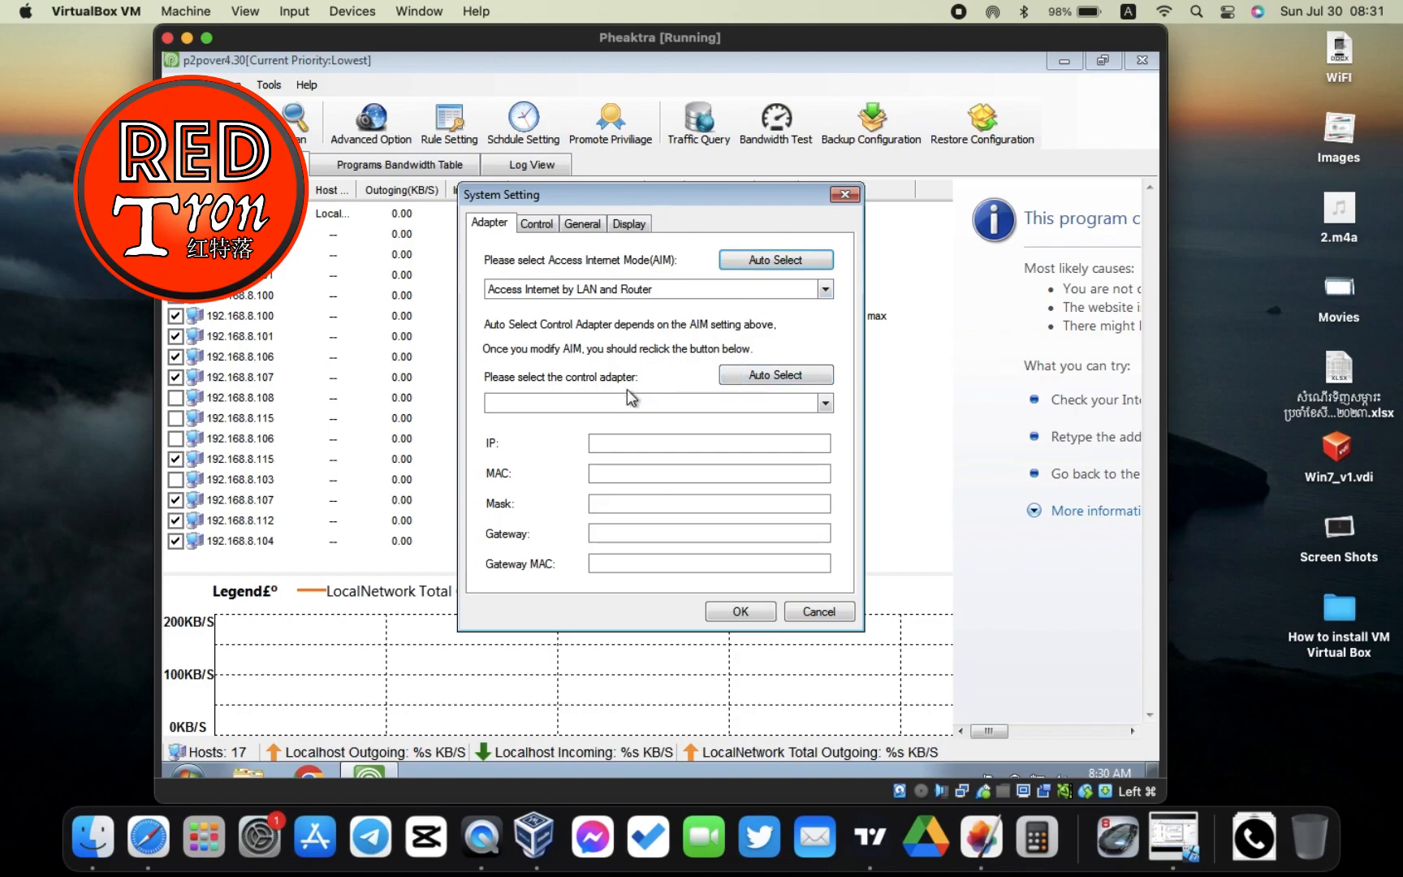
{"action": "mouse_move", "coordinate": [630, 400]}
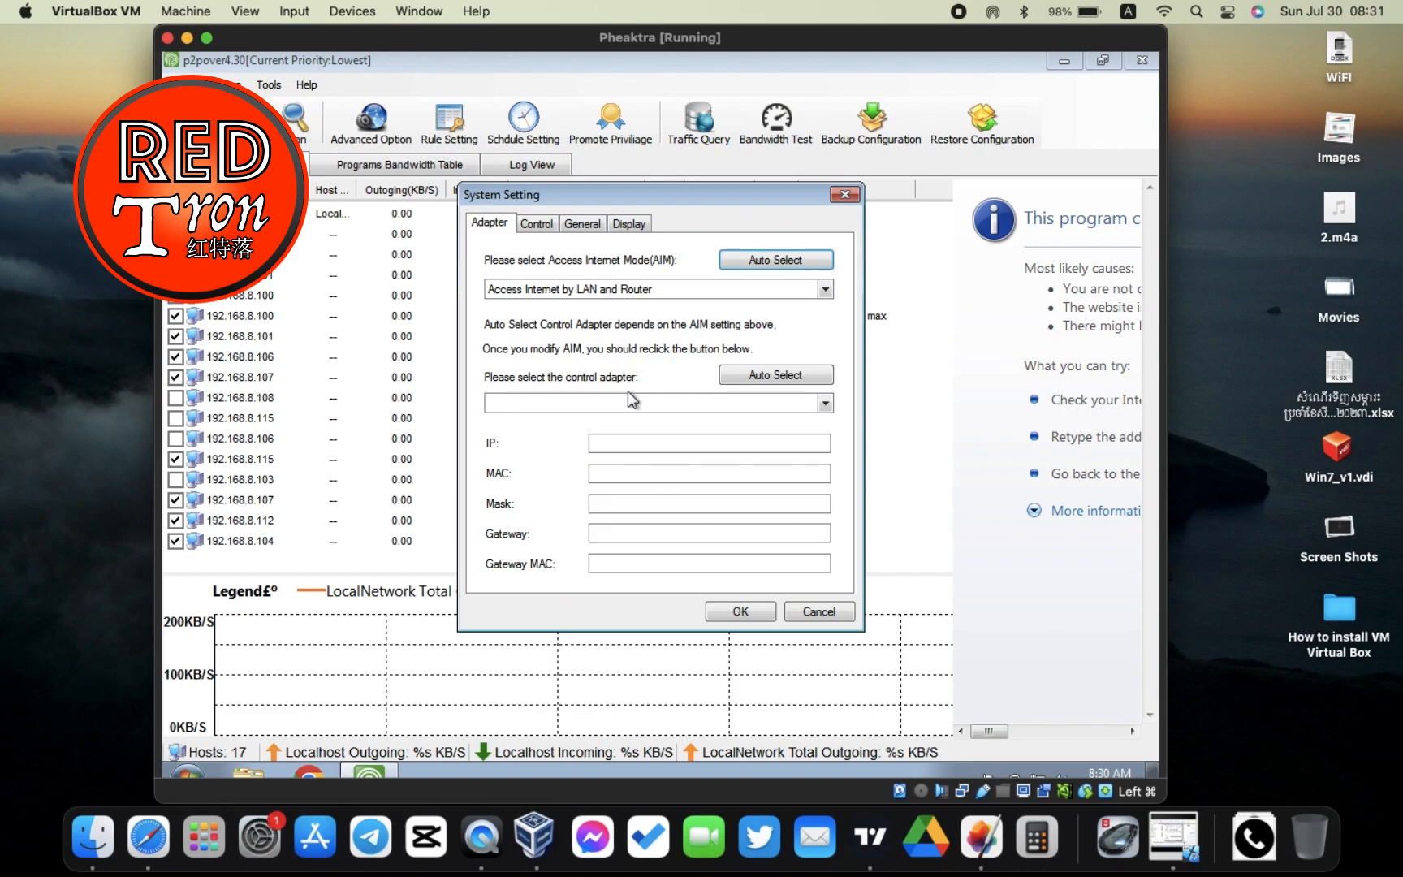
{"action": "mouse_move", "coordinate": [706, 359]}
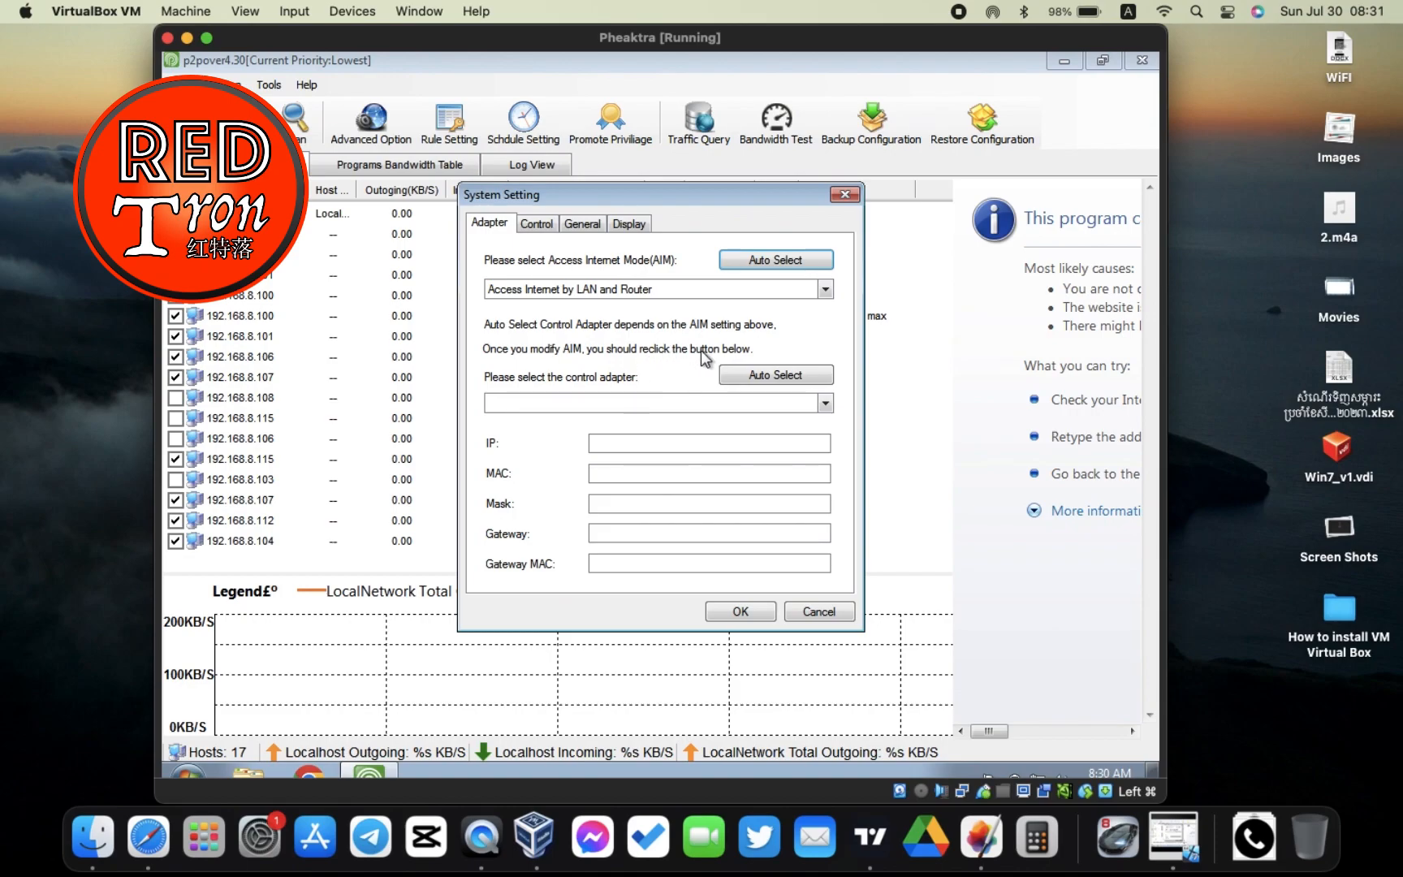
Step: Auto-detect the control adapter as the Intel PRO/1000 MT Desktop Adapter
{"action": "left_click", "coordinate": [775, 374]}
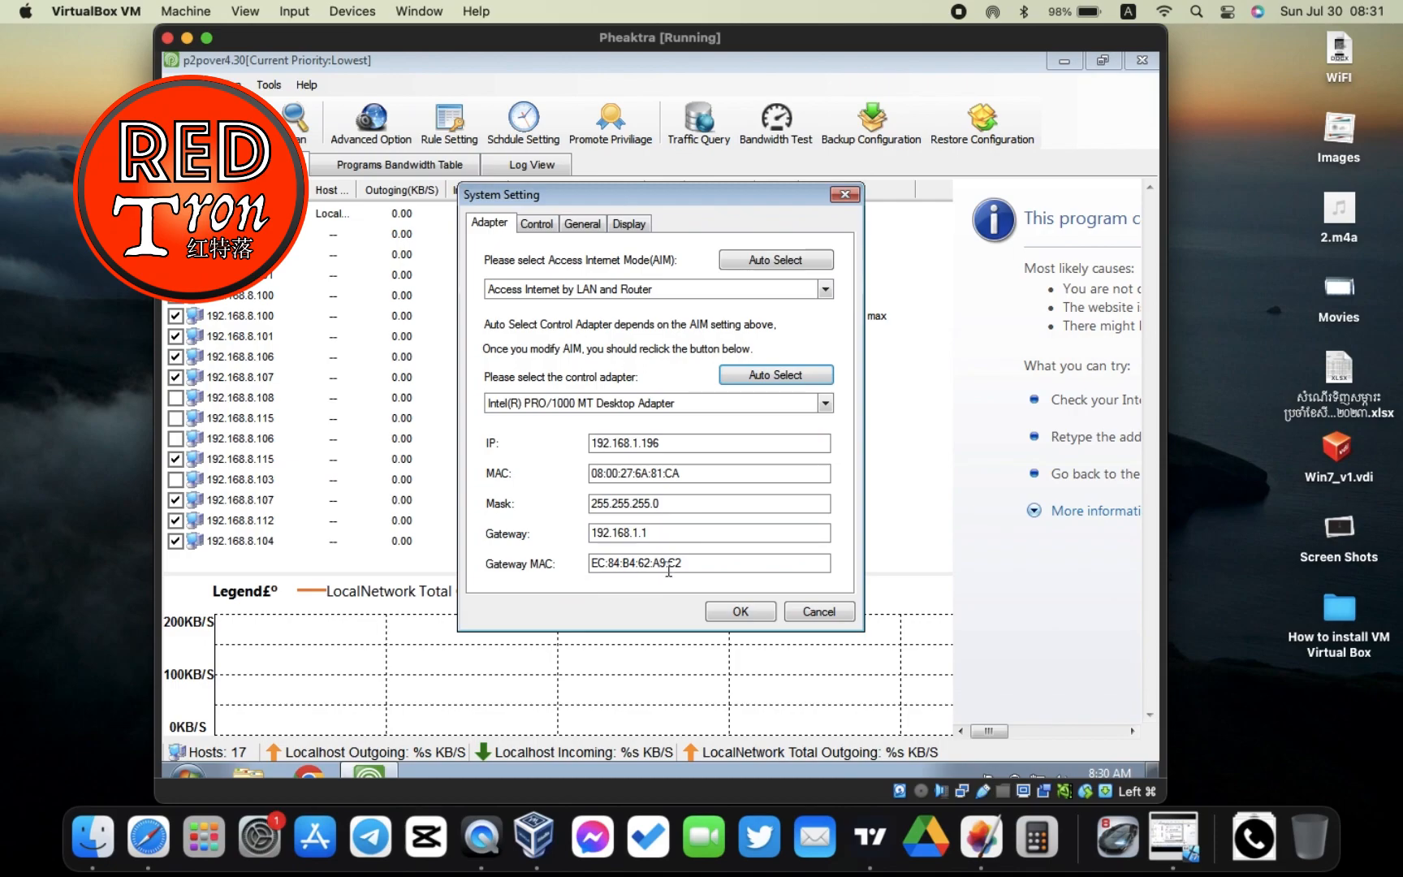
{"action": "mouse_move", "coordinate": [577, 536]}
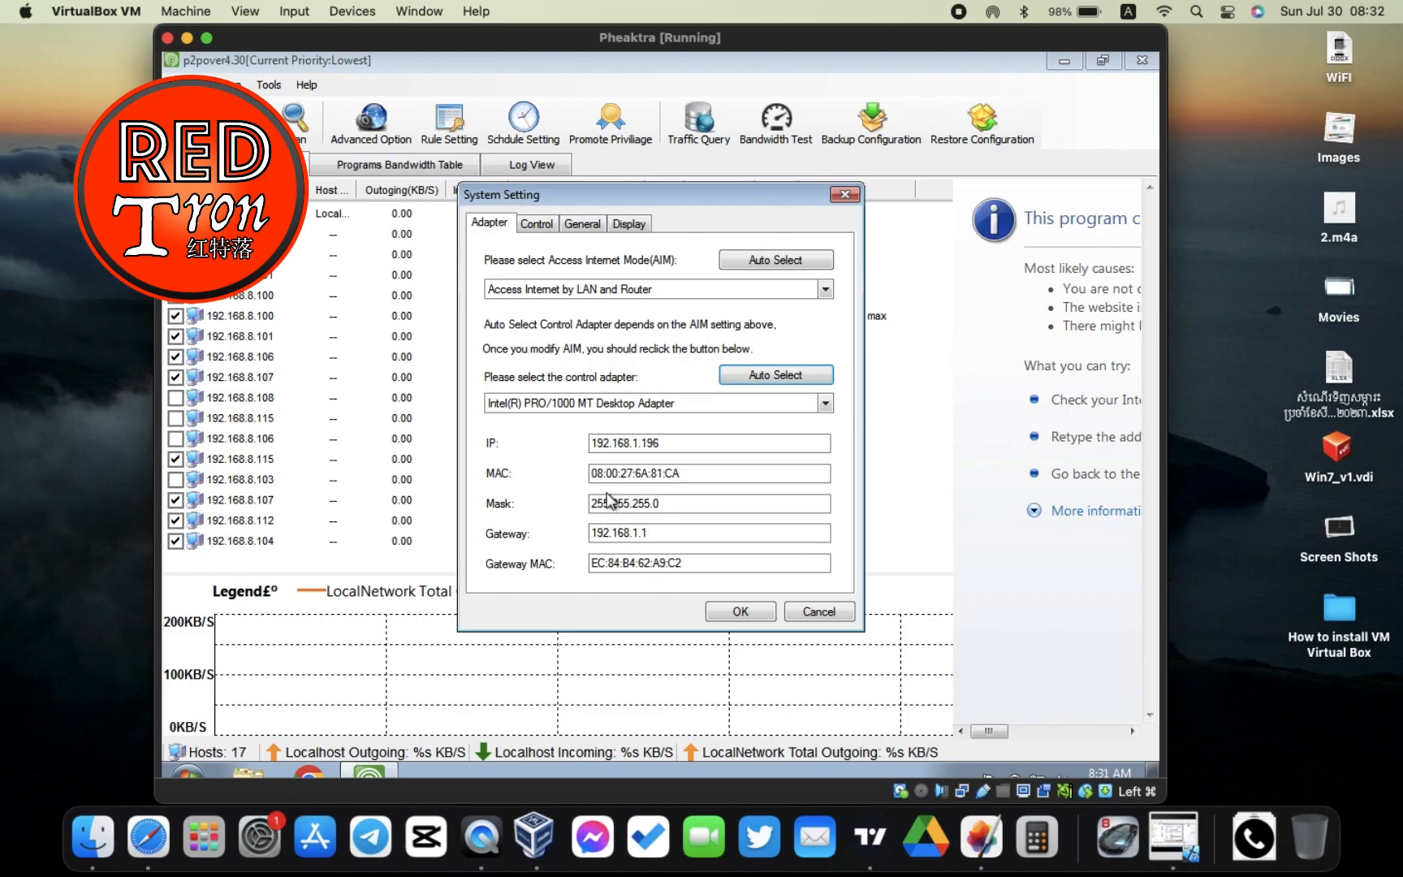
{"action": "mouse_move", "coordinate": [647, 528]}
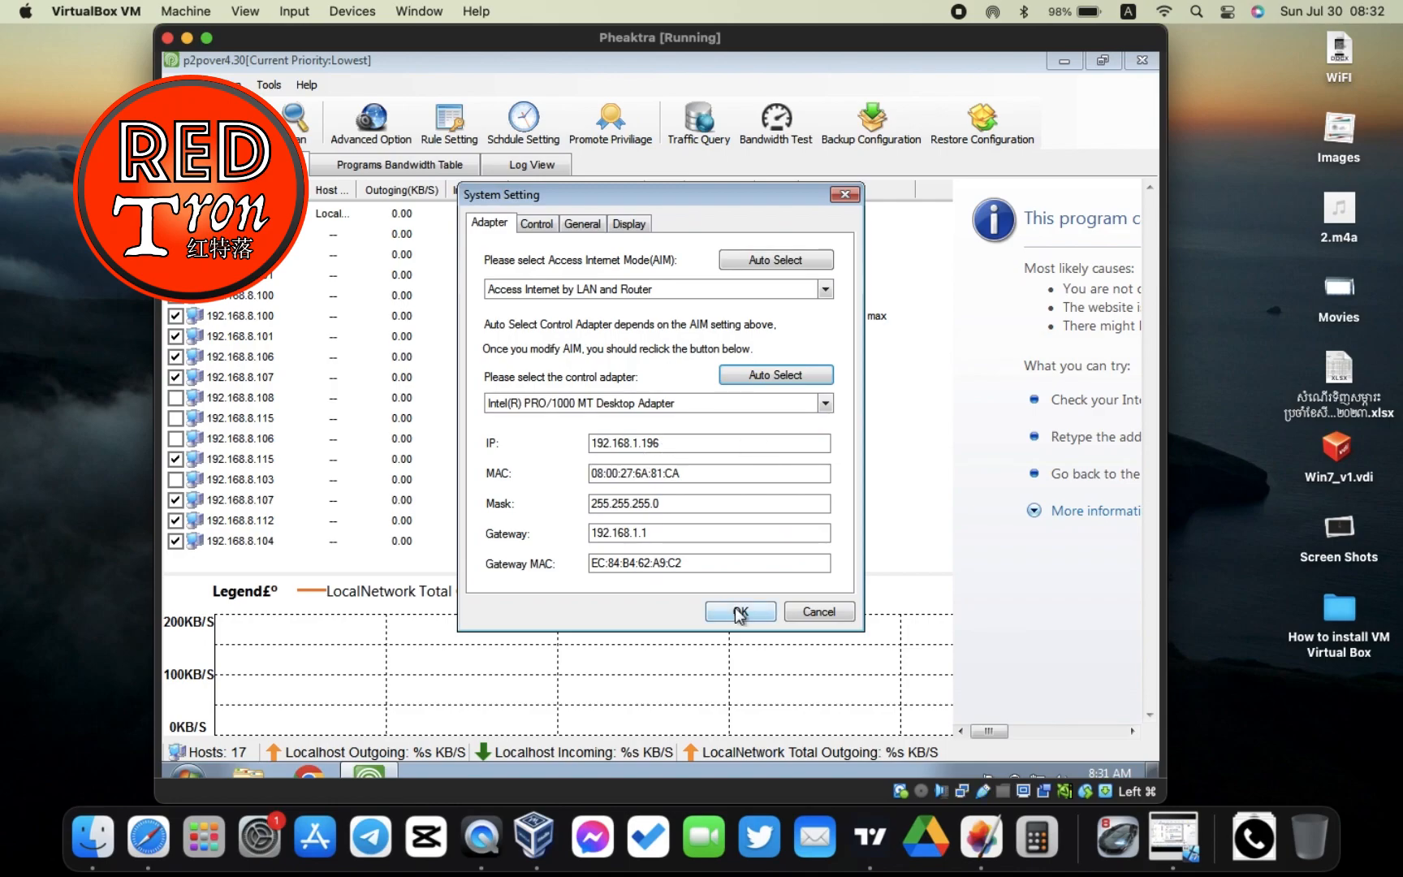
Step: Confirm the adapter settings and postpone the priority promotion to reach the host list
{"action": "left_click", "coordinate": [739, 611]}
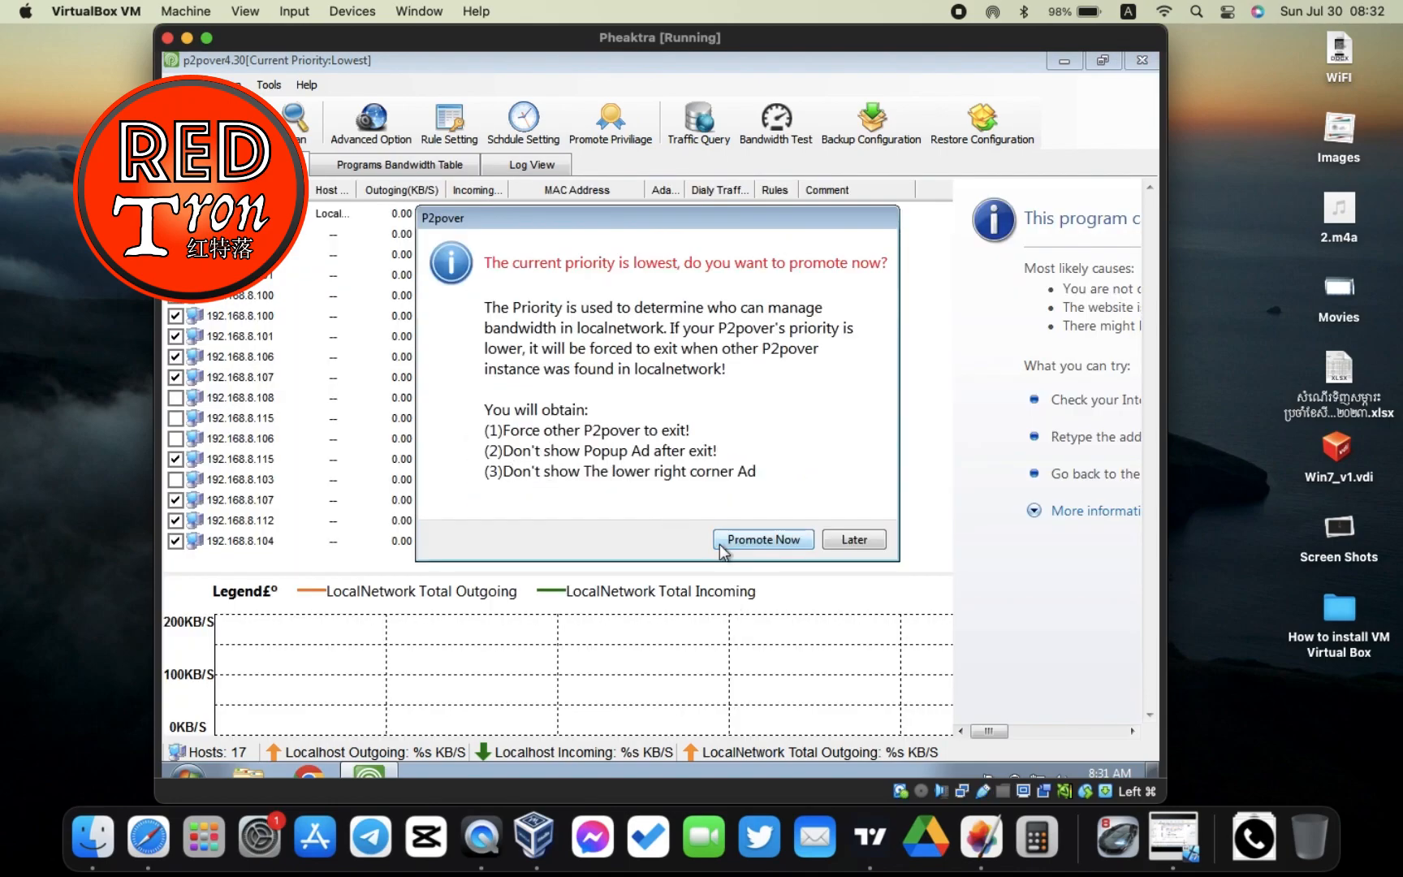
{"action": "mouse_move", "coordinate": [874, 526]}
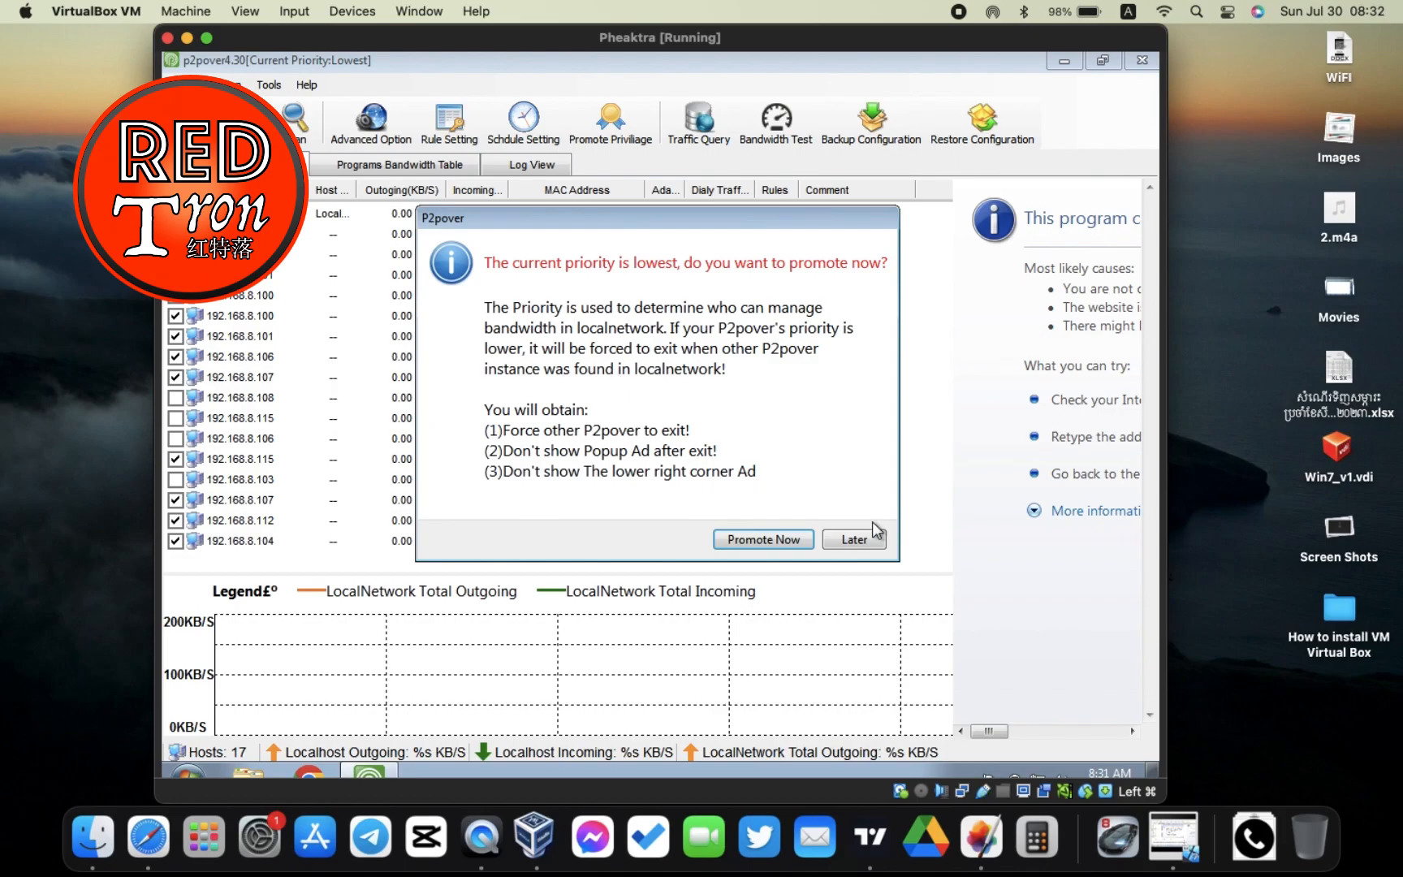
{"action": "left_click", "coordinate": [853, 539]}
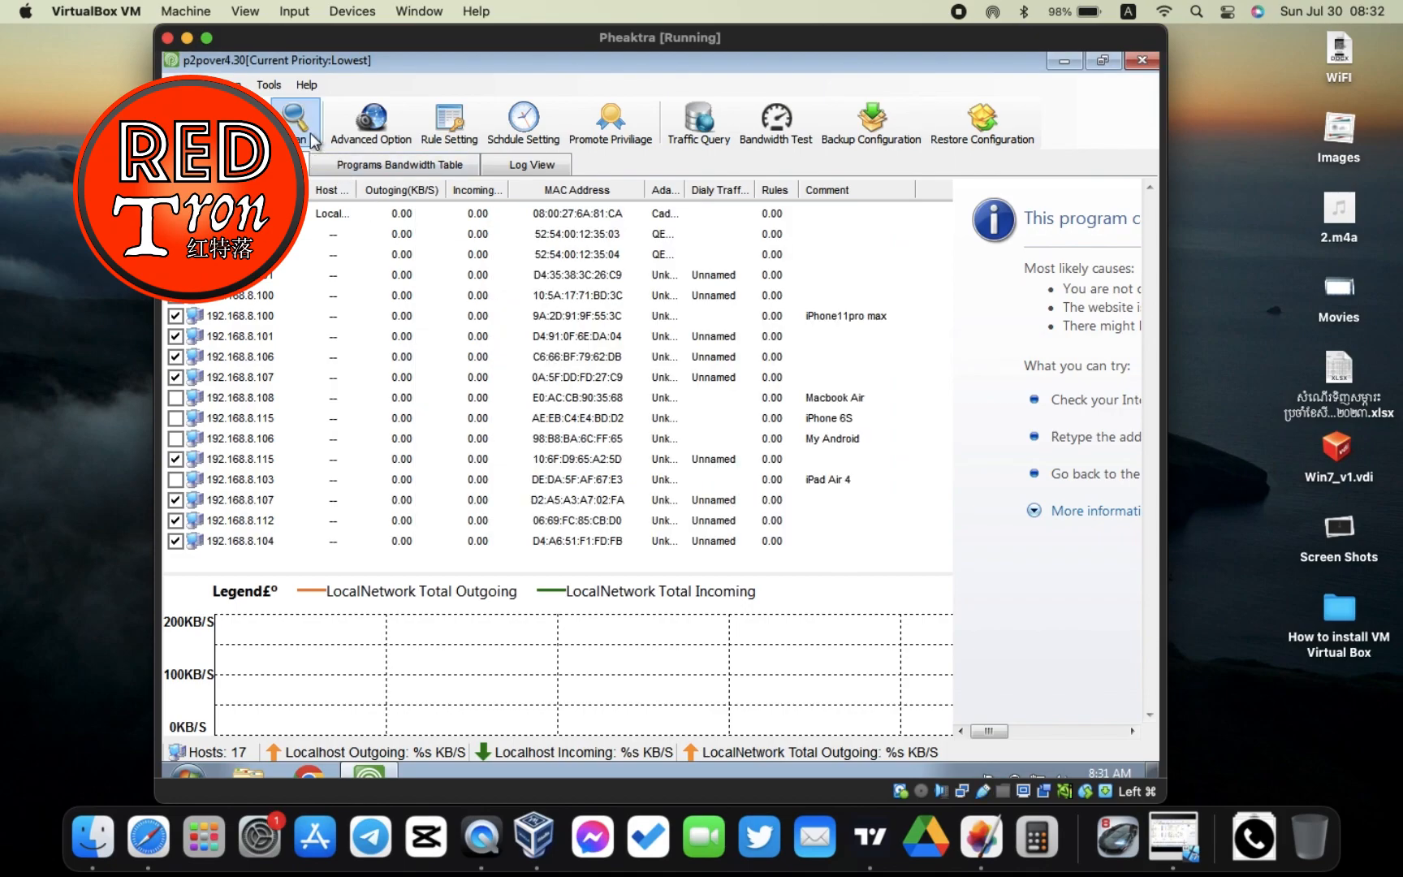
Step: Rescan the whole network so the host list grows to 23 hosts
{"action": "left_click", "coordinate": [295, 120]}
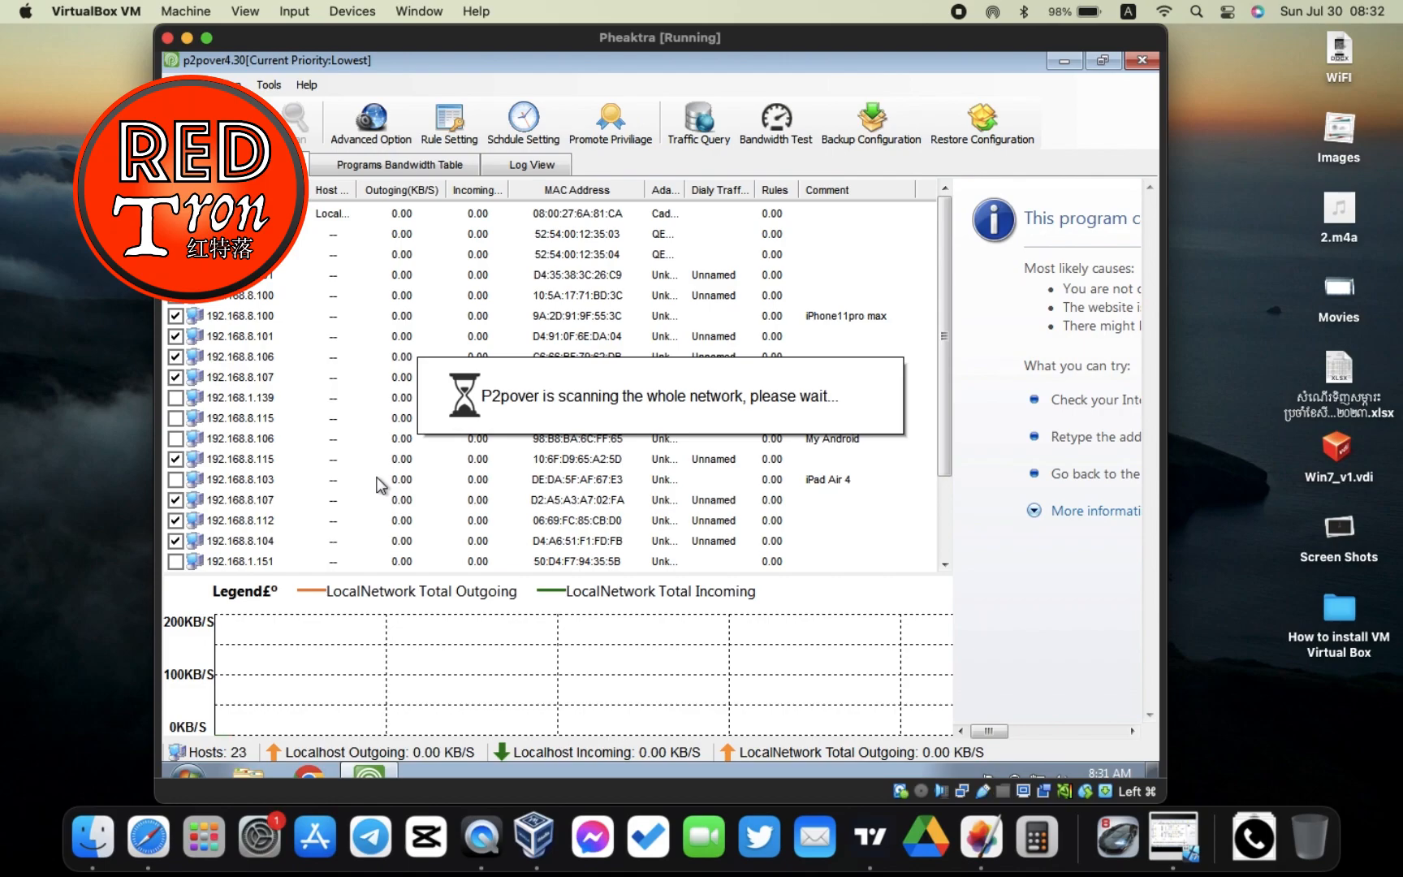
{"action": "mouse_move", "coordinate": [296, 444]}
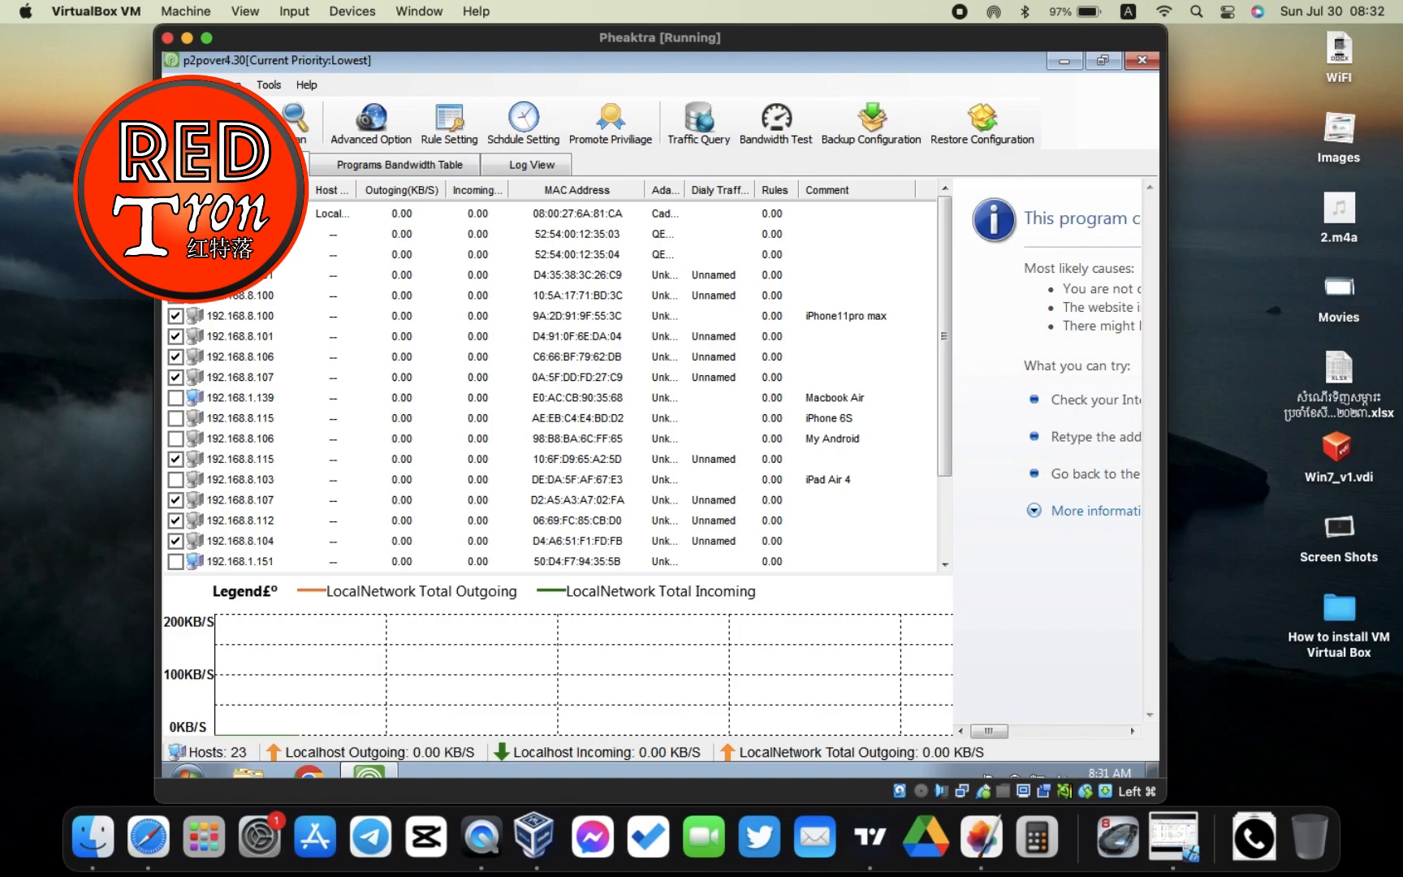
Step: Scroll through the host list to find the newly discovered 192.168.1.x hosts
{"action": "left_click", "coordinate": [575, 233]}
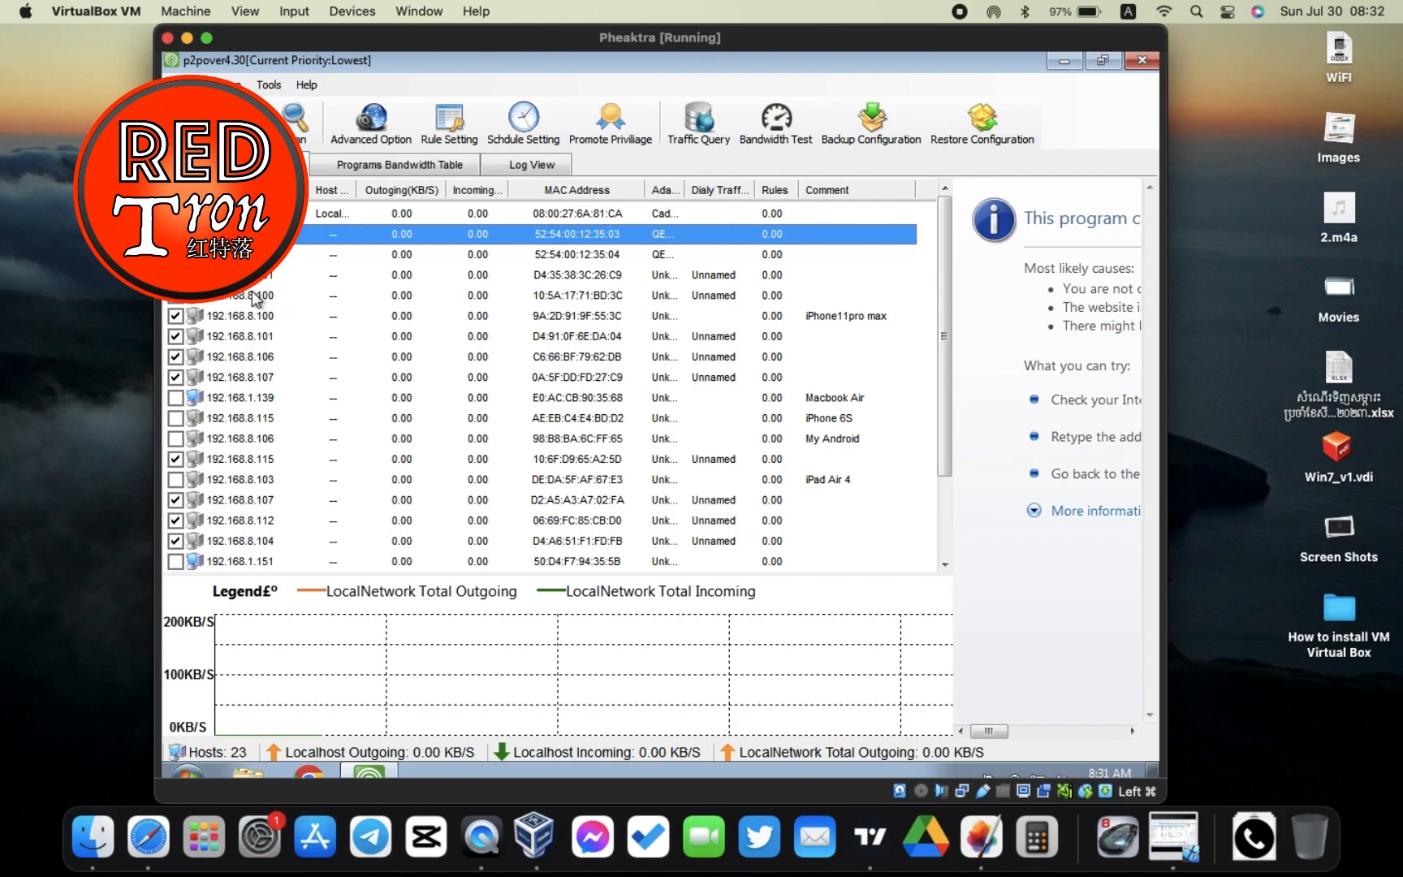
{"action": "scroll", "scroll_direction": "down", "scroll_amount": 3}
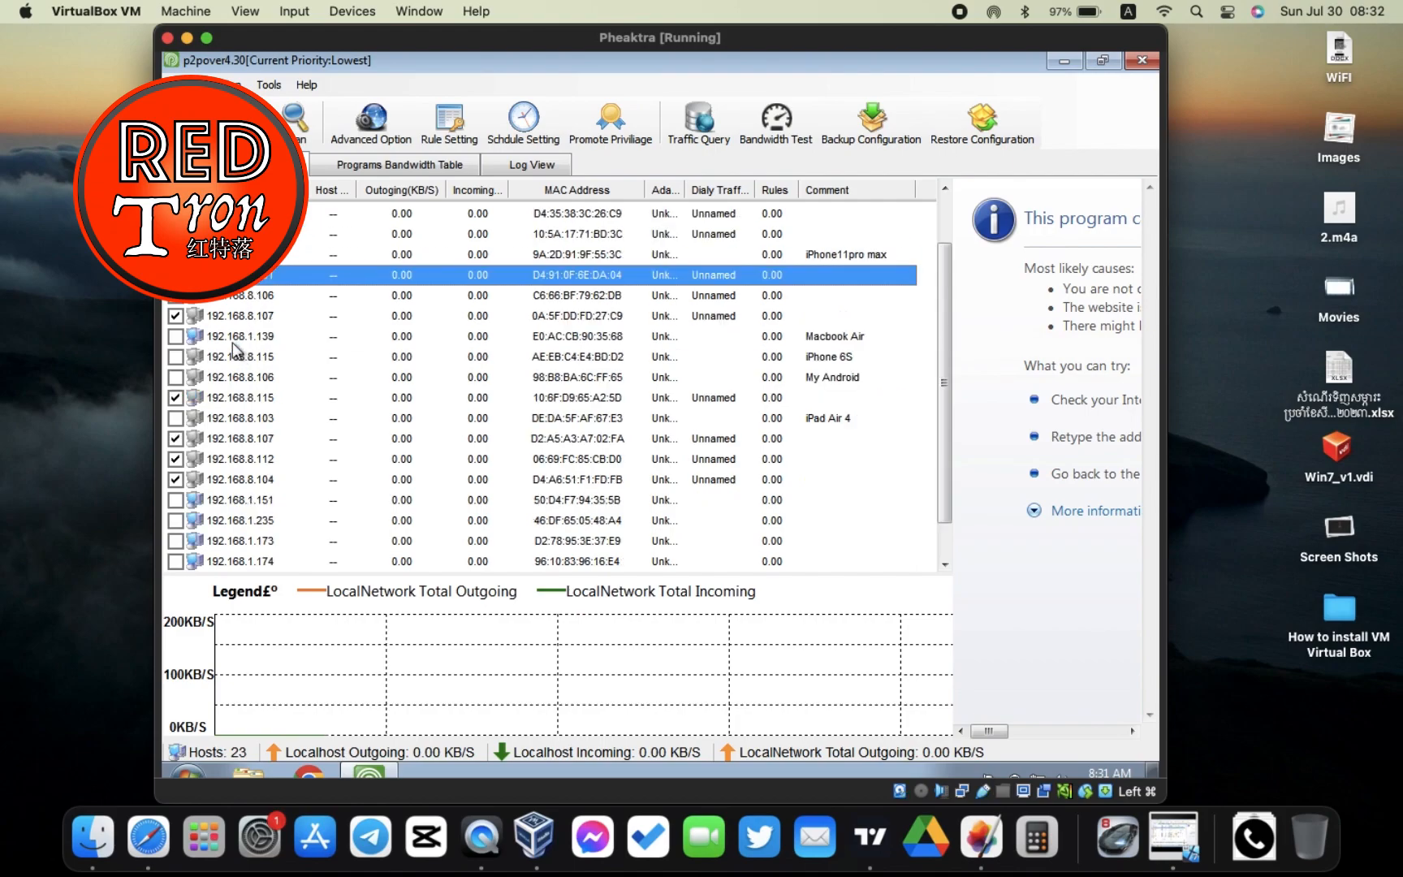
{"action": "scroll", "scroll_direction": "down", "scroll_amount": 3}
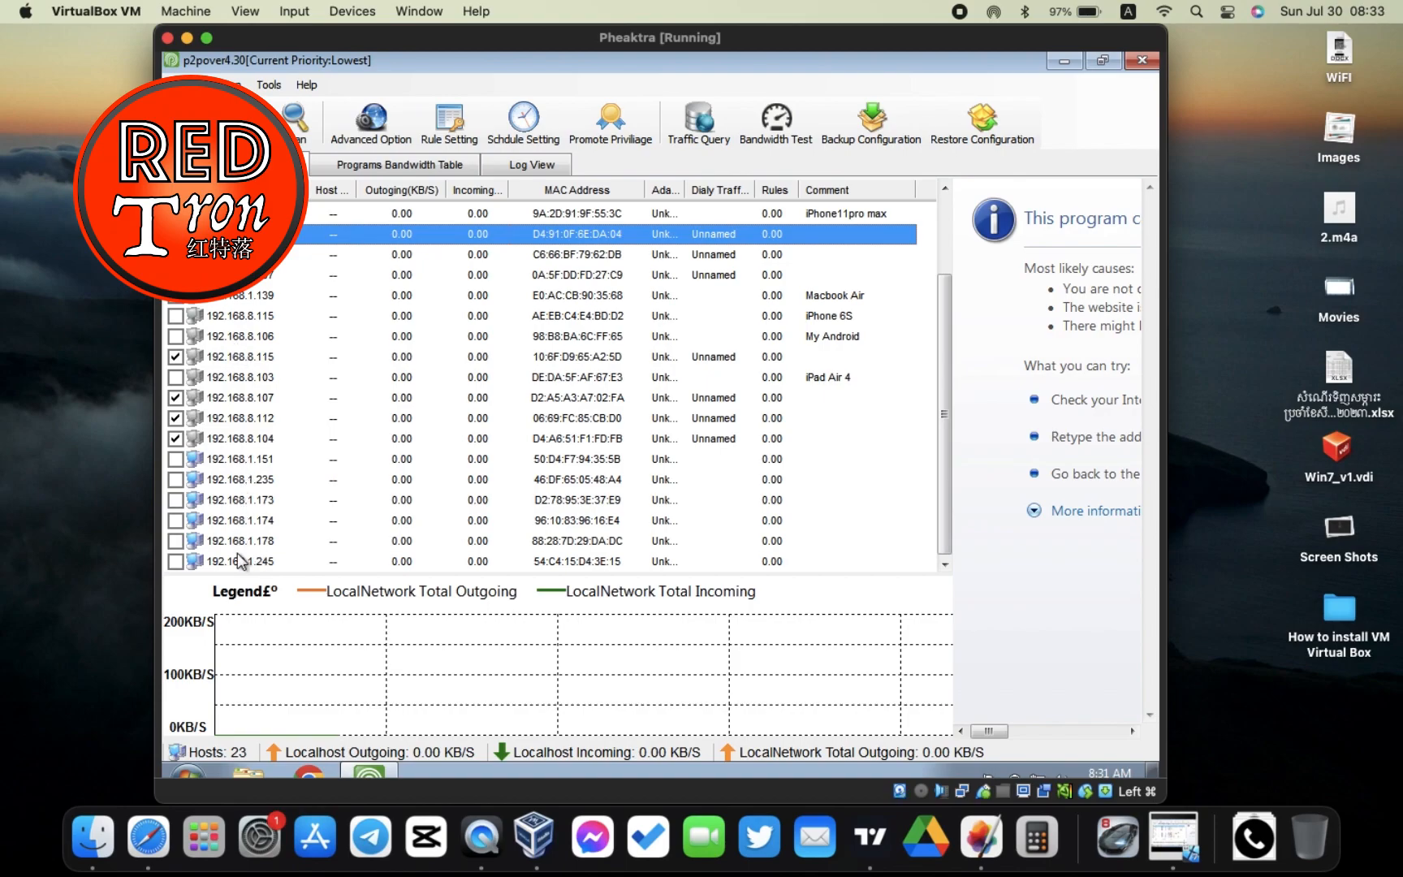
{"action": "scroll", "scroll_direction": "up", "scroll_amount": 3}
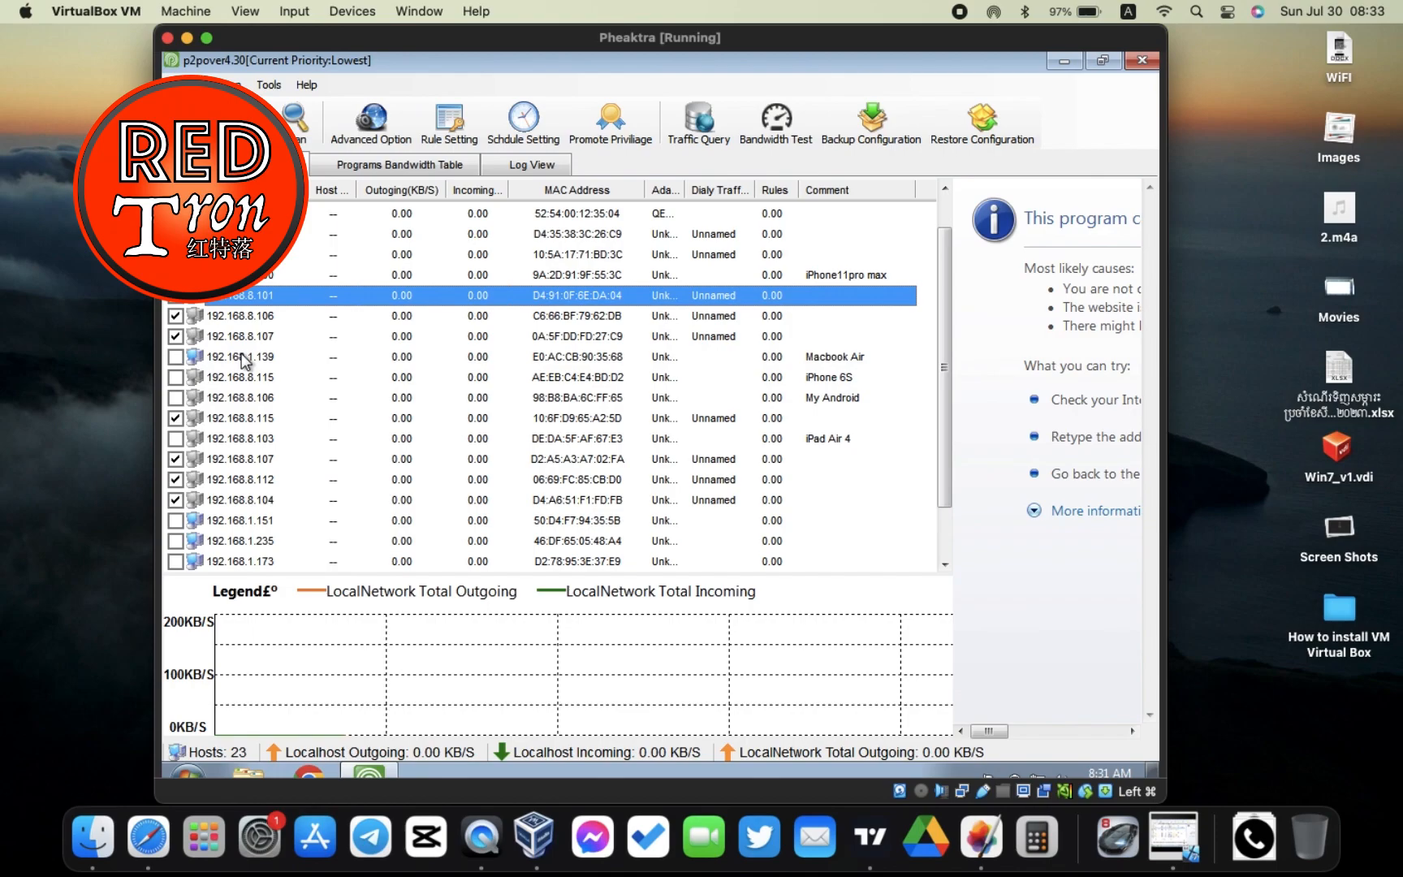
{"action": "left_click", "coordinate": [581, 234]}
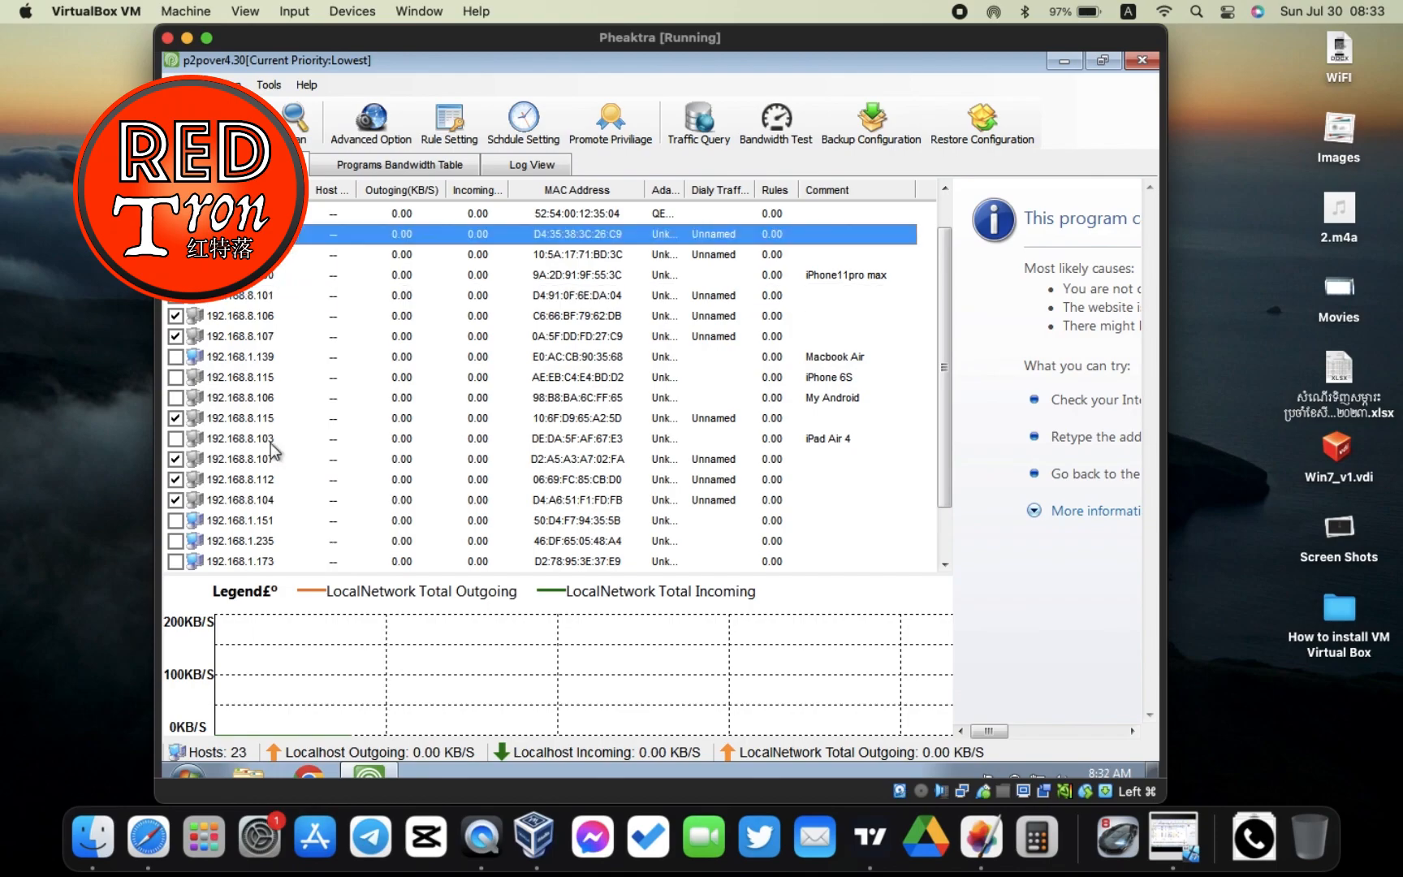
{"action": "mouse_move", "coordinate": [370, 401]}
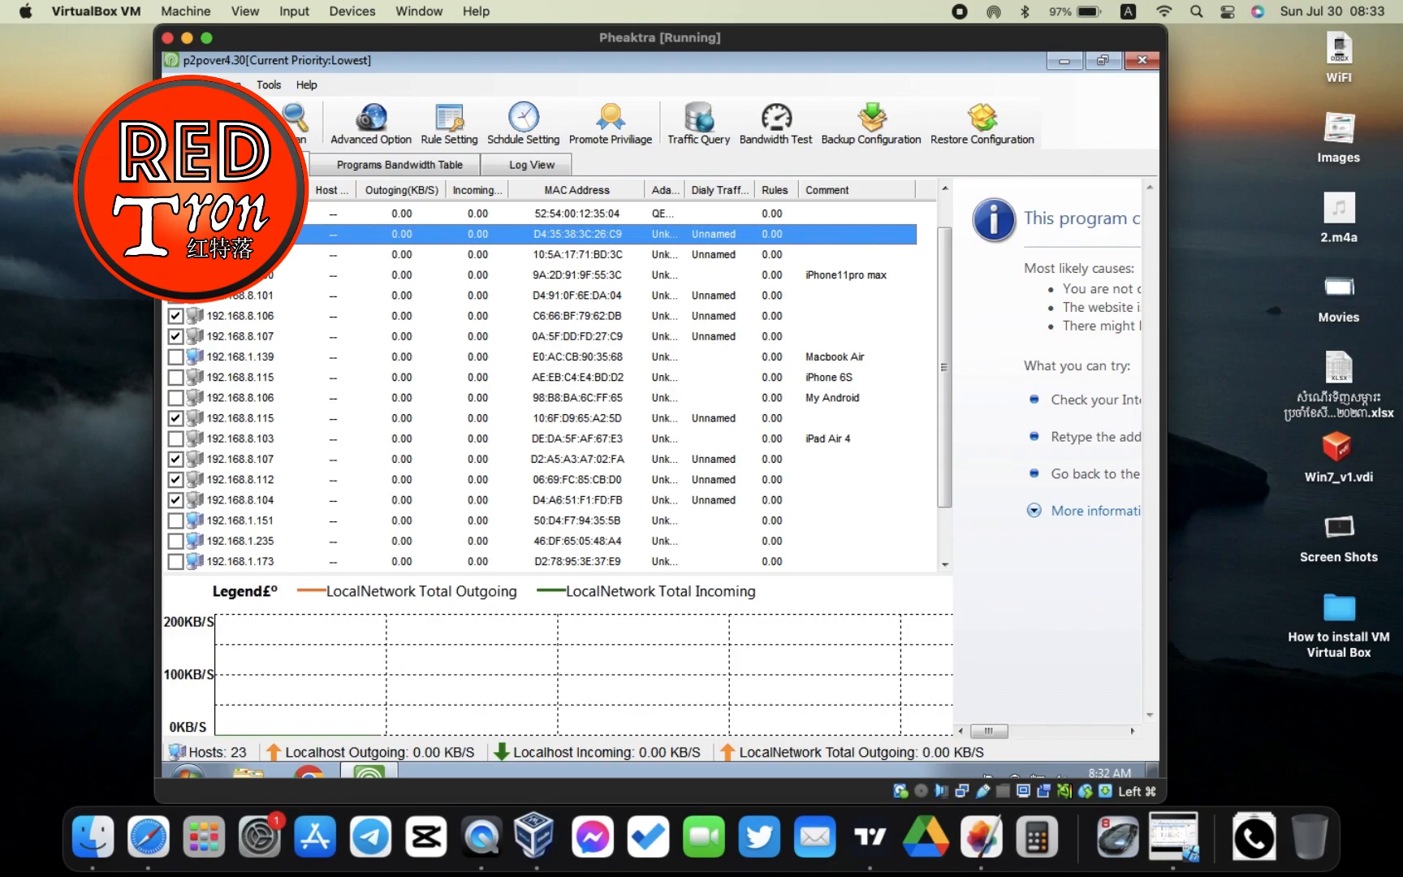
{"action": "scroll", "scroll_direction": "down", "scroll_amount": 3}
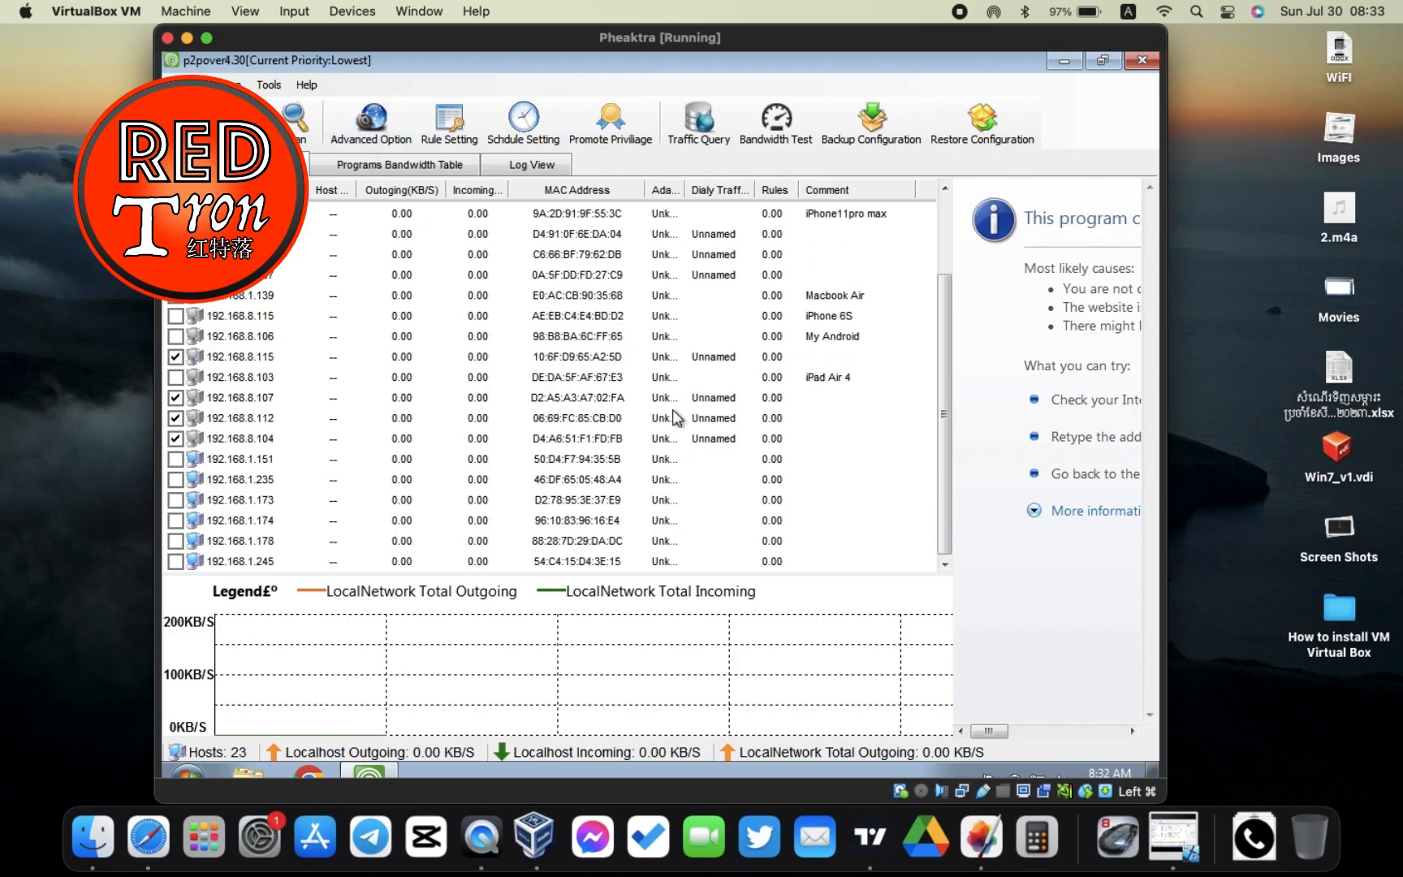
{"action": "mouse_move", "coordinate": [257, 432]}
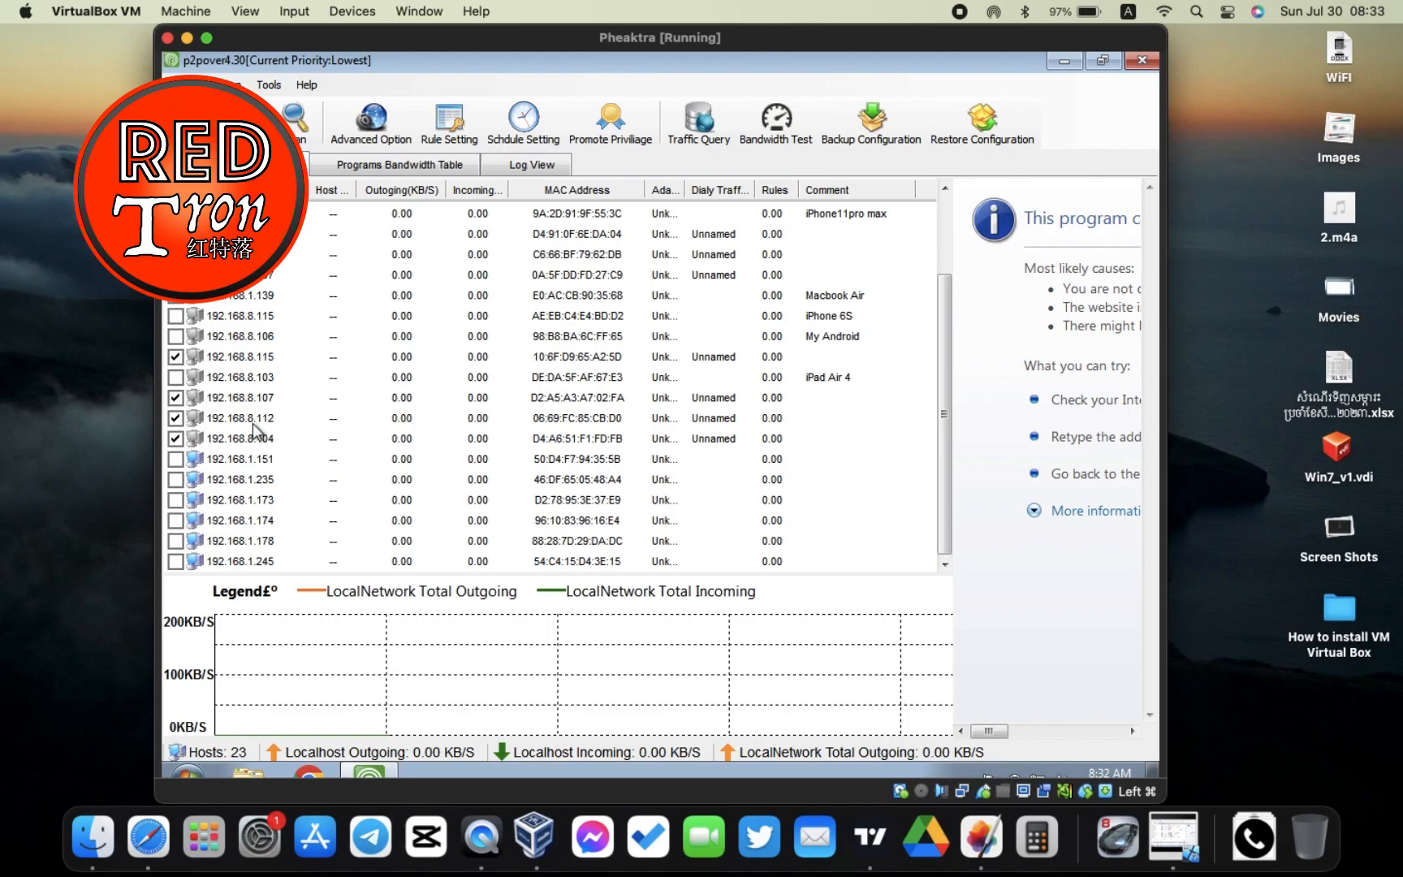
Step: Tick hosts 192.168.1.151, .235, .173, .174, .178 and .245
{"action": "left_click", "coordinate": [177, 460]}
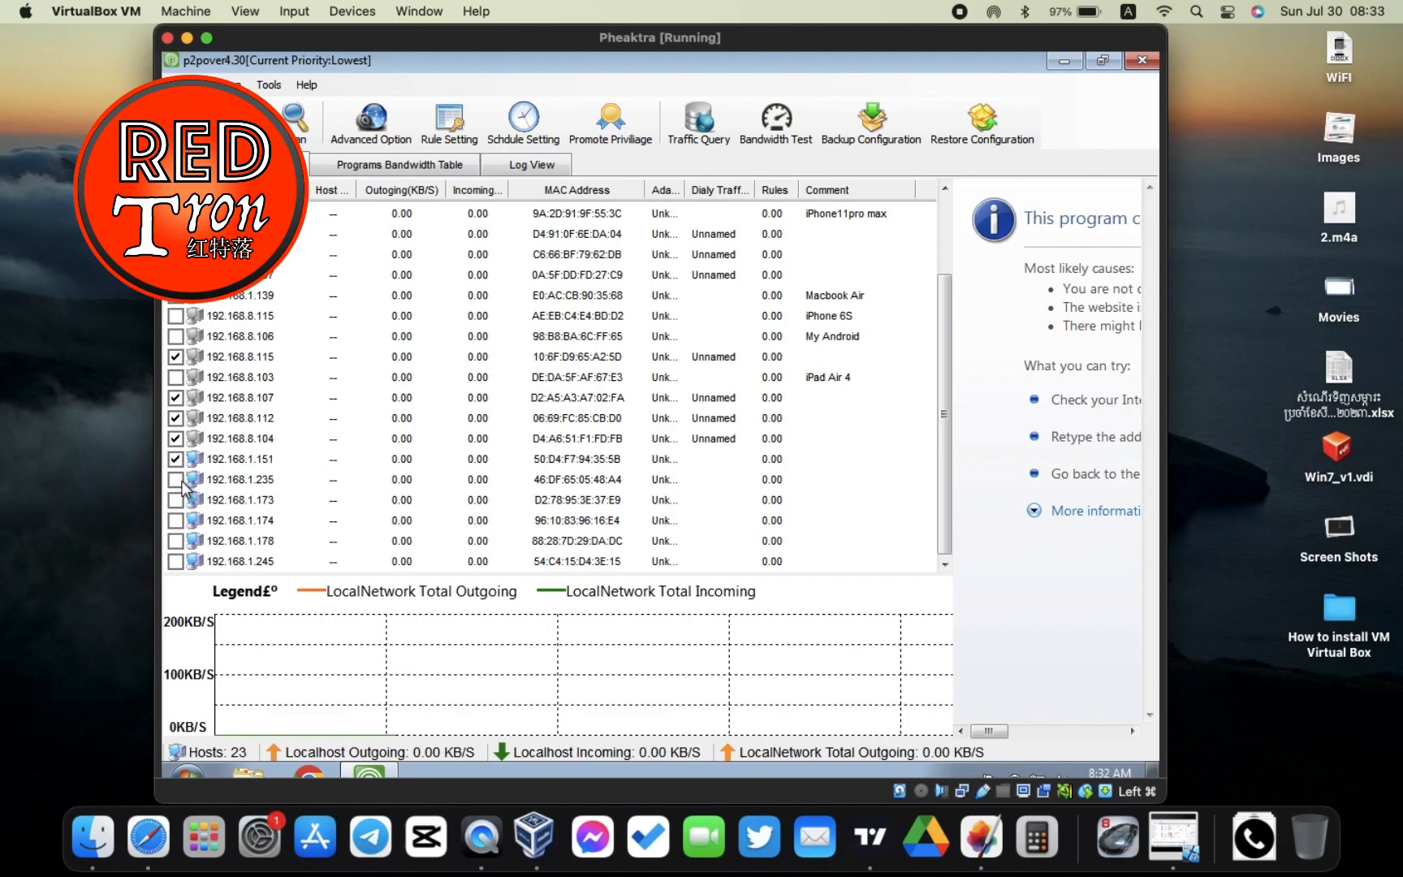
{"action": "left_click", "coordinate": [176, 479]}
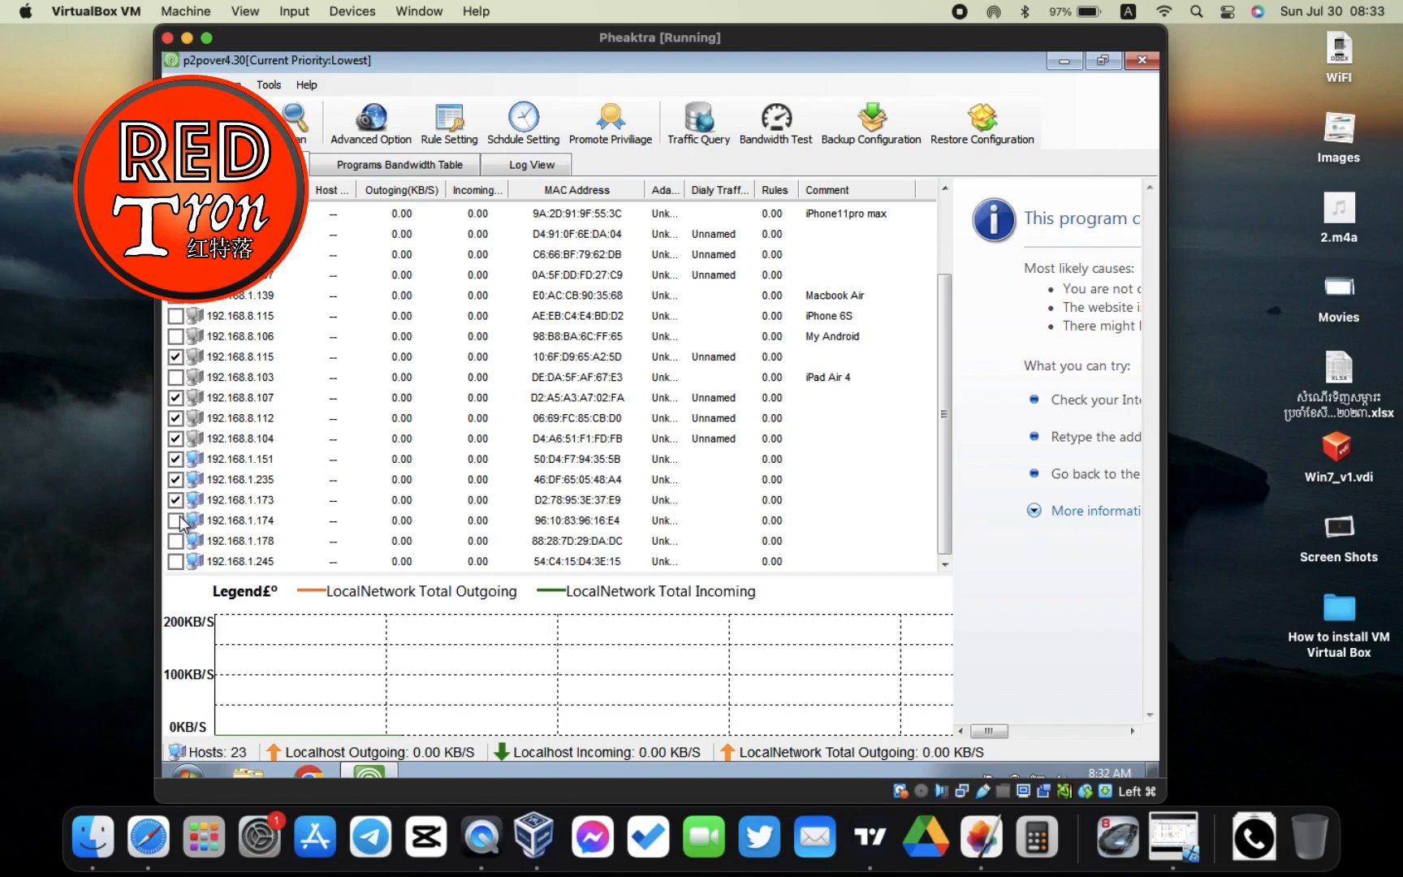
{"action": "left_click", "coordinate": [176, 520]}
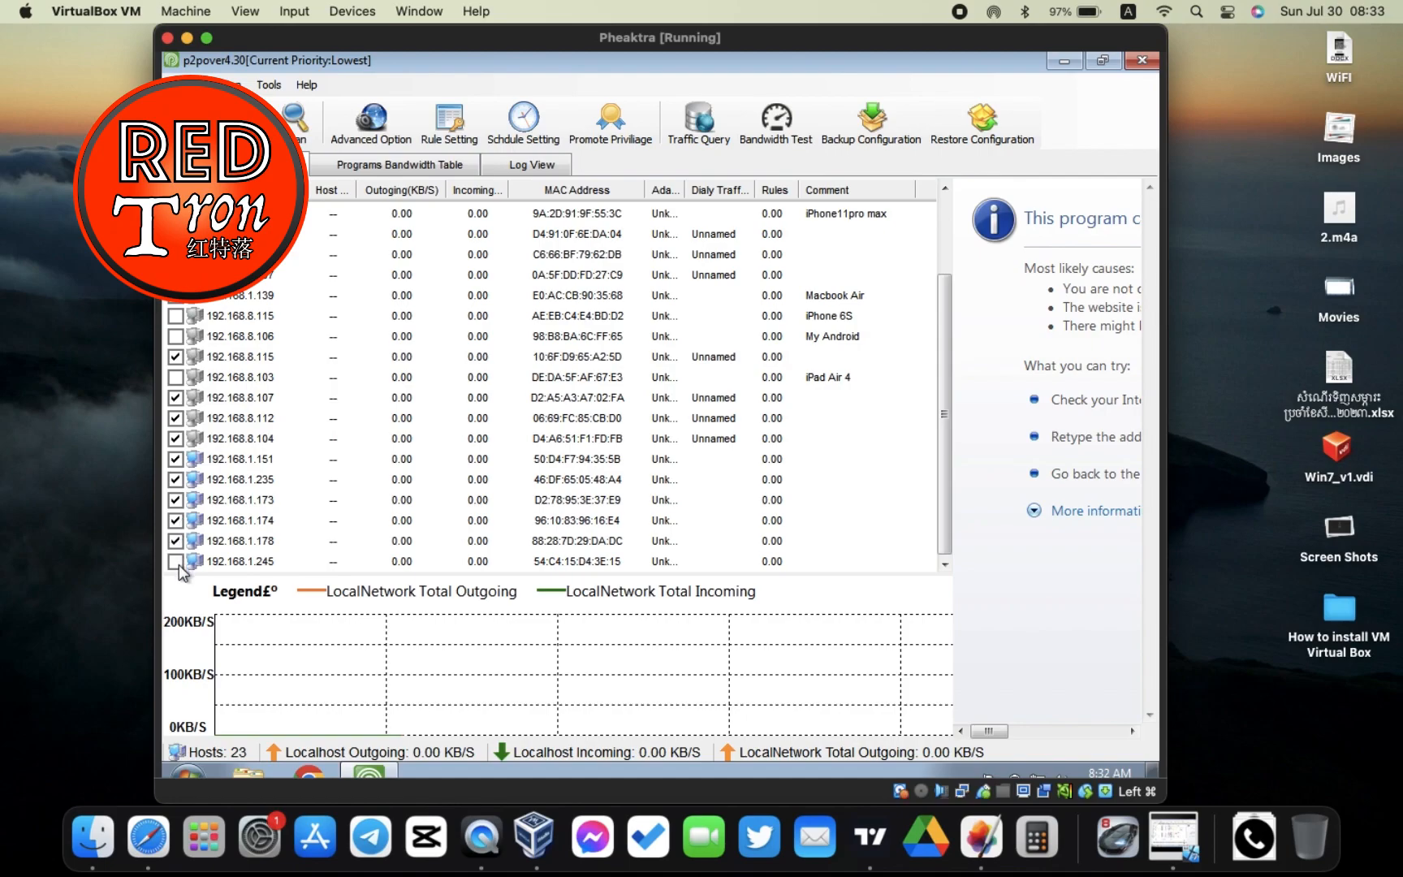
{"action": "left_click", "coordinate": [176, 560]}
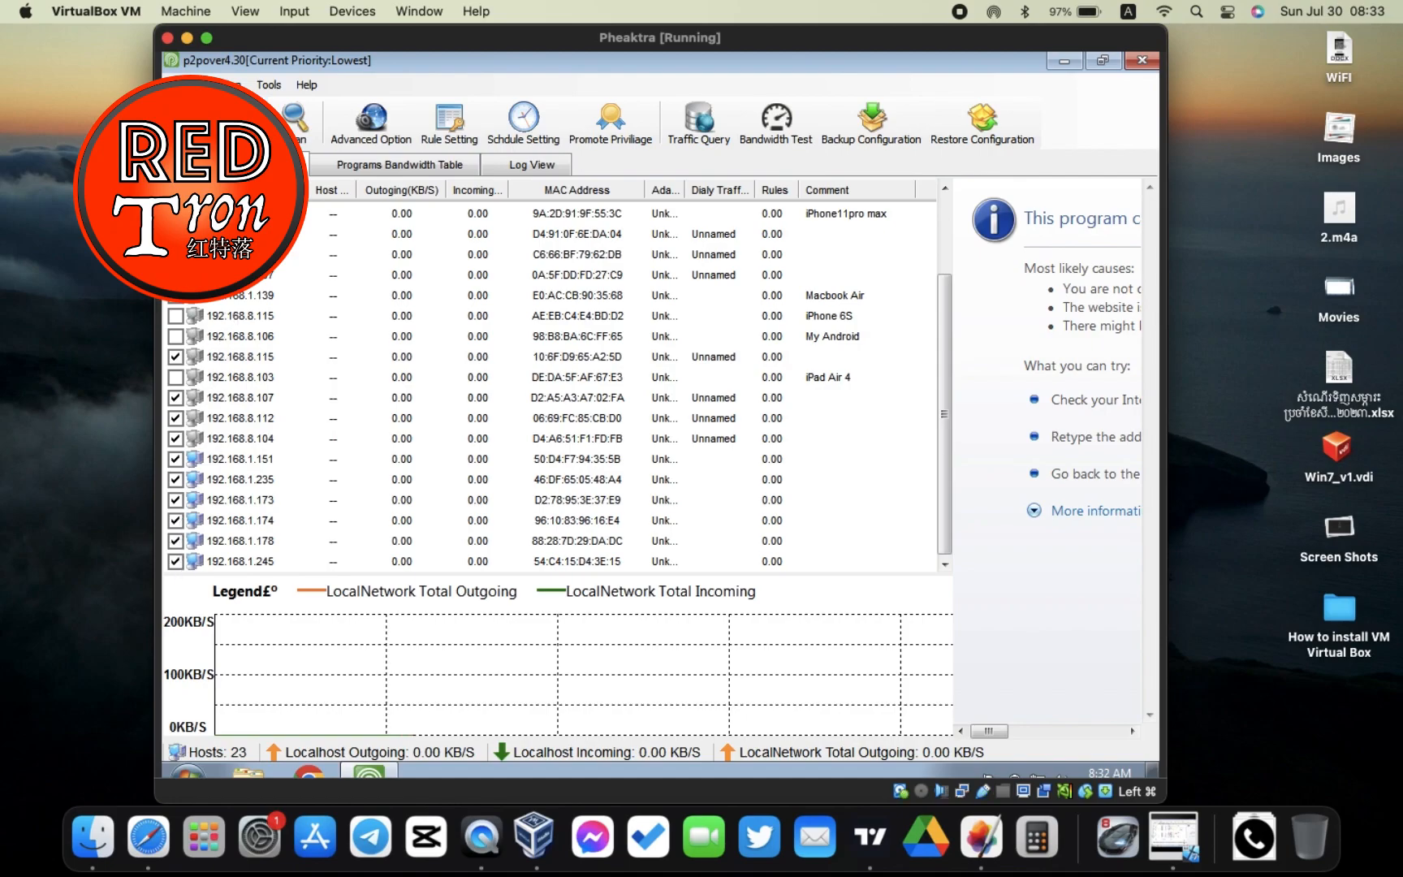
{"action": "left_click", "coordinate": [294, 120]}
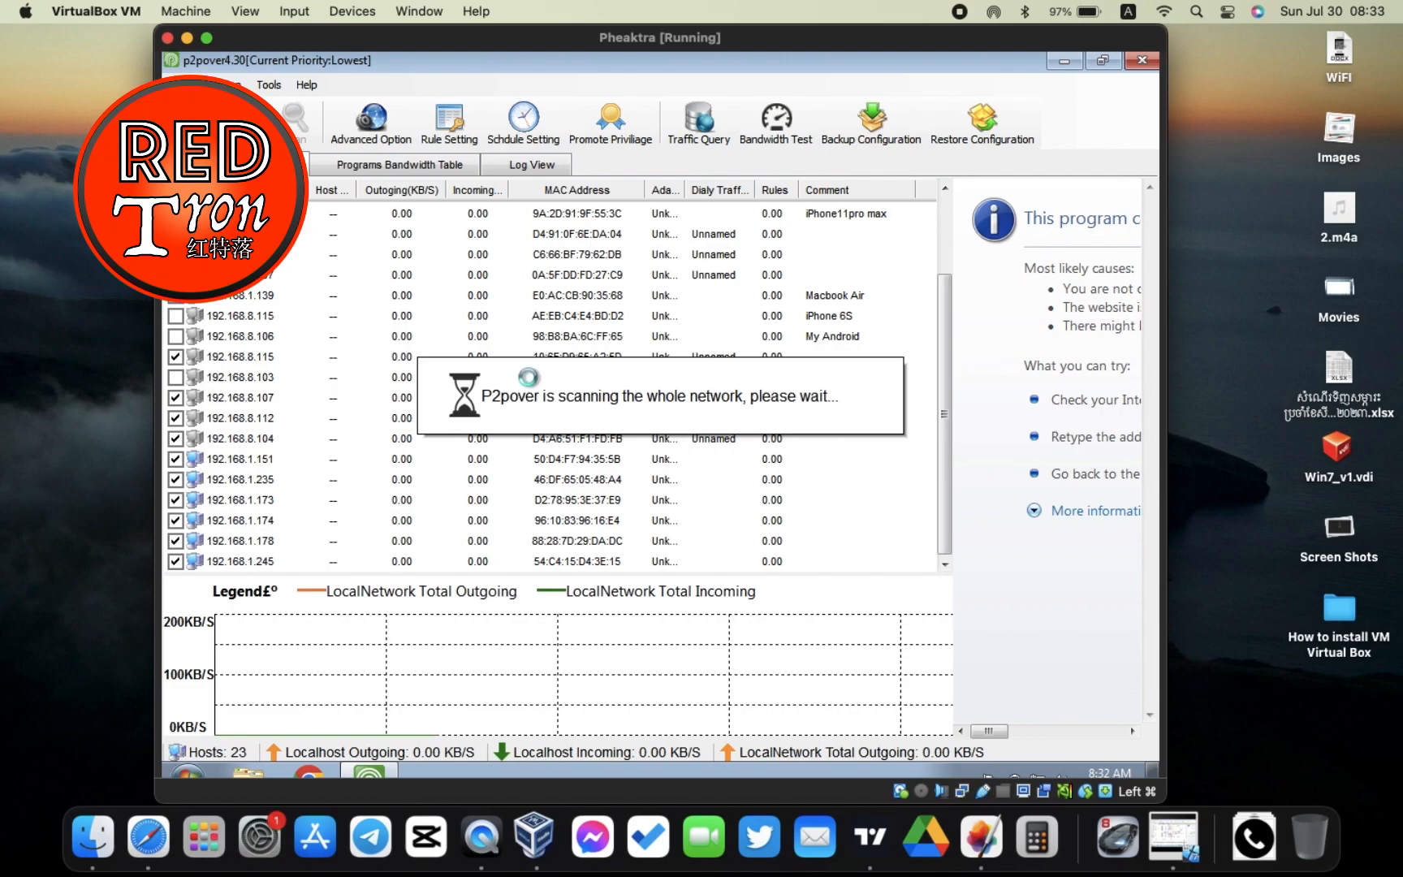
{"action": "mouse_move", "coordinate": [308, 225]}
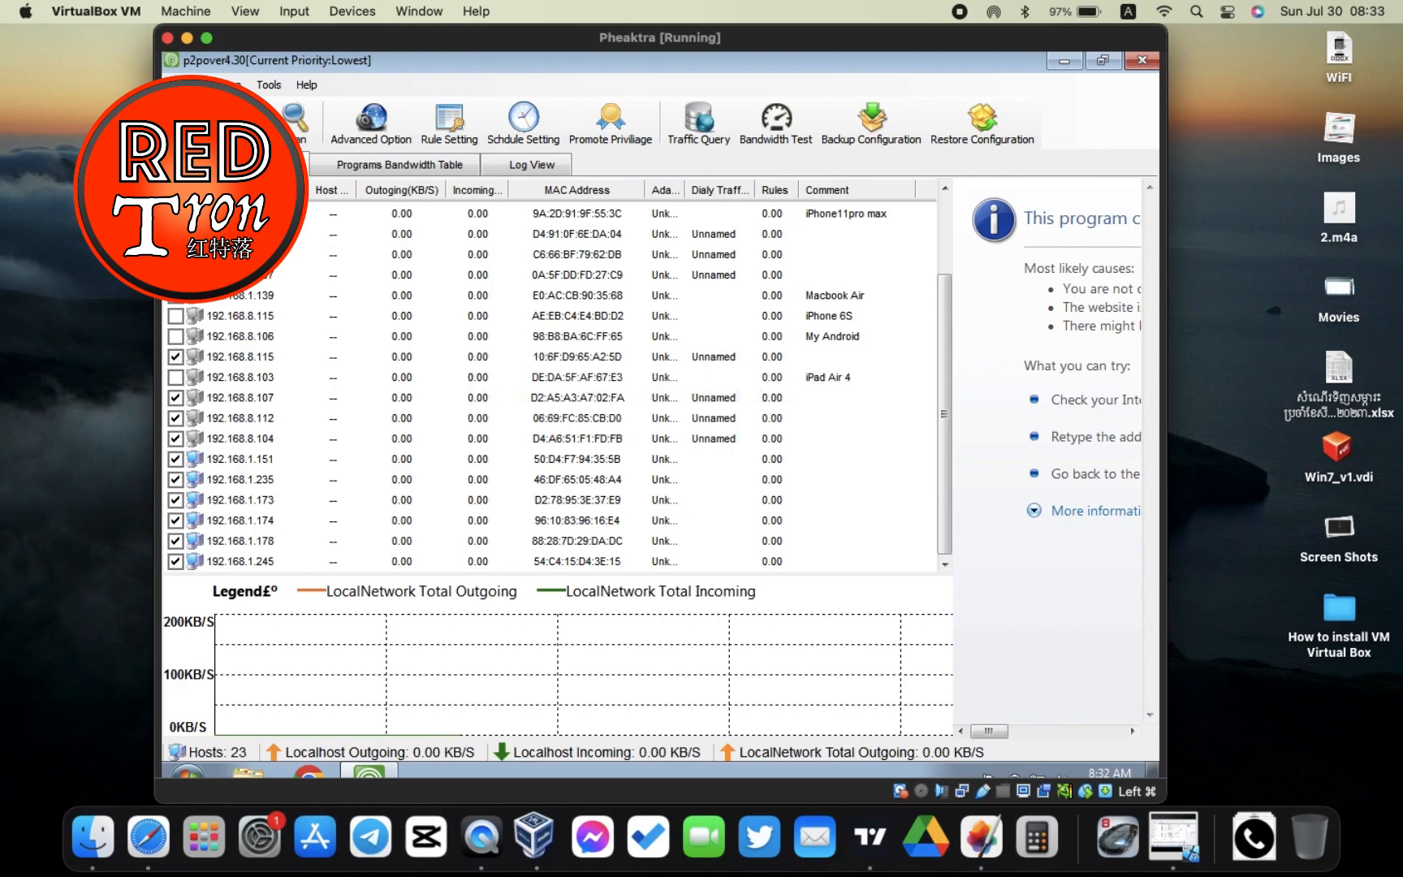
{"action": "mouse_move", "coordinate": [448, 478]}
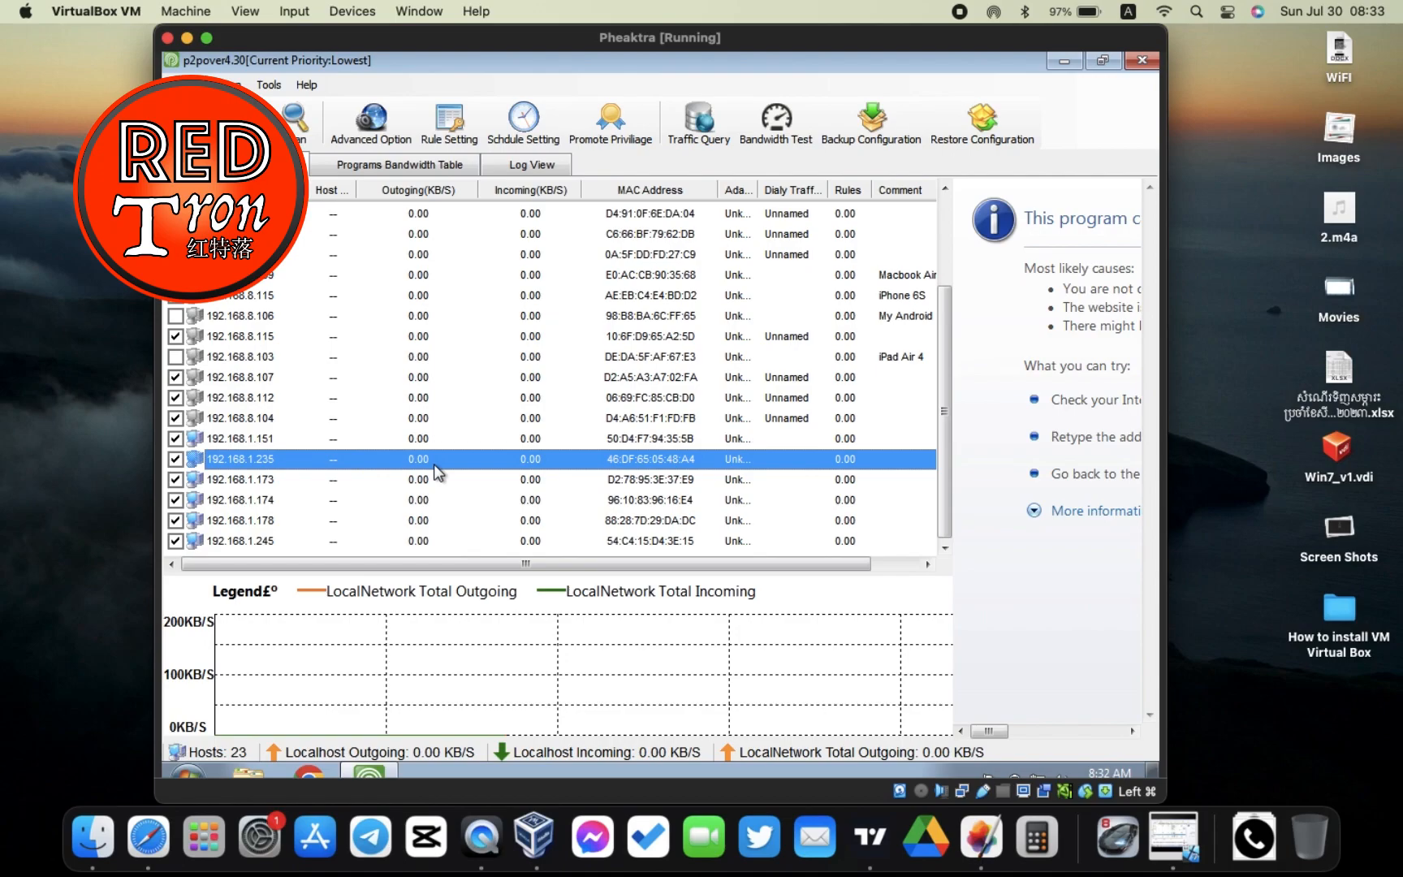
{"action": "mouse_move", "coordinate": [486, 408]}
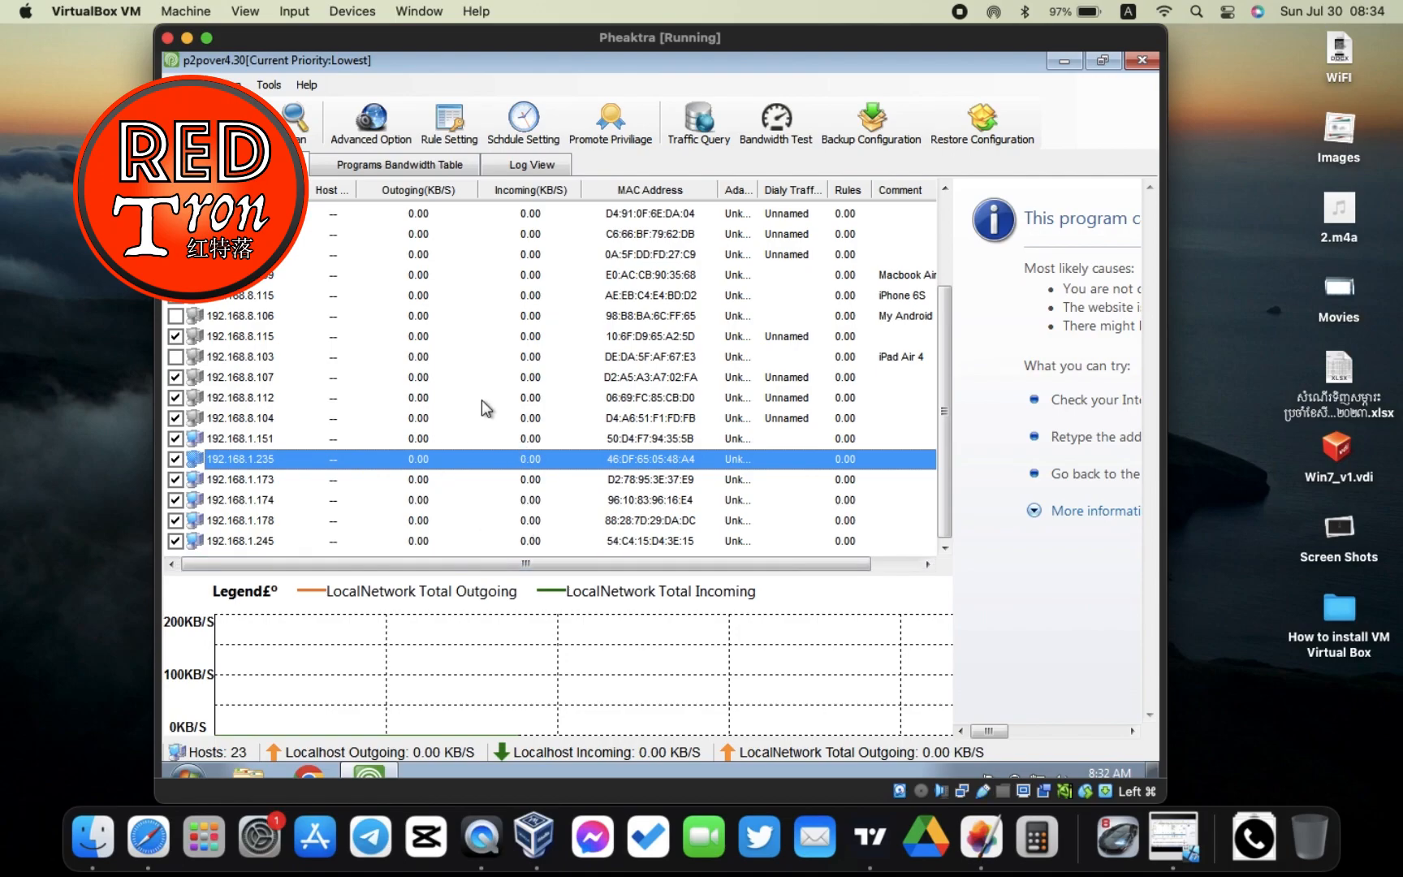
{"action": "mouse_move", "coordinate": [520, 402]}
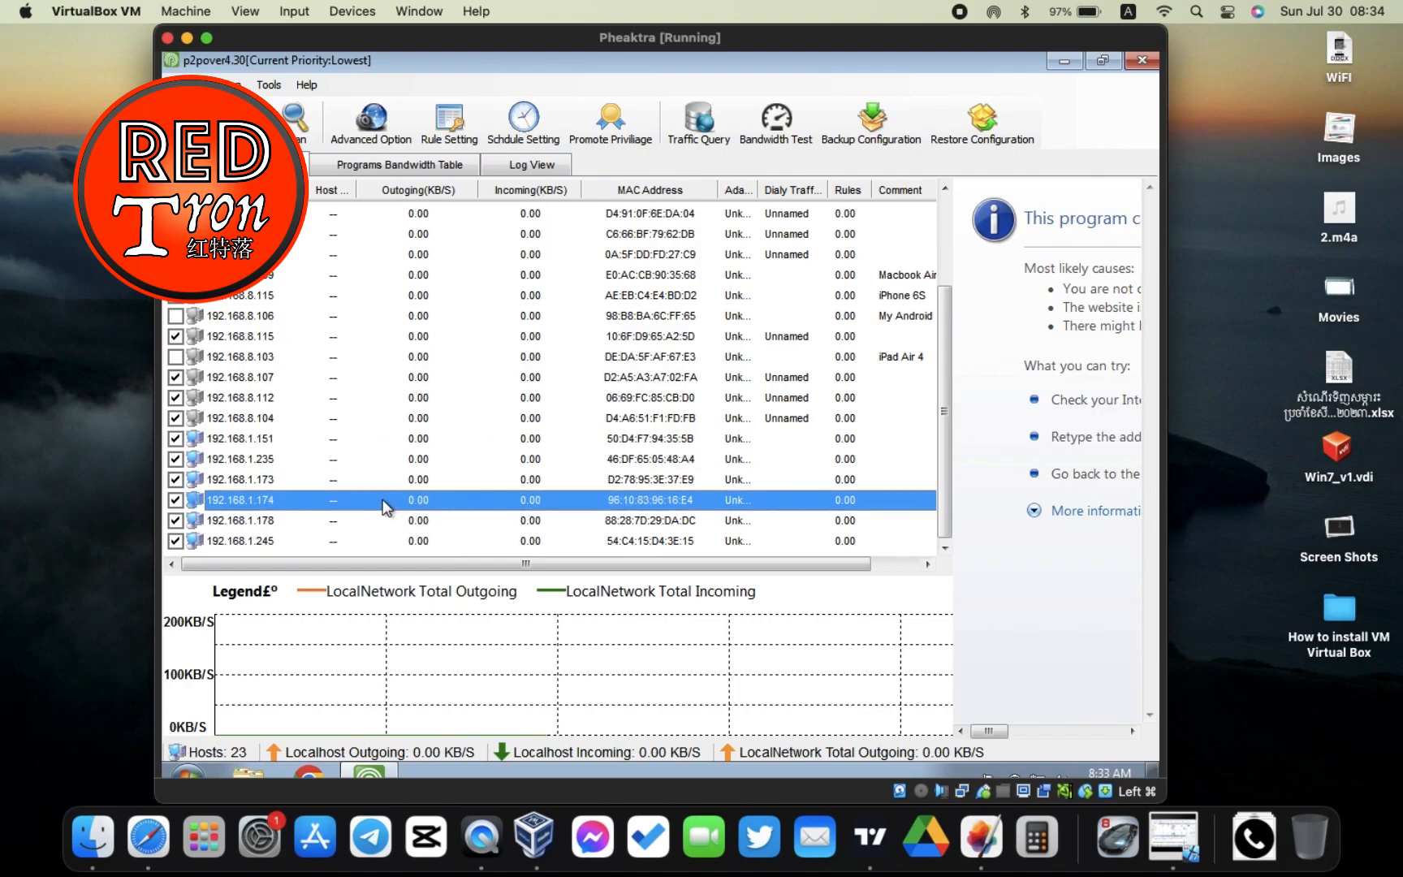
{"action": "mouse_move", "coordinate": [438, 195]}
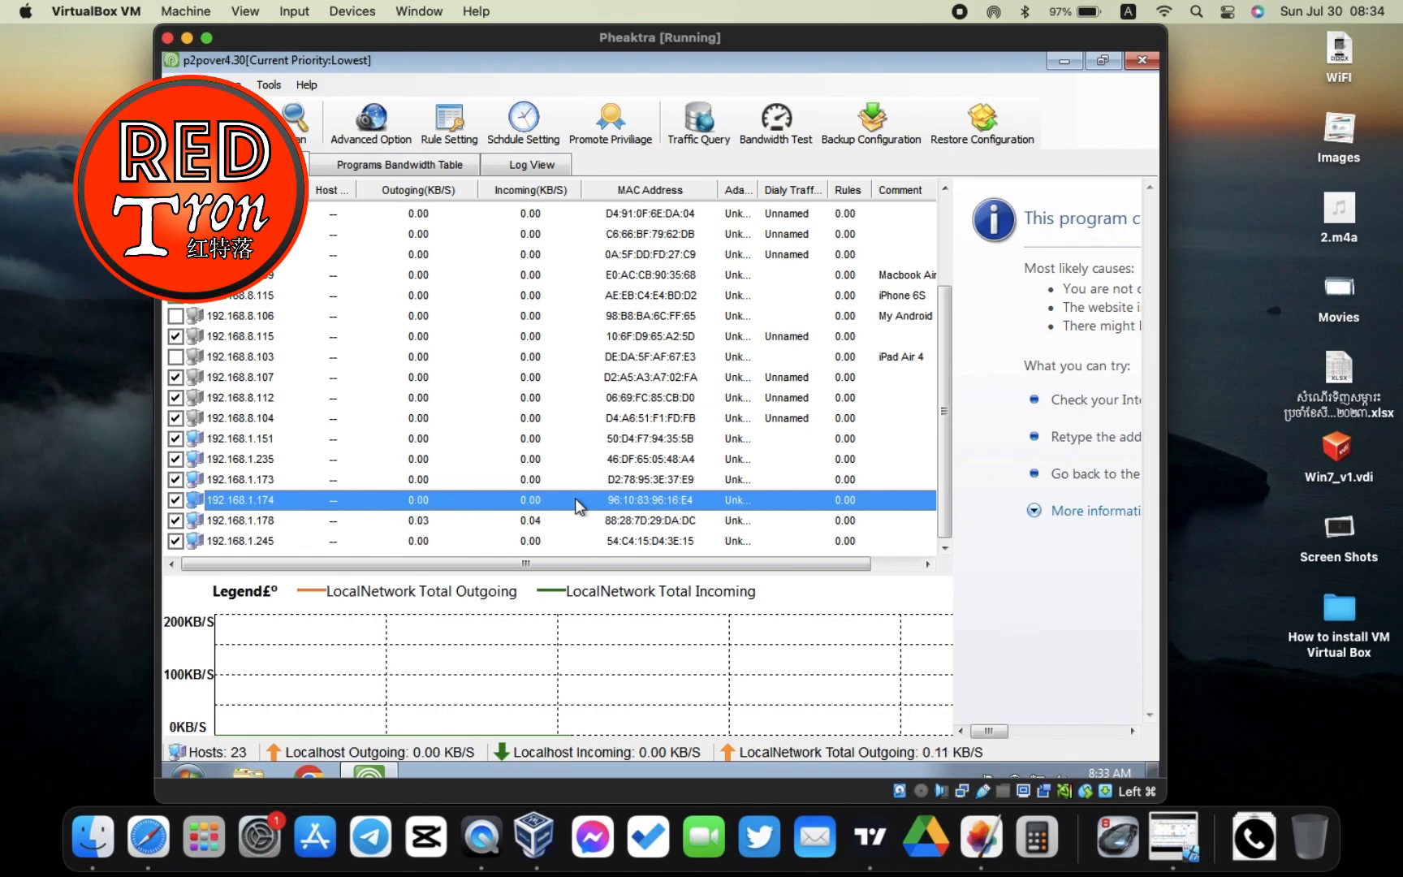
{"action": "mouse_move", "coordinate": [854, 484]}
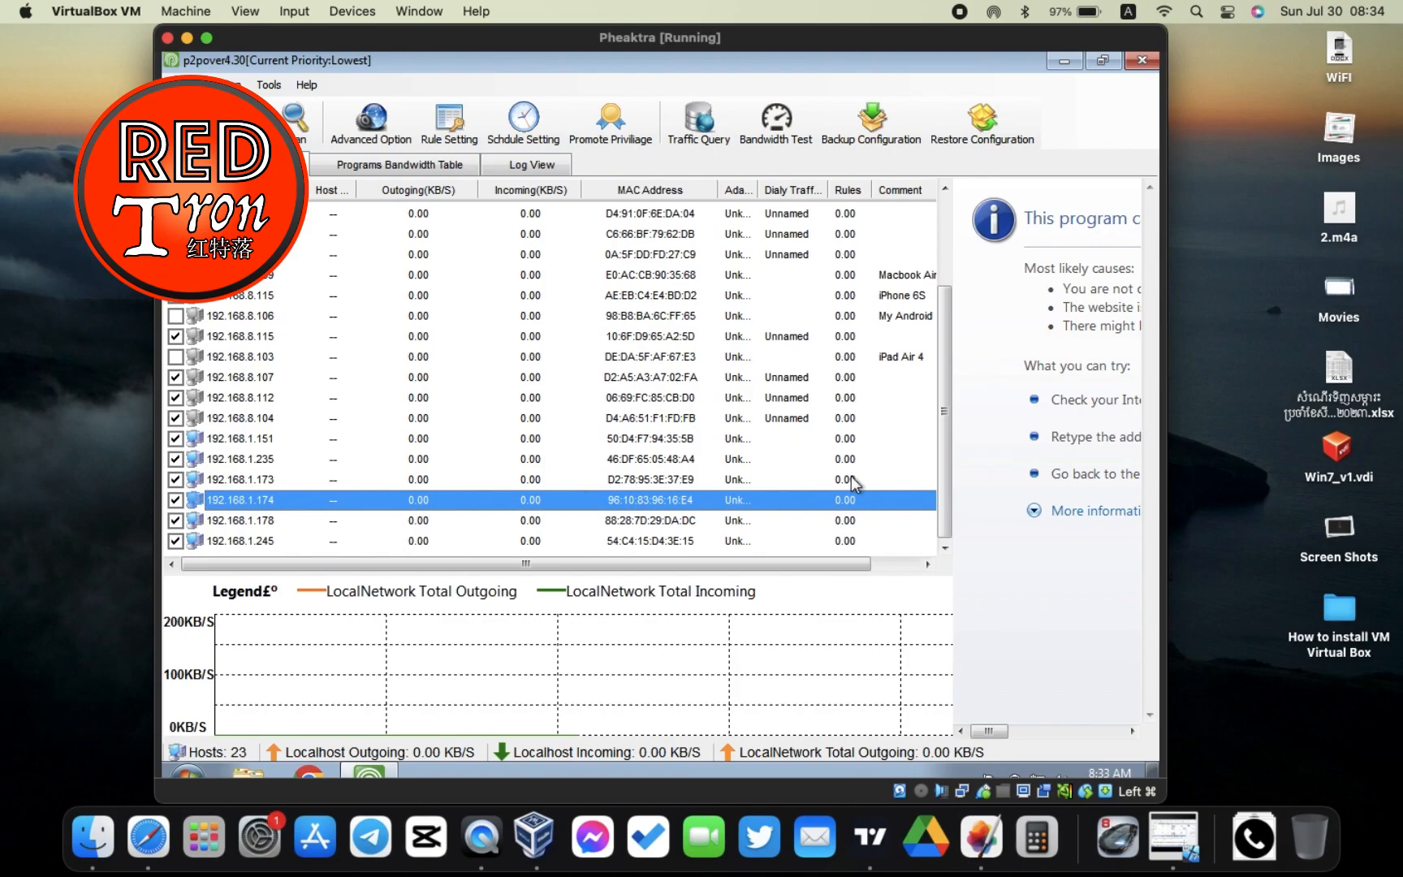
{"action": "mouse_move", "coordinate": [322, 421]}
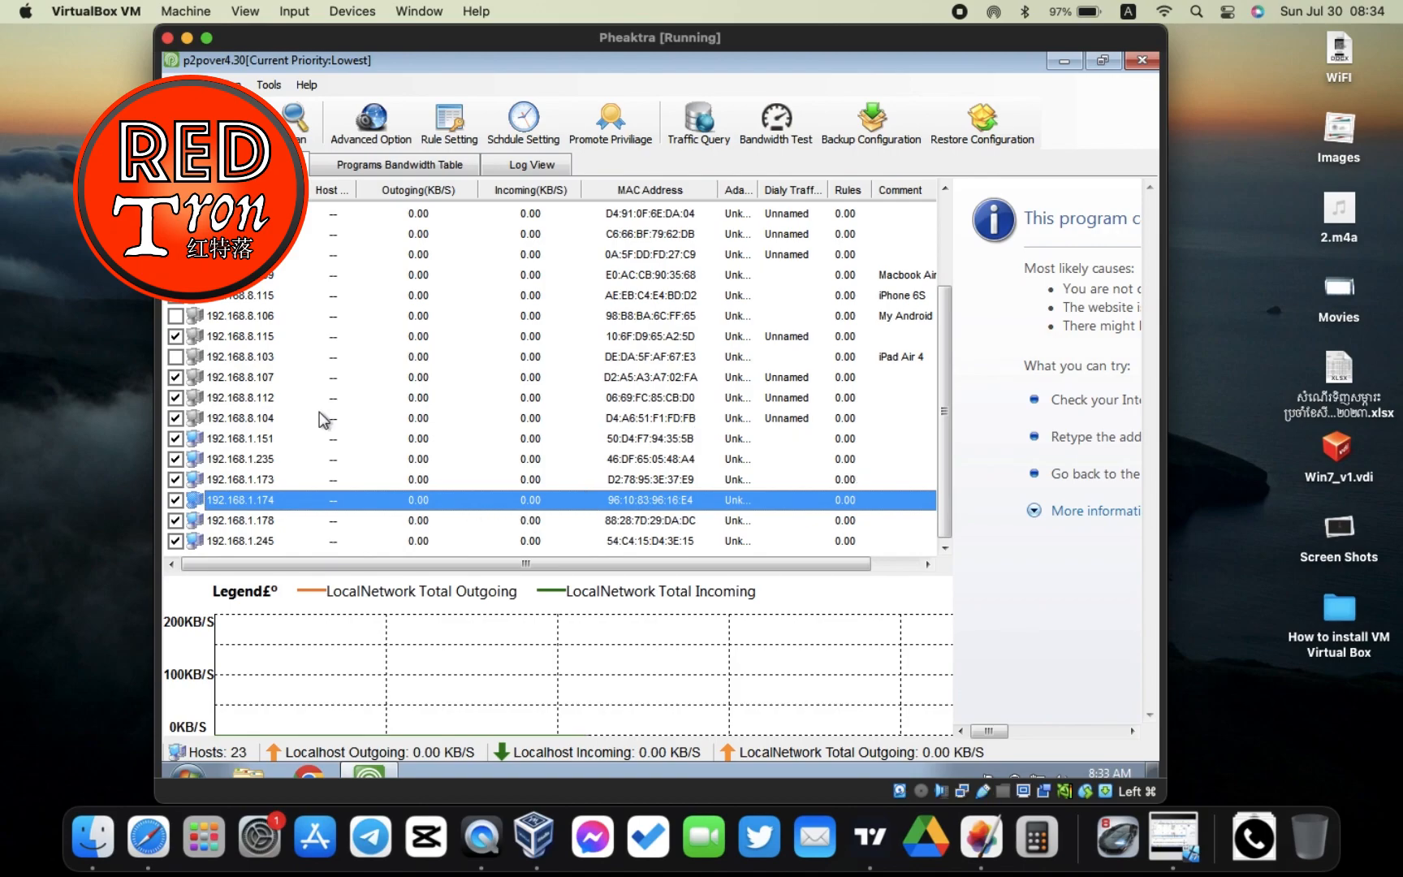
{"action": "mouse_move", "coordinate": [372, 399]}
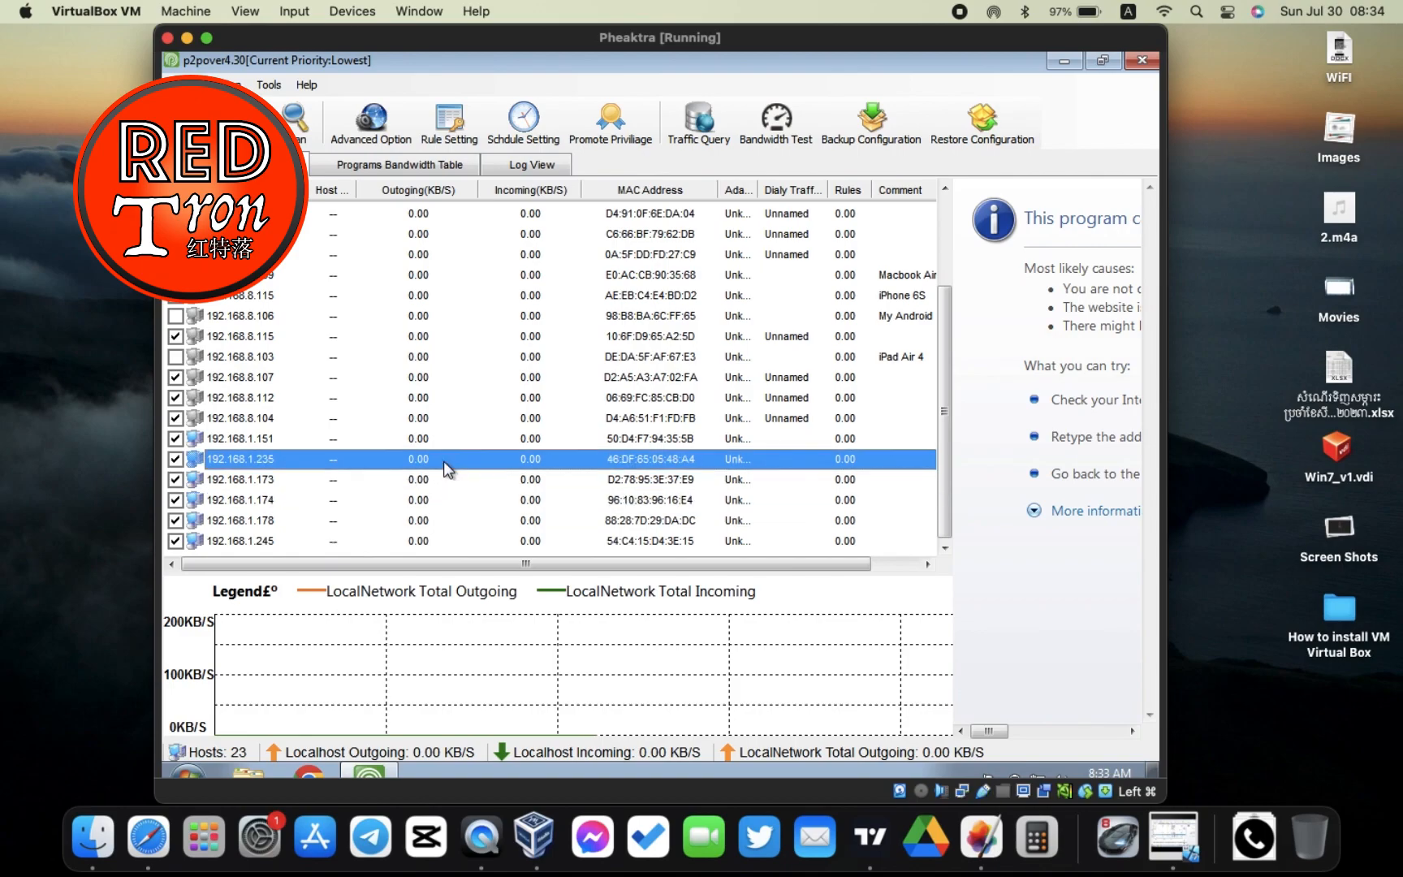
Step: Select a host entry in the main list for the traffic controls
{"action": "left_click", "coordinate": [240, 438]}
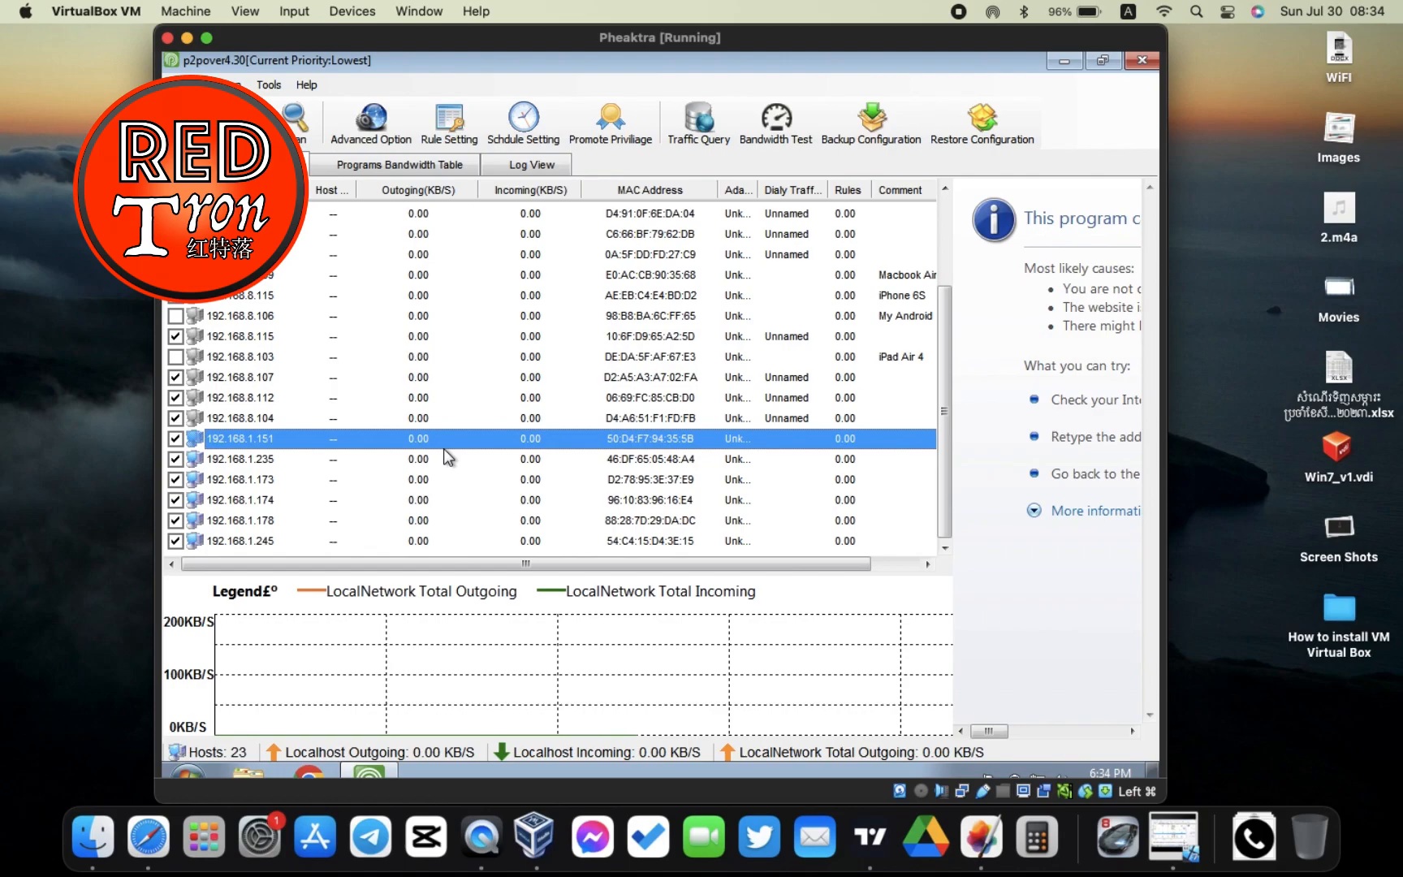
{"action": "mouse_move", "coordinate": [325, 214]}
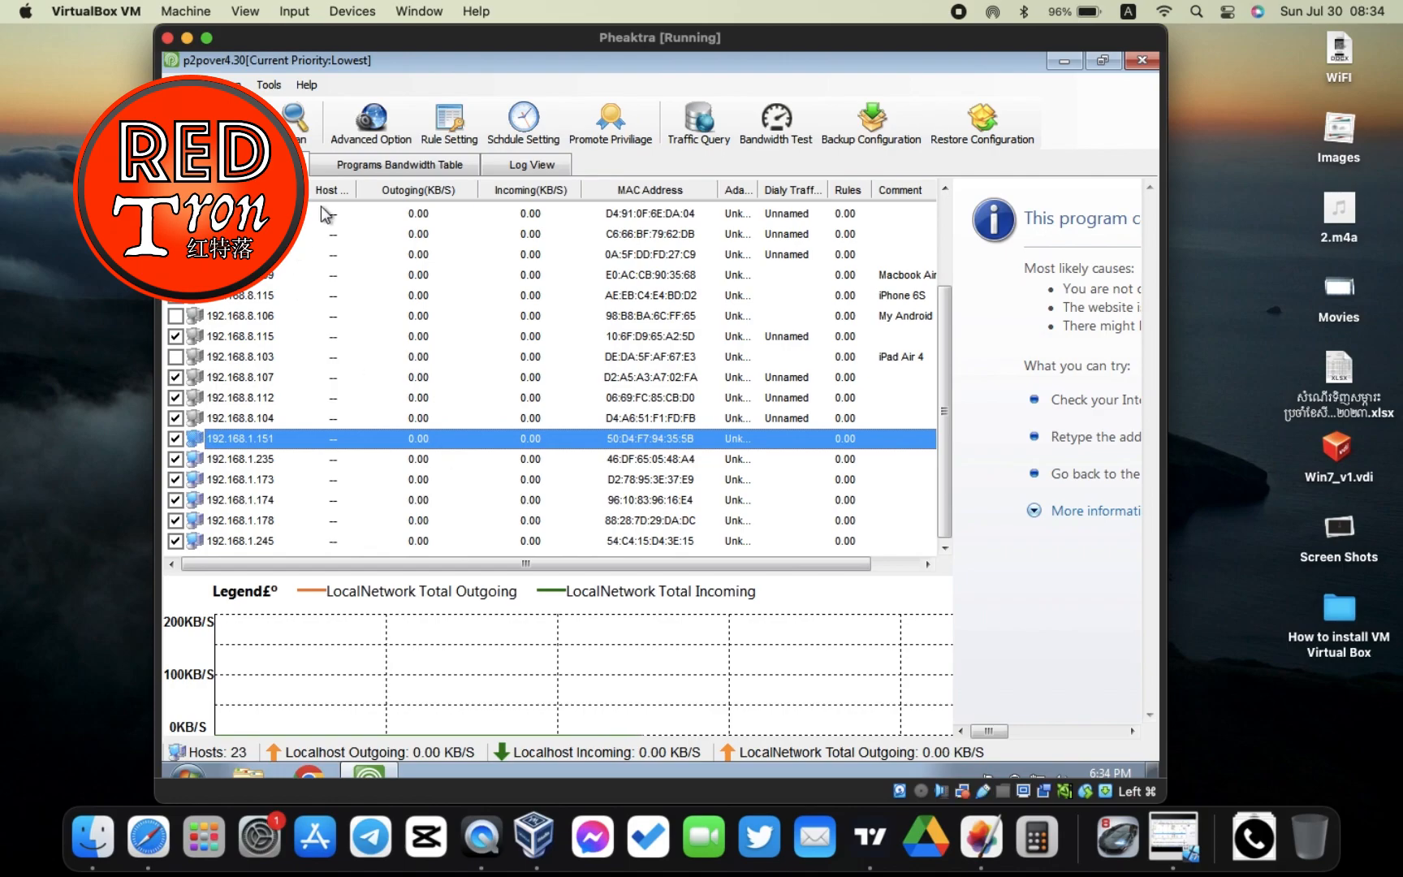
{"action": "mouse_move", "coordinate": [473, 209]}
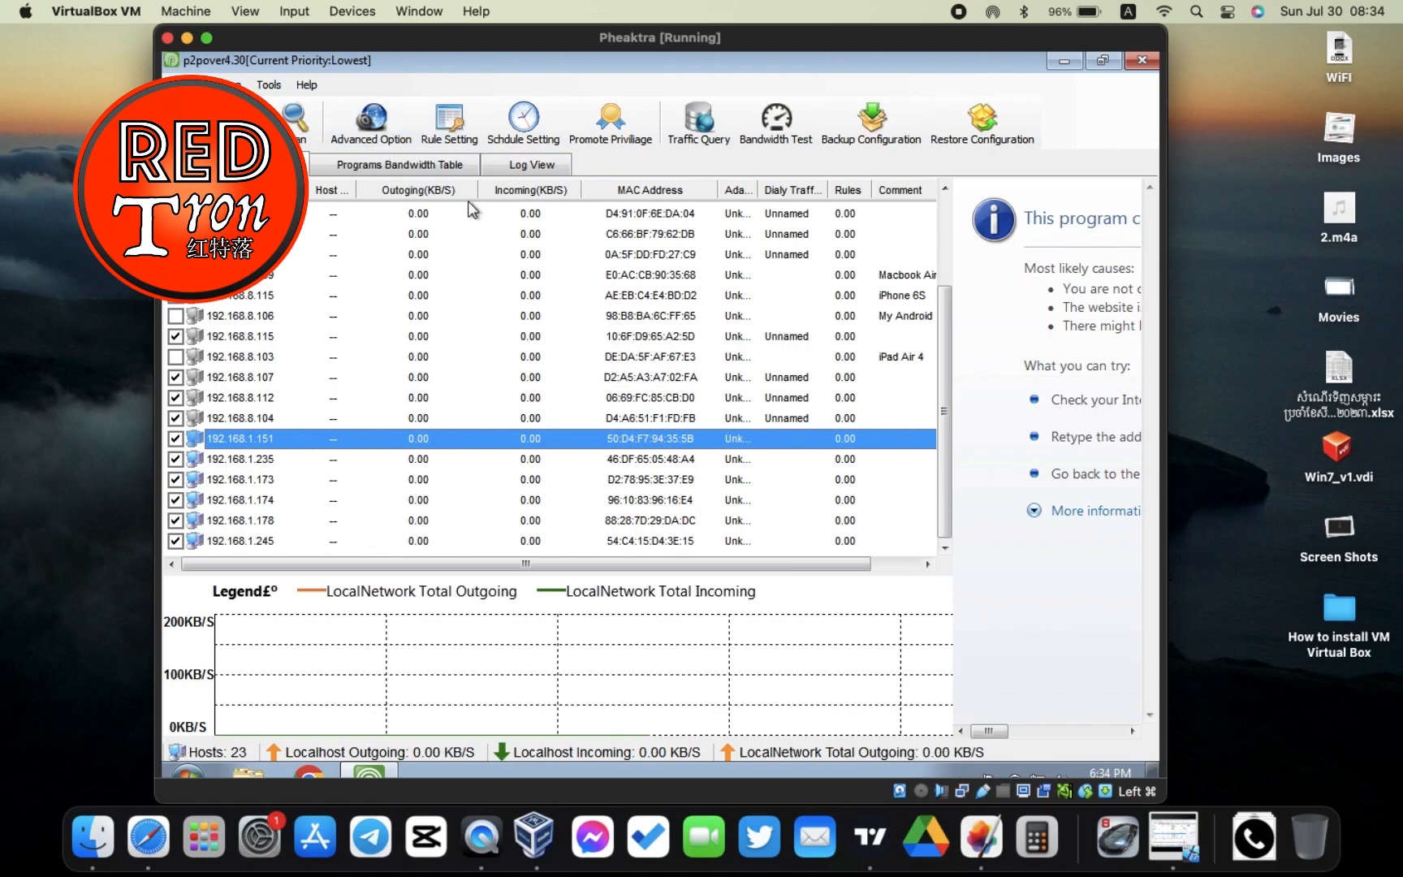
{"action": "mouse_move", "coordinate": [523, 120]}
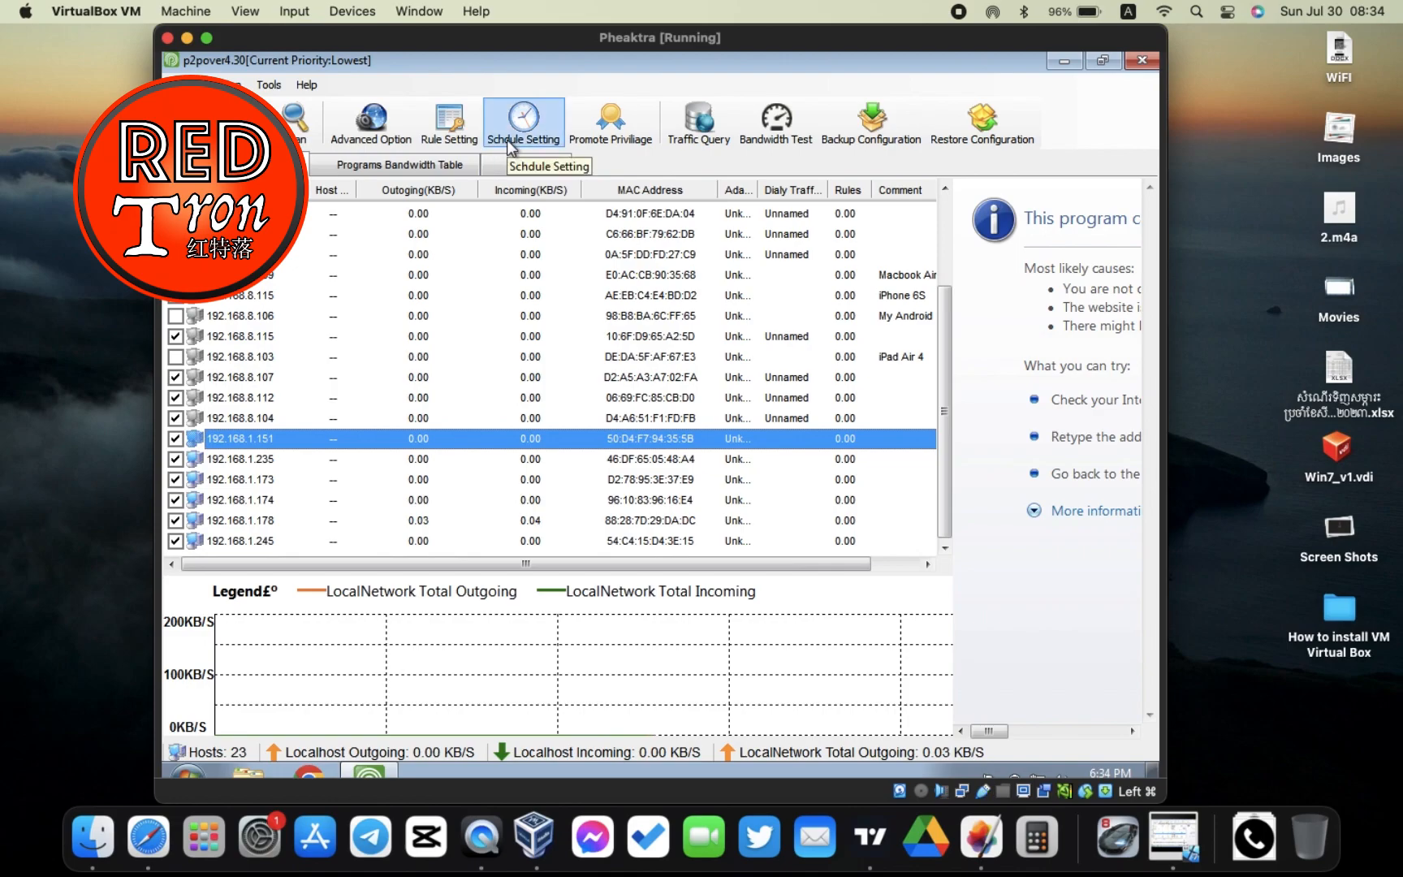
Step: Start a new schedule from the Schedules Setting dialog alongside Pheaktra
{"action": "left_click", "coordinate": [523, 122]}
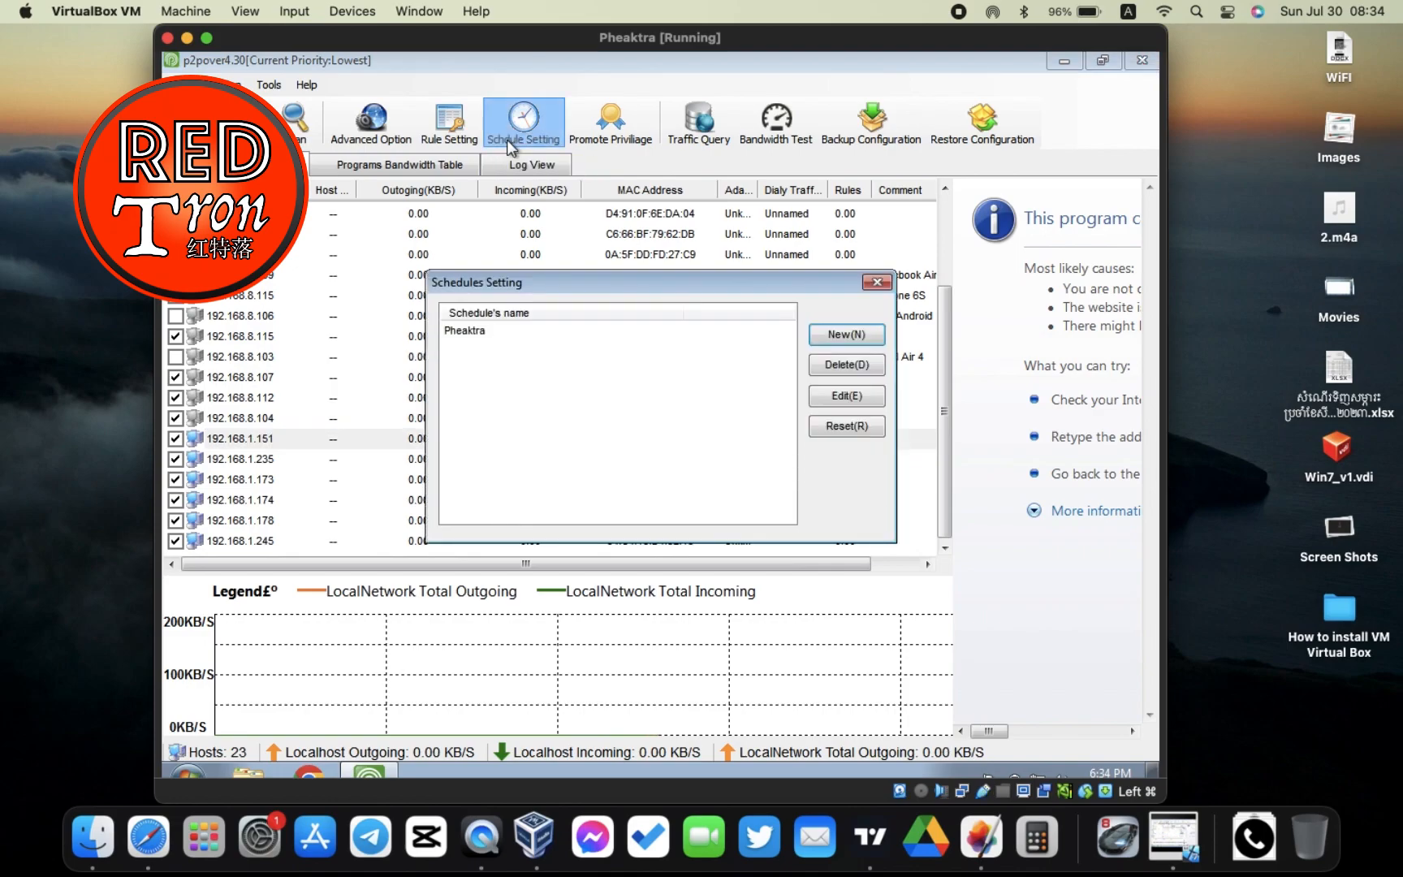
{"action": "mouse_move", "coordinate": [765, 321]}
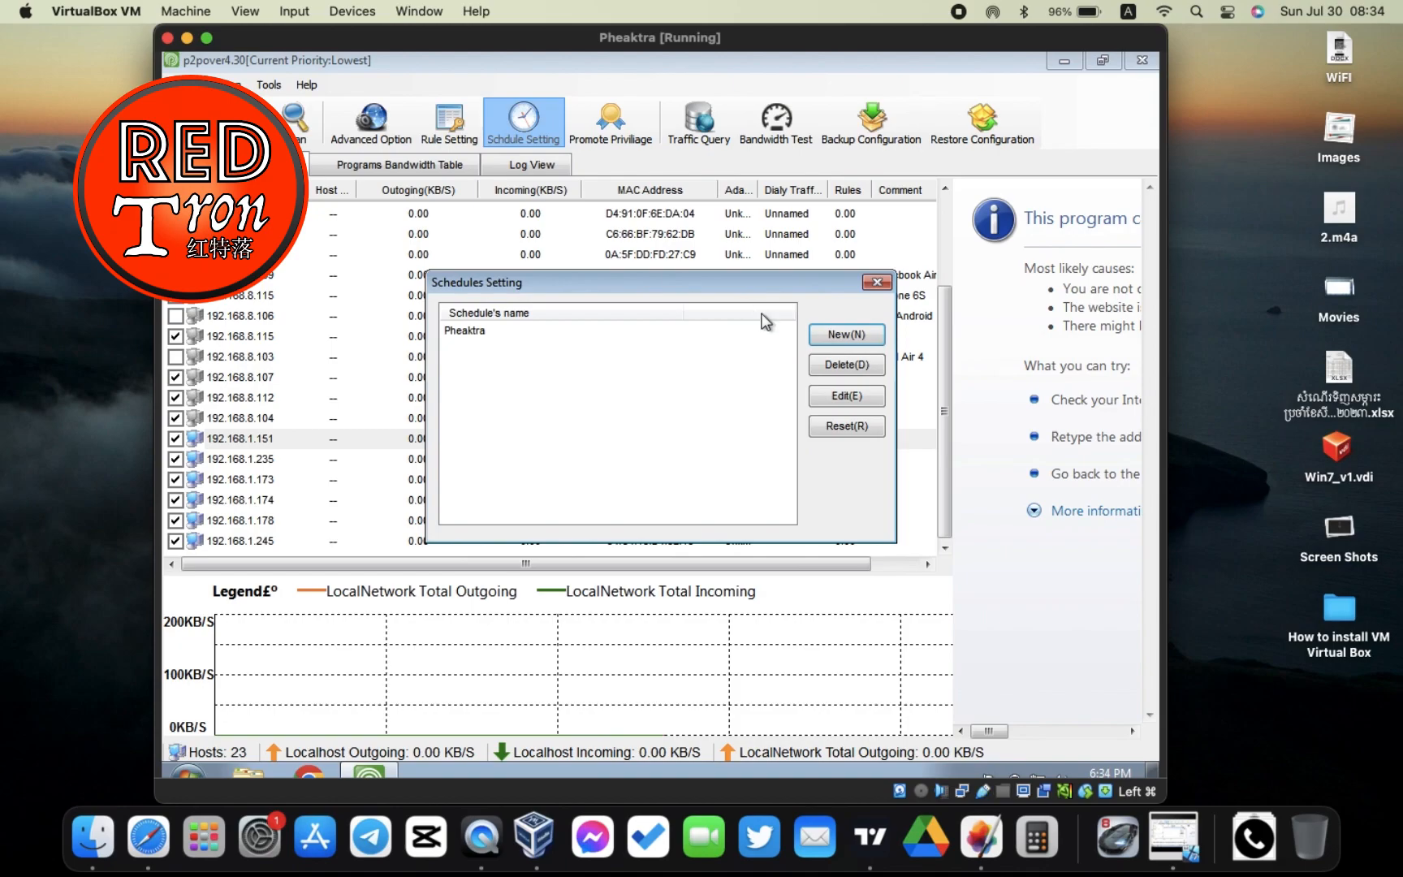
{"action": "left_click", "coordinate": [844, 335]}
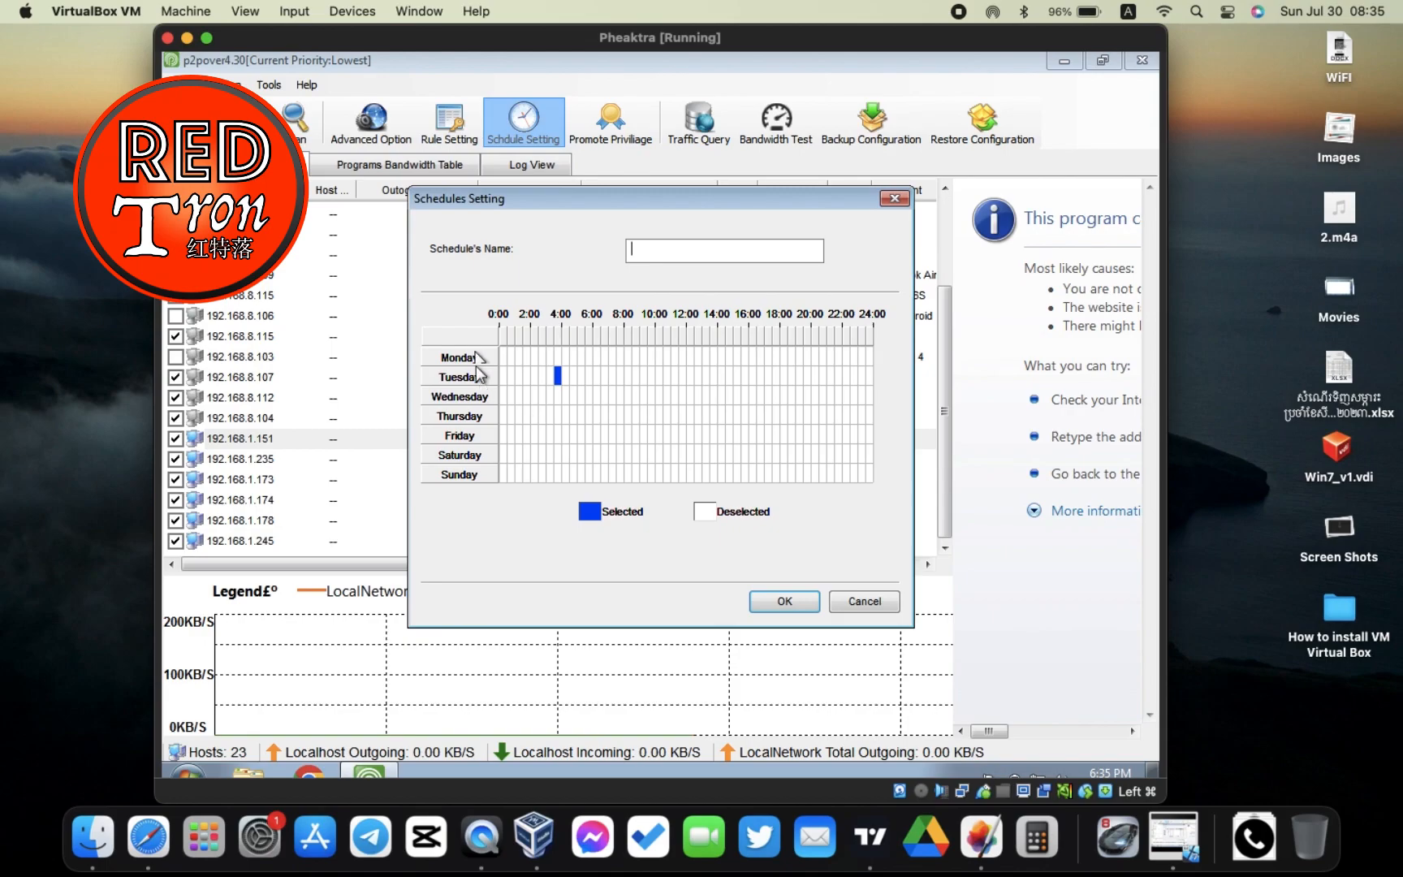
Step: Fill the time grid so every hour of every day is scheduled via Select All
{"action": "left_click", "coordinate": [503, 355]}
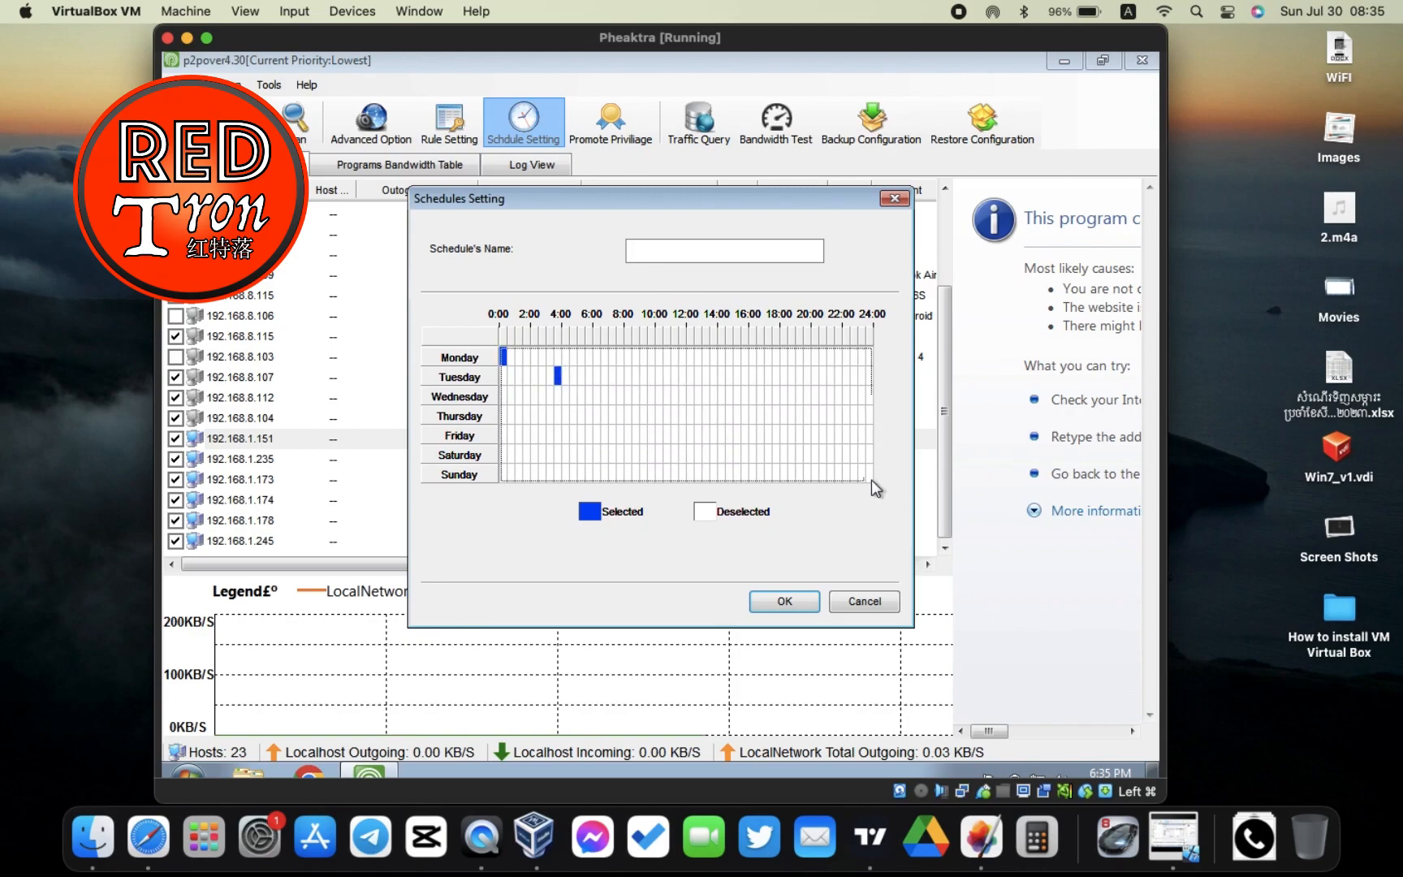
{"action": "mouse_move", "coordinate": [883, 534]}
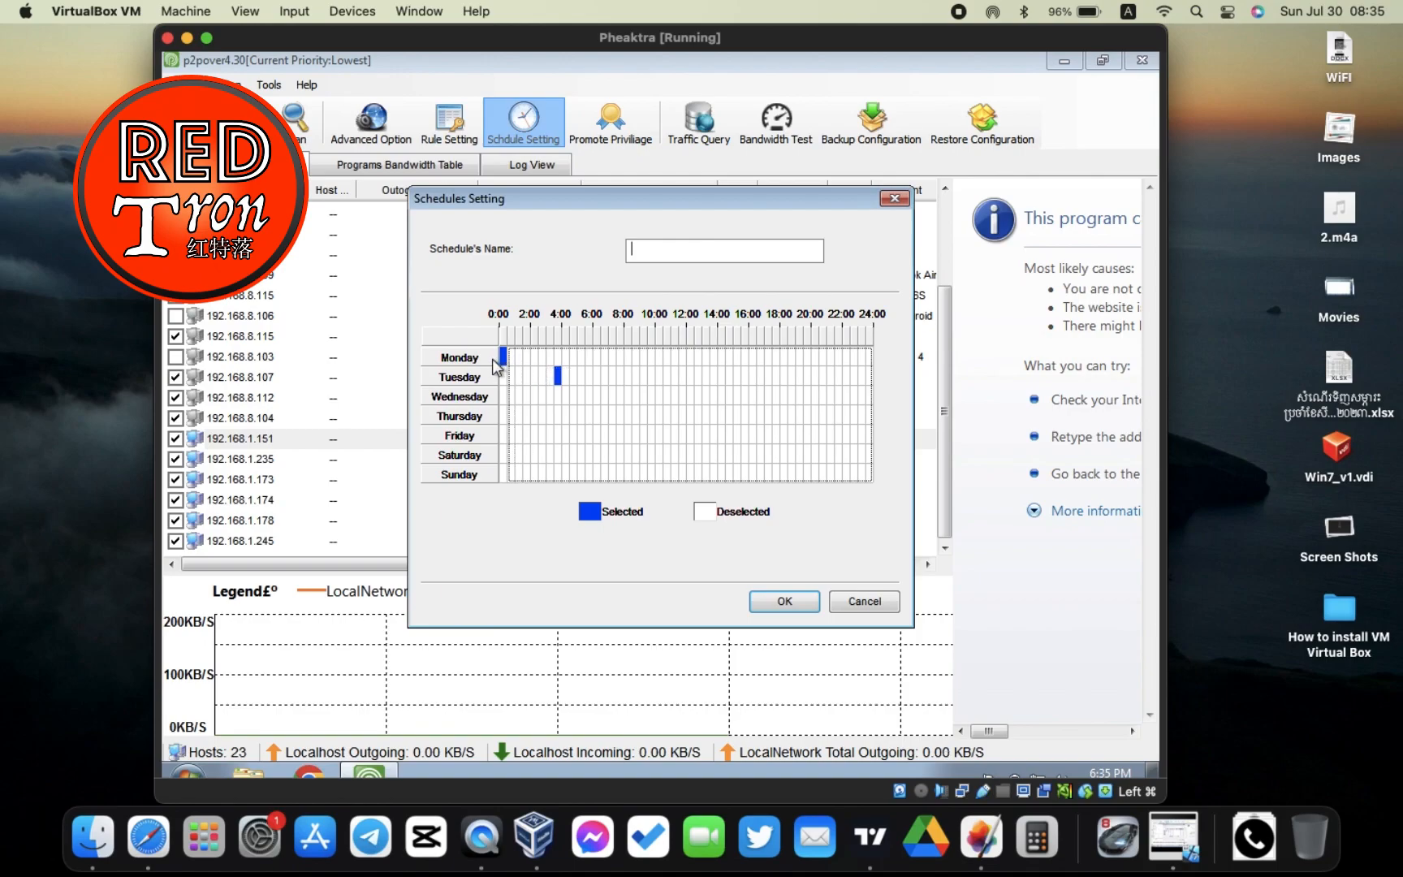
{"action": "left_click", "coordinate": [517, 356]}
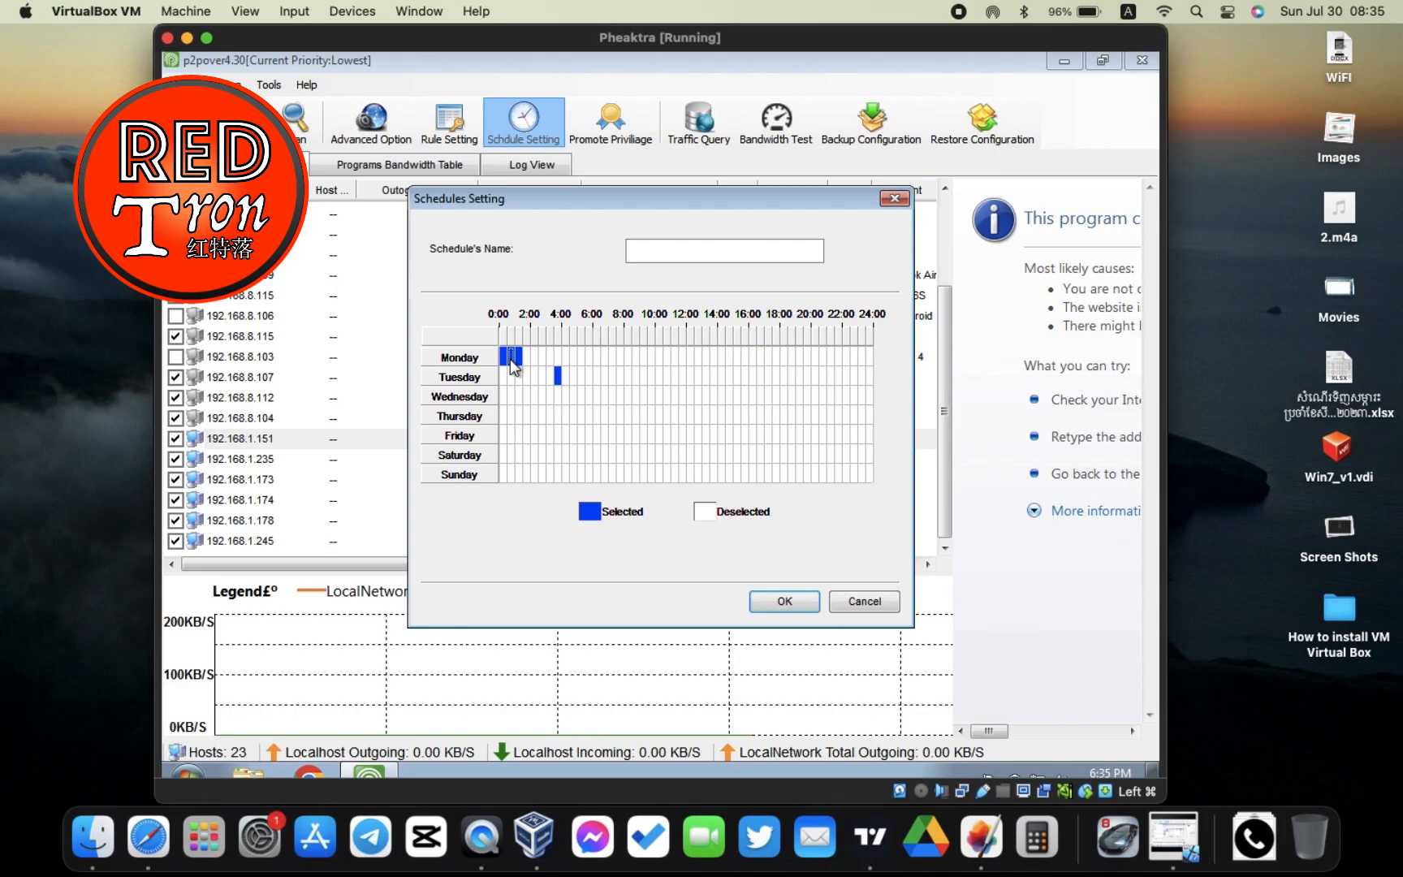
{"action": "right_click", "coordinate": [513, 367]}
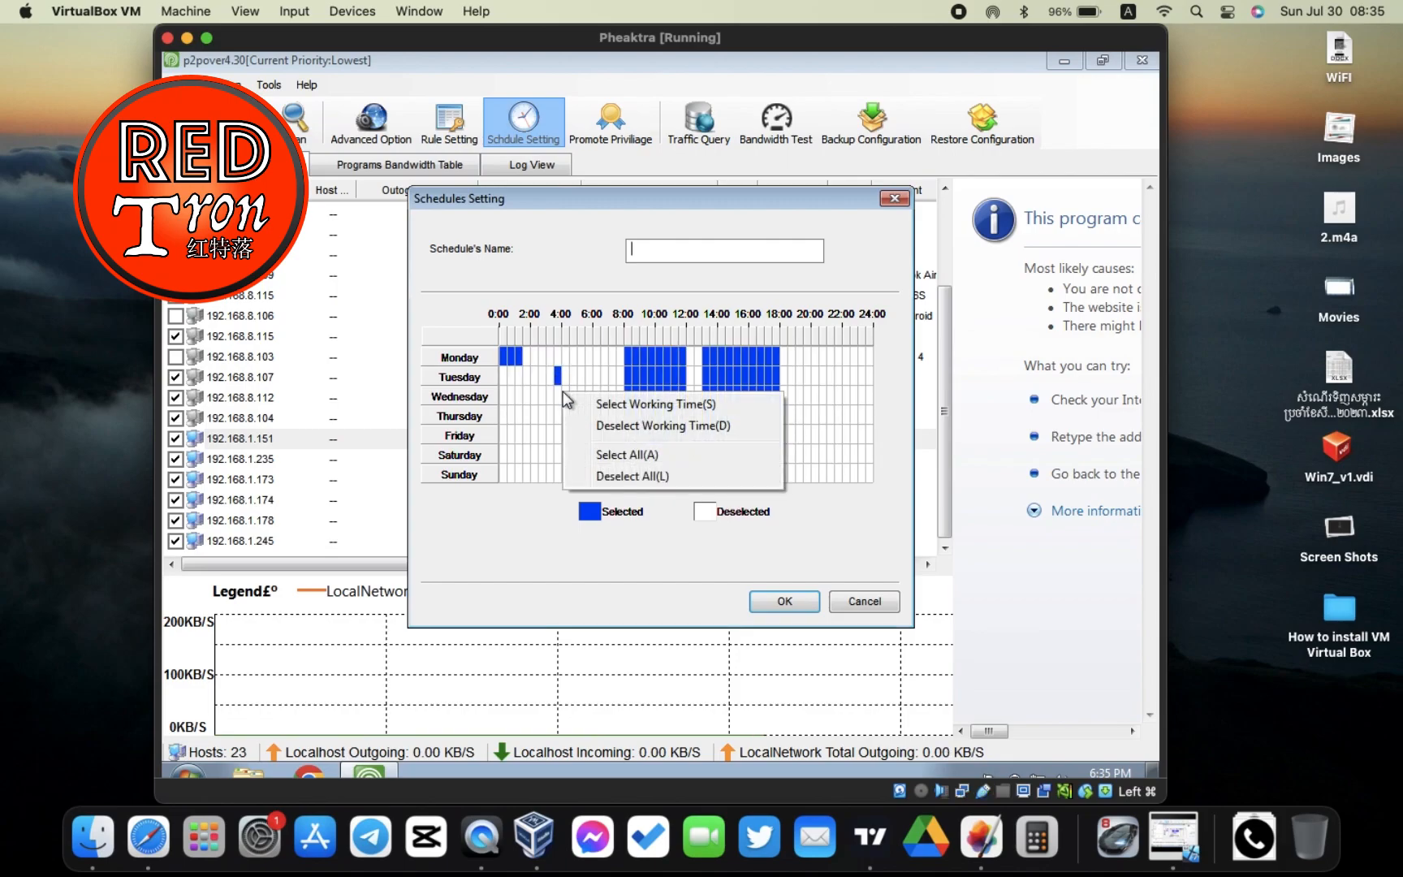
{"action": "left_click", "coordinate": [627, 453]}
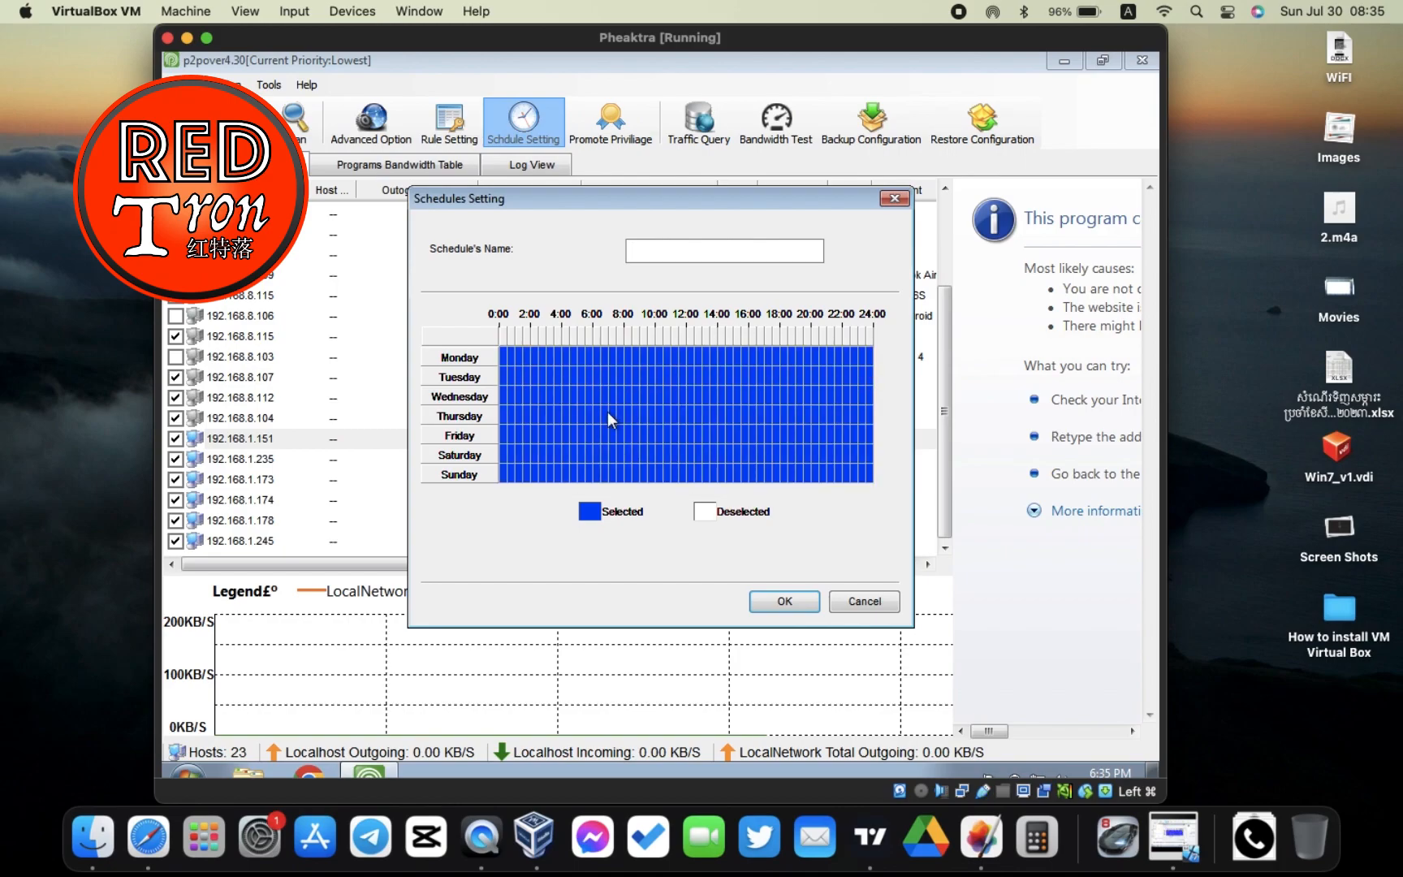
{"action": "right_click", "coordinate": [609, 418]}
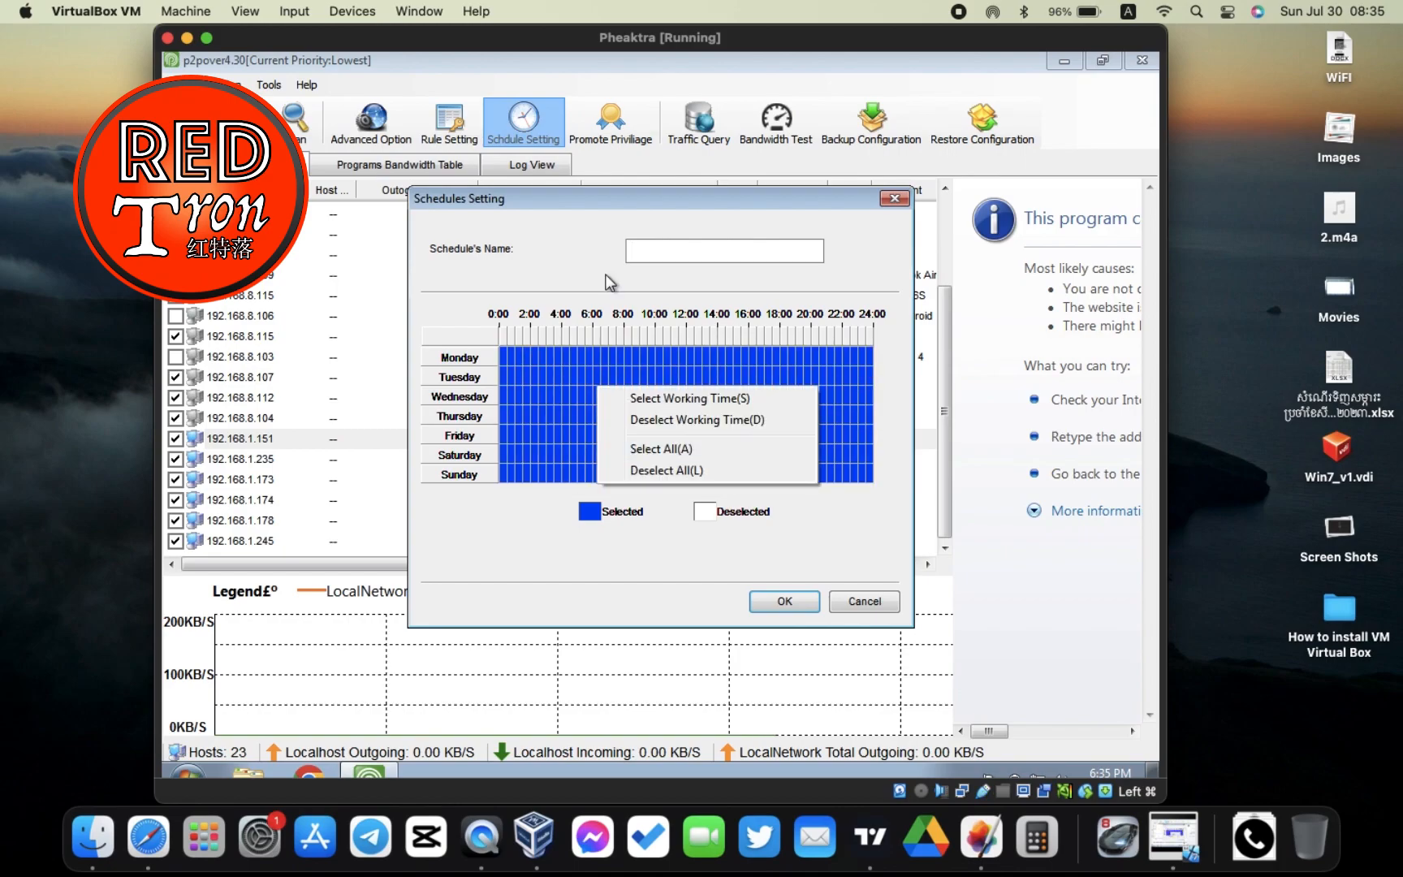
Step: Name the schedule Alltime and save it beside Pheaktra
{"action": "left_click", "coordinate": [725, 250]}
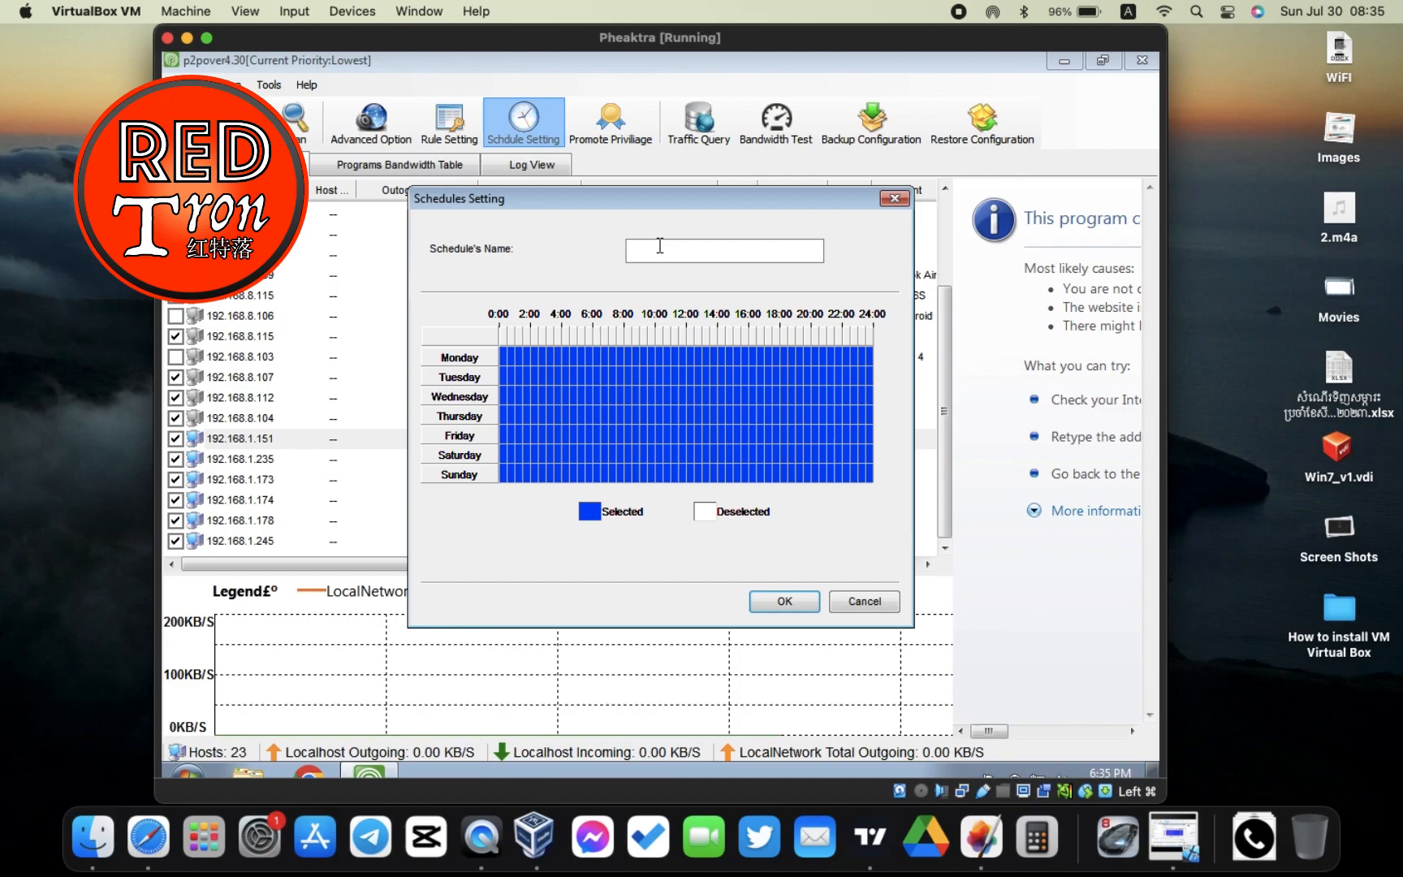
{"action": "type", "text": "T"}
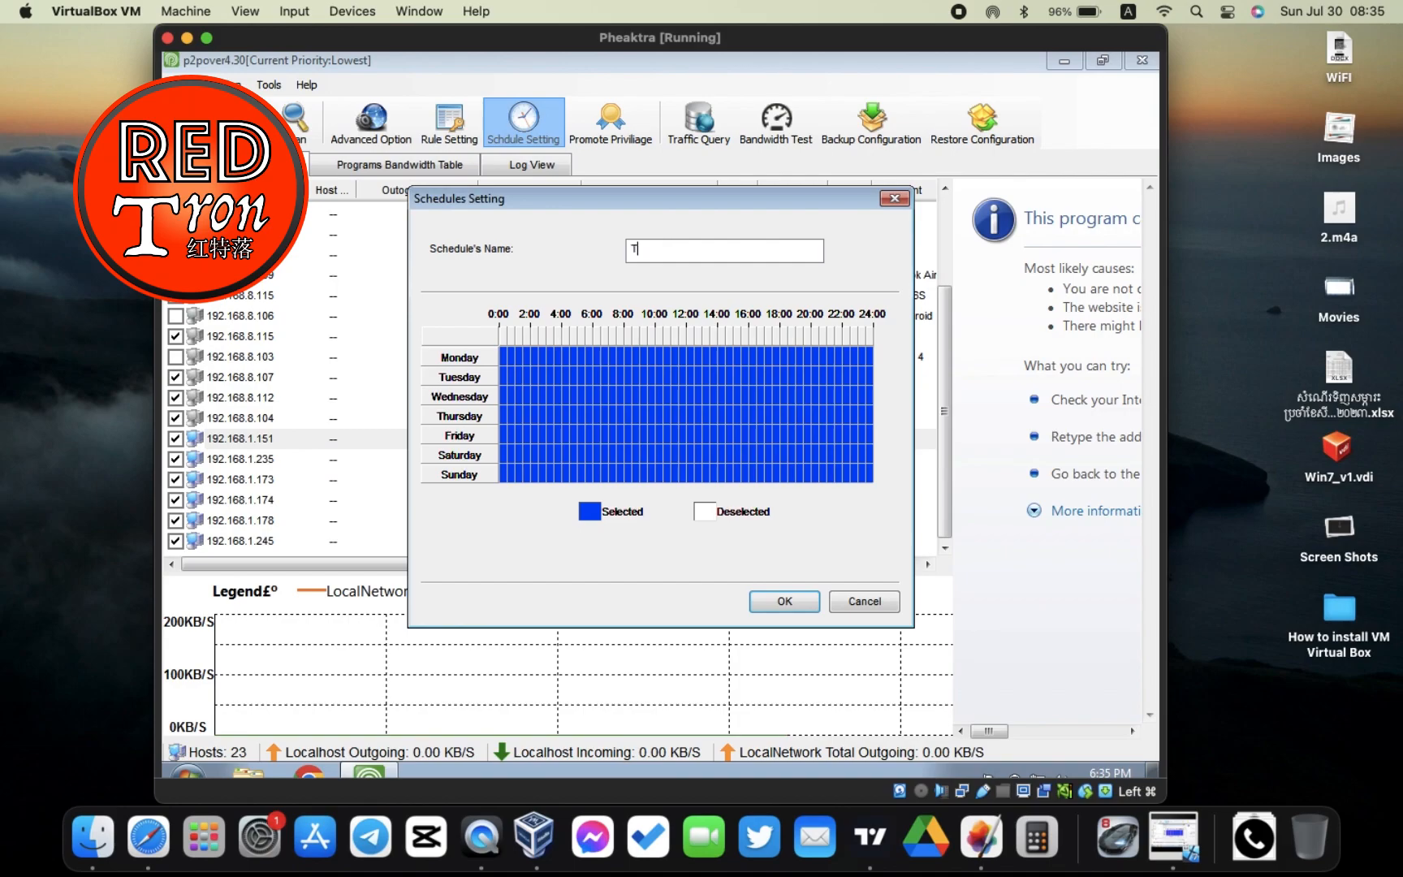
{"action": "type", "text": "W"}
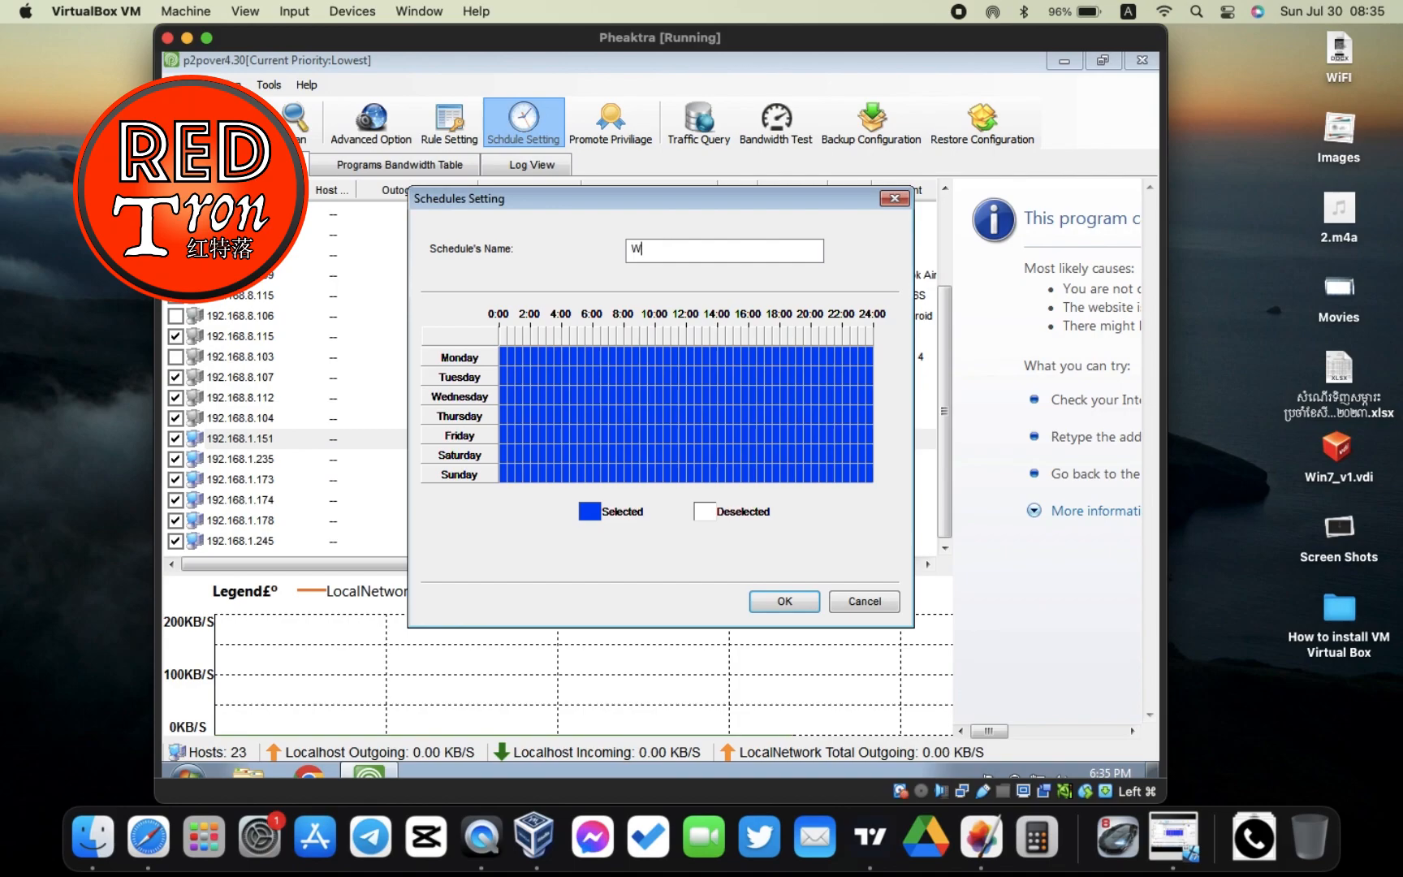
{"action": "type", "text": "A"}
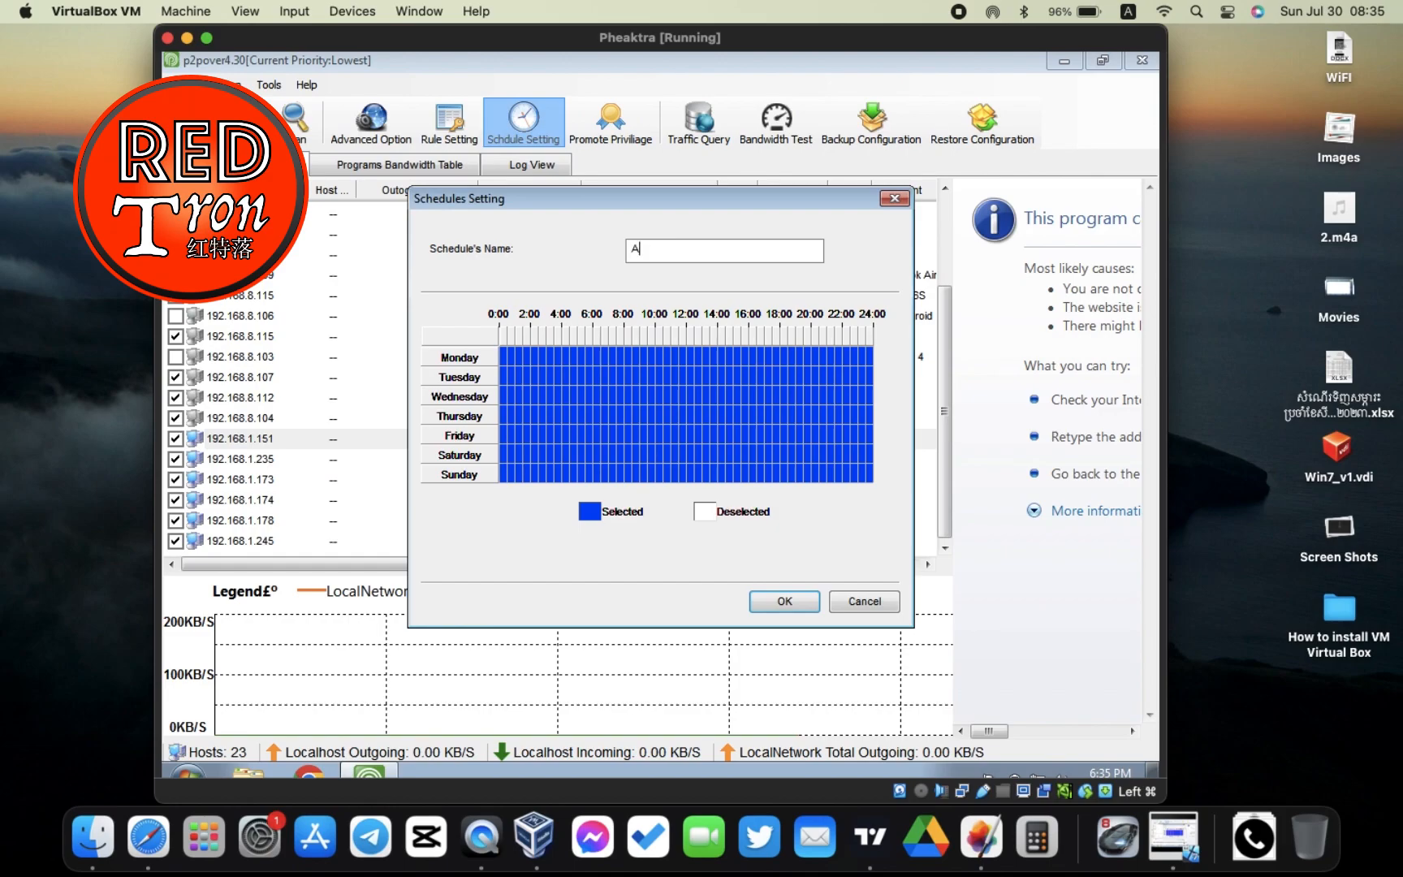
{"action": "type", "text": "lltime"}
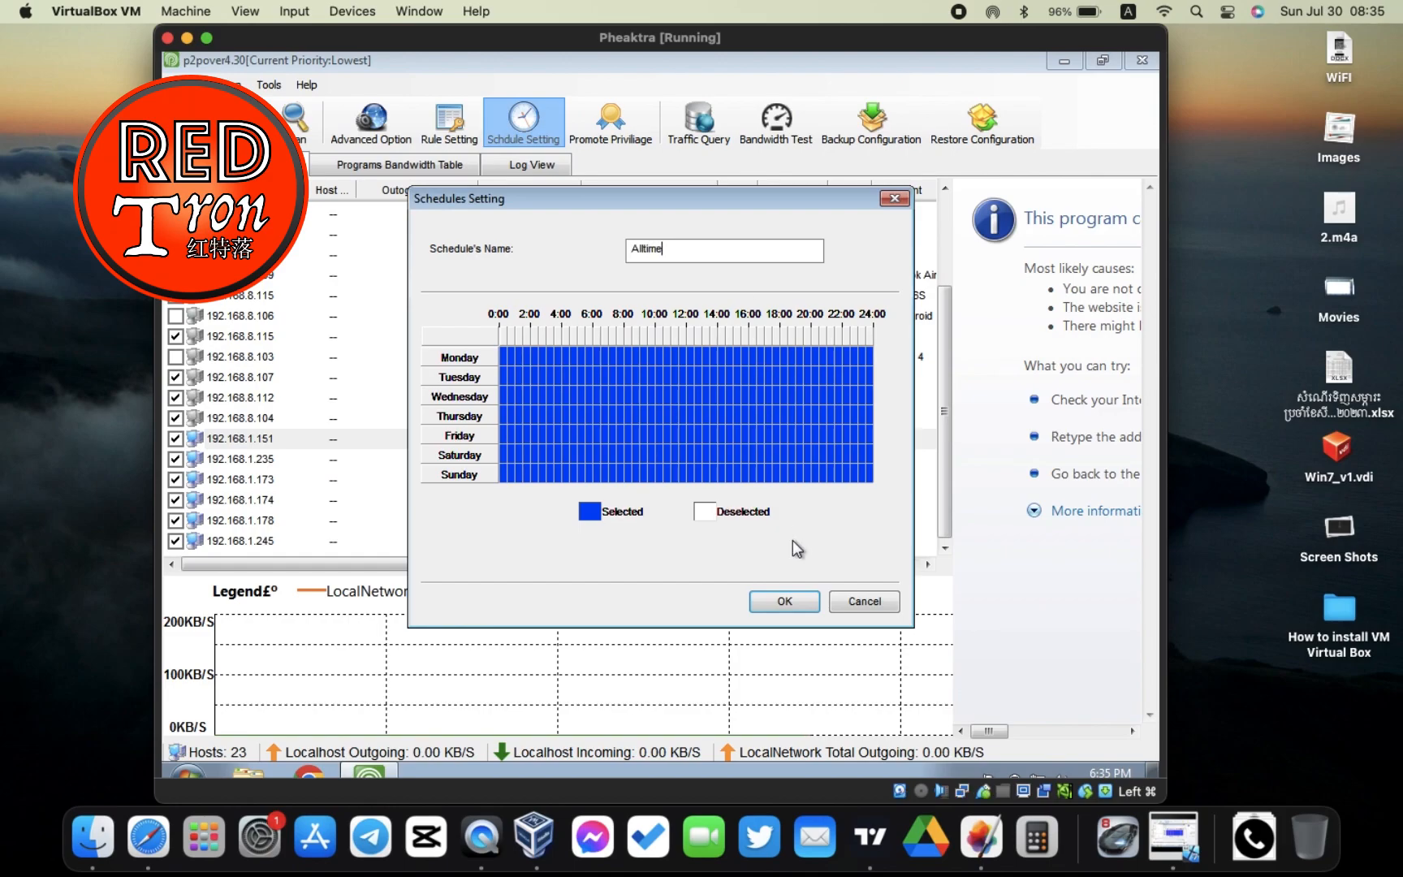
{"action": "left_click", "coordinate": [783, 601]}
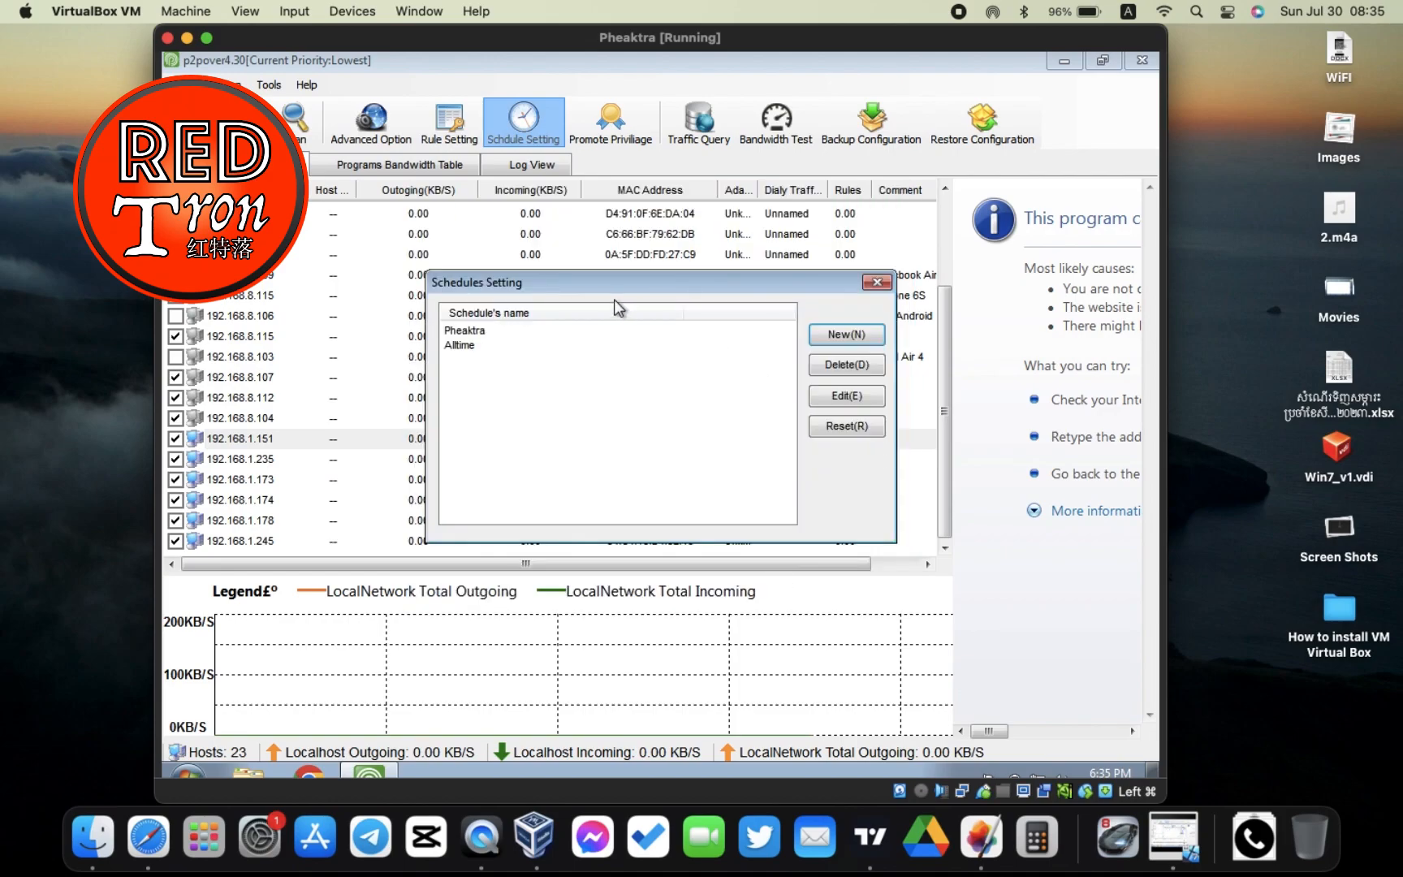
Step: Select the Alltime schedule, leave Schedules Setting, and bring up the Rules Setting list
{"action": "left_click", "coordinate": [460, 346]}
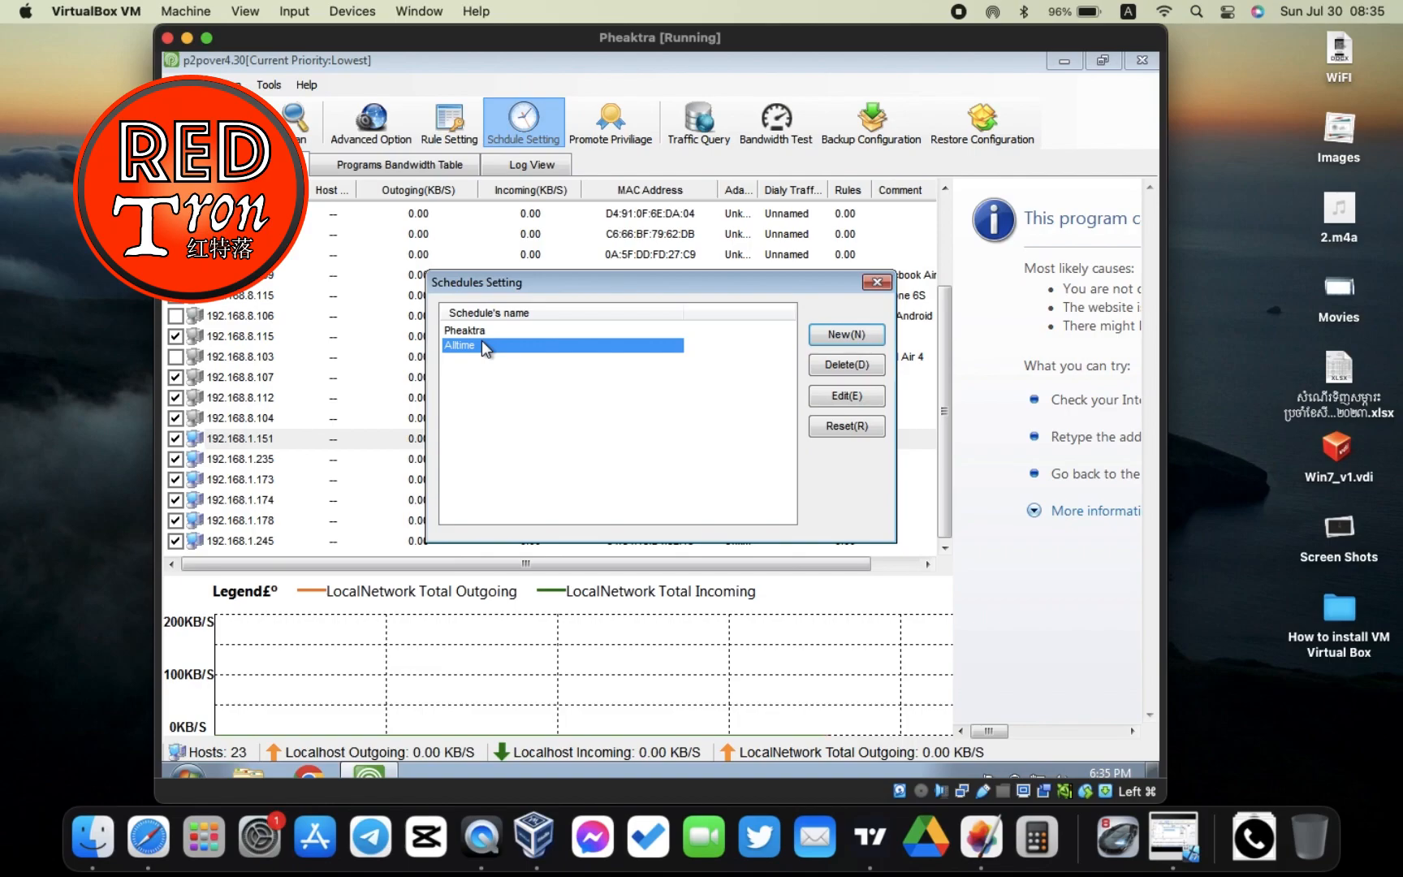
{"action": "mouse_move", "coordinate": [874, 283]}
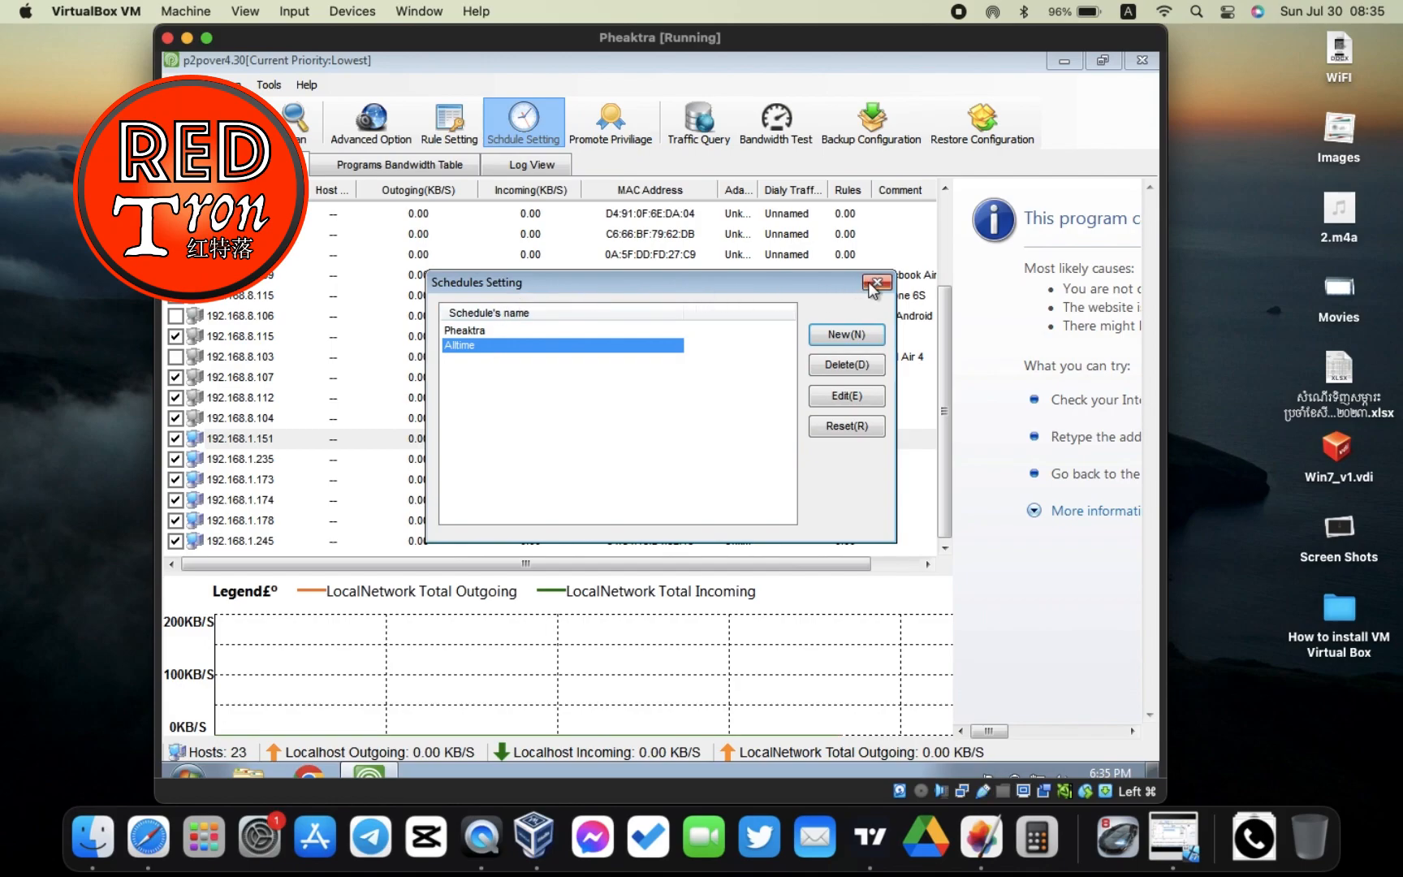
{"action": "left_click", "coordinate": [875, 282]}
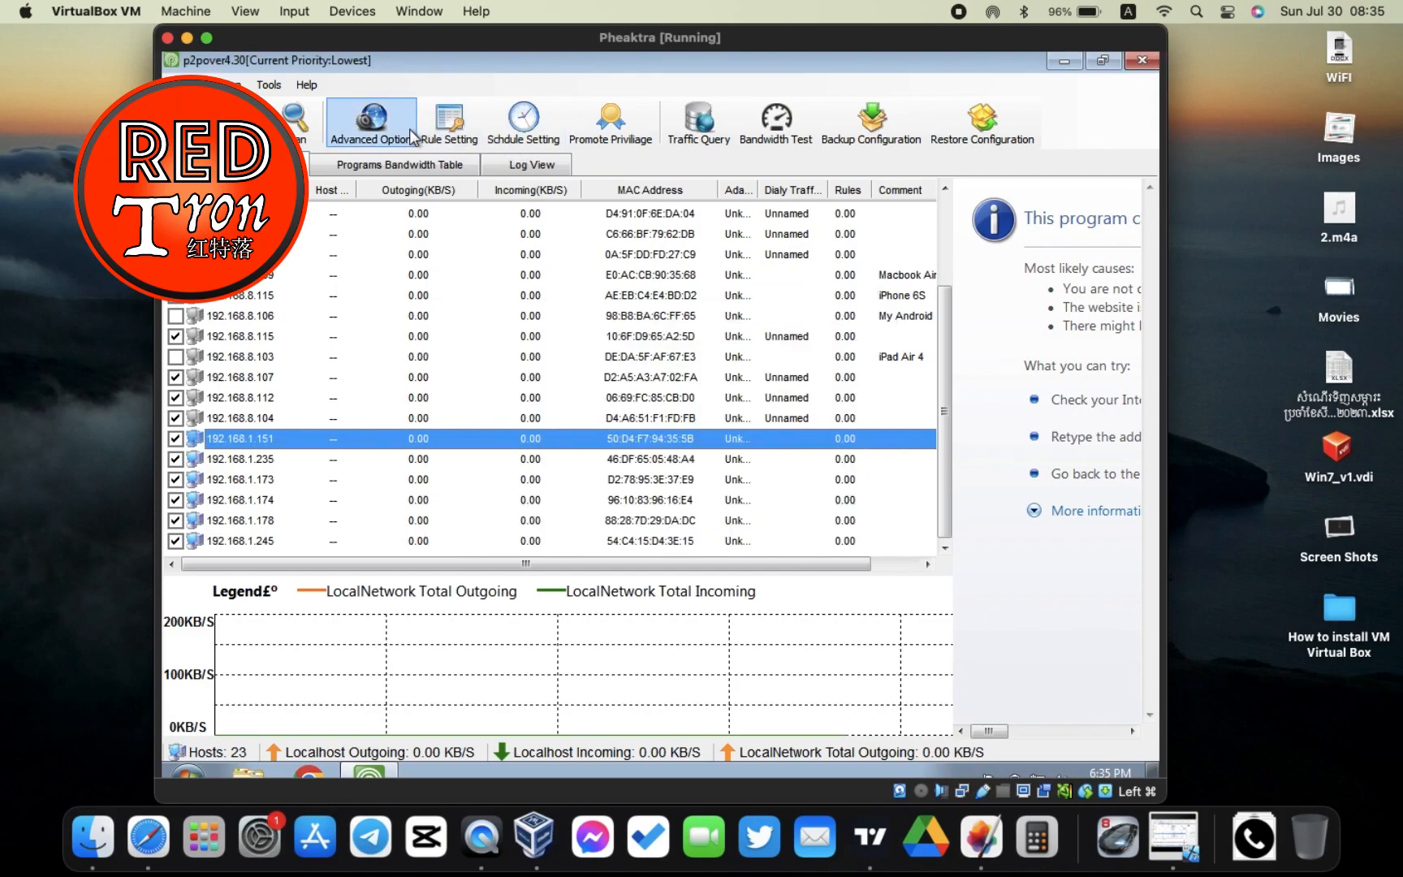
{"action": "left_click", "coordinate": [448, 122]}
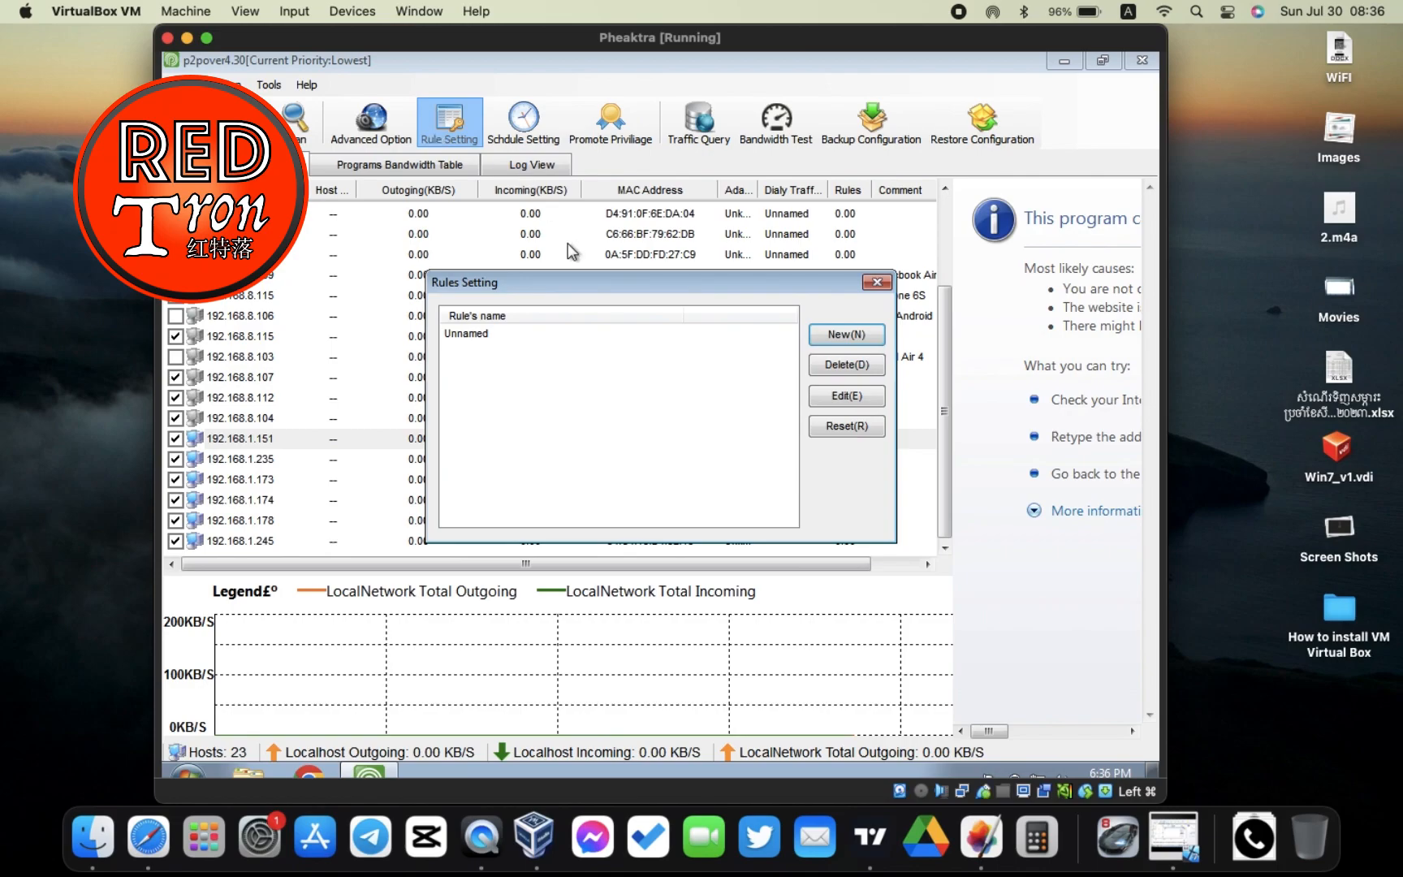
Step: Create a new rule using the Alltime schedule and continue to its bandwidth limits
{"action": "left_click", "coordinate": [844, 335]}
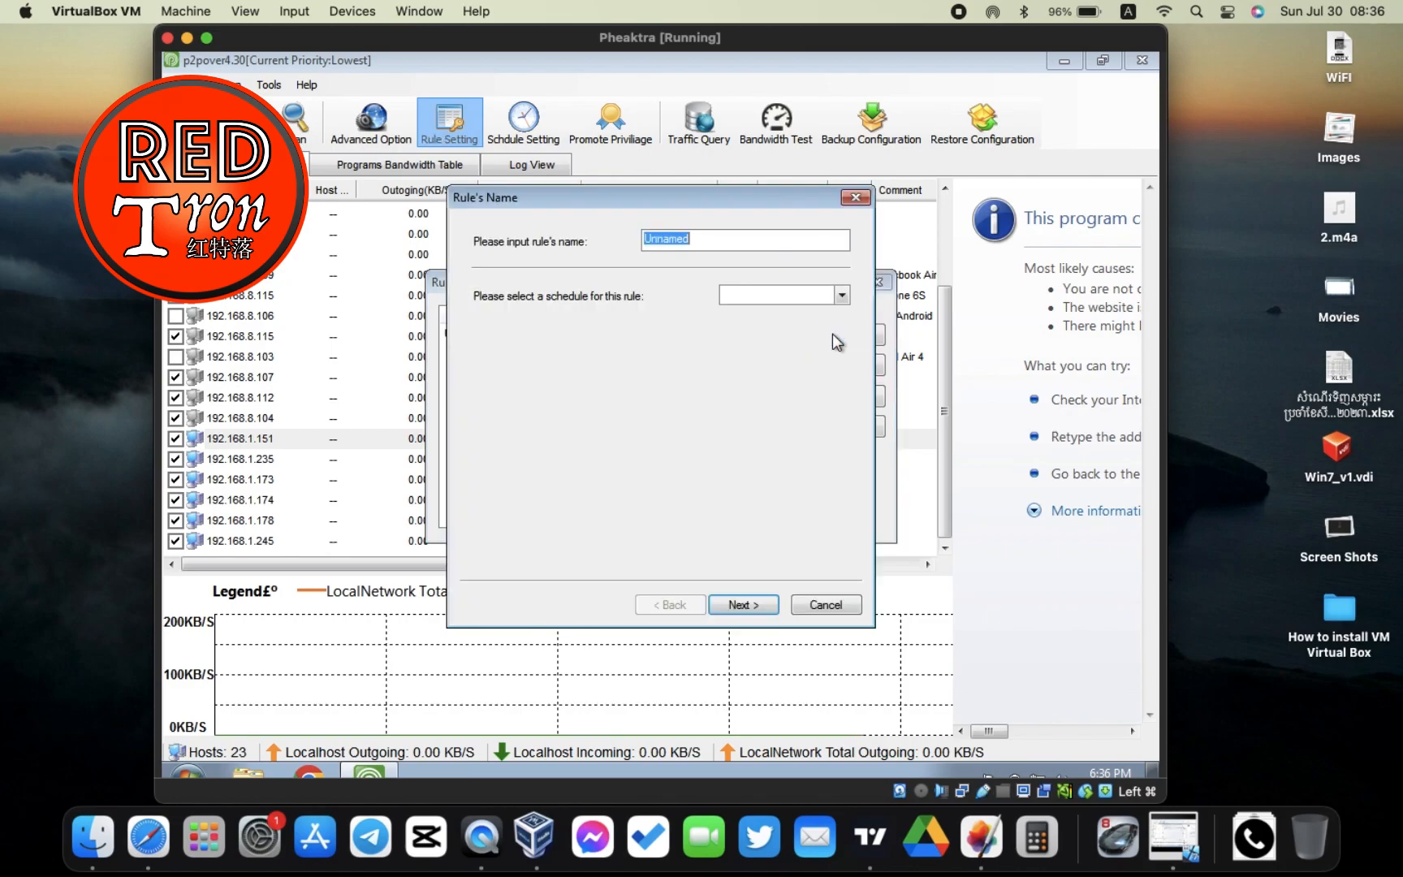
{"action": "left_click", "coordinate": [839, 296]}
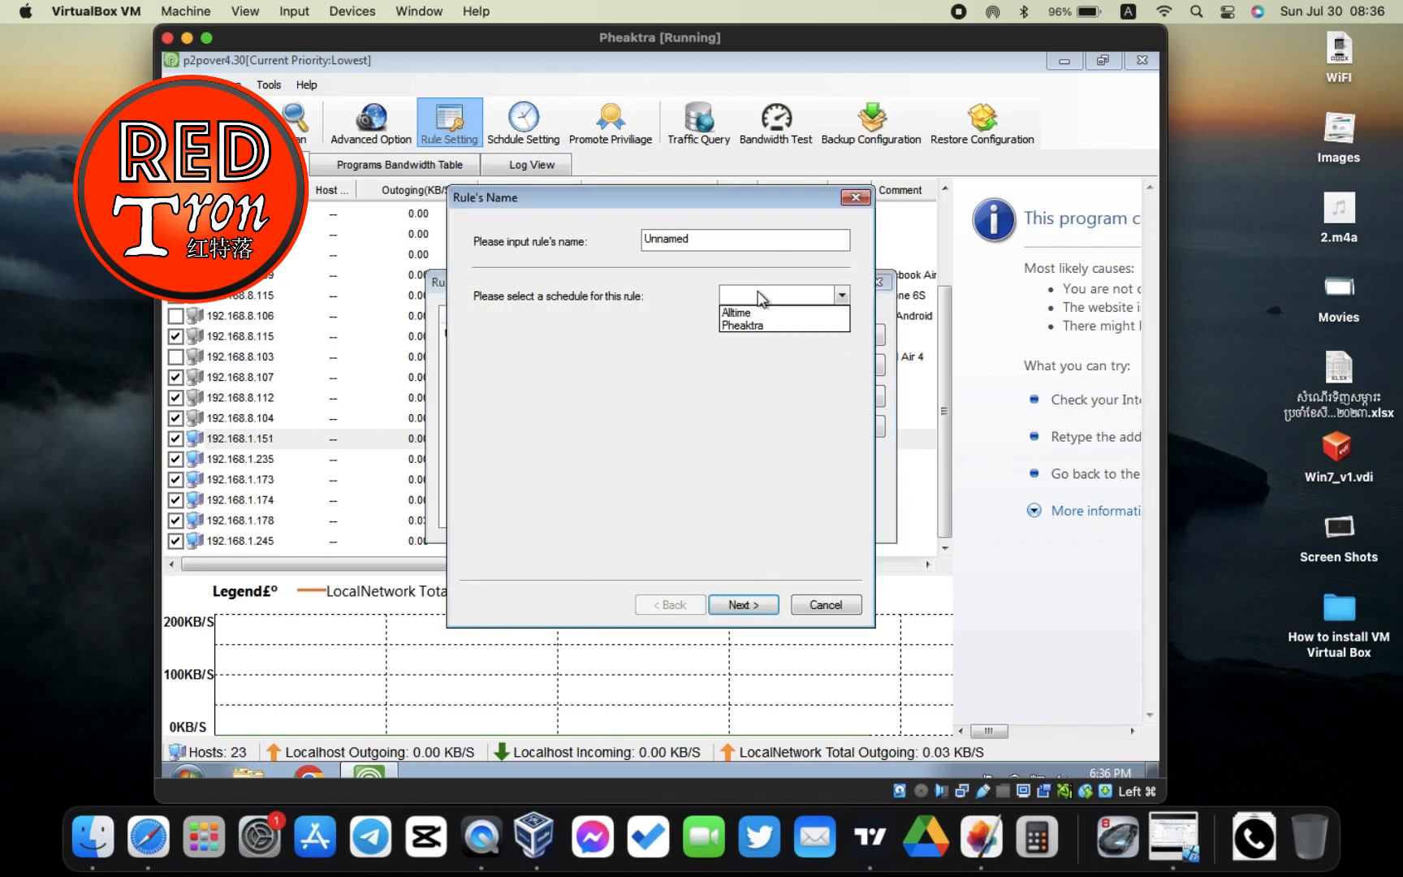
{"action": "left_click", "coordinate": [736, 314]}
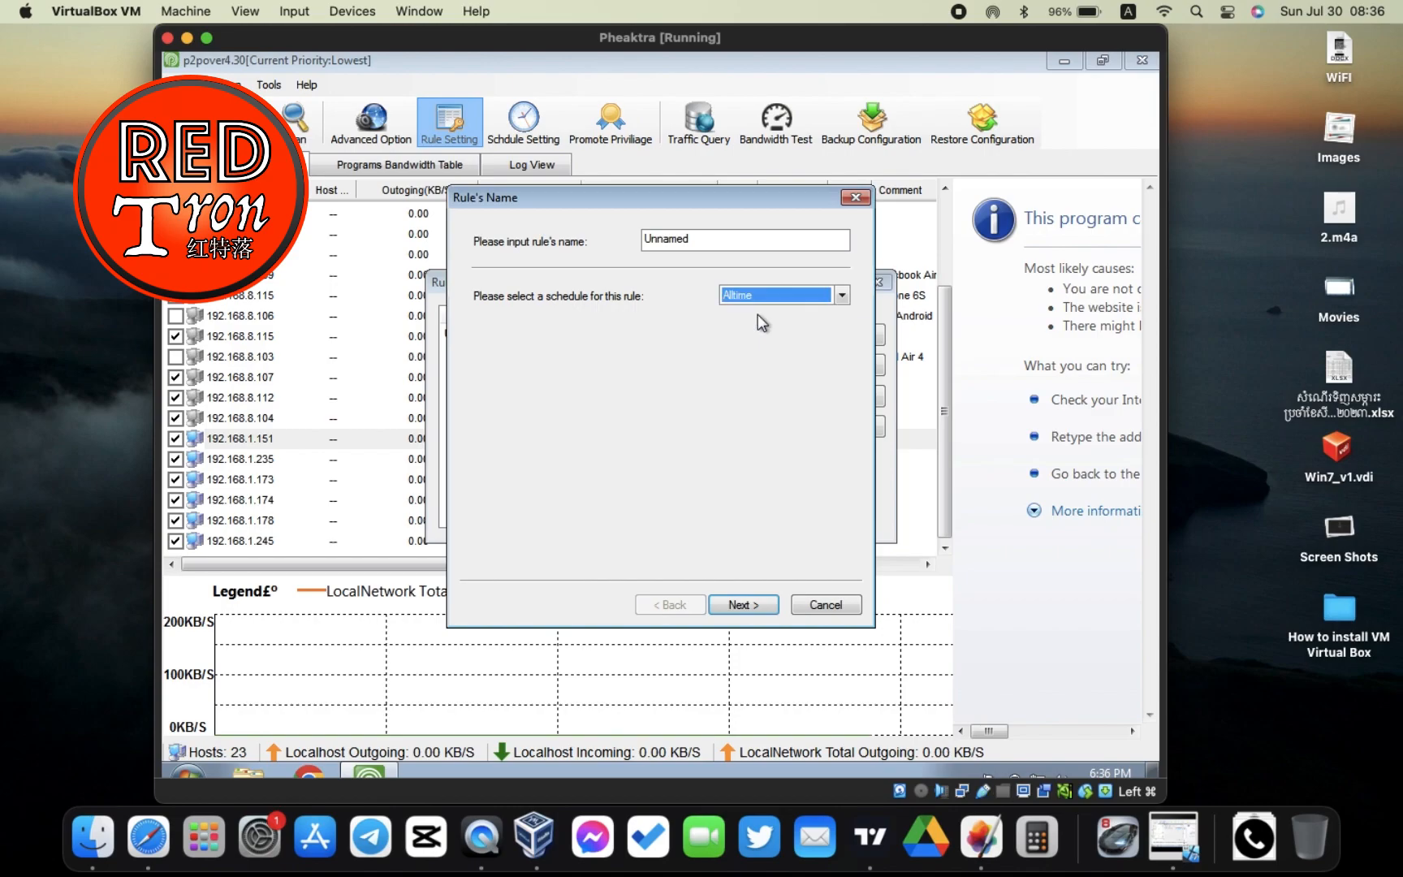
{"action": "mouse_move", "coordinate": [756, 323]}
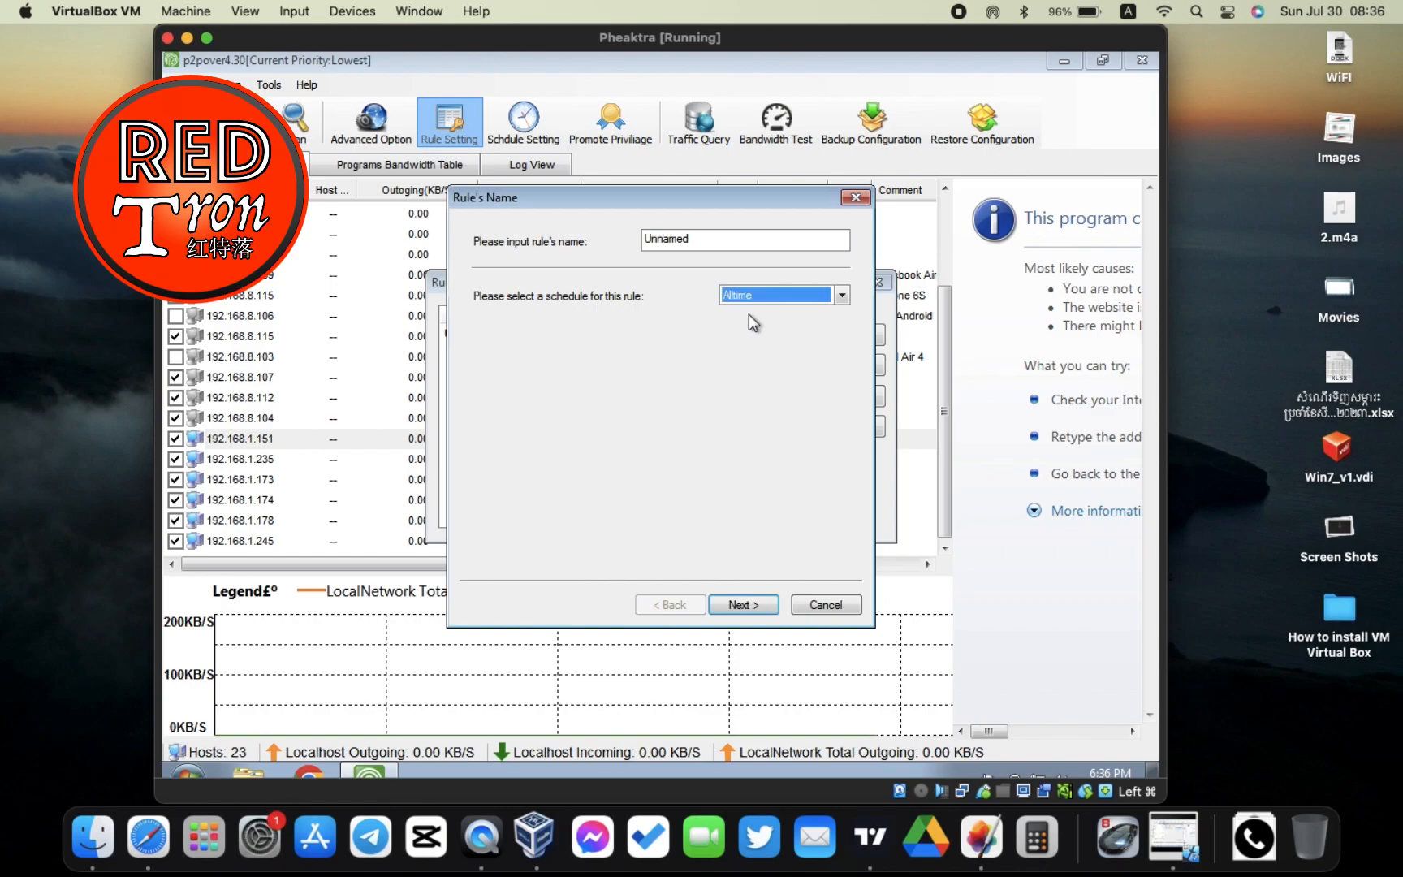
{"action": "mouse_move", "coordinate": [744, 604]}
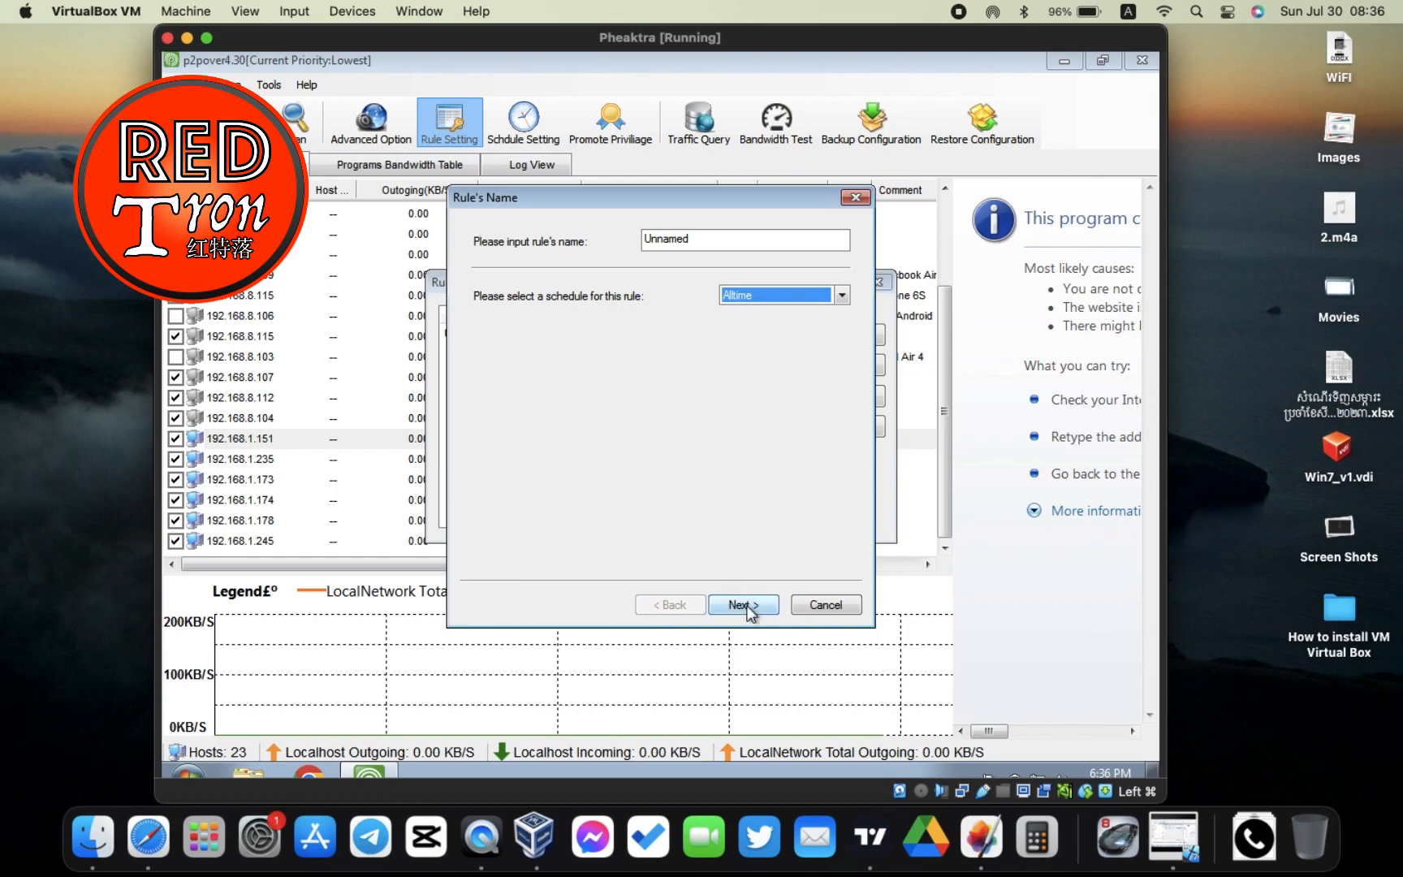
{"action": "left_click", "coordinate": [742, 604]}
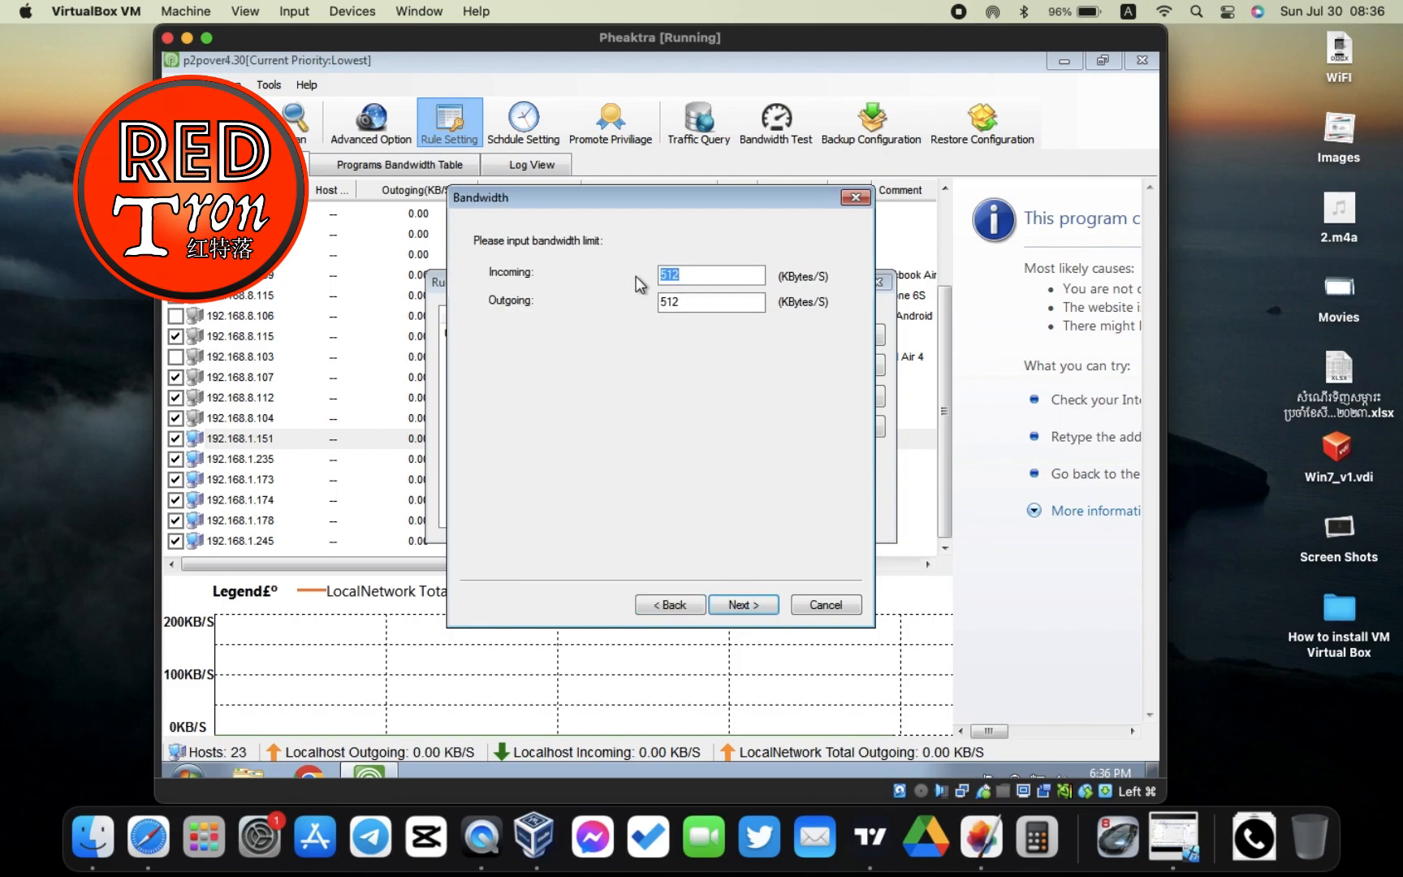
Step: Set the bandwidth limit to 10 KB/s and block every listed P2P and IM program
{"action": "type", "text": "1"}
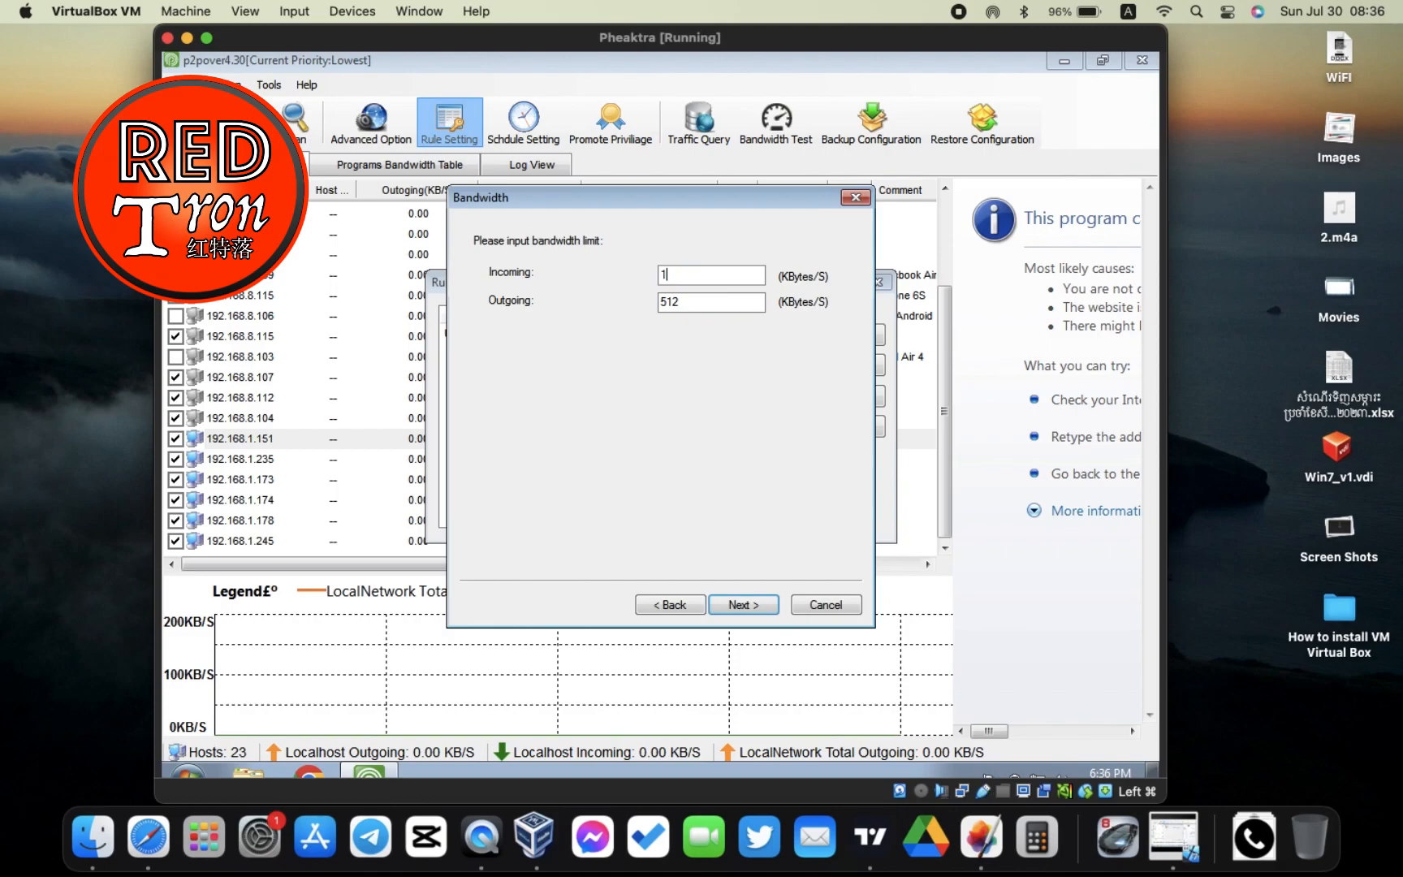
{"action": "type", "text": "0"}
{"action": "left_click", "coordinate": [712, 303]}
{"action": "type", "text": "10"}
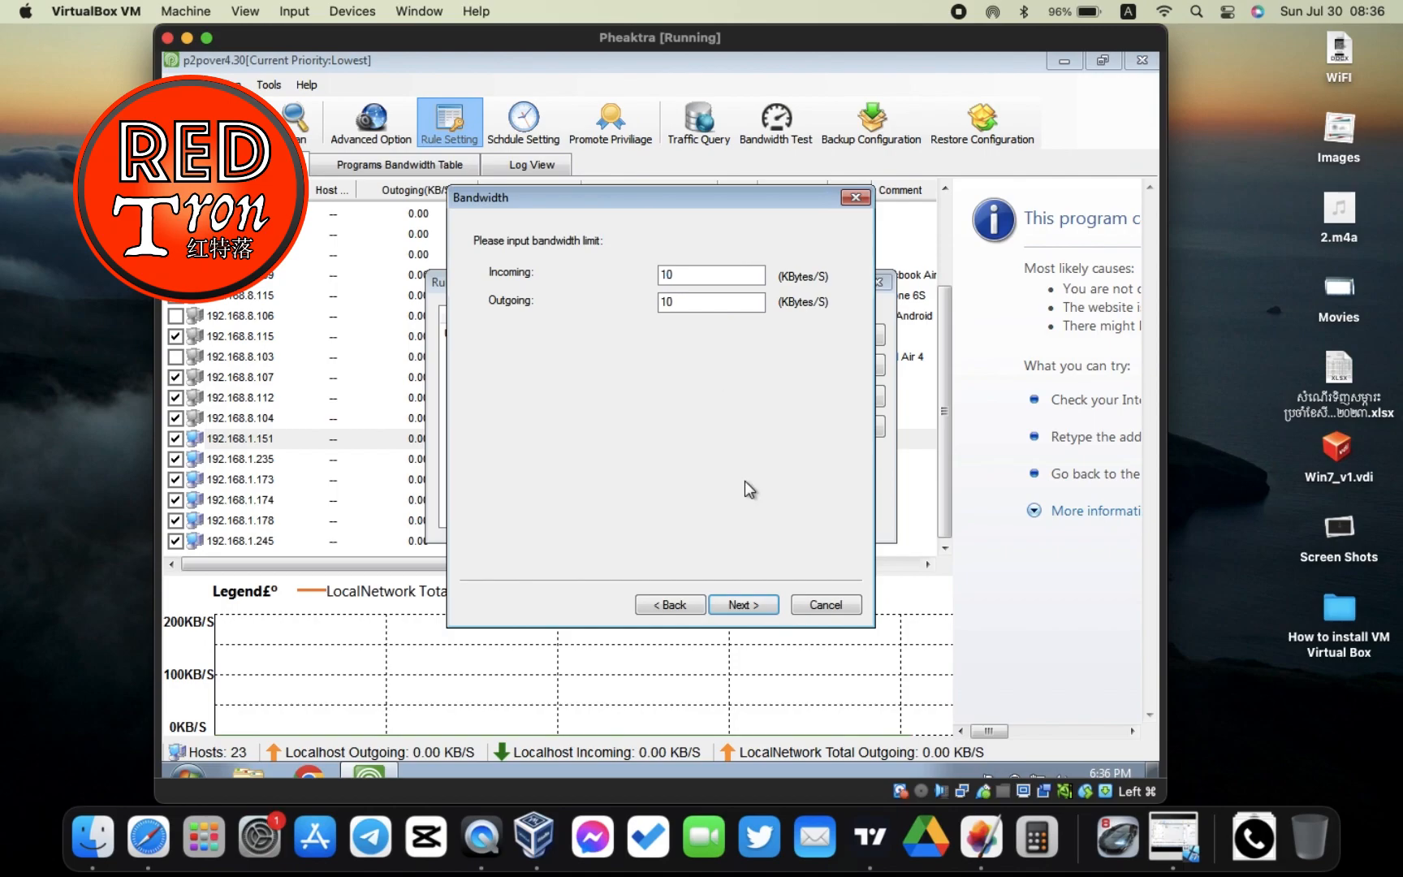
{"action": "left_click", "coordinate": [742, 604]}
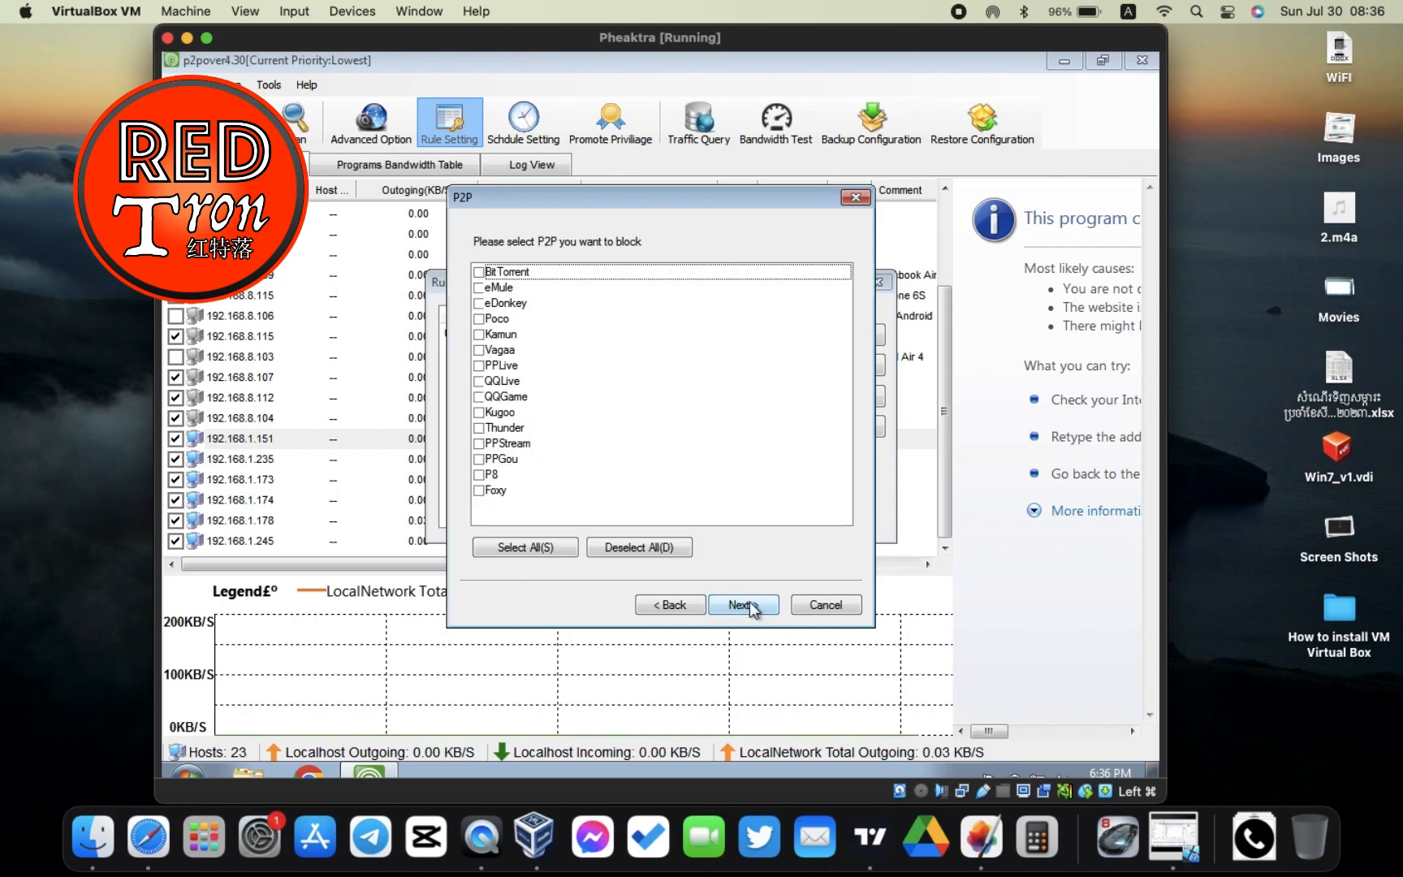
{"action": "left_click", "coordinate": [525, 547]}
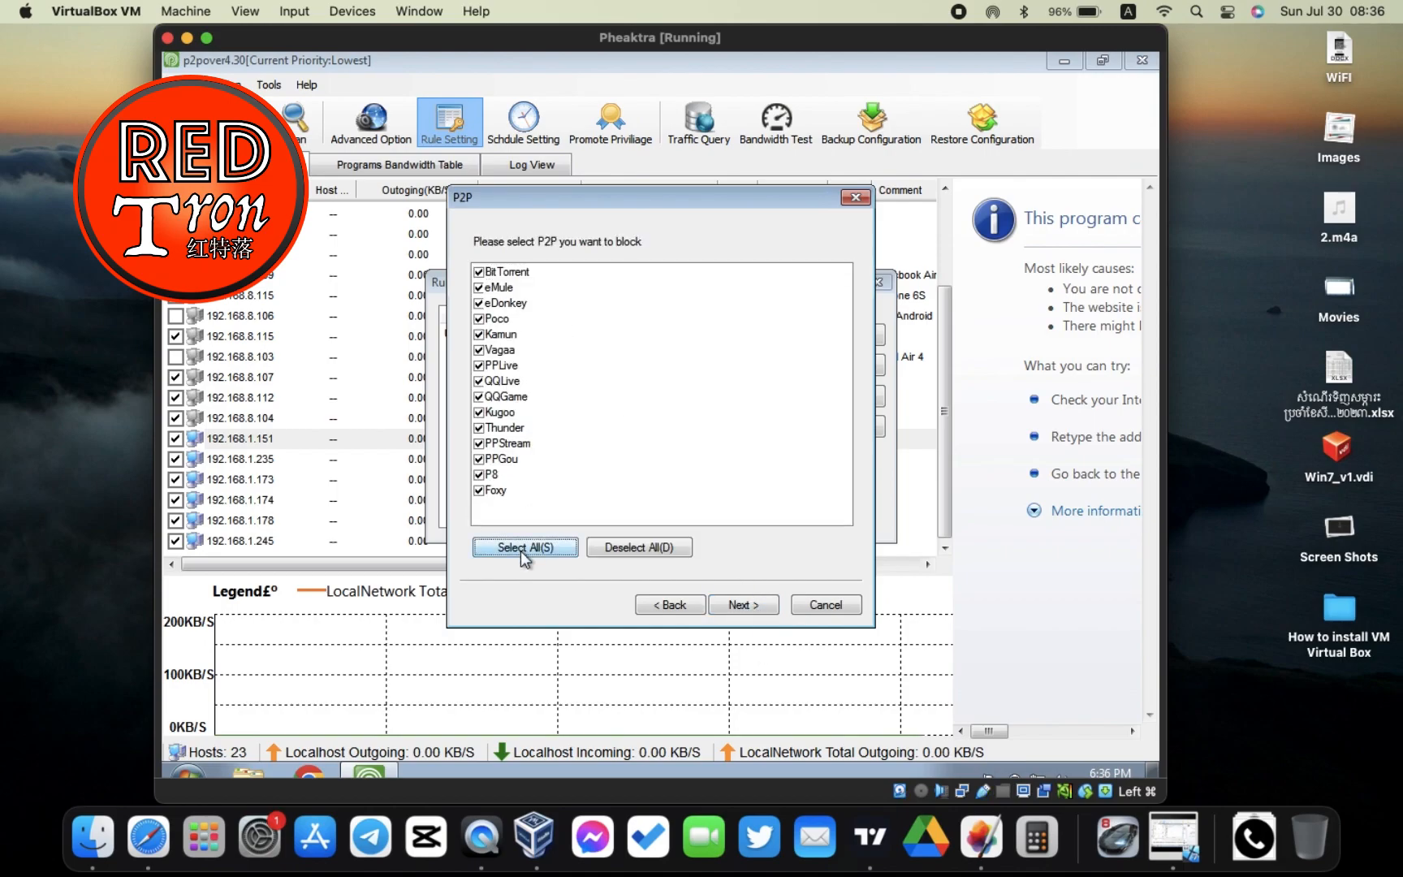
{"action": "left_click", "coordinate": [743, 604]}
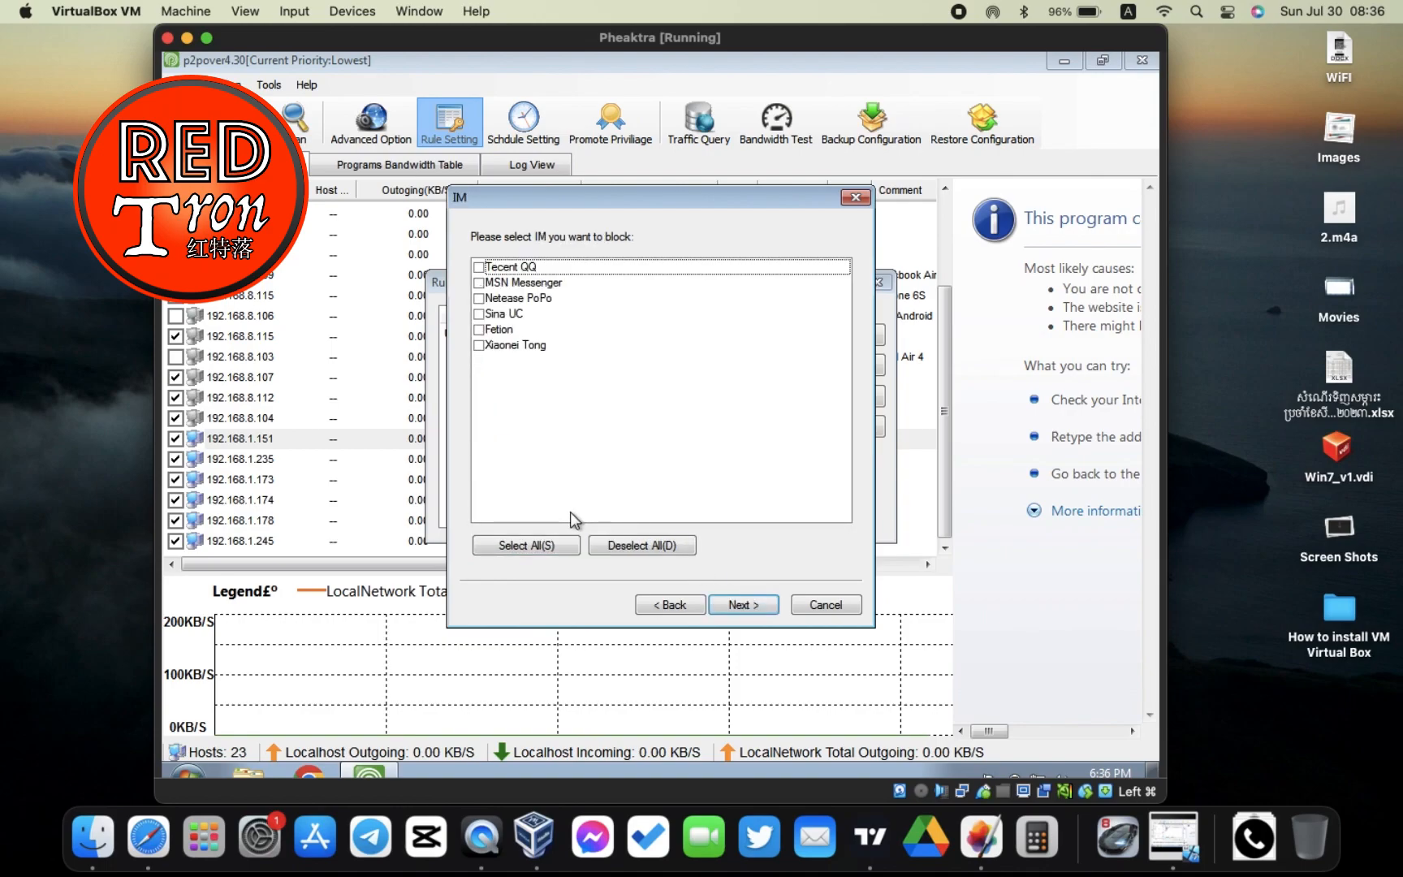
{"action": "left_click", "coordinate": [742, 605]}
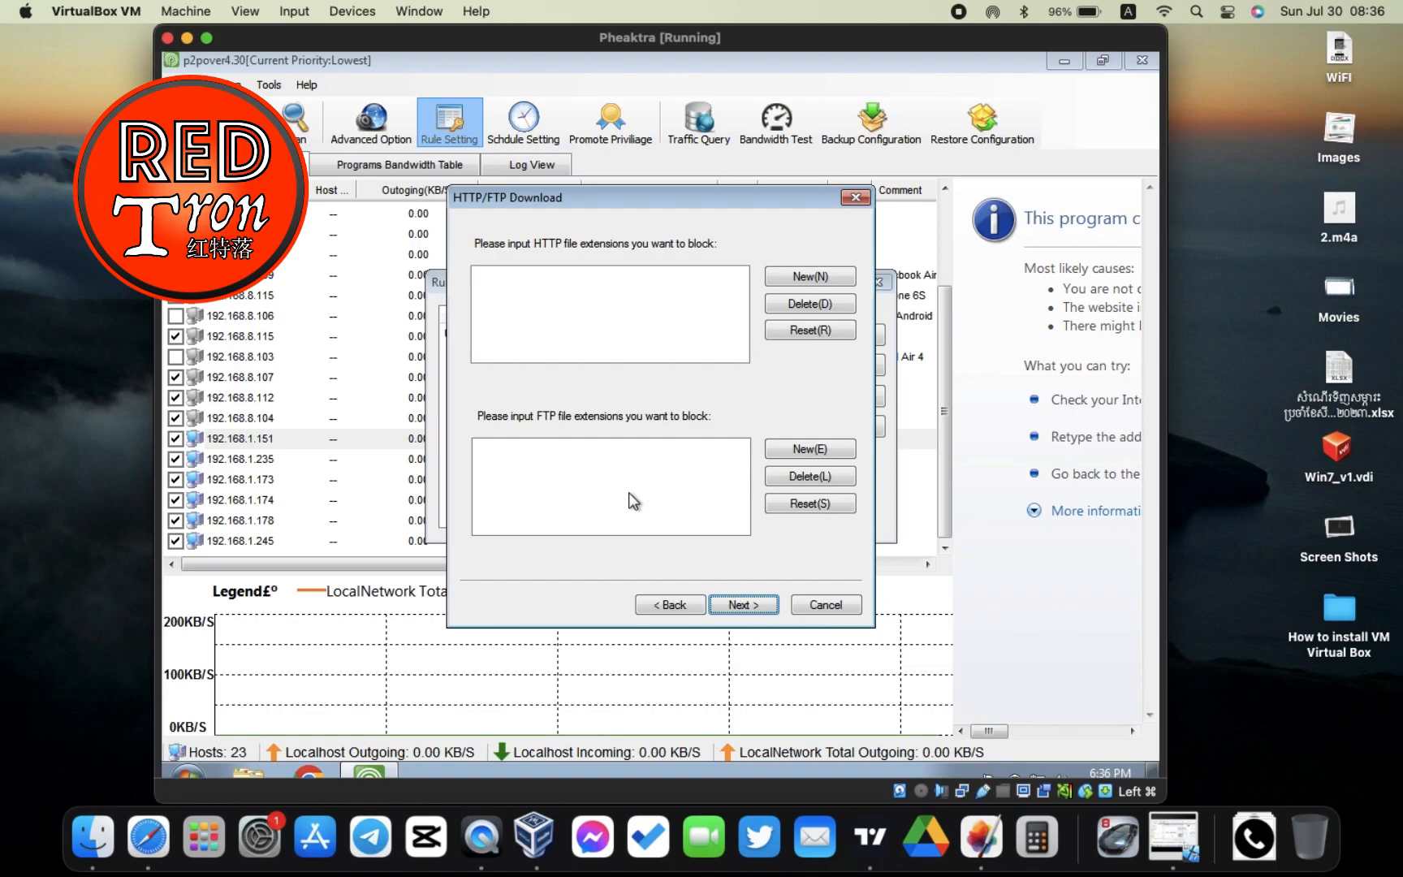
{"action": "mouse_move", "coordinate": [630, 354]}
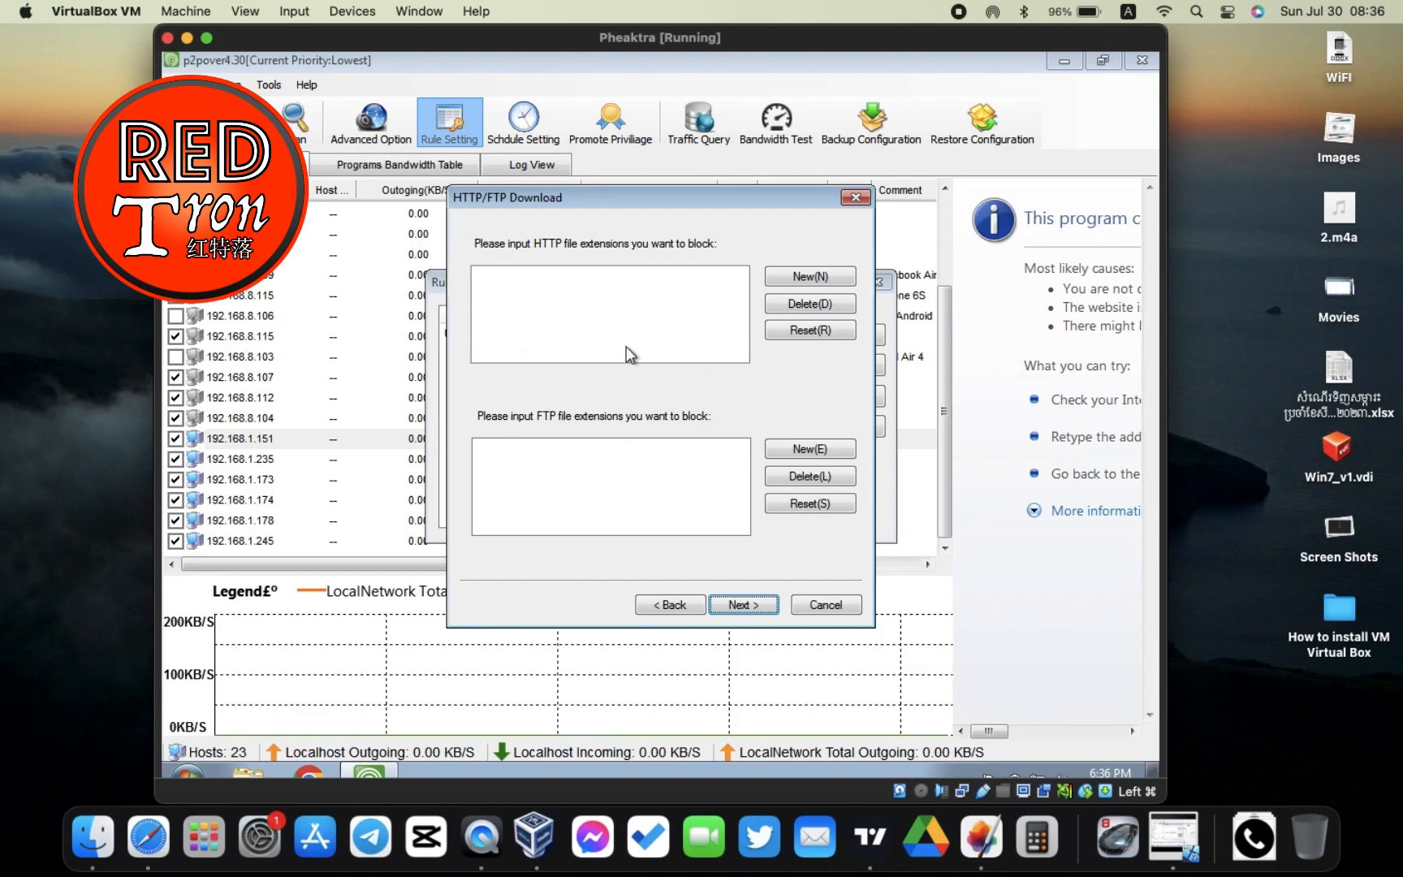
Step: Skip HTTP/FTP blocking, set WWW access to Blocked, and finish the new rule
{"action": "left_click", "coordinate": [742, 604]}
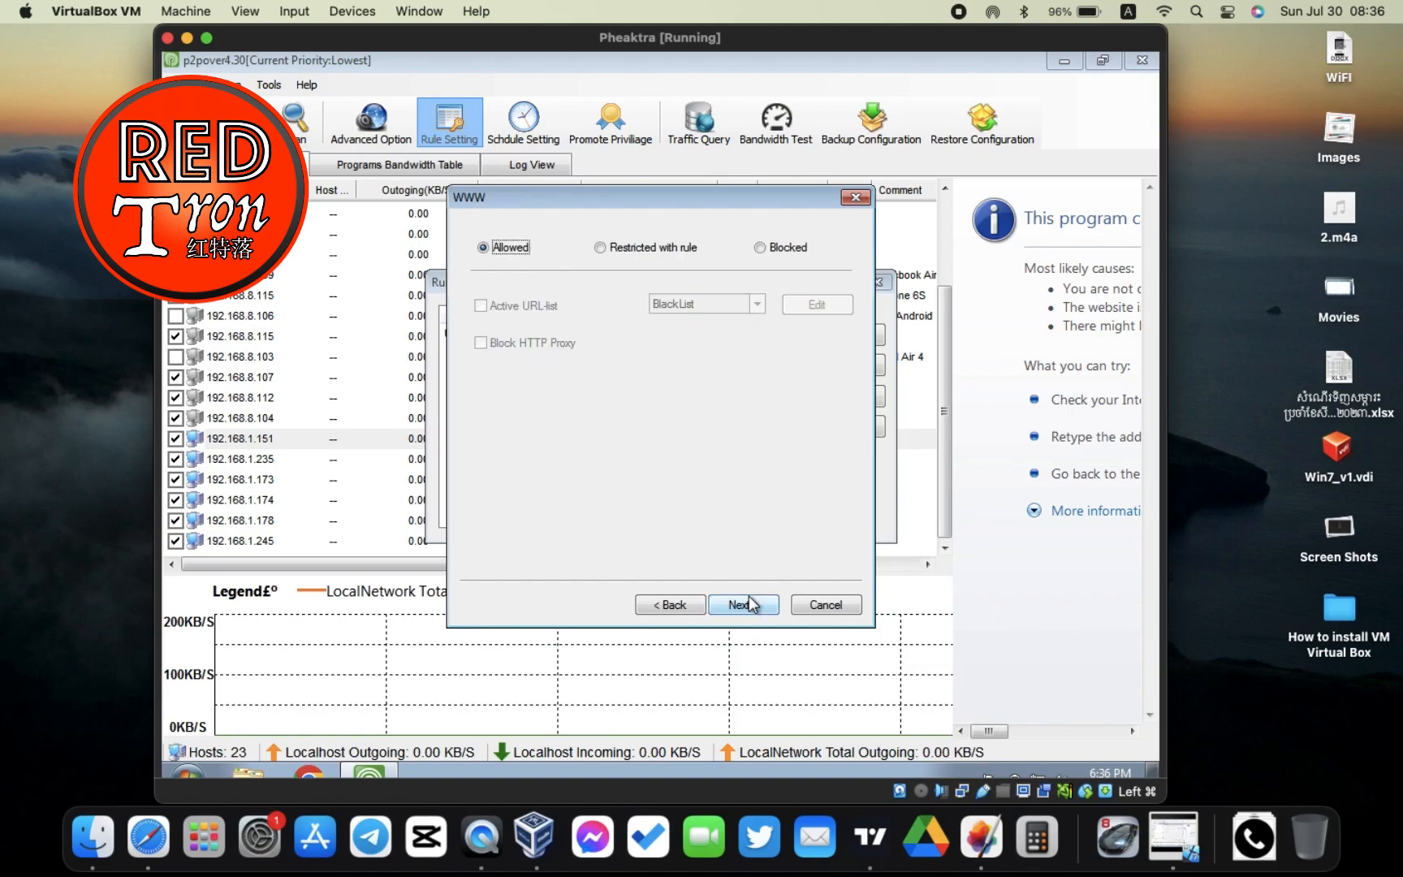
{"action": "mouse_move", "coordinate": [777, 238]}
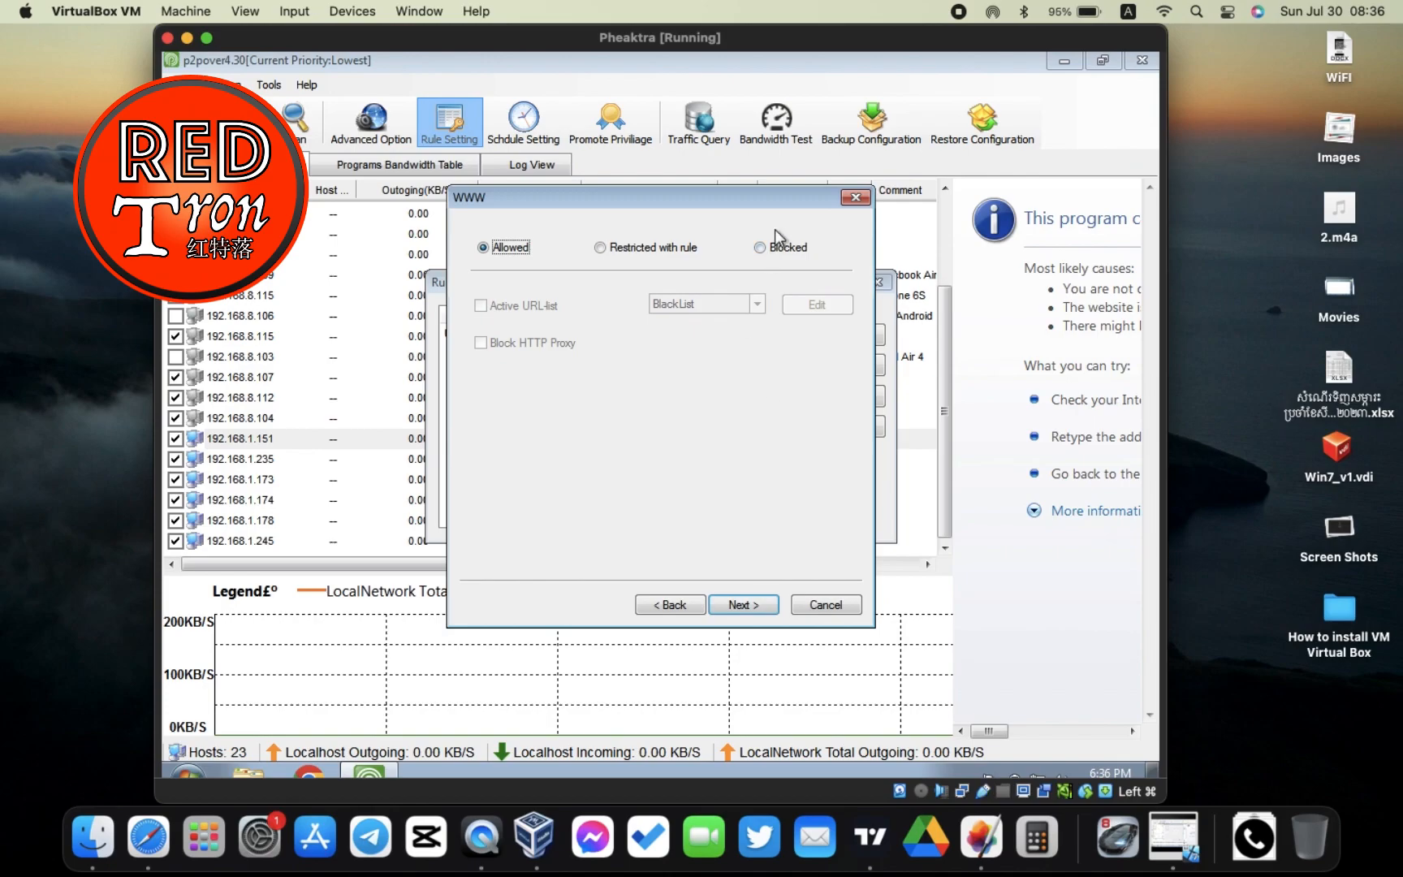
{"action": "left_click", "coordinate": [760, 247]}
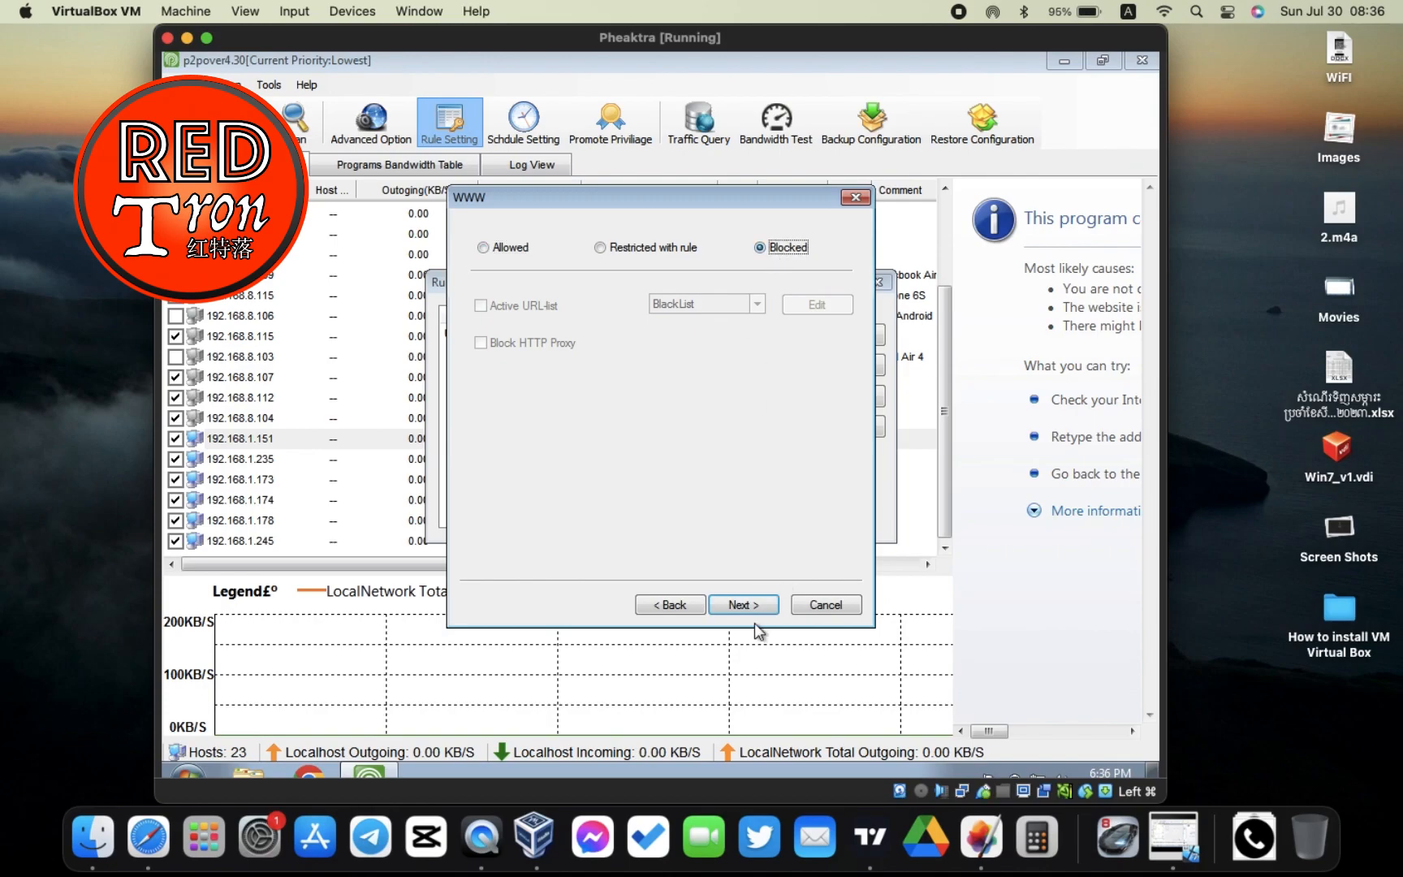
{"action": "left_click", "coordinate": [743, 604]}
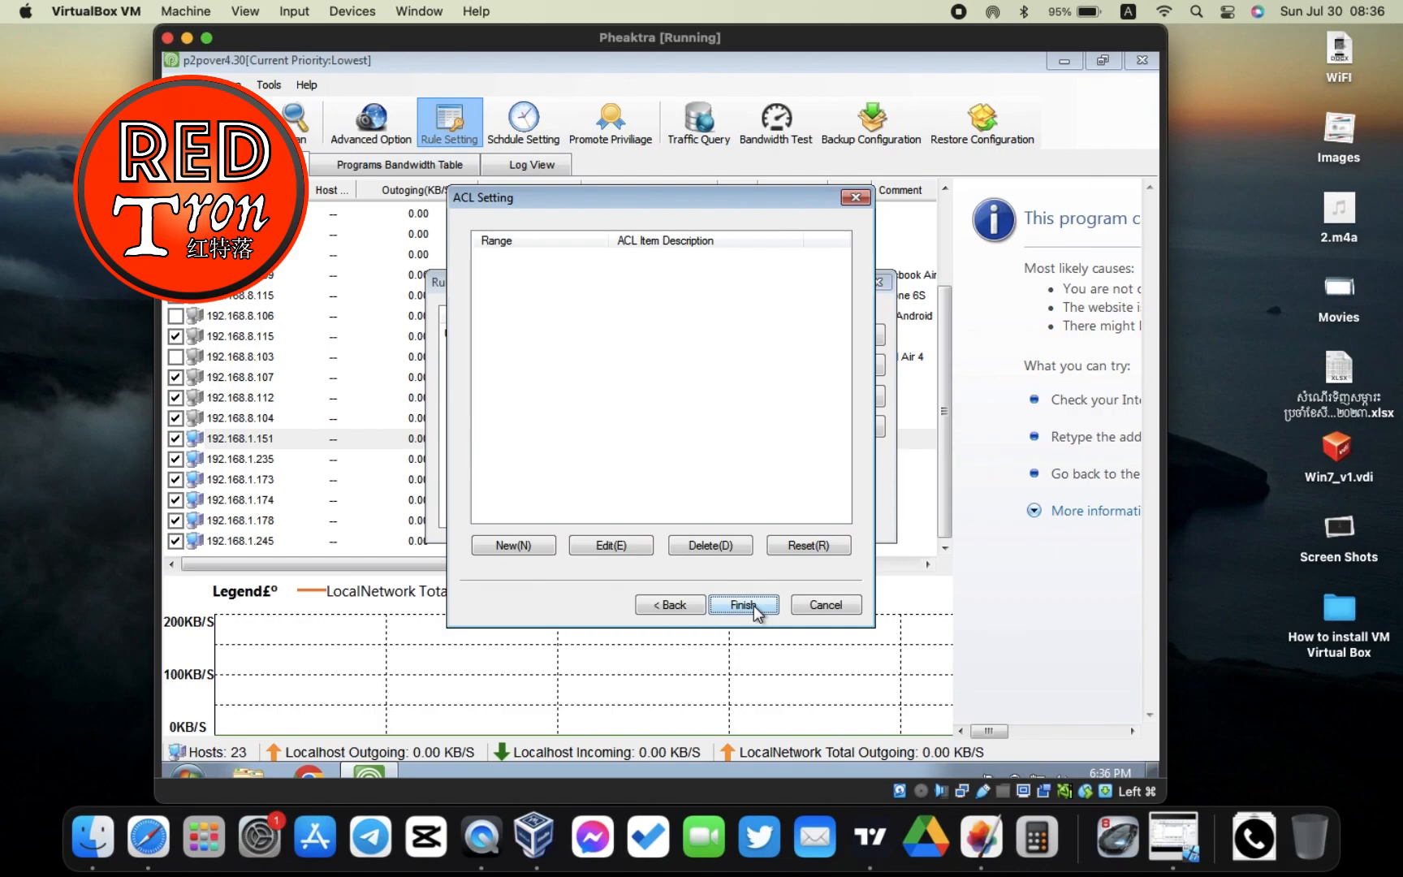
{"action": "left_click", "coordinate": [742, 605]}
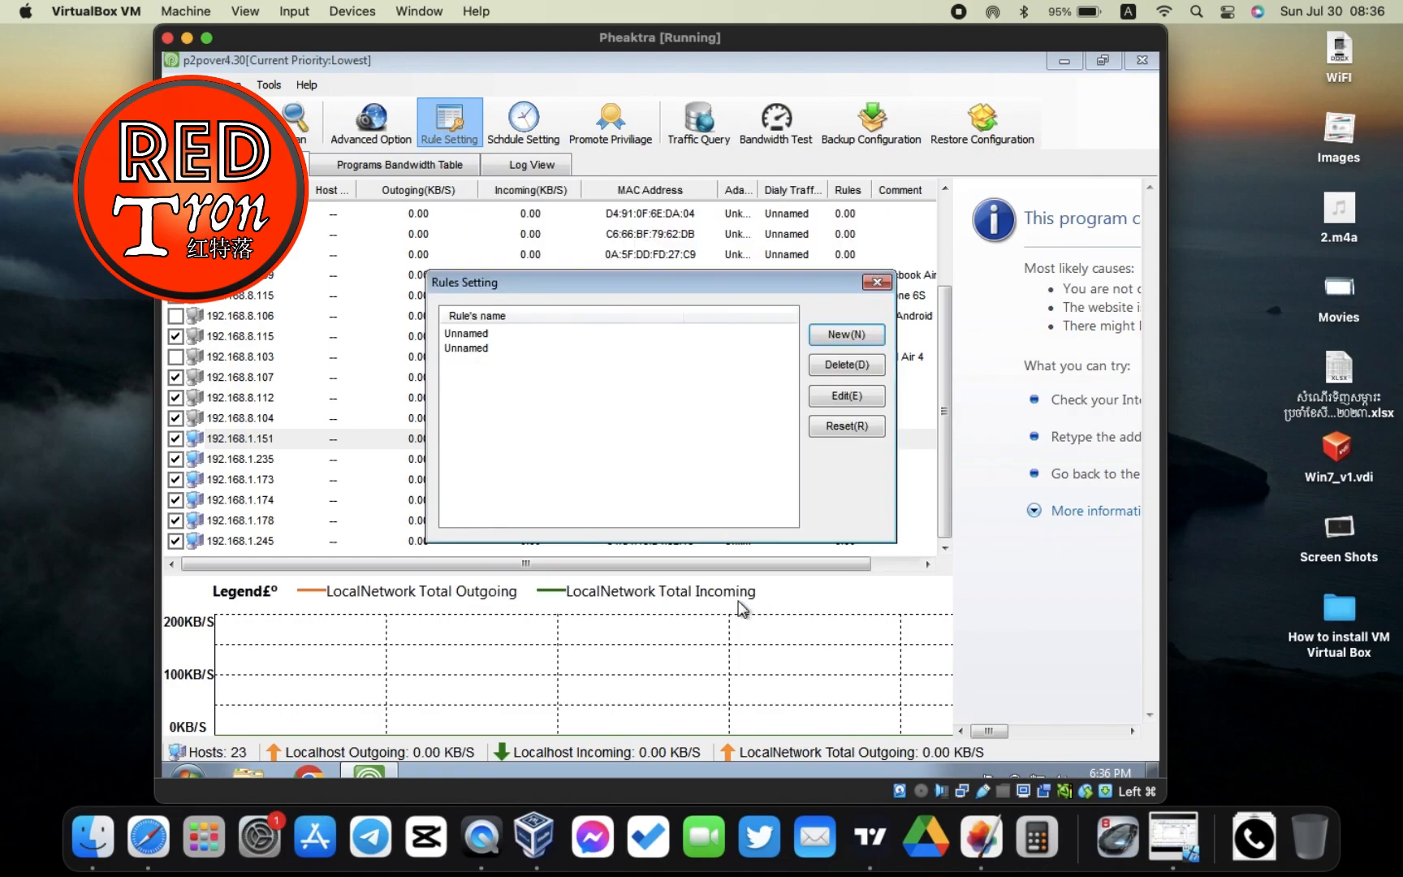
Step: Rename the second Unnamed rule to 'All Time Block' and leave Rules Setting
{"action": "left_click", "coordinate": [466, 333]}
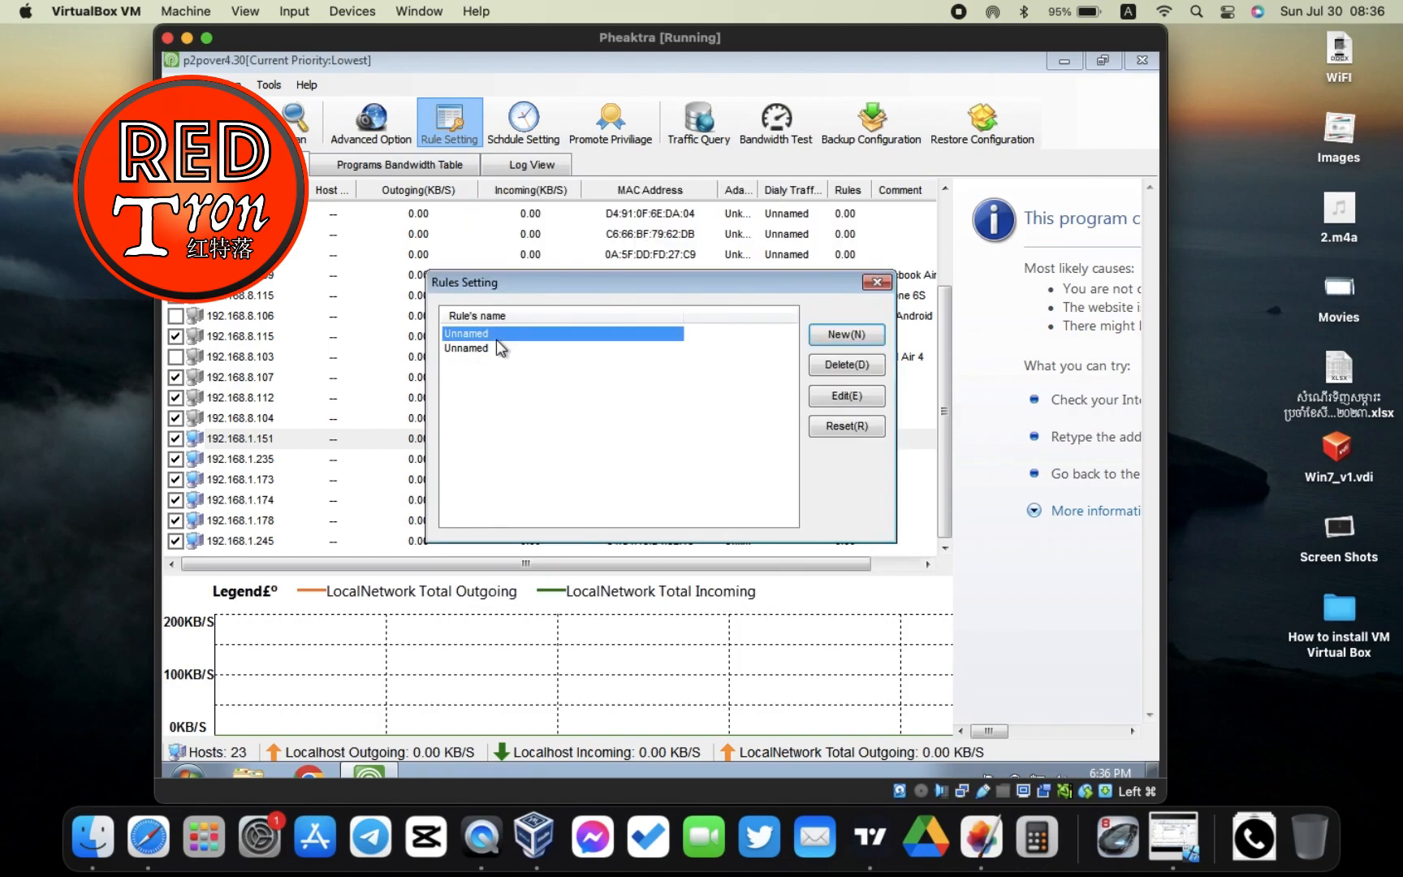
{"action": "left_click", "coordinate": [845, 396]}
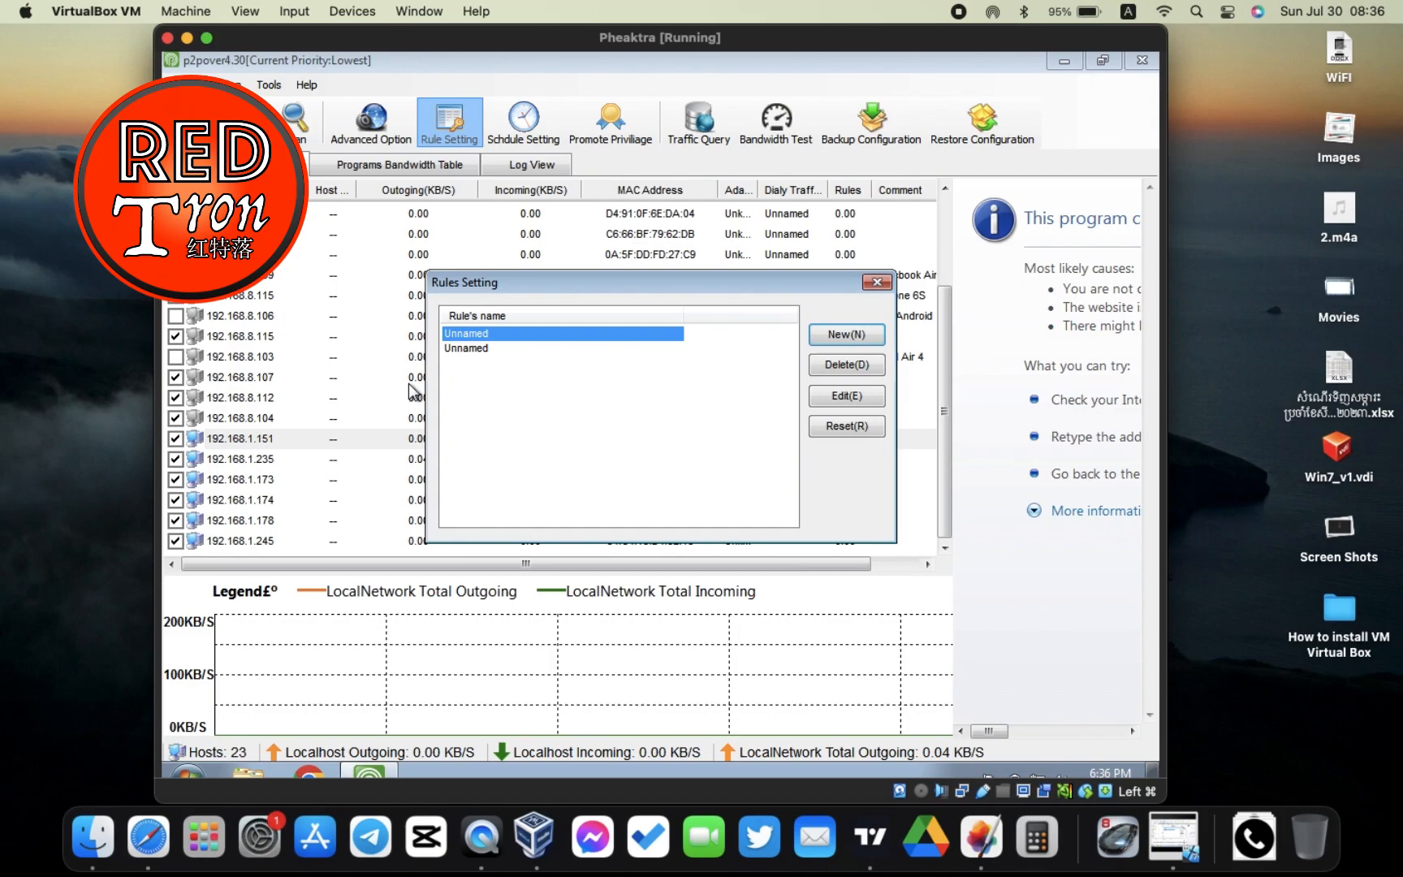
{"action": "mouse_move", "coordinate": [831, 391]}
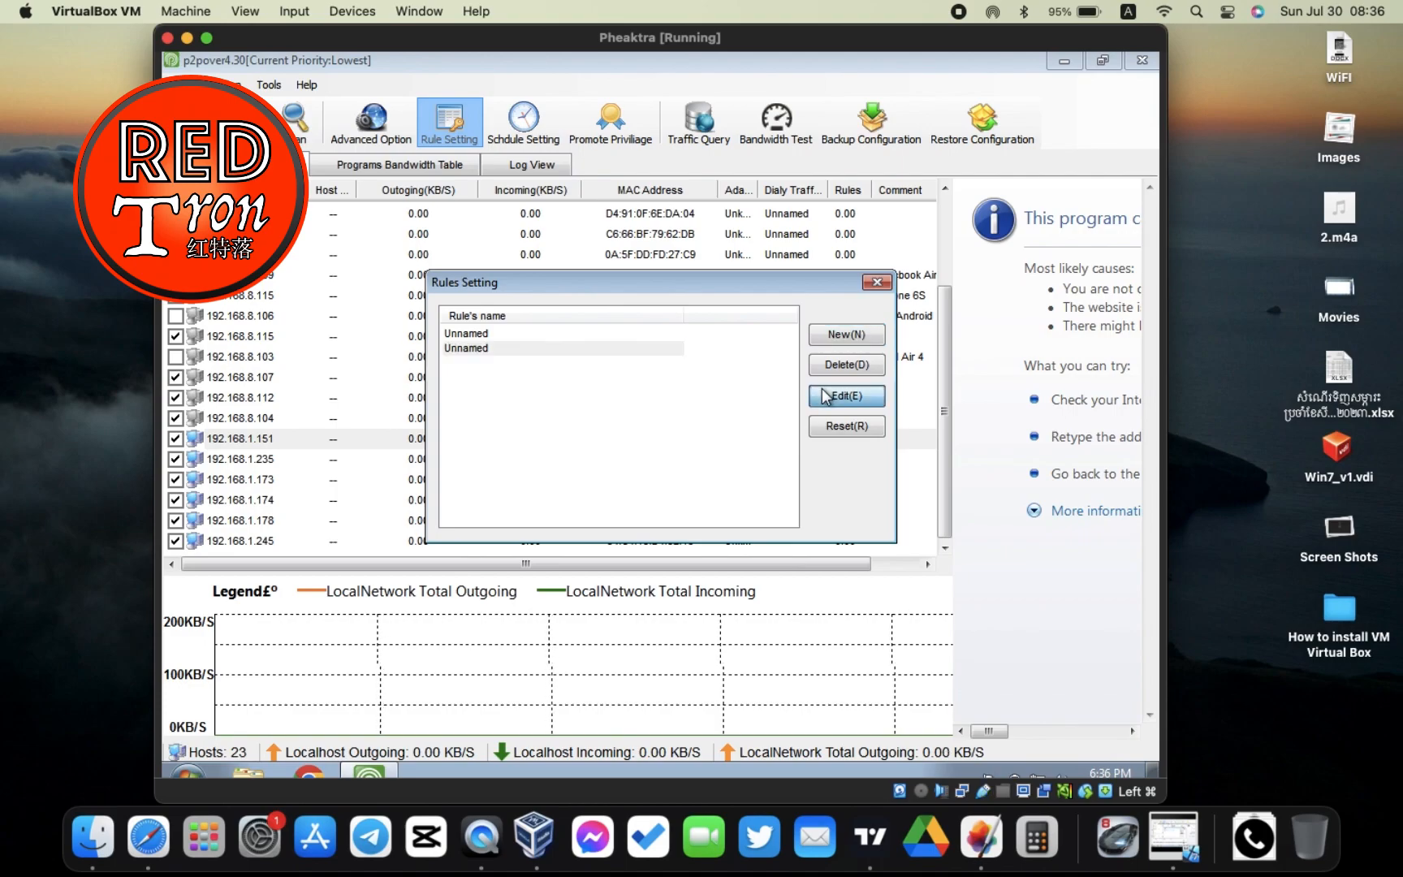
{"action": "left_click", "coordinate": [845, 396]}
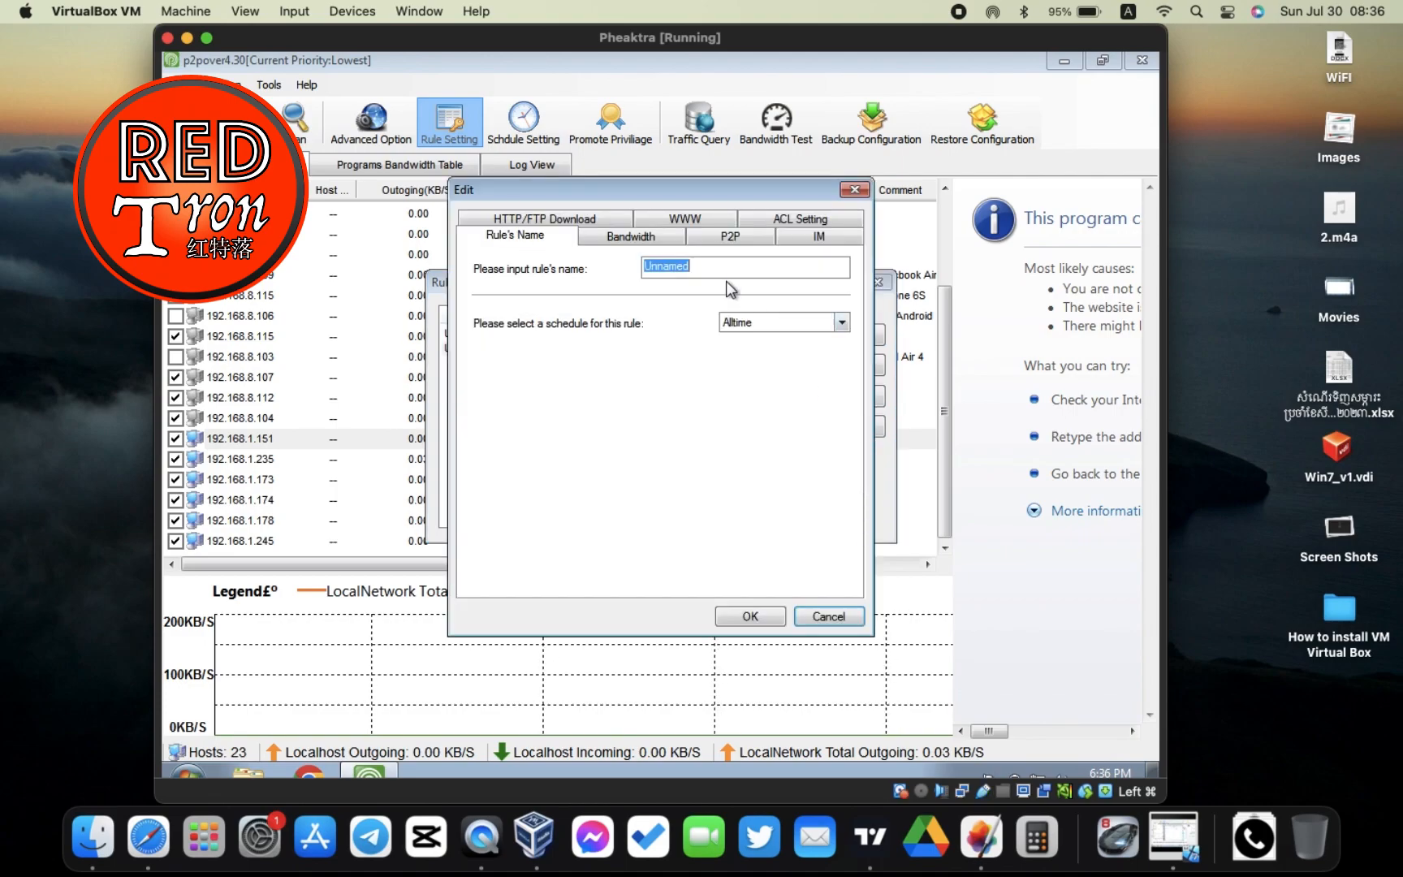
{"action": "type", "text": "All"}
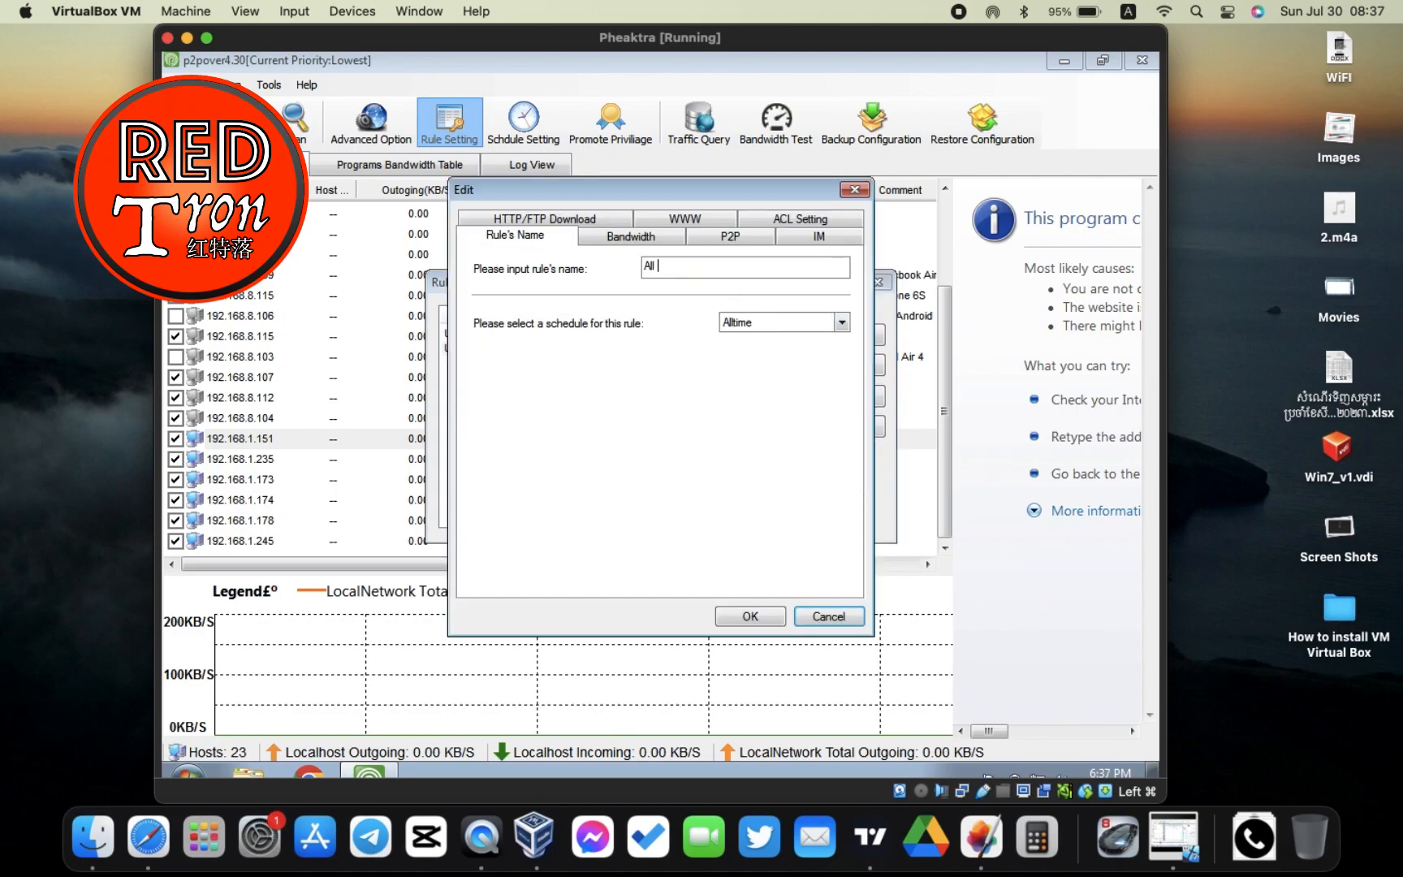
{"action": "type", "text": "T"}
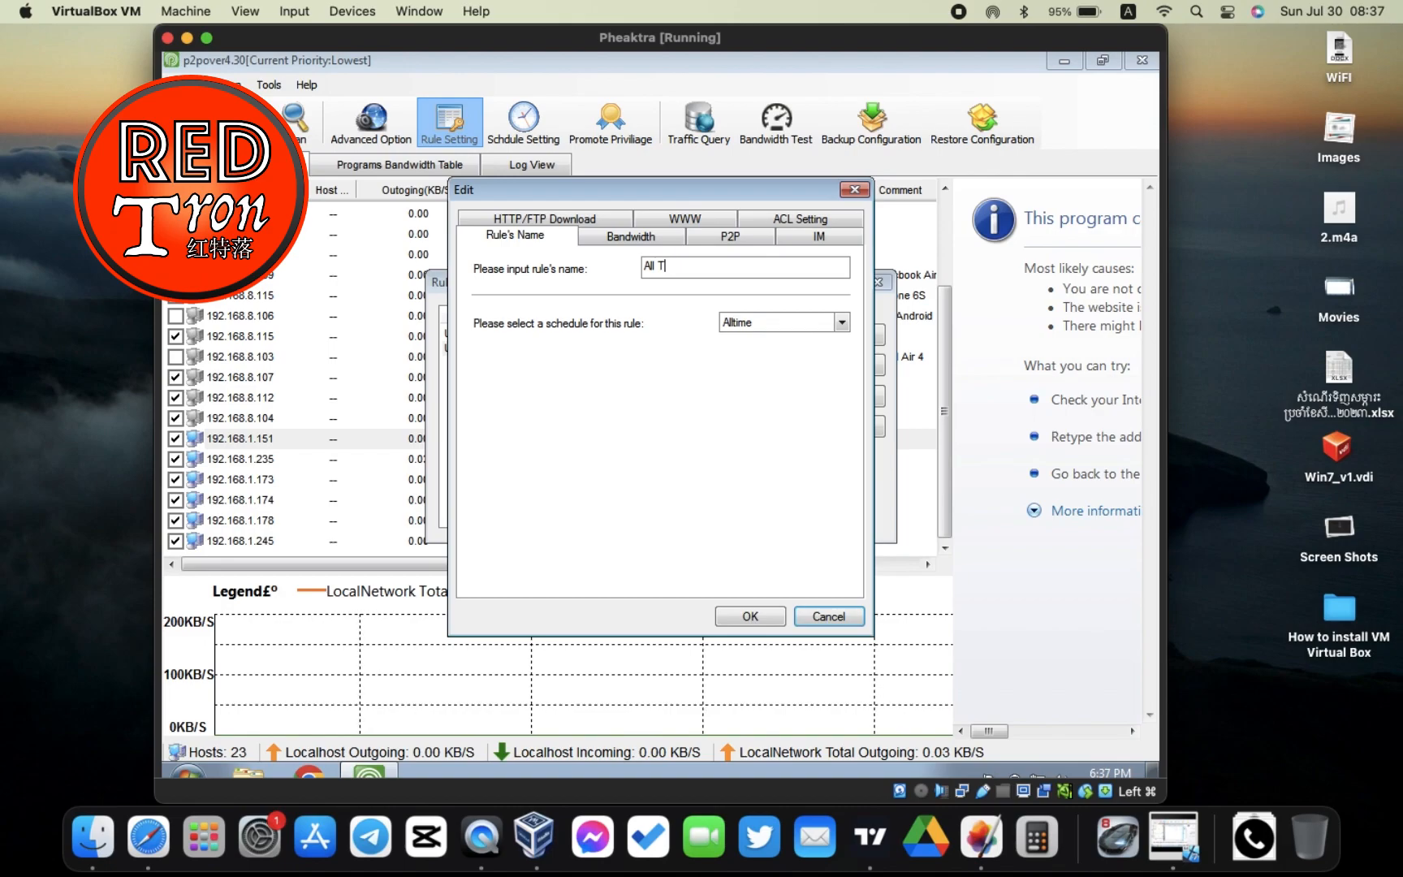
{"action": "type", "text": "ime B"}
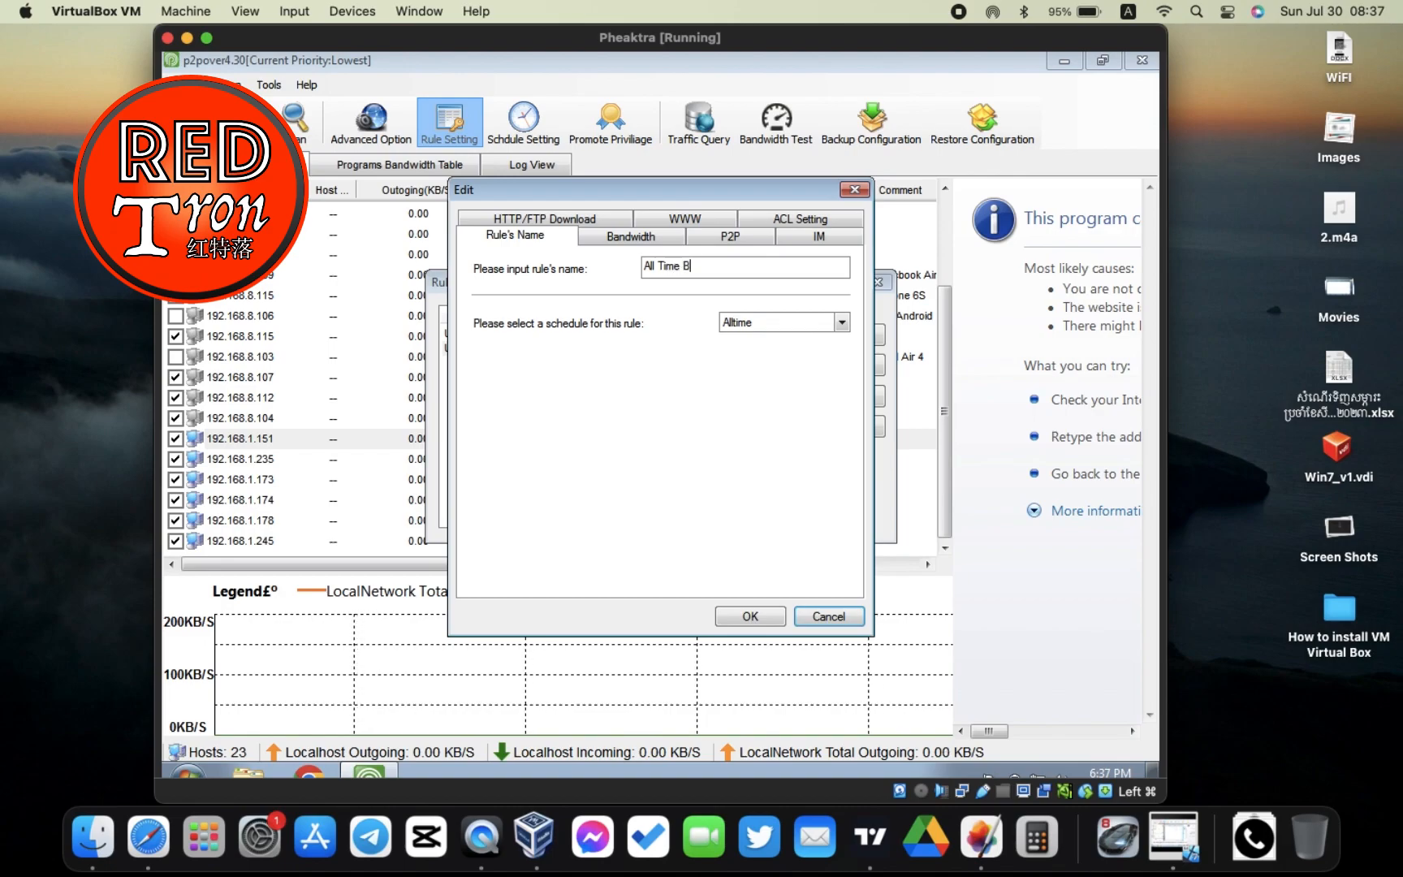
{"action": "type", "text": "locki"}
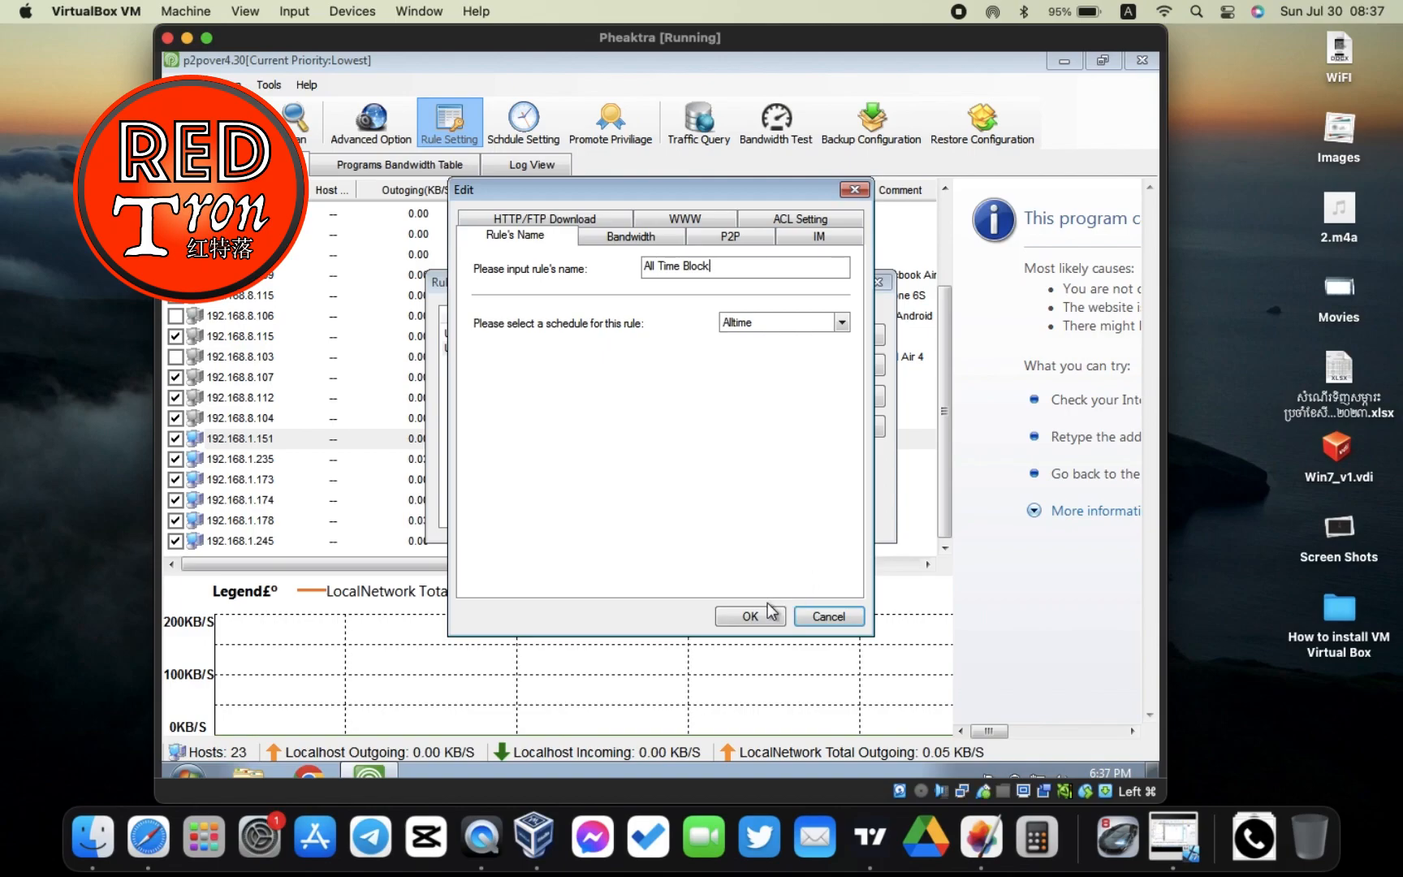
{"action": "left_click", "coordinate": [751, 615]}
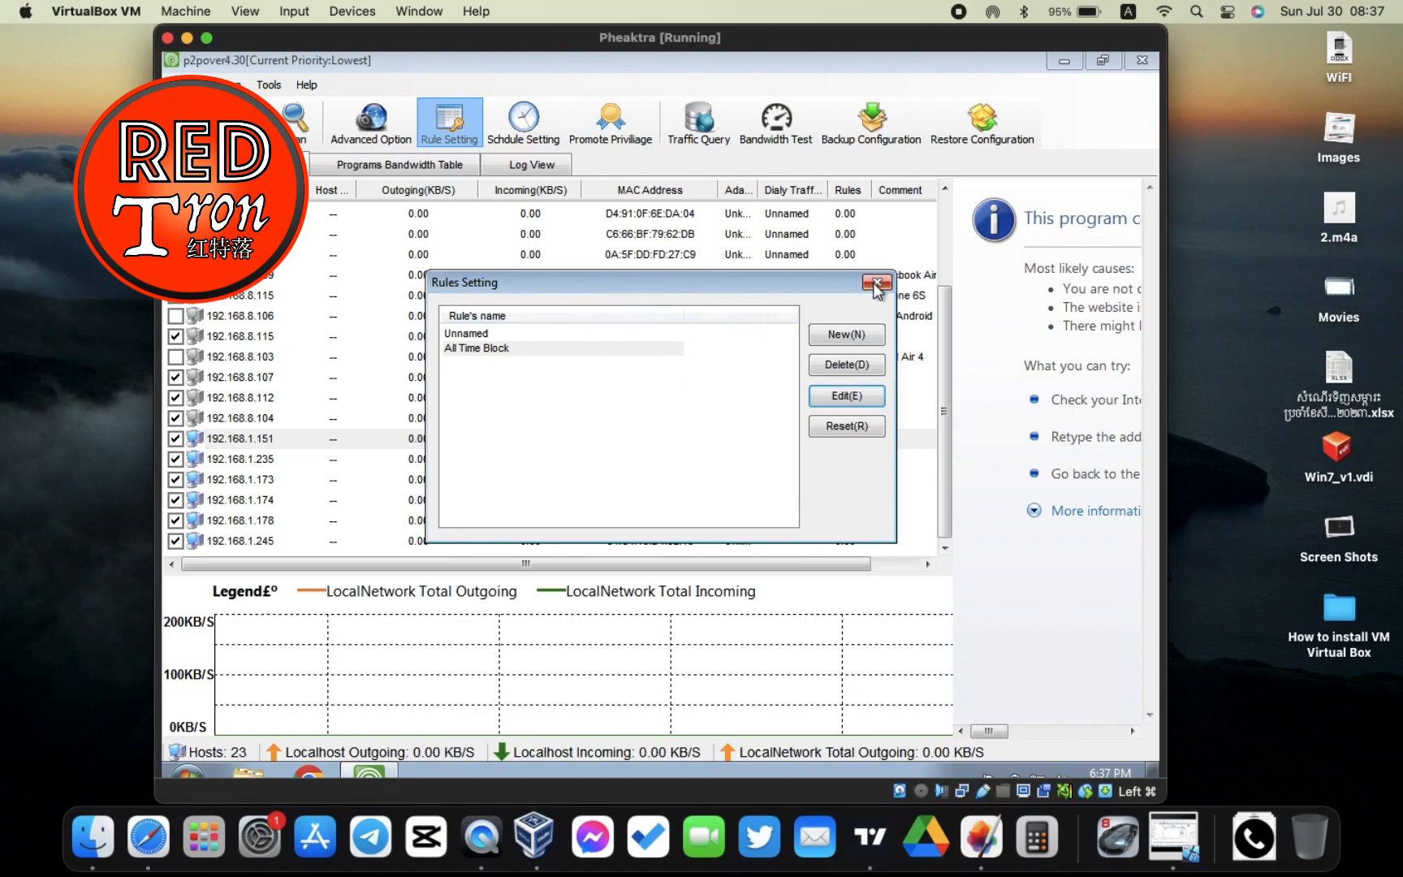
{"action": "left_click", "coordinate": [875, 282]}
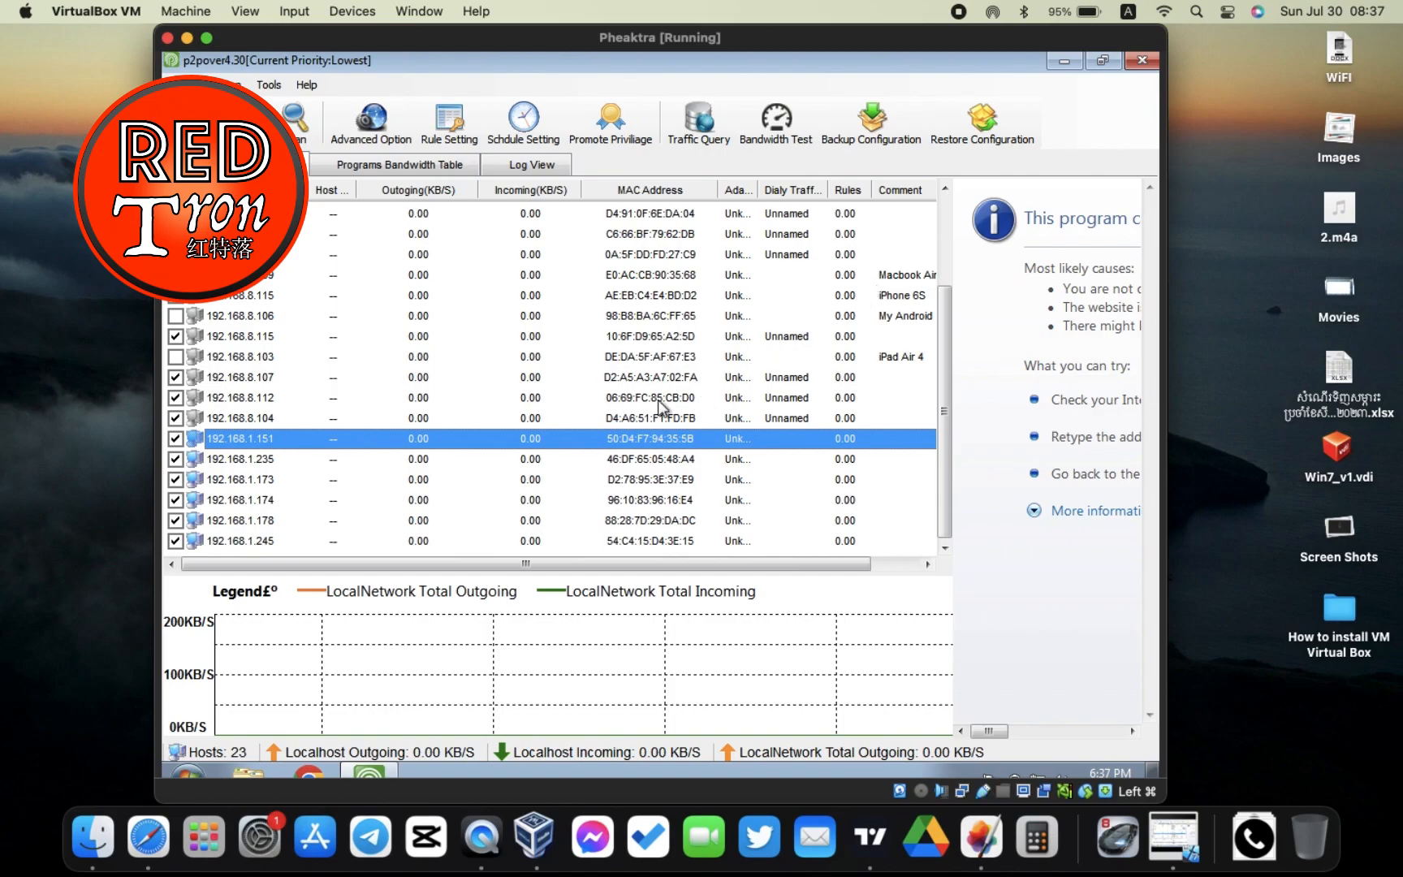
{"action": "mouse_move", "coordinate": [555, 541]}
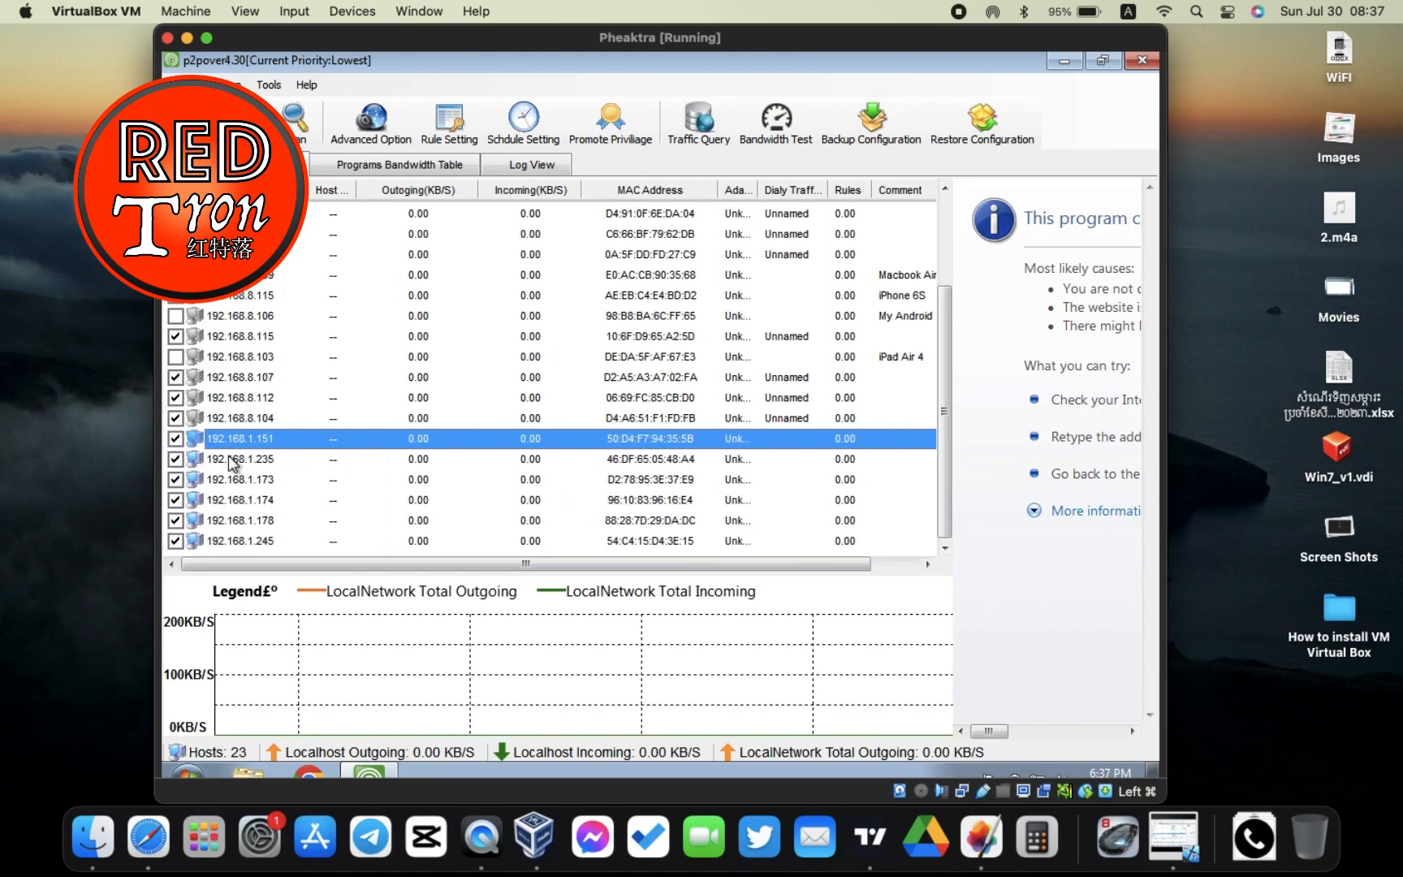
{"action": "mouse_move", "coordinate": [242, 499]}
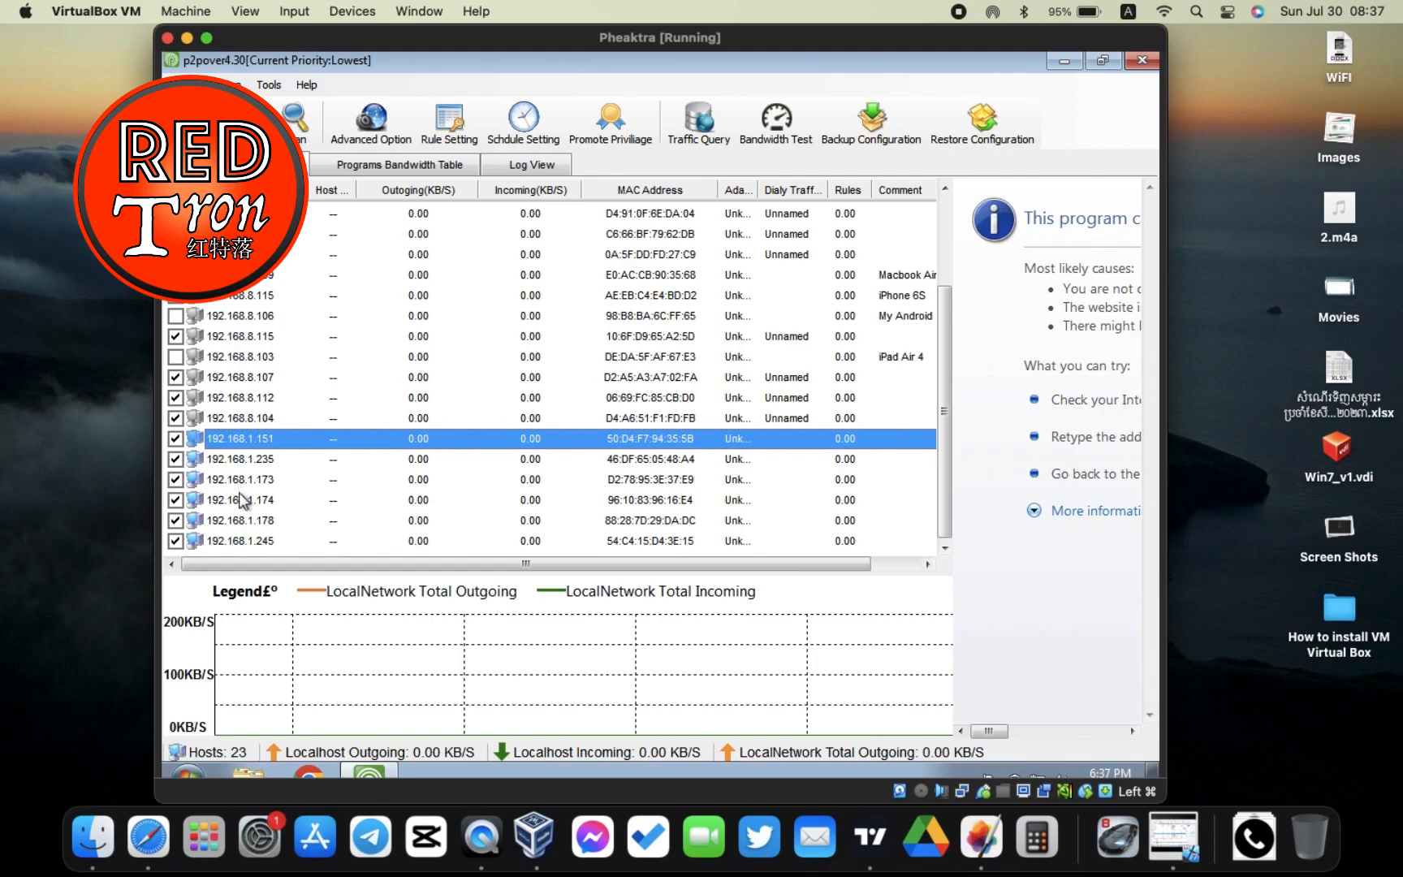
{"action": "mouse_move", "coordinate": [226, 405]}
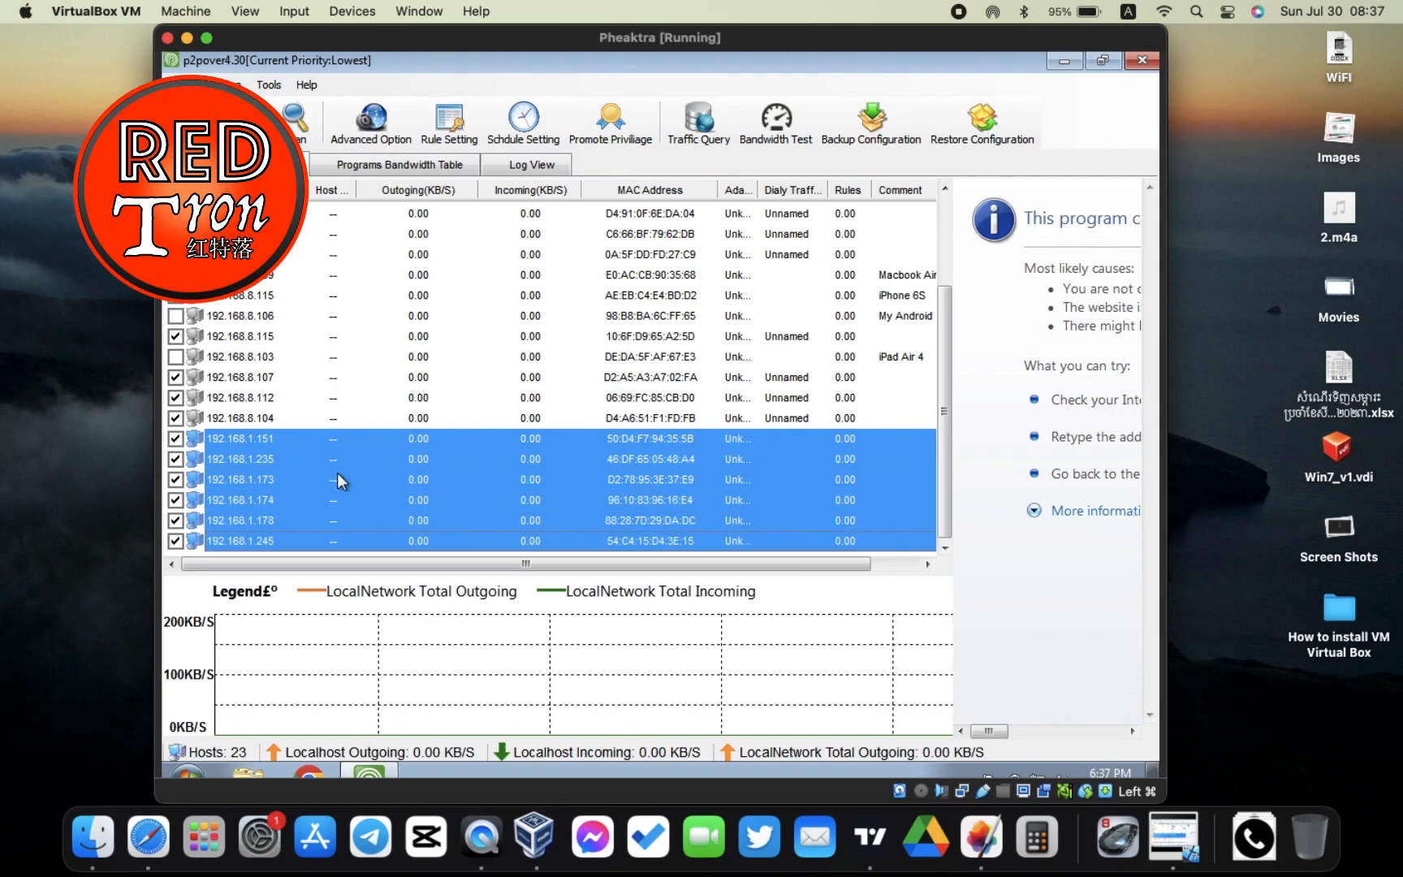
Step: Apply the All Time Block rule to the six selected 192.168.1 hosts
{"action": "right_click", "coordinate": [338, 481]}
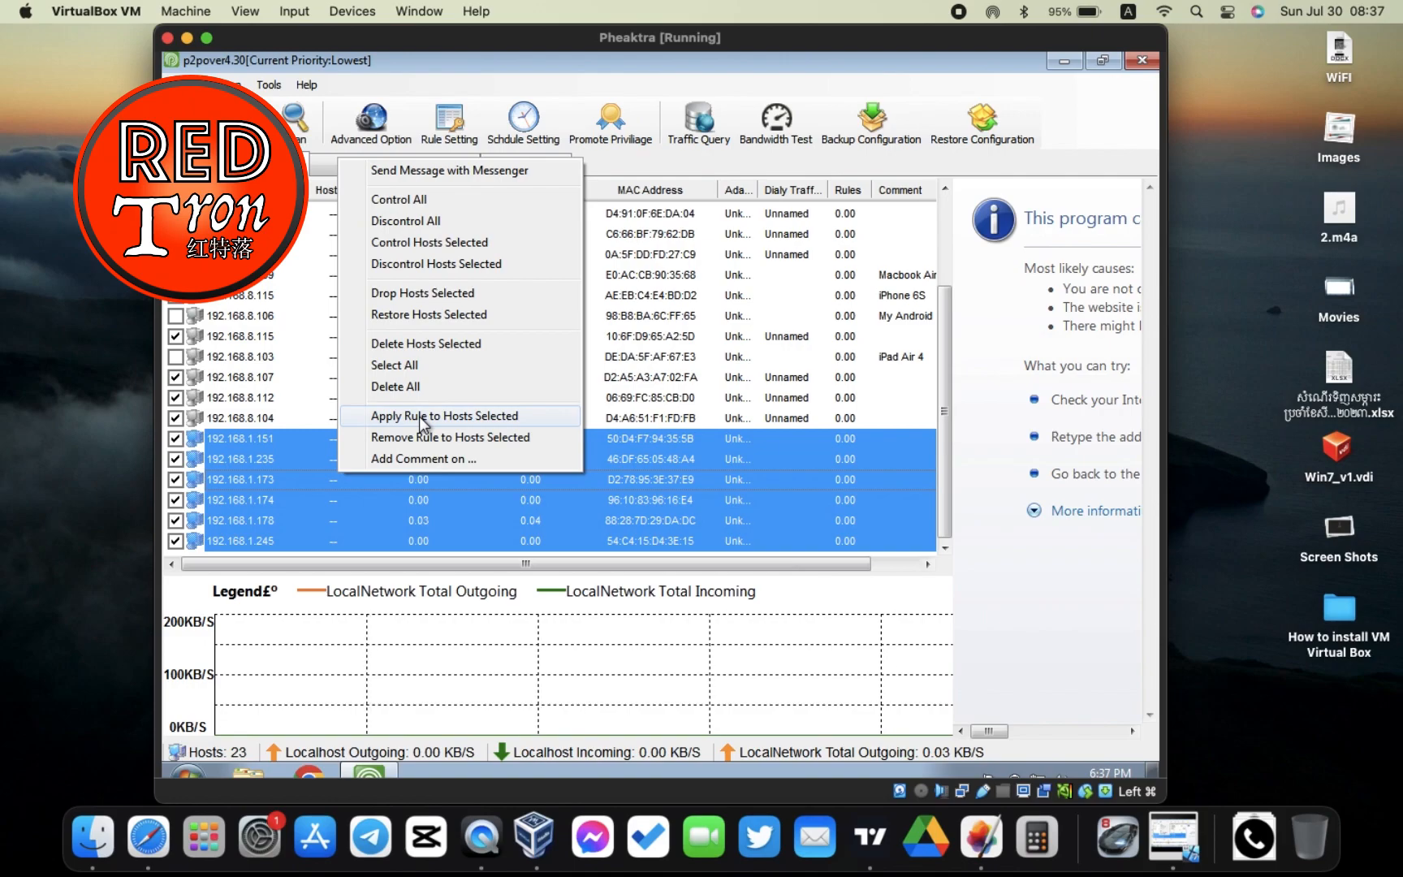
{"action": "left_click", "coordinate": [444, 416]}
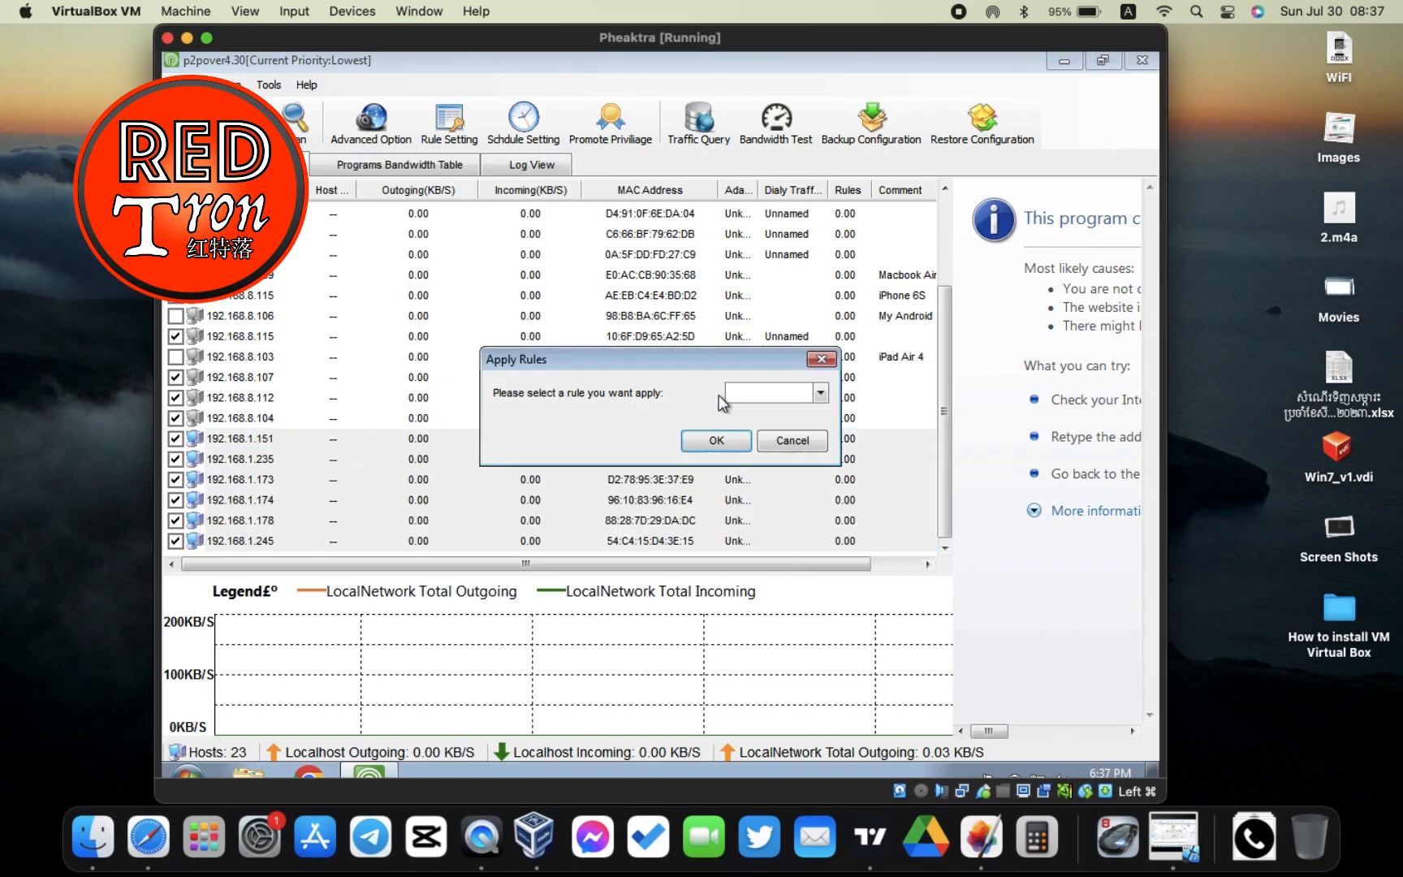
{"action": "left_click", "coordinate": [818, 391]}
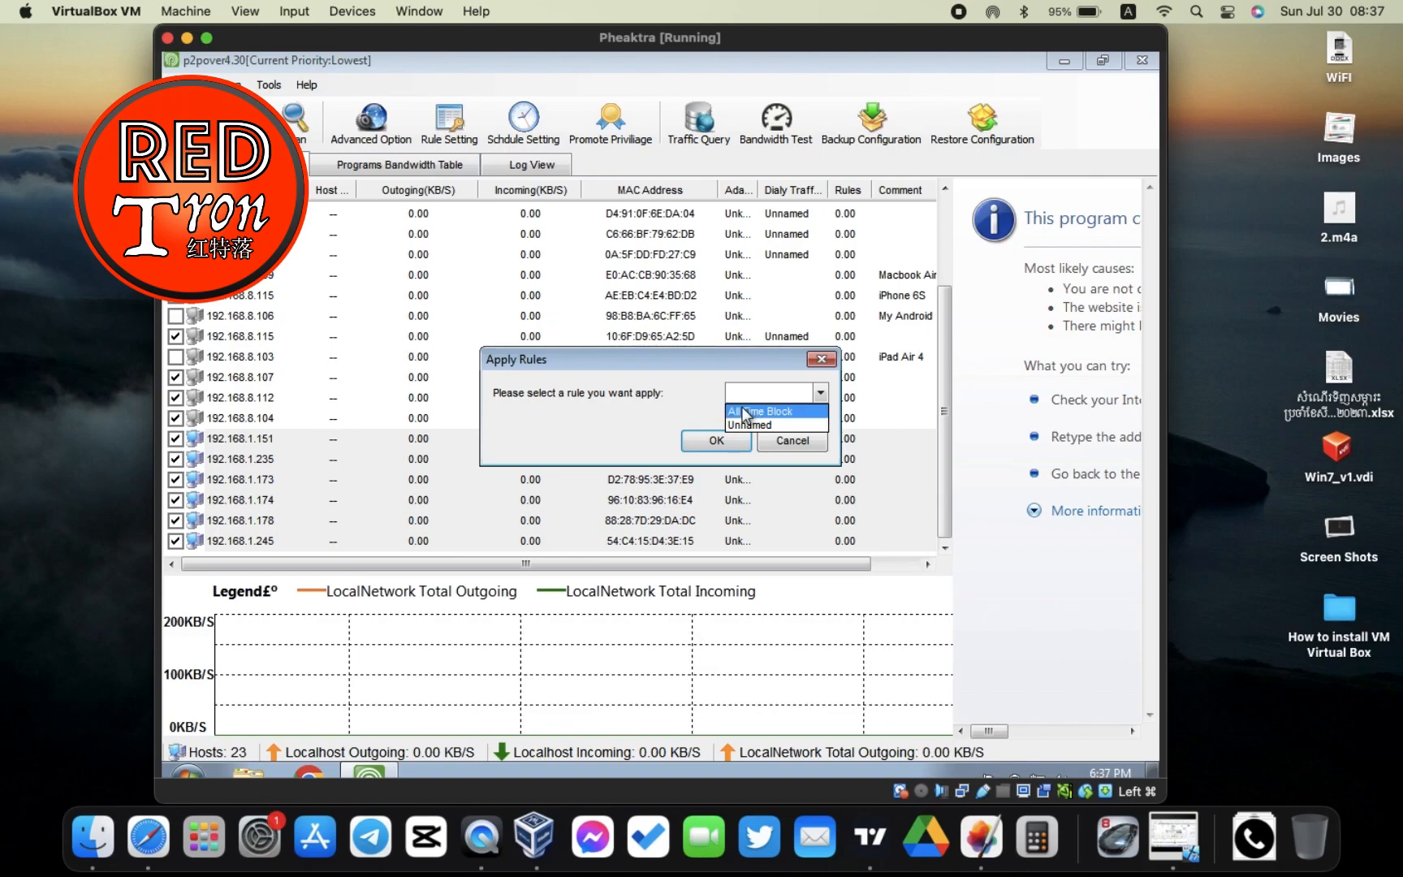
{"action": "left_click", "coordinate": [762, 411]}
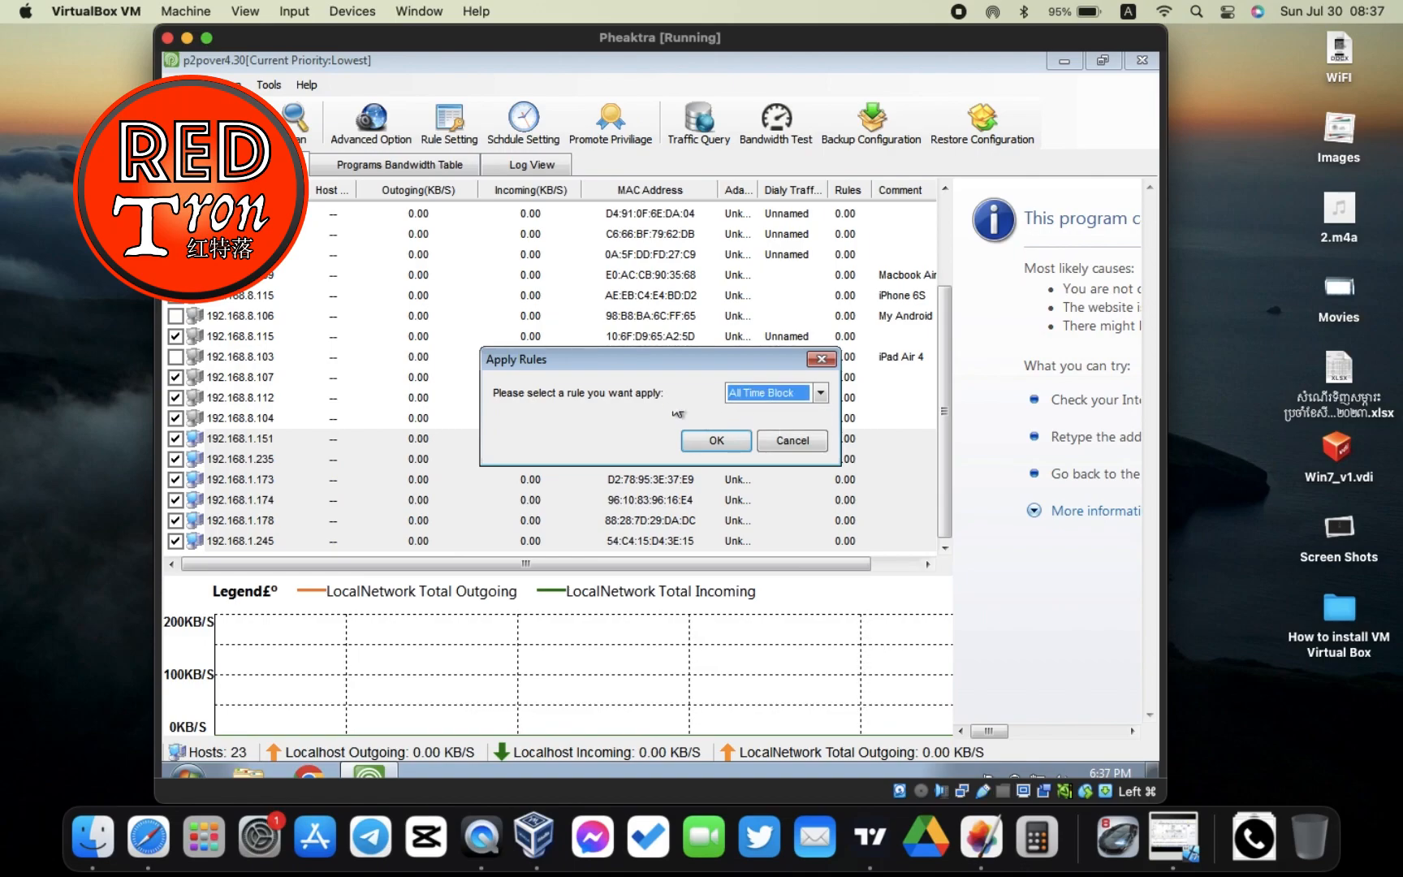
{"action": "left_click", "coordinate": [715, 440]}
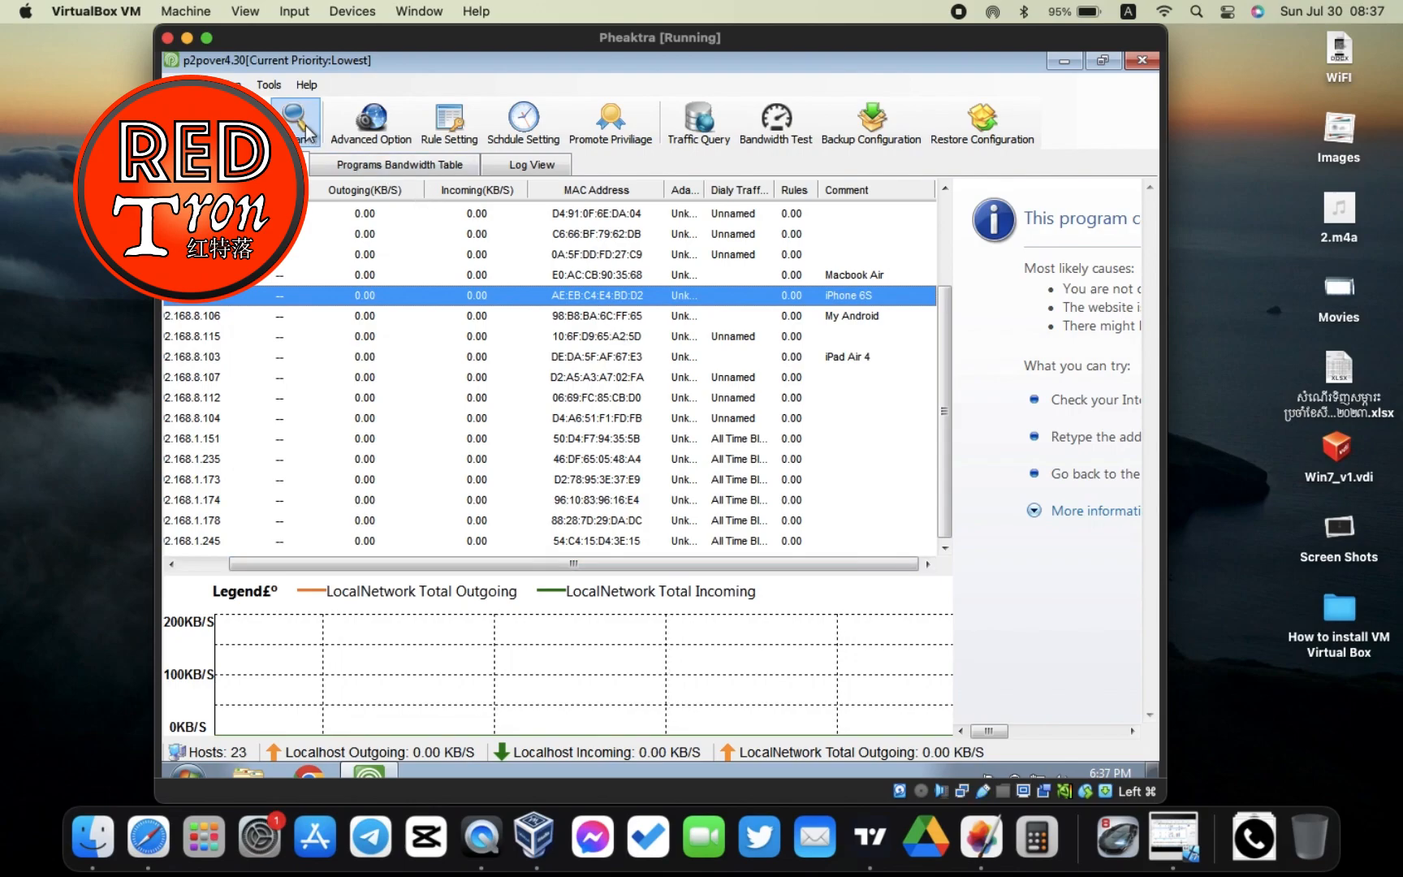
Step: Rescan the whole network to refresh the host list
{"action": "left_click", "coordinate": [296, 122]}
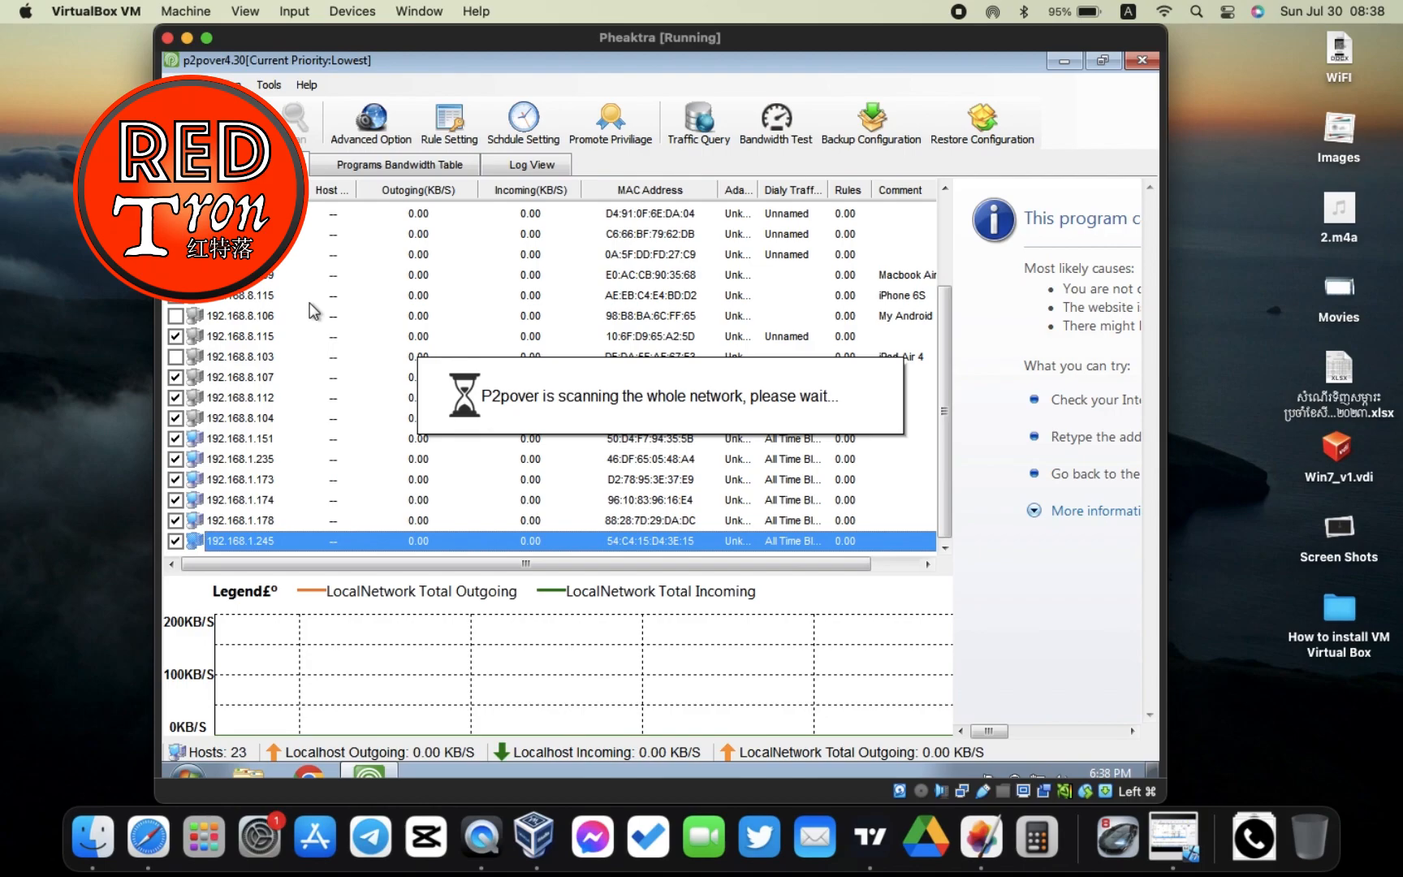
{"action": "mouse_move", "coordinate": [370, 277]}
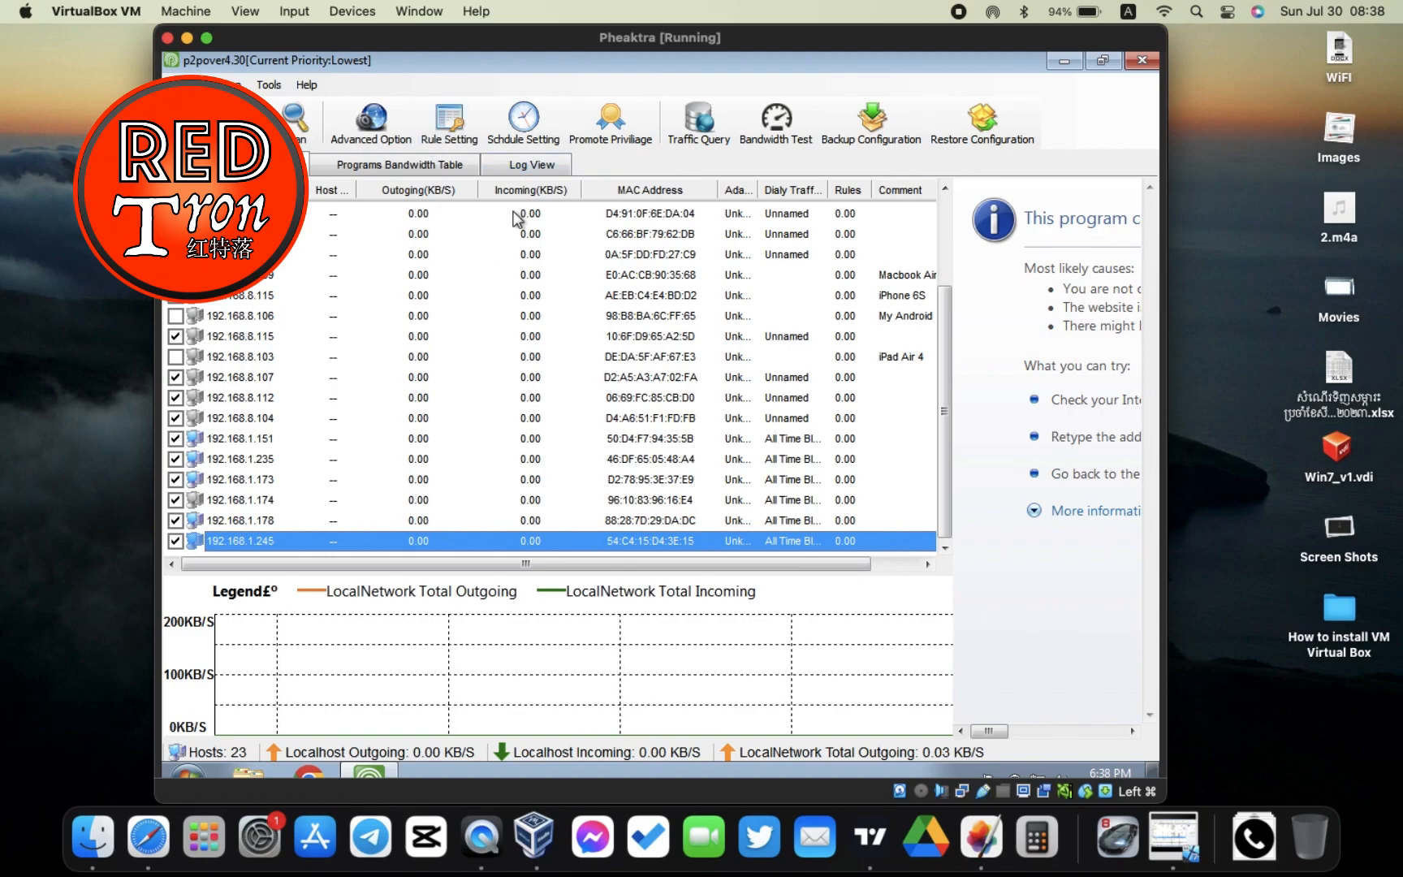
{"action": "mouse_move", "coordinate": [528, 387]}
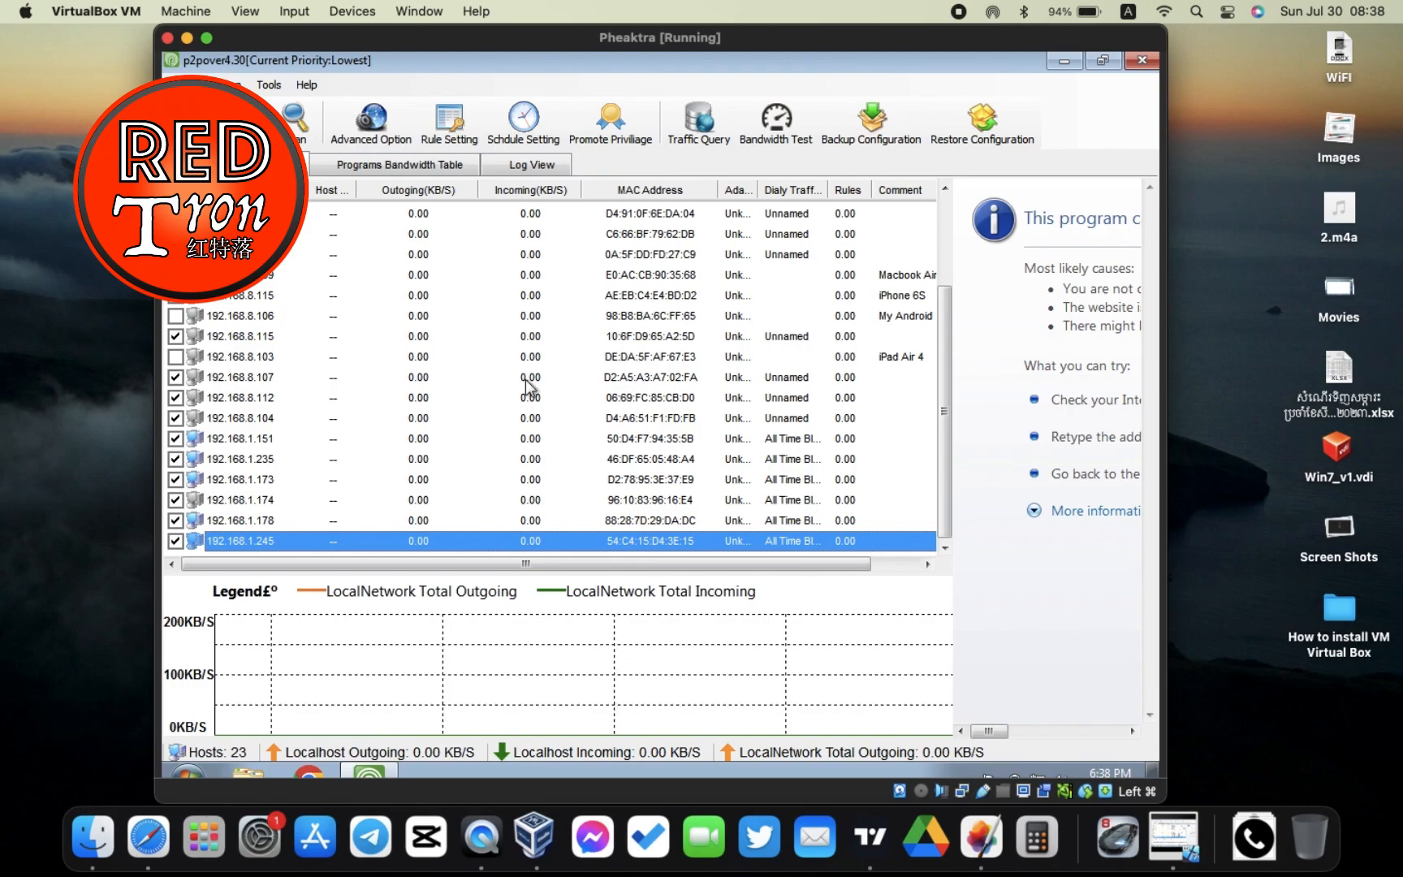